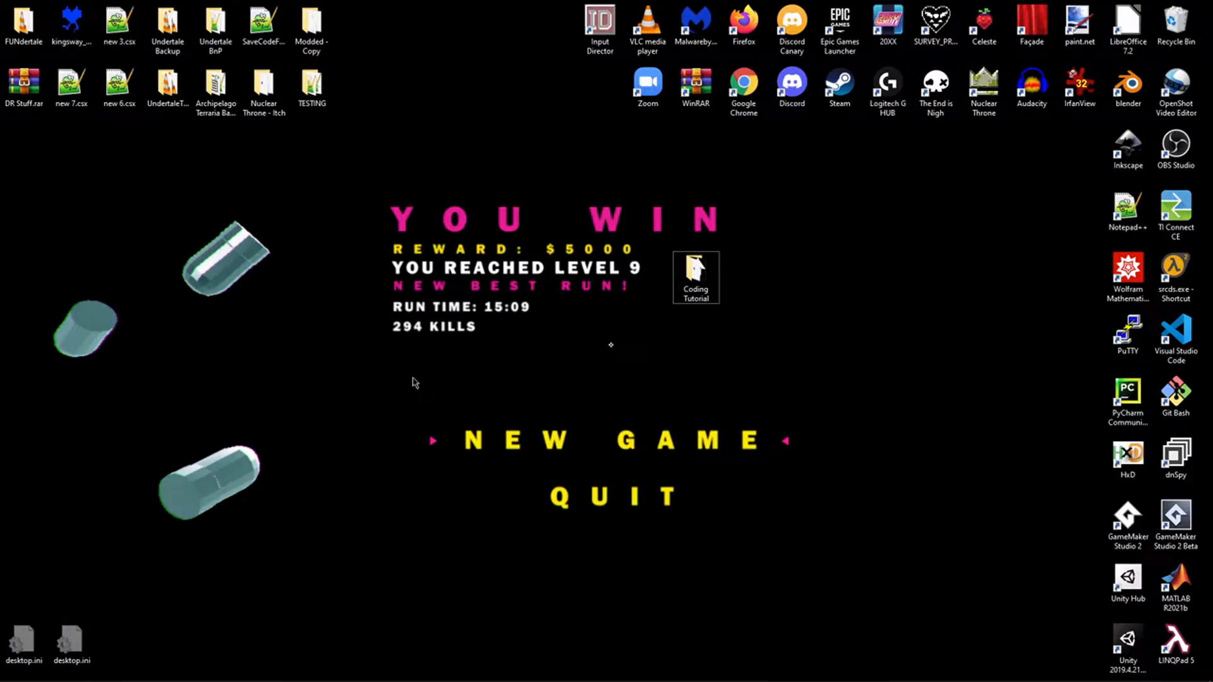
pyautogui.moveTo(419, 363)
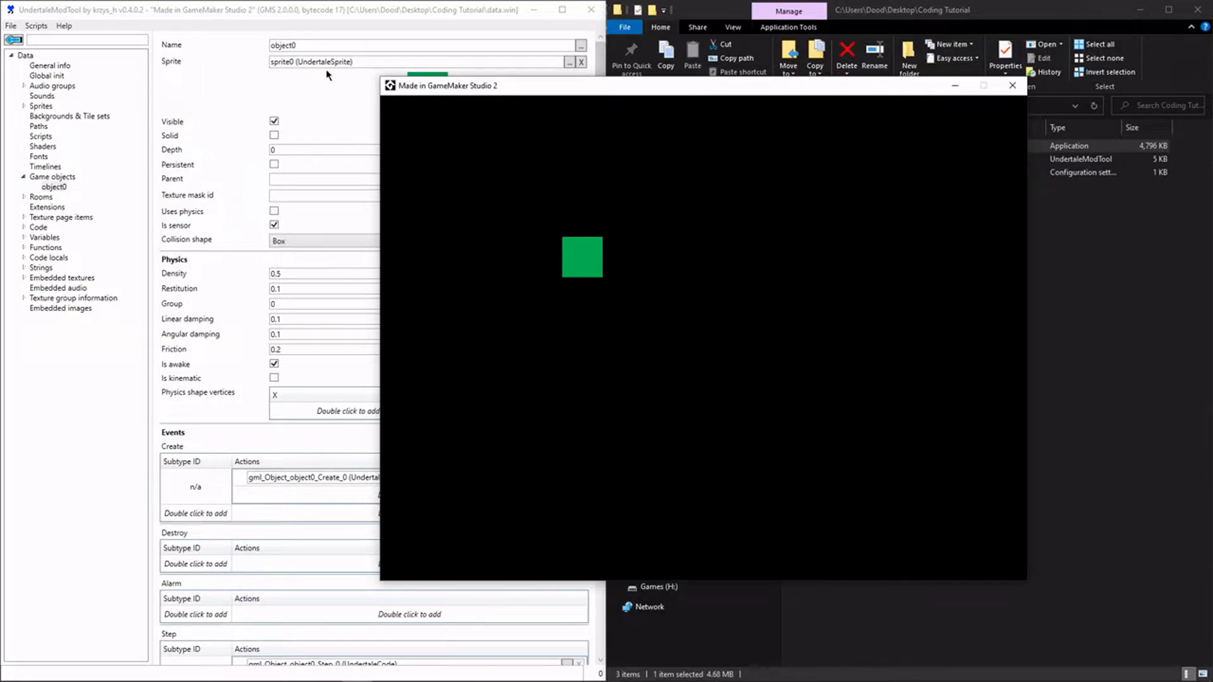
pyautogui.moveTo(666, 233)
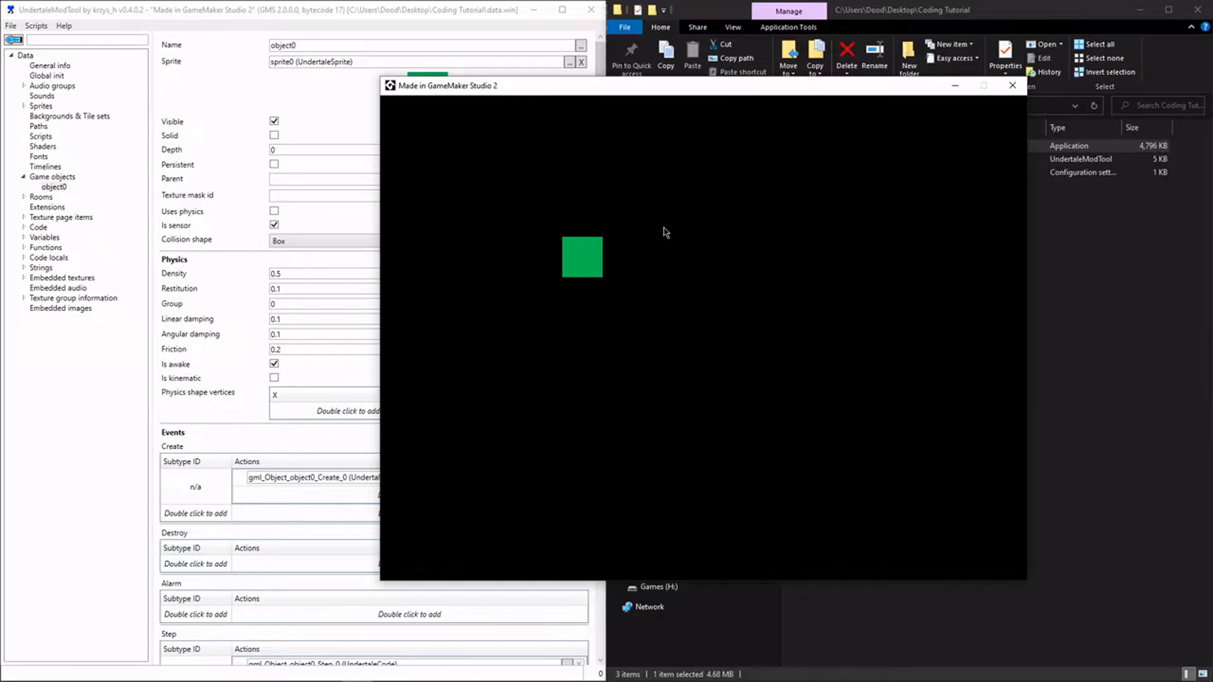
pyautogui.moveTo(662, 234)
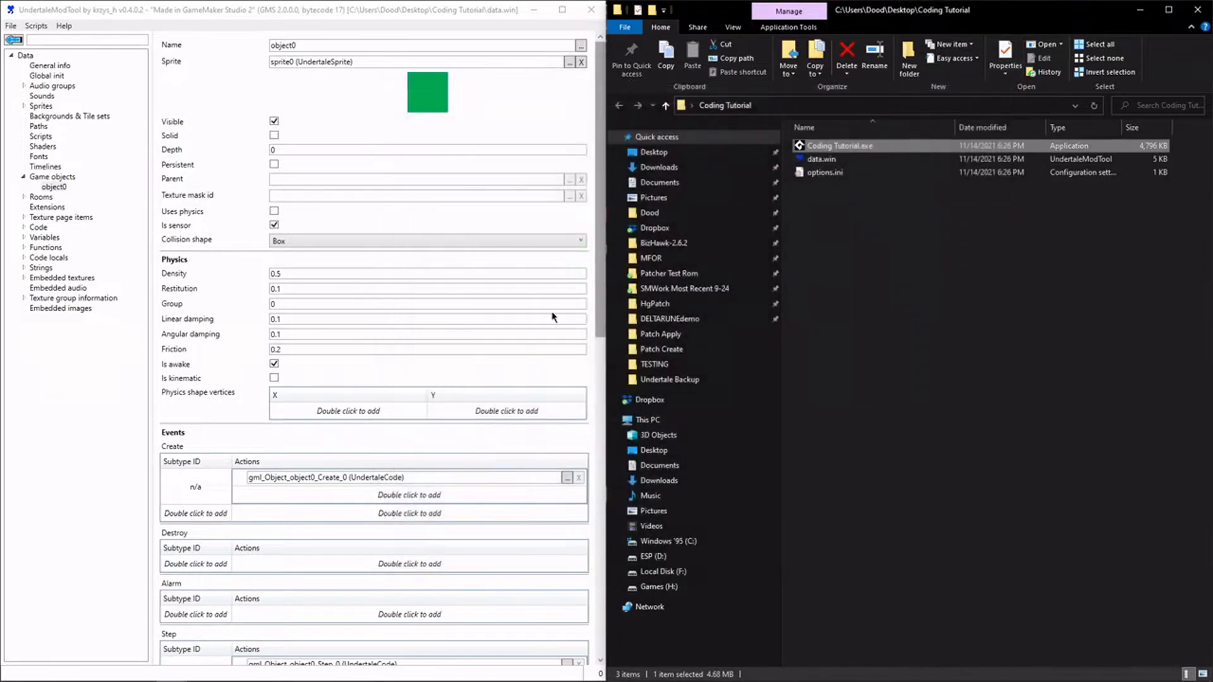
# - Scroll object0's properties down to its Events list with the Create, Step and Draw entries
pyautogui.scroll(-3)
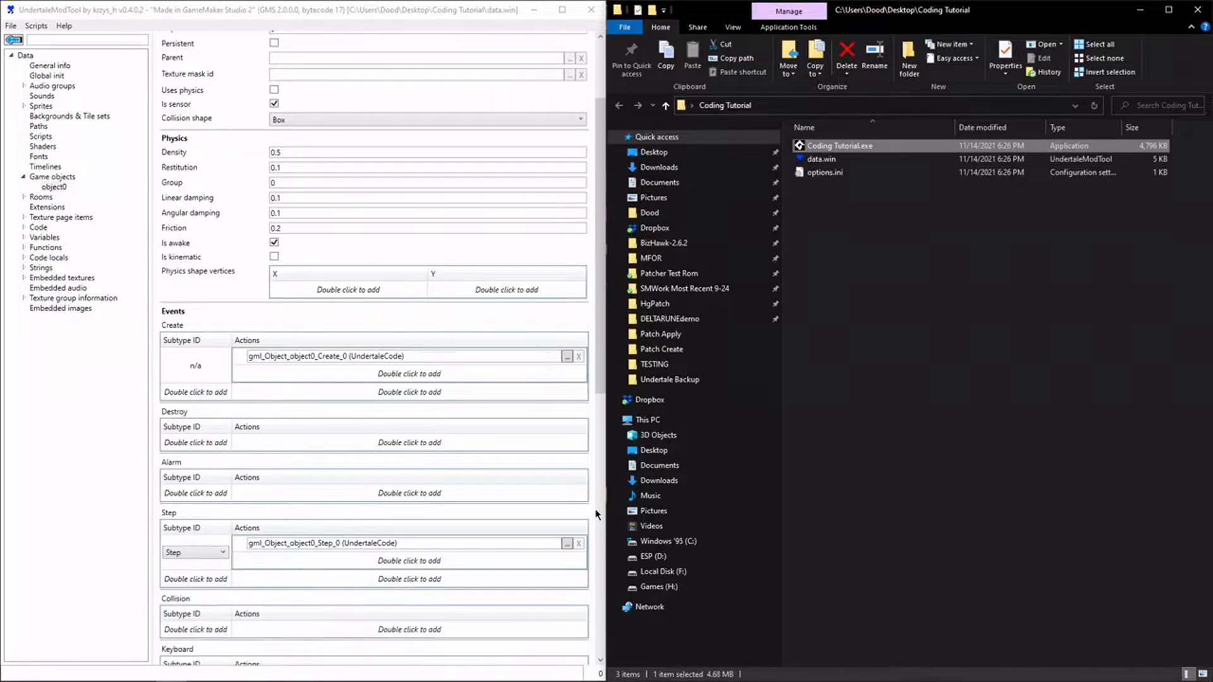
pyautogui.scroll(-3)
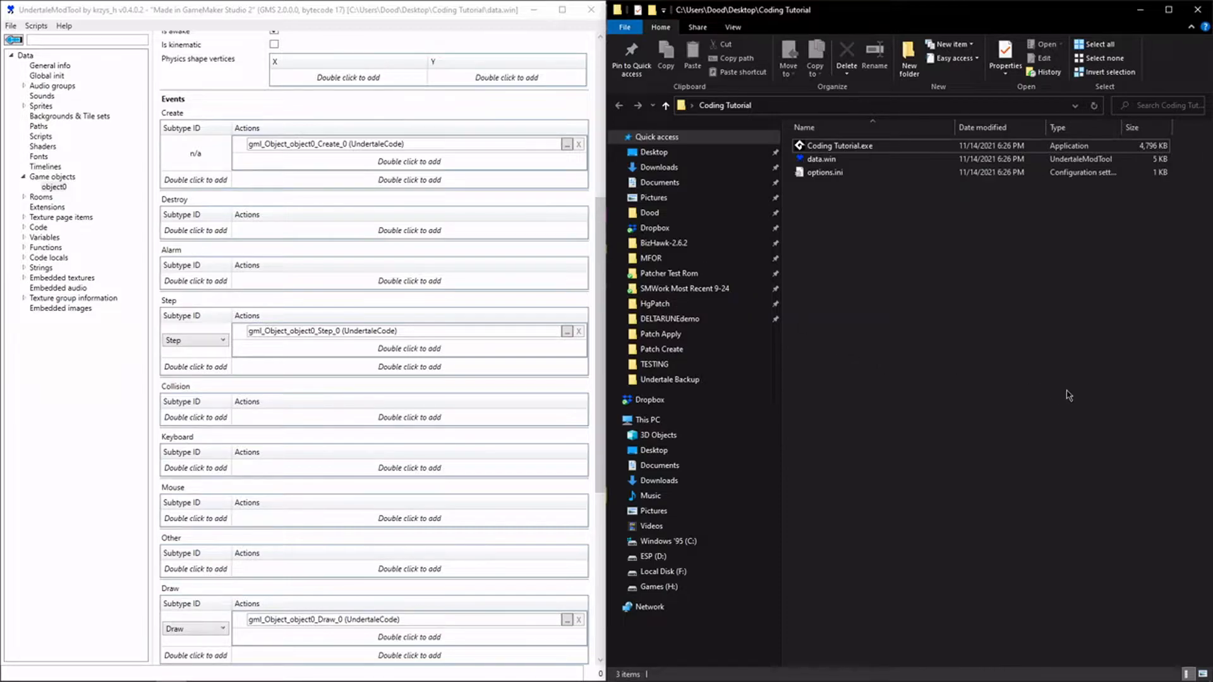
pyautogui.moveTo(1099, 394)
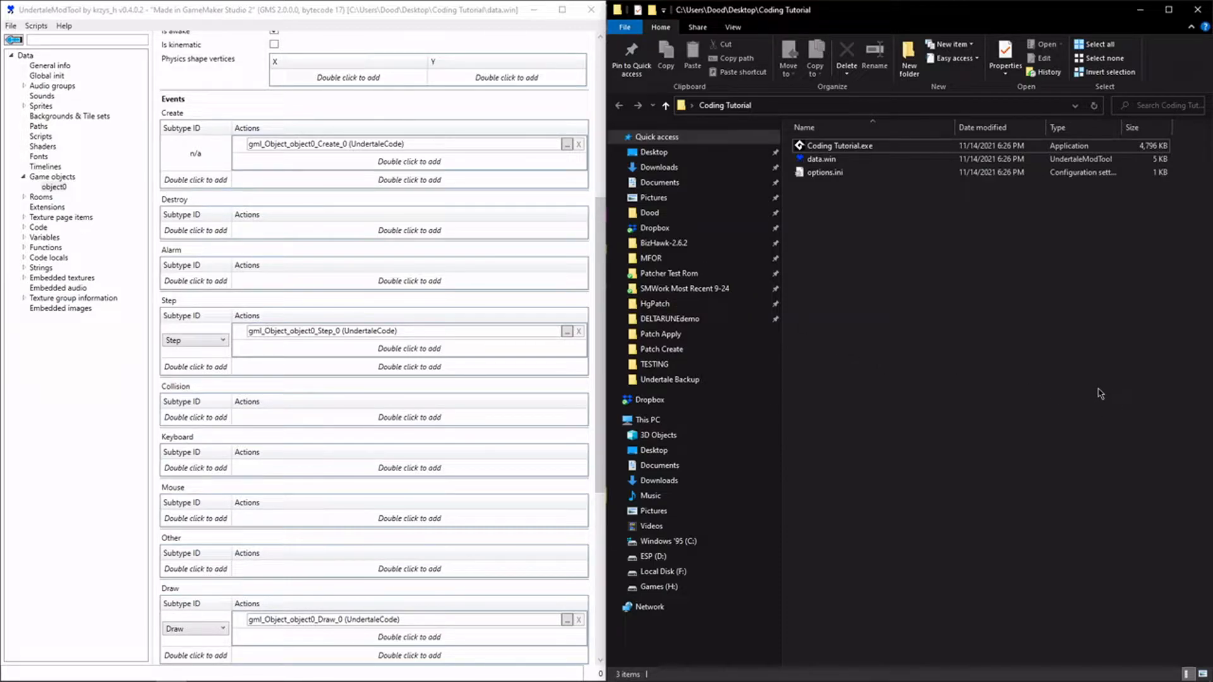
pyautogui.moveTo(837, 372)
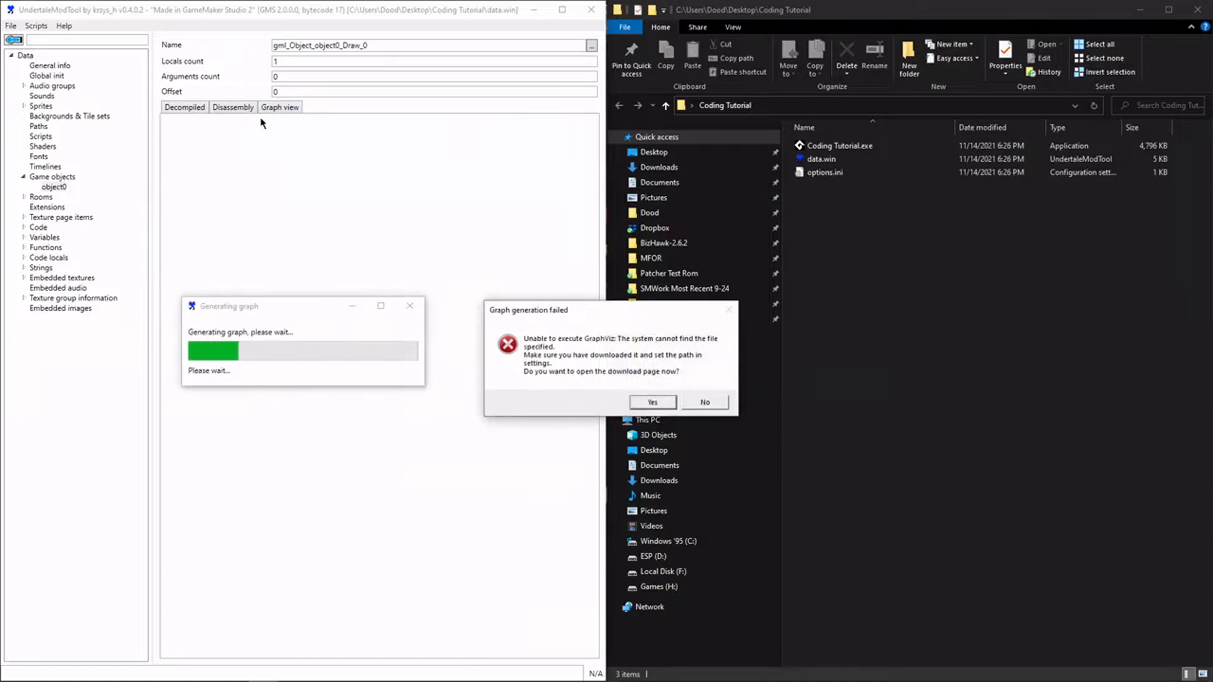
# - Dismiss the GraphViz prompt with No and view the decompiled Draw_0 code calling draw_self()
pyautogui.click(705, 402)
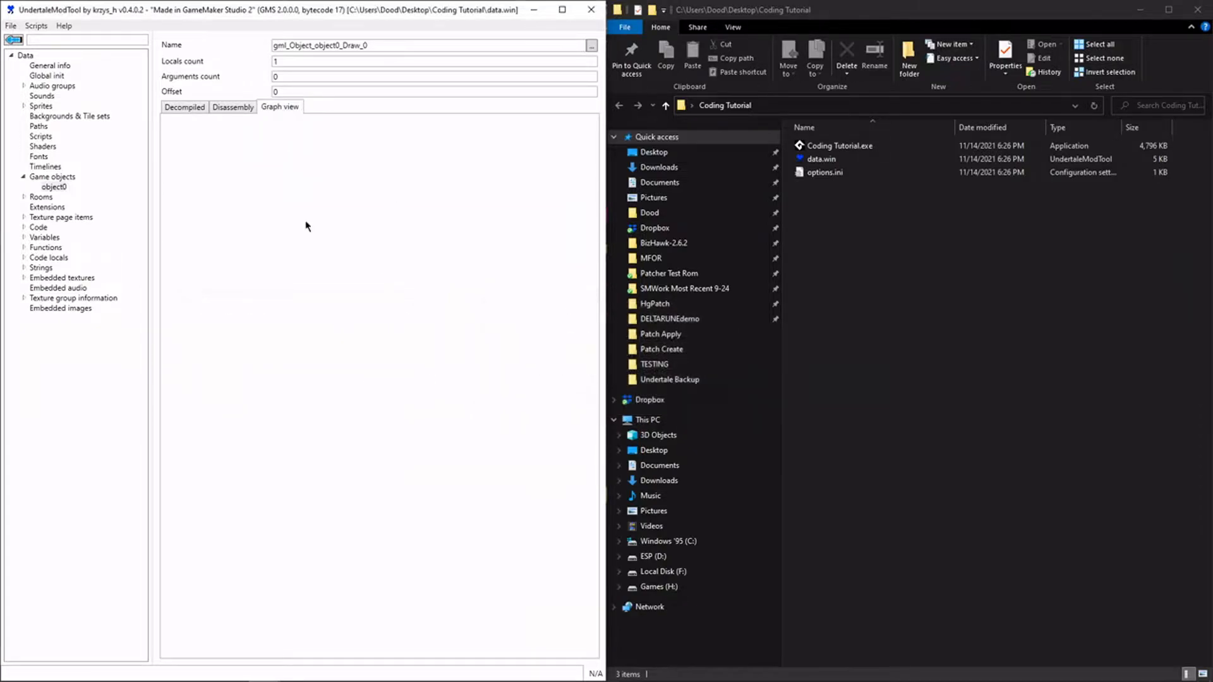
pyautogui.click(185, 106)
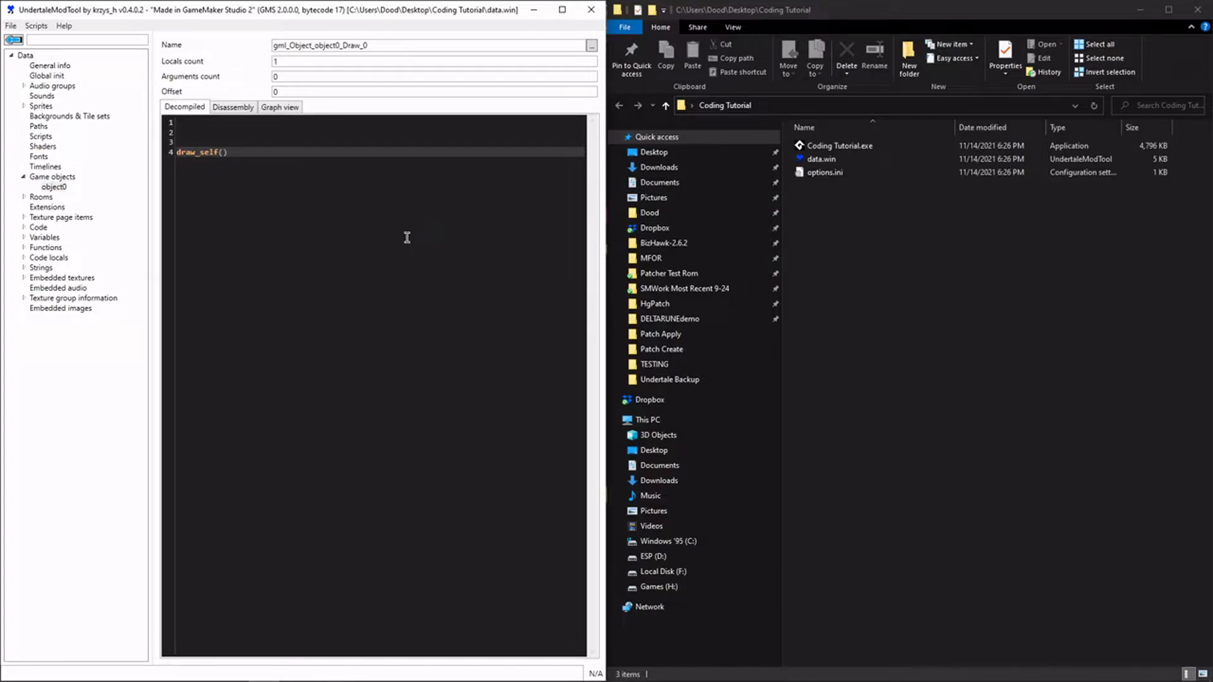
# - Add draw_text(0, 0, "Hello!") on the line above draw_self() in the Draw code
pyautogui.click(228, 152)
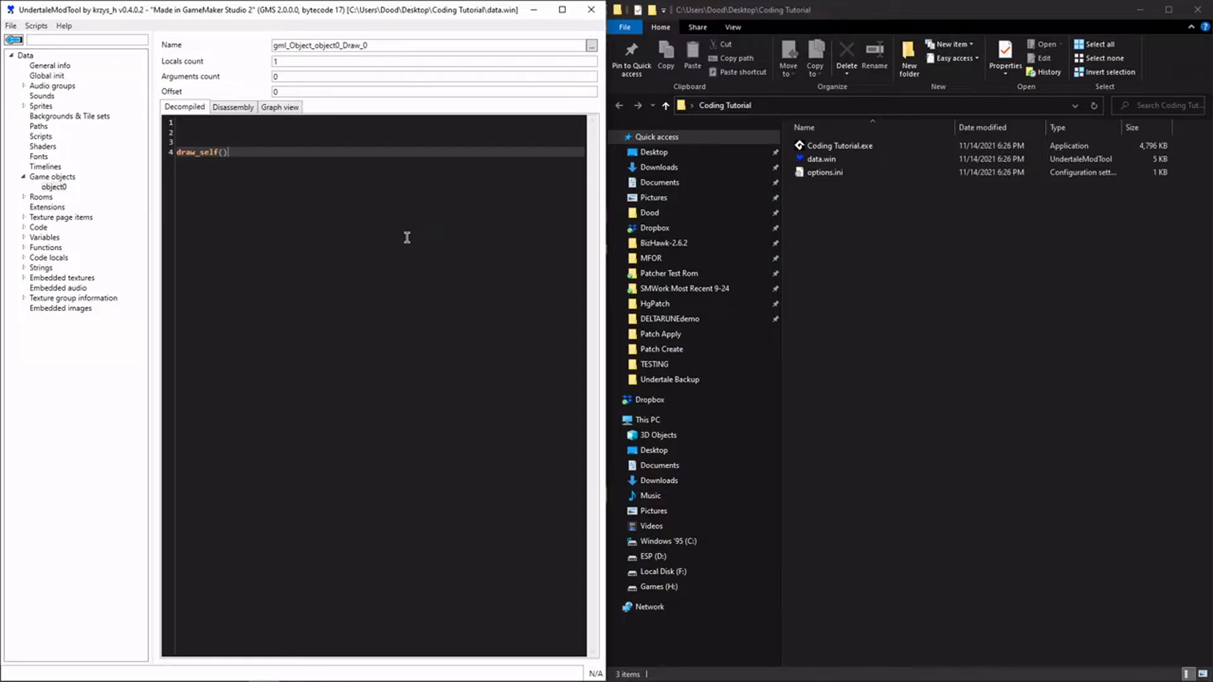
pyautogui.write('draw_text')
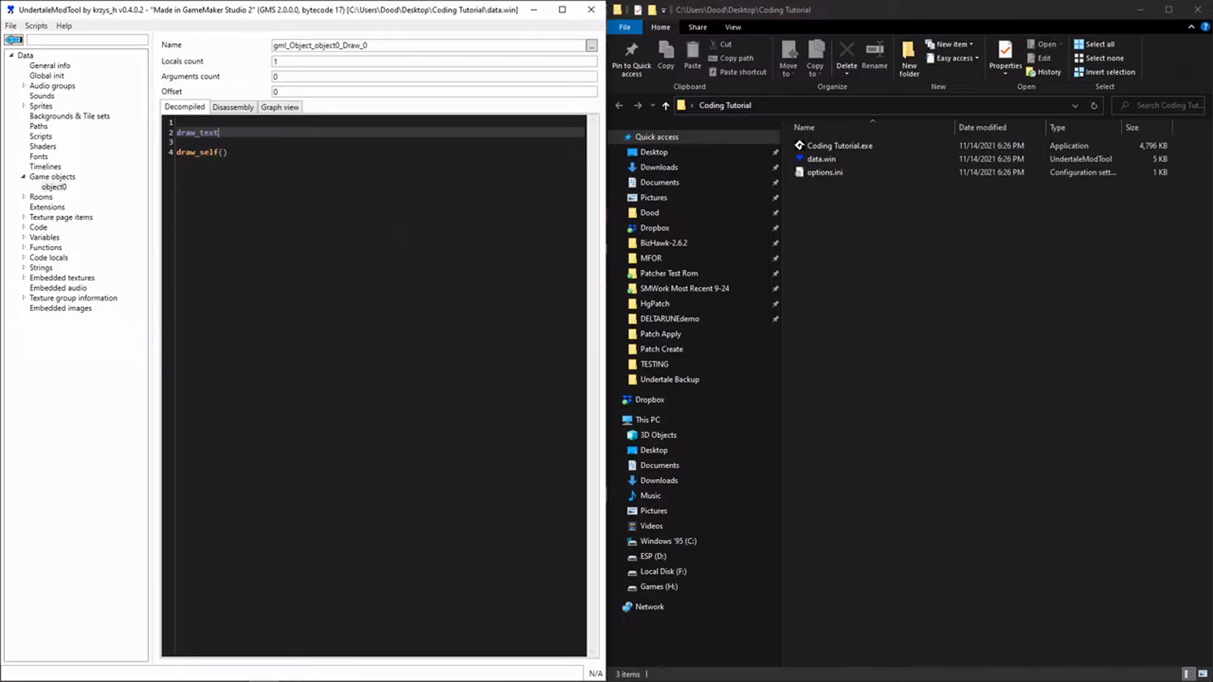
pyautogui.write('(0, 0)')
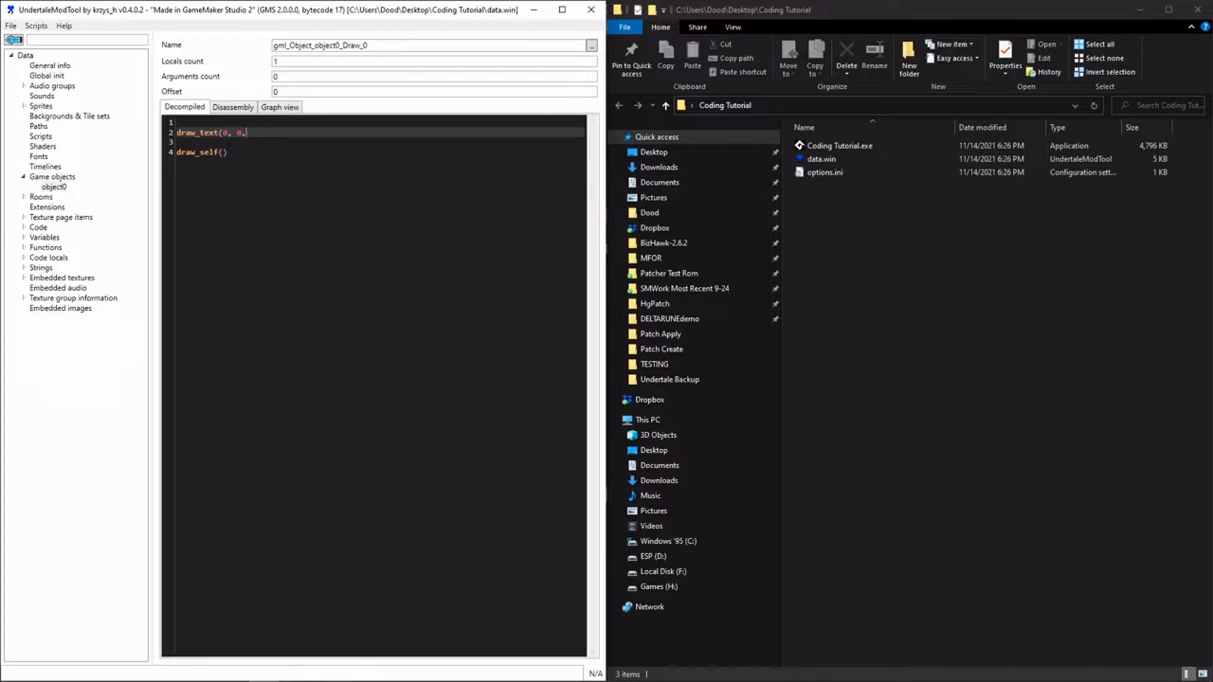
pyautogui.write('"Hello')
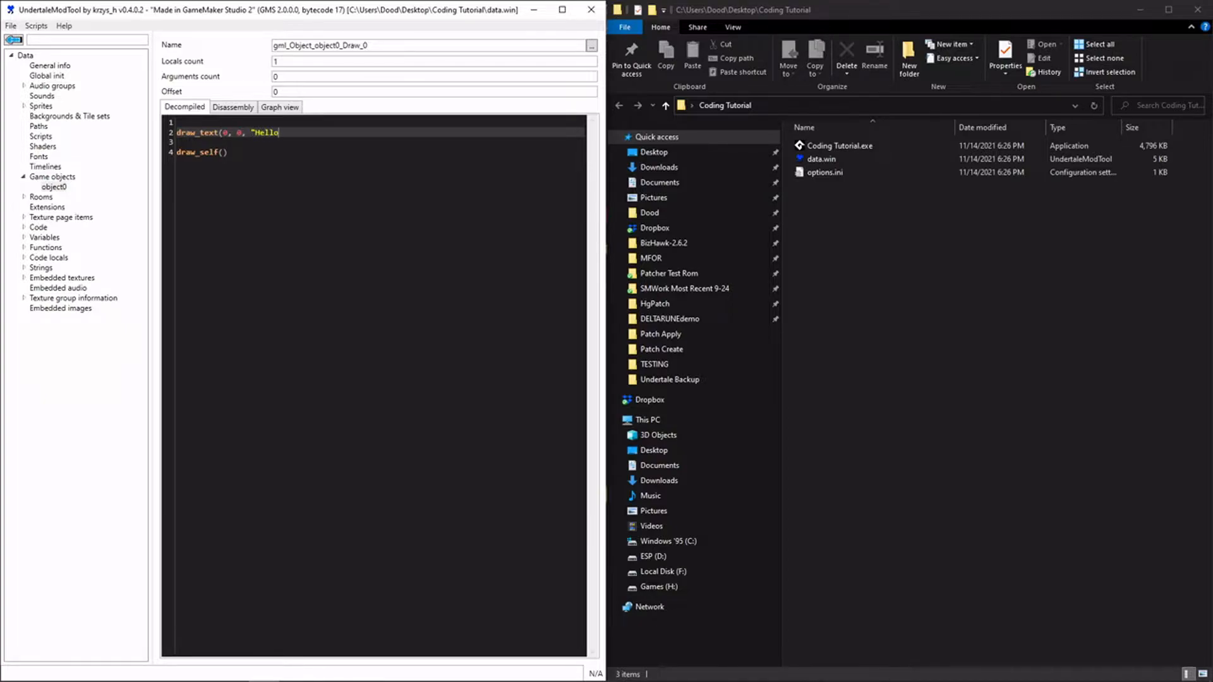
pyautogui.write('!")1')
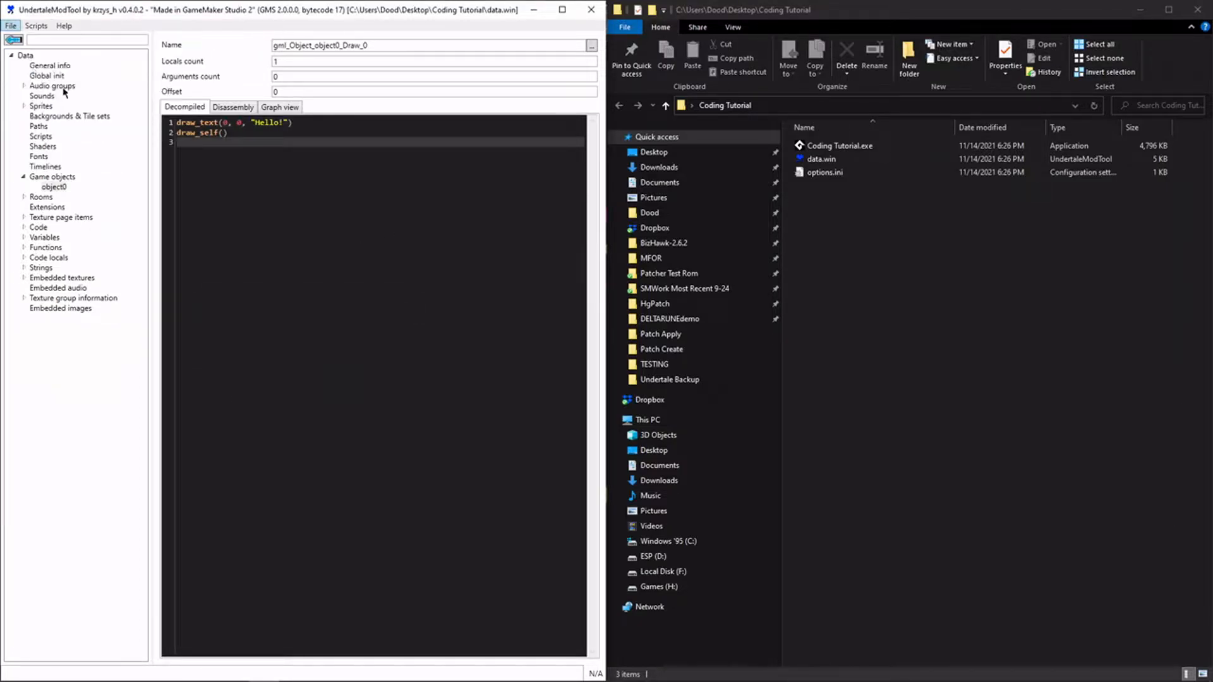
# - Save the modified data.win and launch Coding Tutorial.exe to see Hello! in the top-left
pyautogui.click(9, 27)
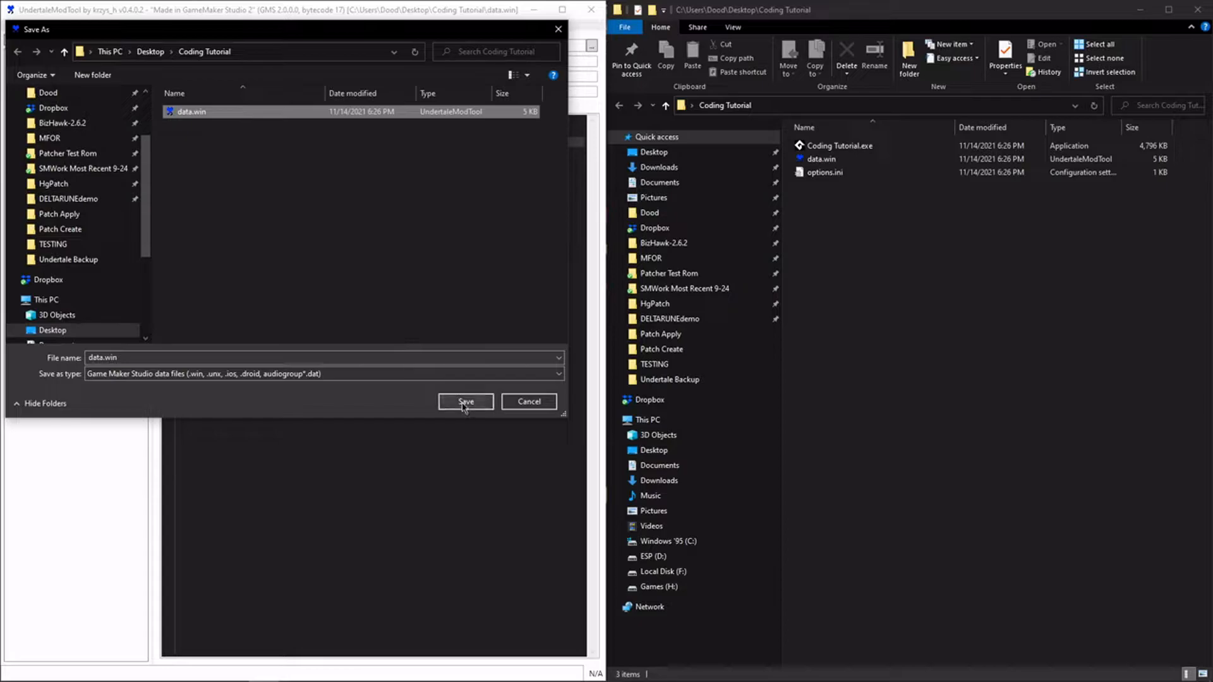
pyautogui.click(465, 402)
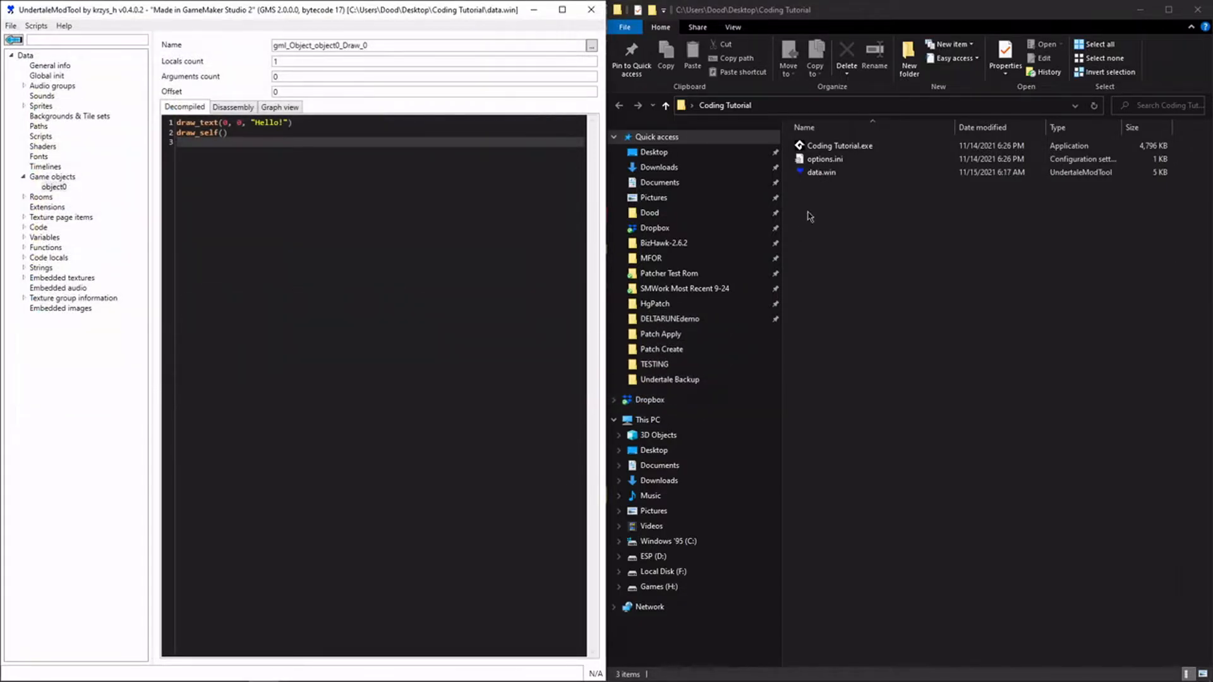
pyautogui.doubleClick(839, 145)
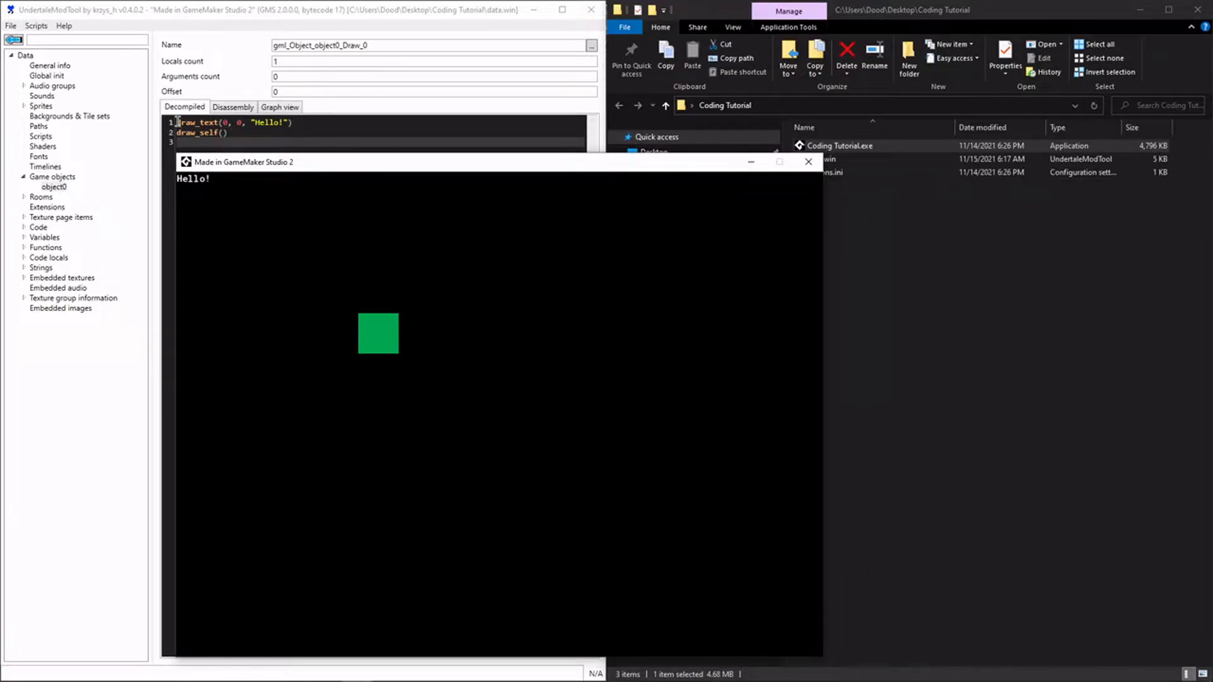
pyautogui.click(809, 162)
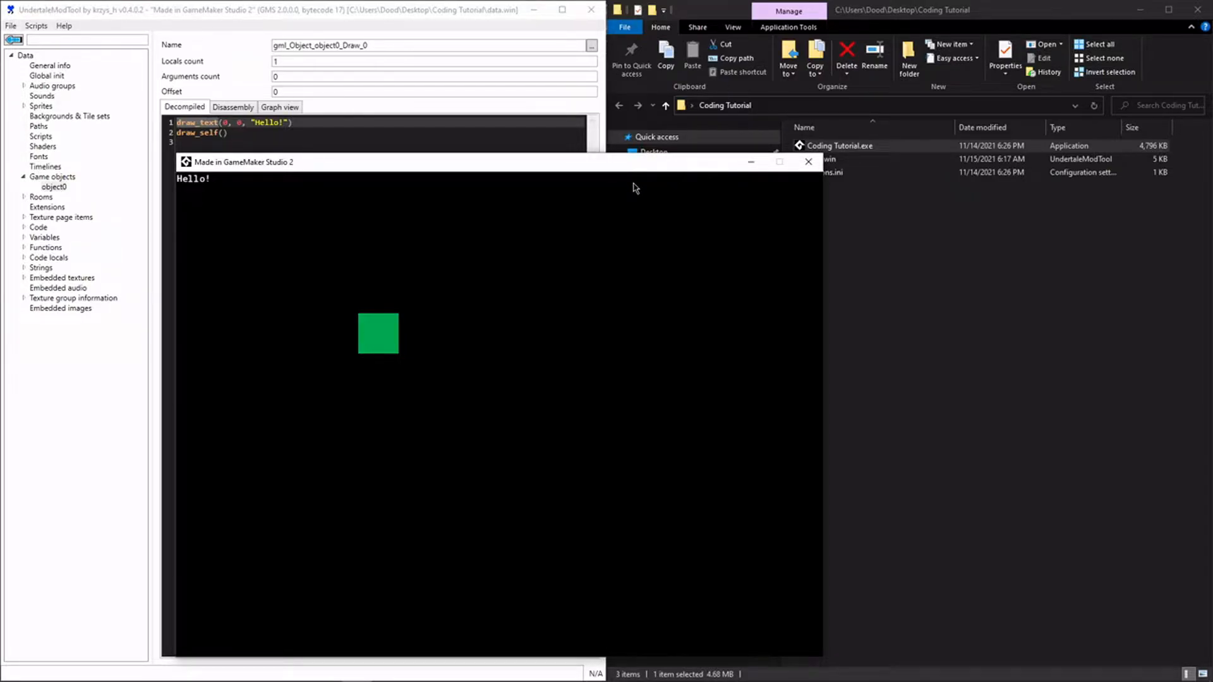
pyautogui.moveTo(649, 176)
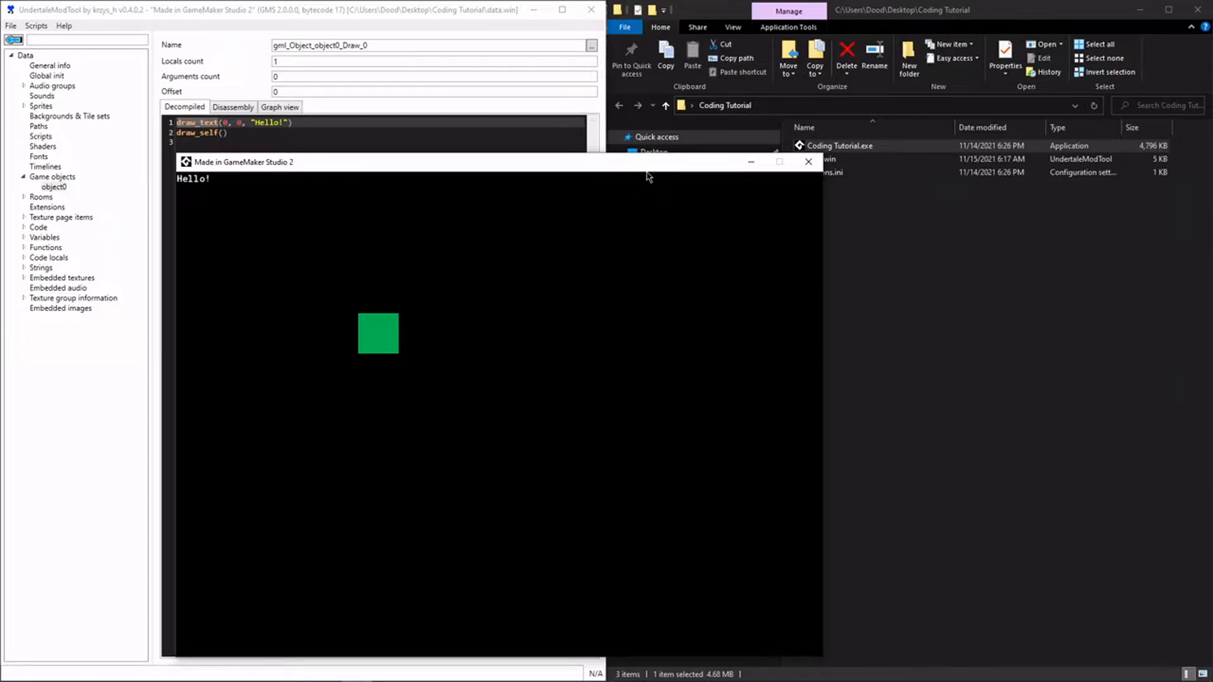
pyautogui.moveTo(612, 182)
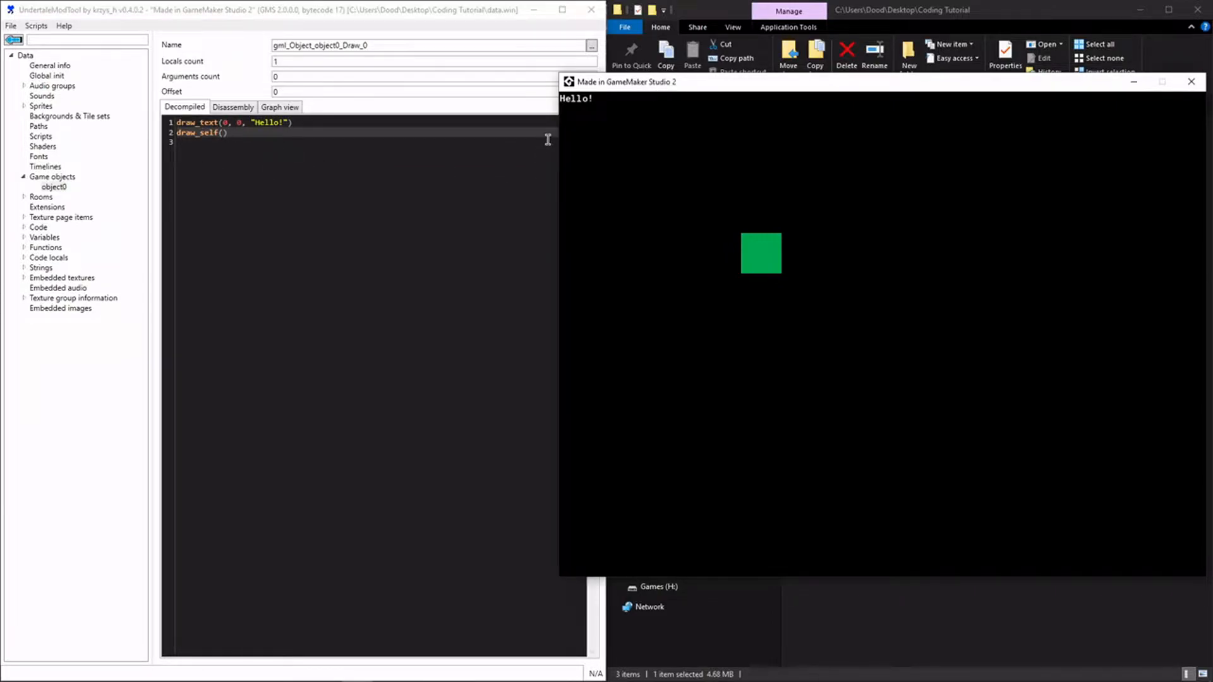
pyautogui.moveTo(568, 111)
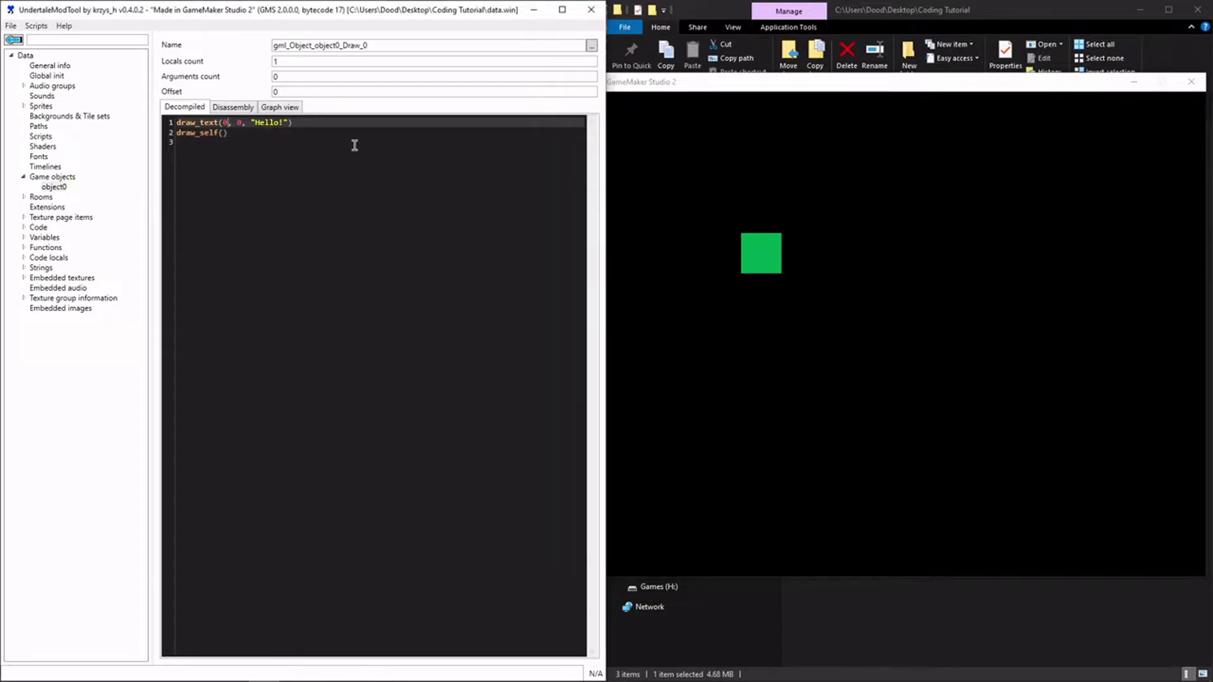
# - Move Hello! to 40, 40, save over data.win and run the game to check the position
pyautogui.write('4')
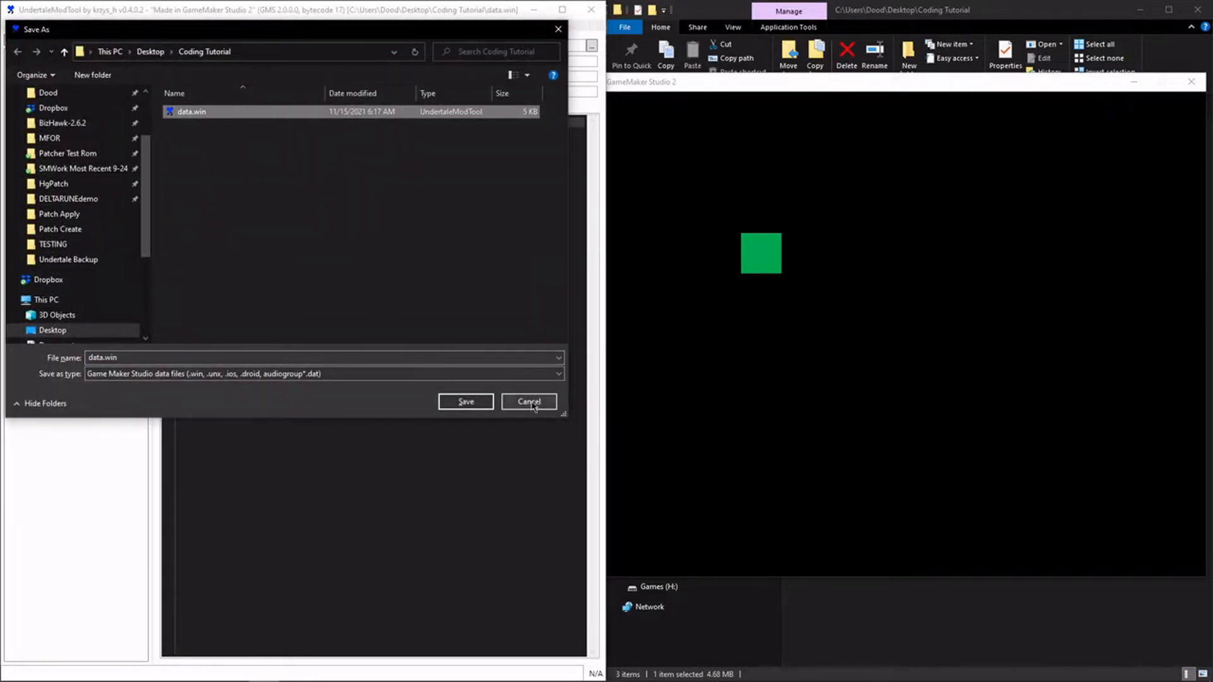
pyautogui.click(529, 402)
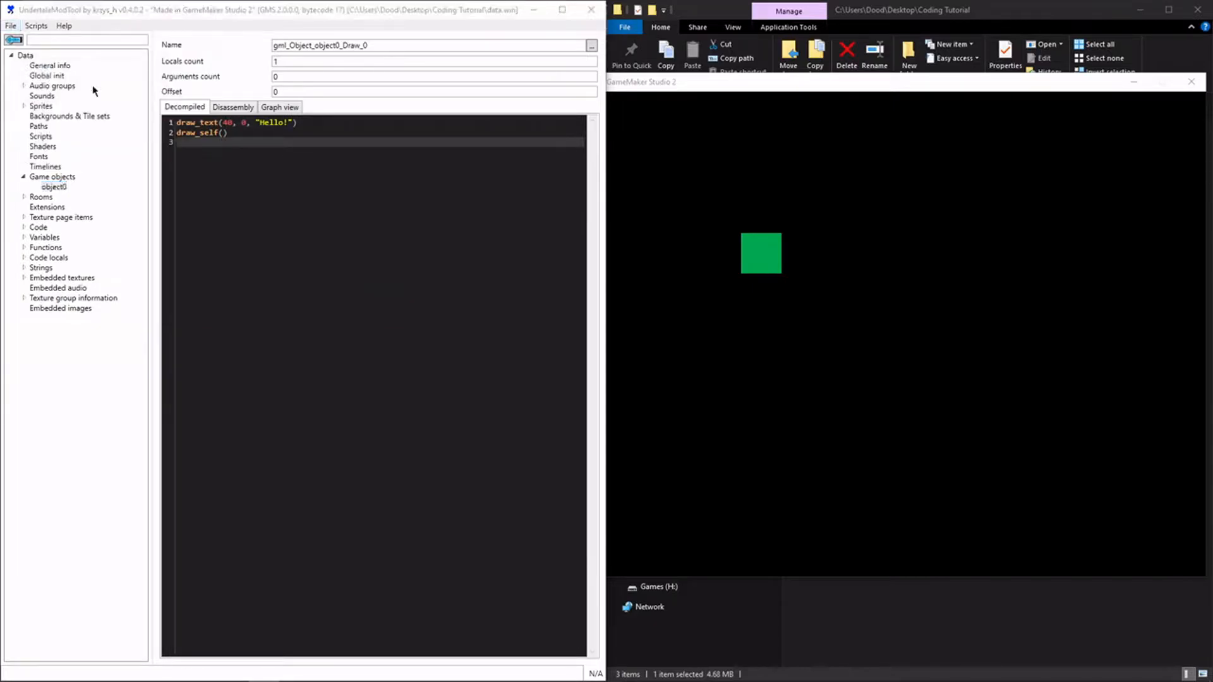
pyautogui.click(465, 402)
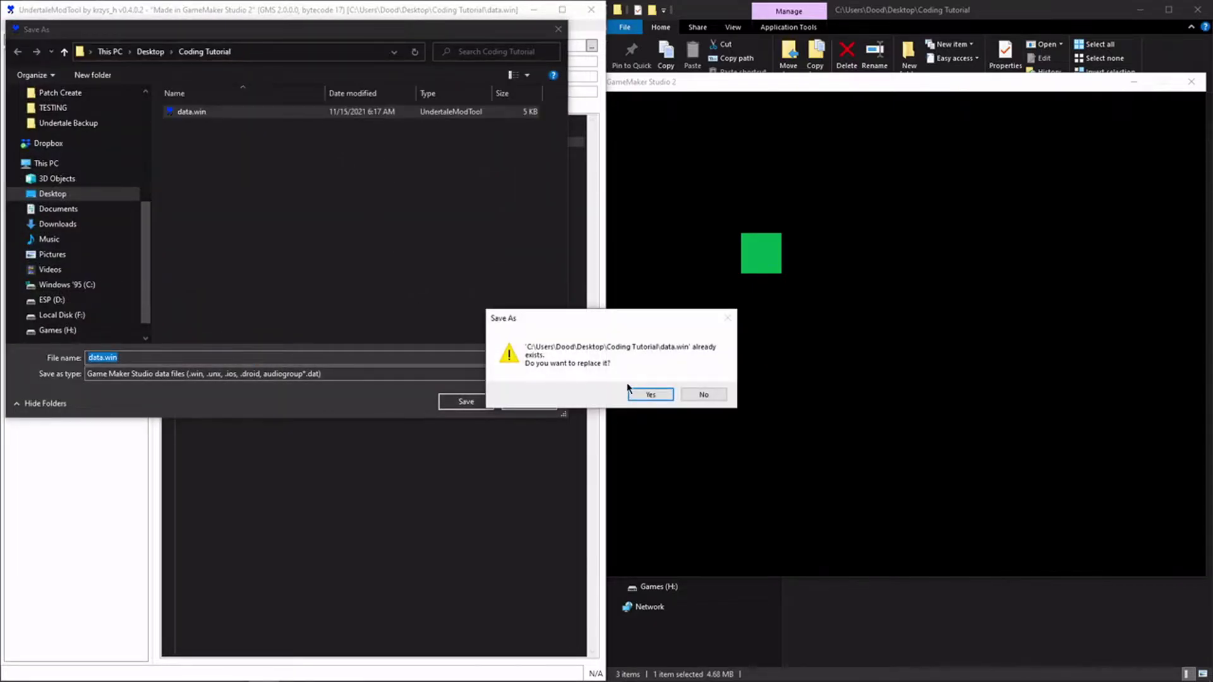
pyautogui.click(650, 394)
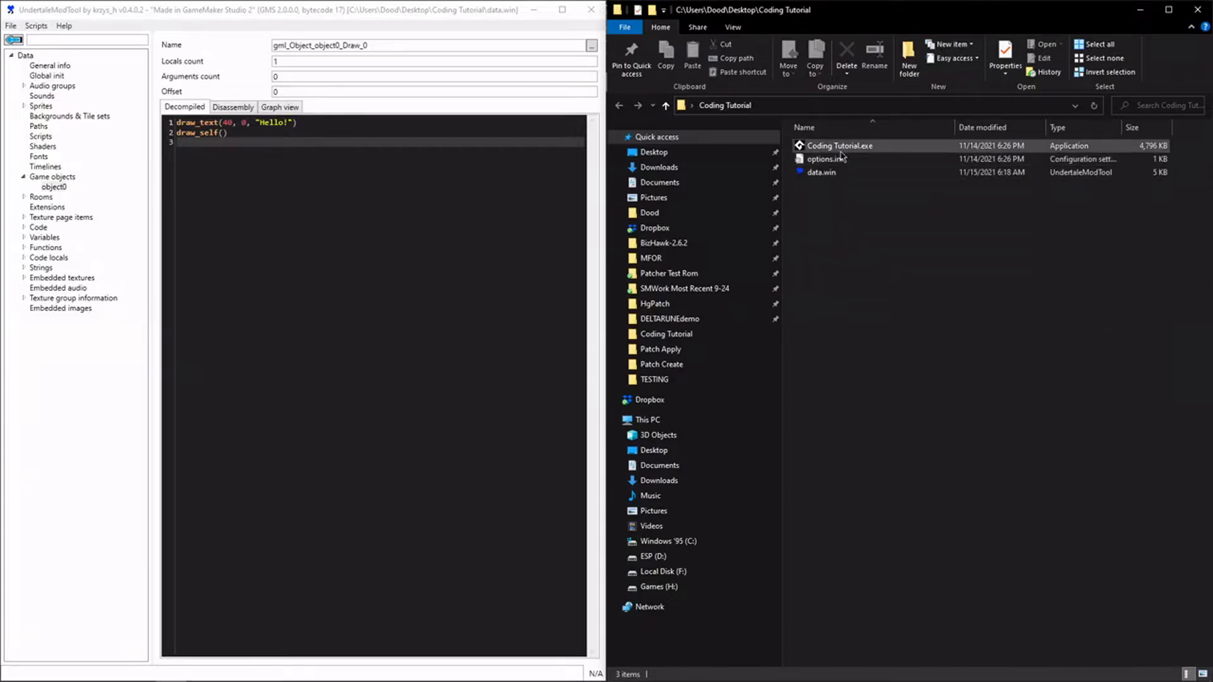
pyautogui.doubleClick(839, 145)
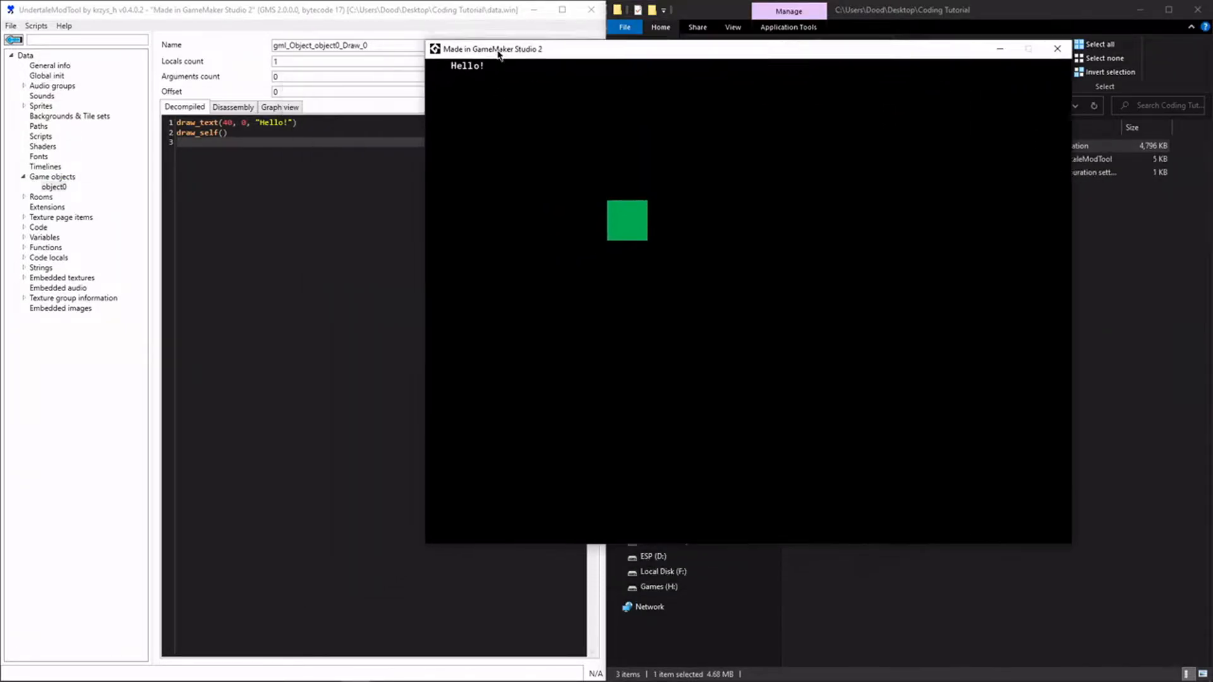
pyautogui.moveTo(491, 49); pyautogui.dragTo(517, 43)
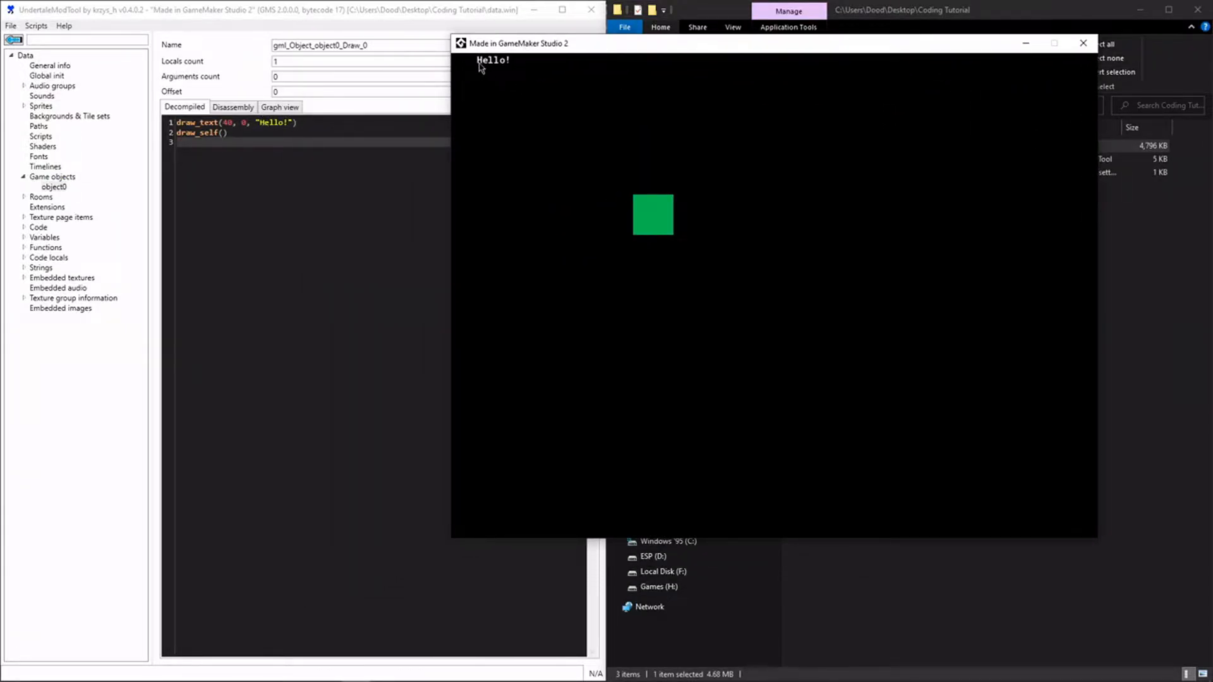
pyautogui.moveTo(506, 124)
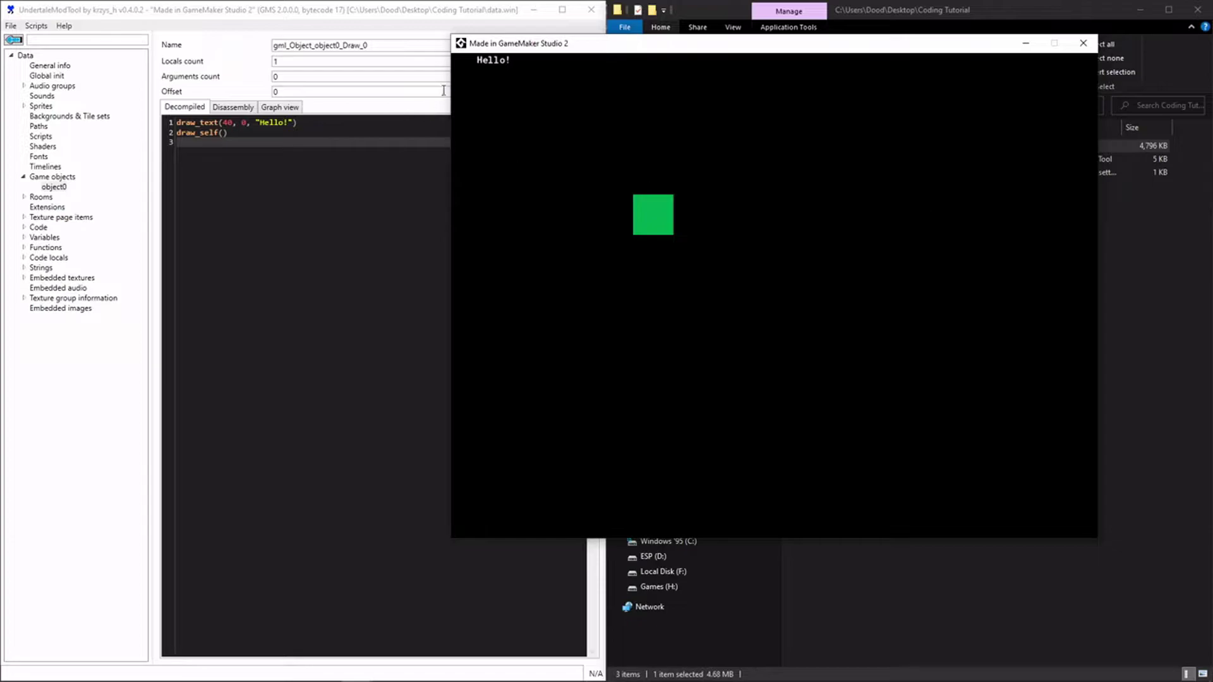
pyautogui.moveTo(480, 69)
pyautogui.write('4')
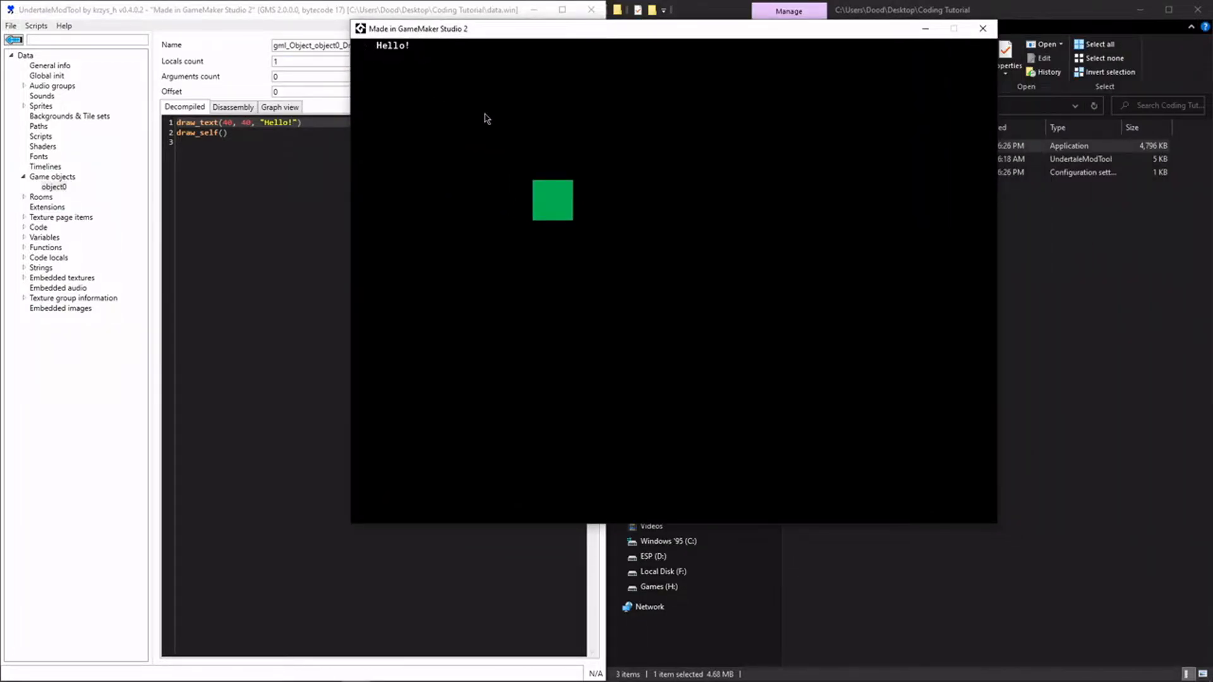
pyautogui.moveTo(638, 357)
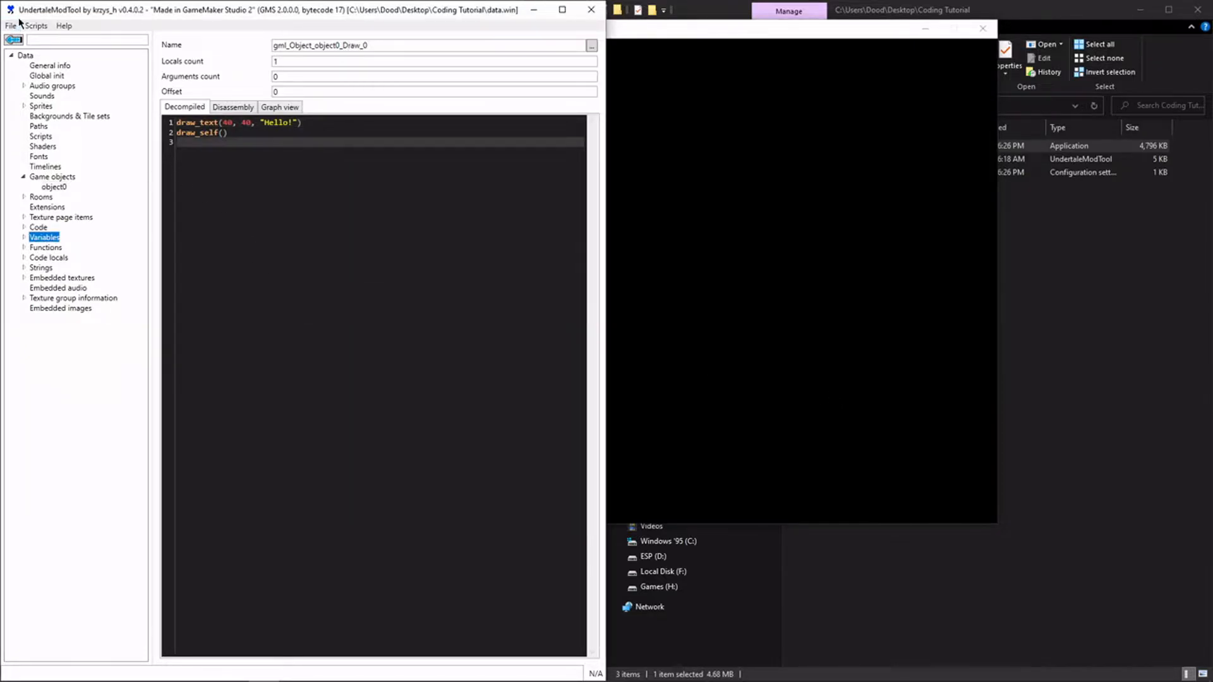
# - Save the data file again, replacing data.win, and relaunch the game
pyautogui.click(10, 26)
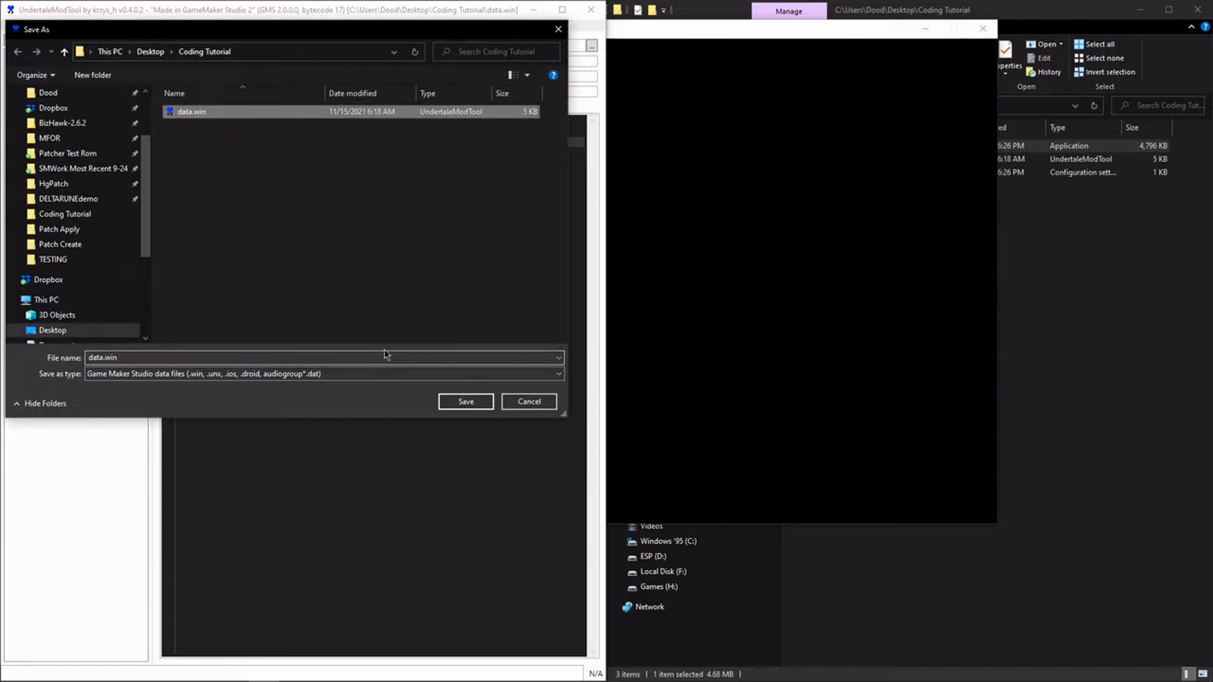
pyautogui.click(465, 401)
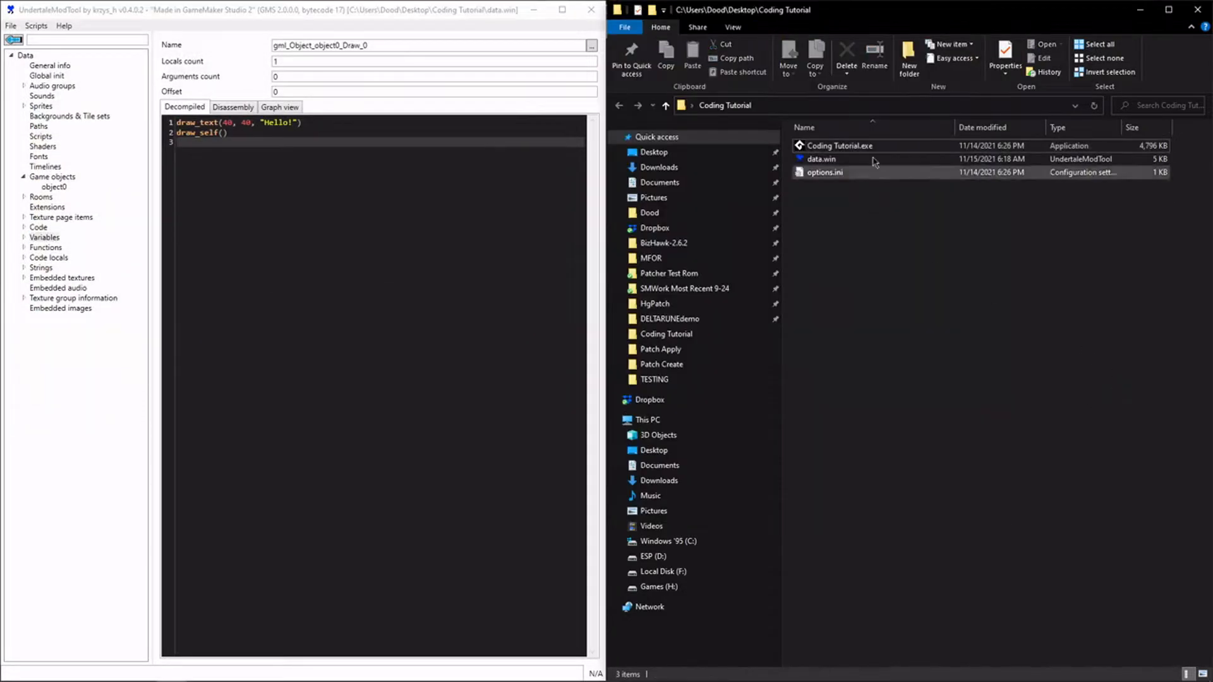
pyautogui.doubleClick(840, 145)
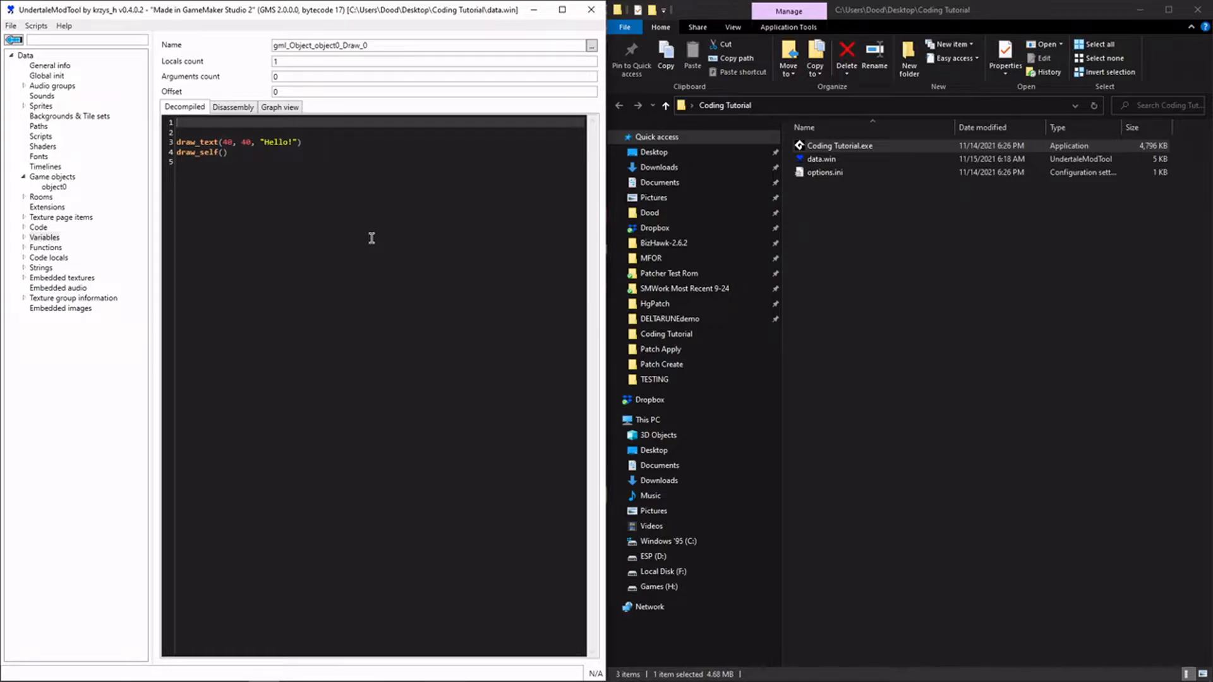
# - Declare var message = "Hello!" and have draw_text draw message instead of the literal string
pyautogui.write('var')
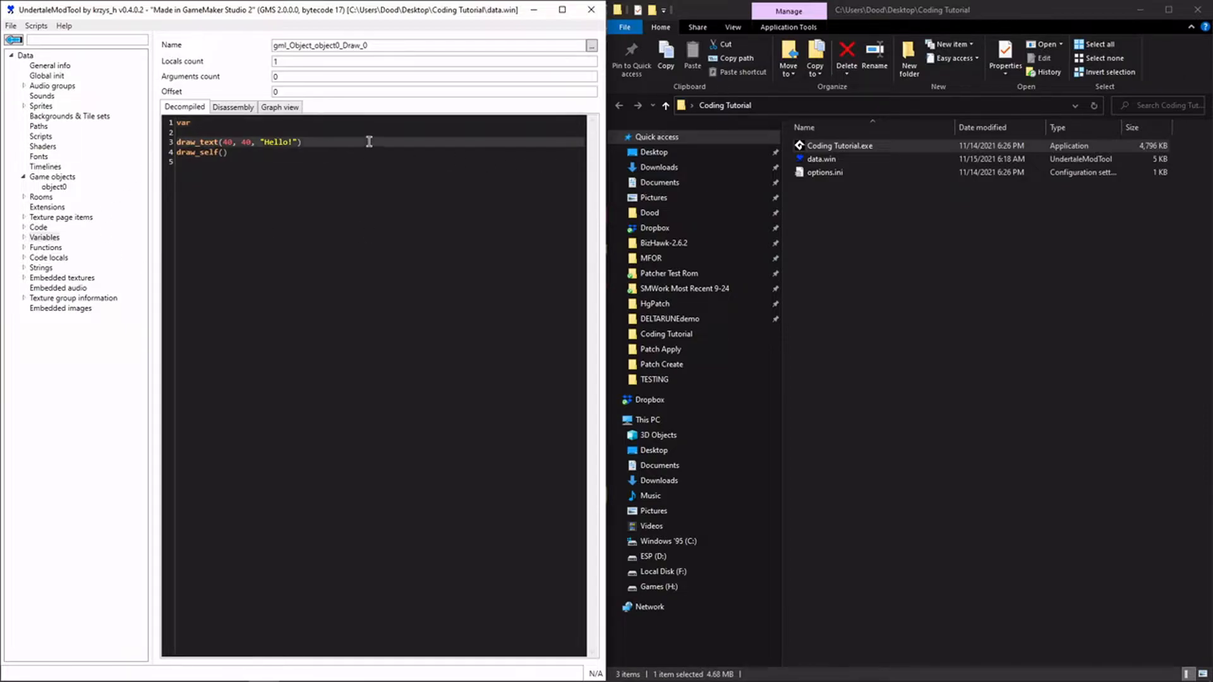
pyautogui.doubleClick(280, 142)
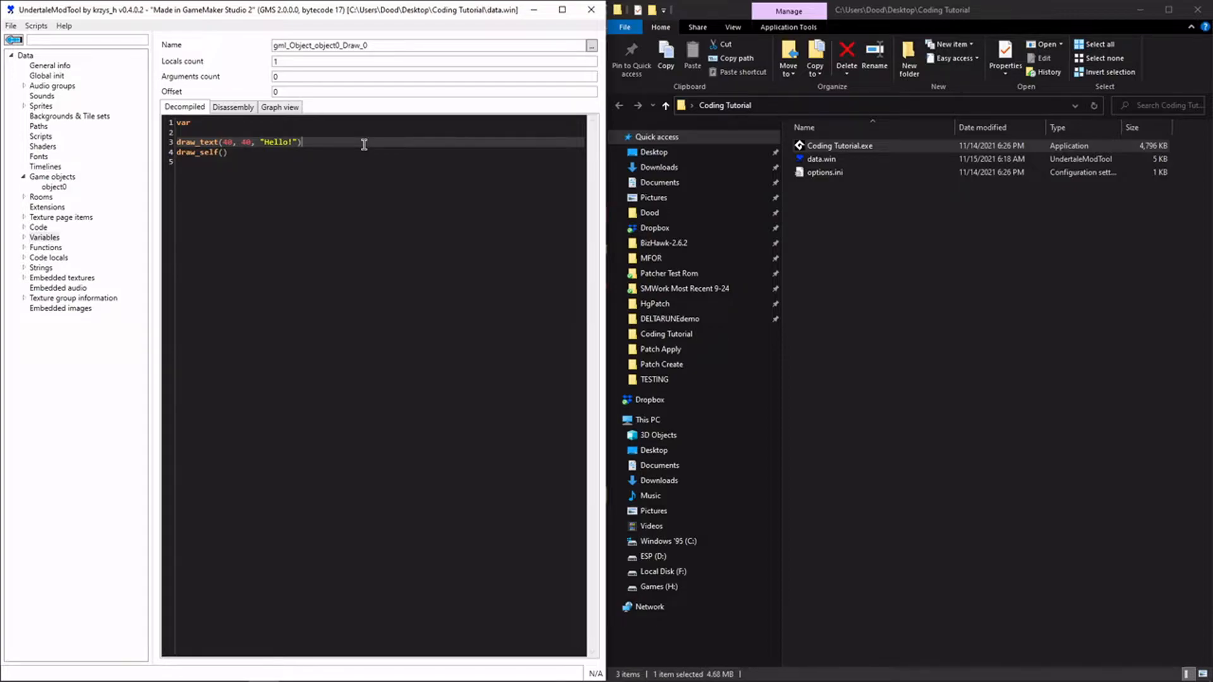
pyautogui.doubleClick(183, 123)
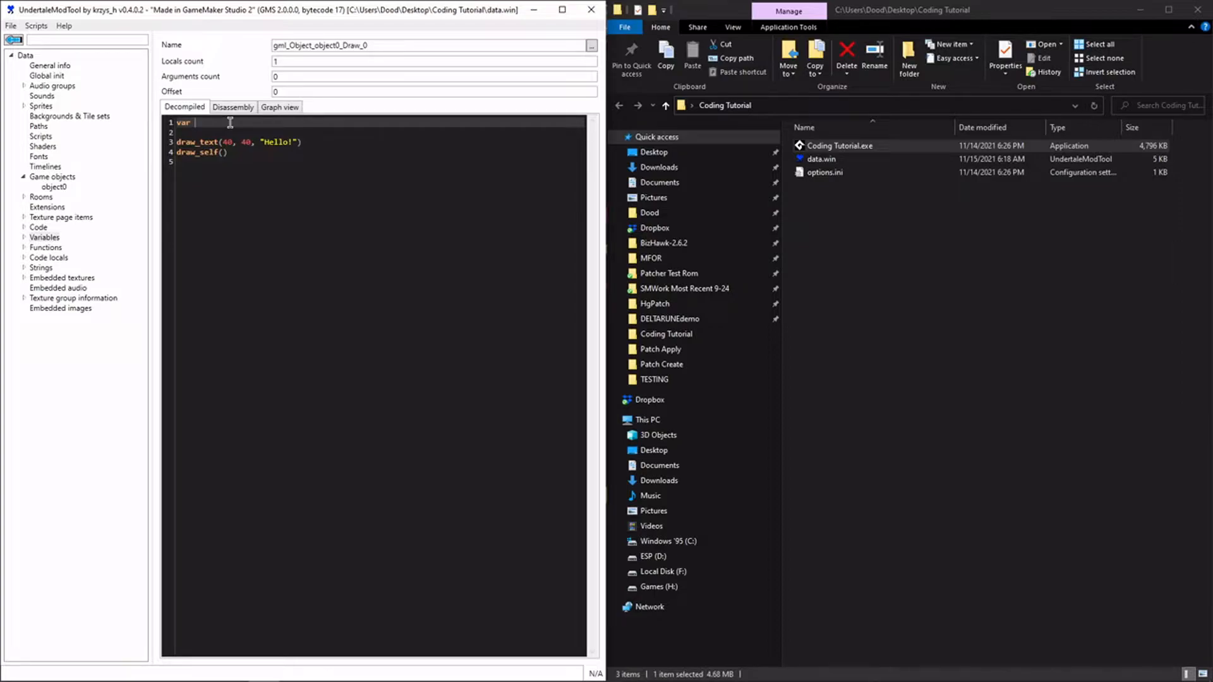
pyautogui.write('message')
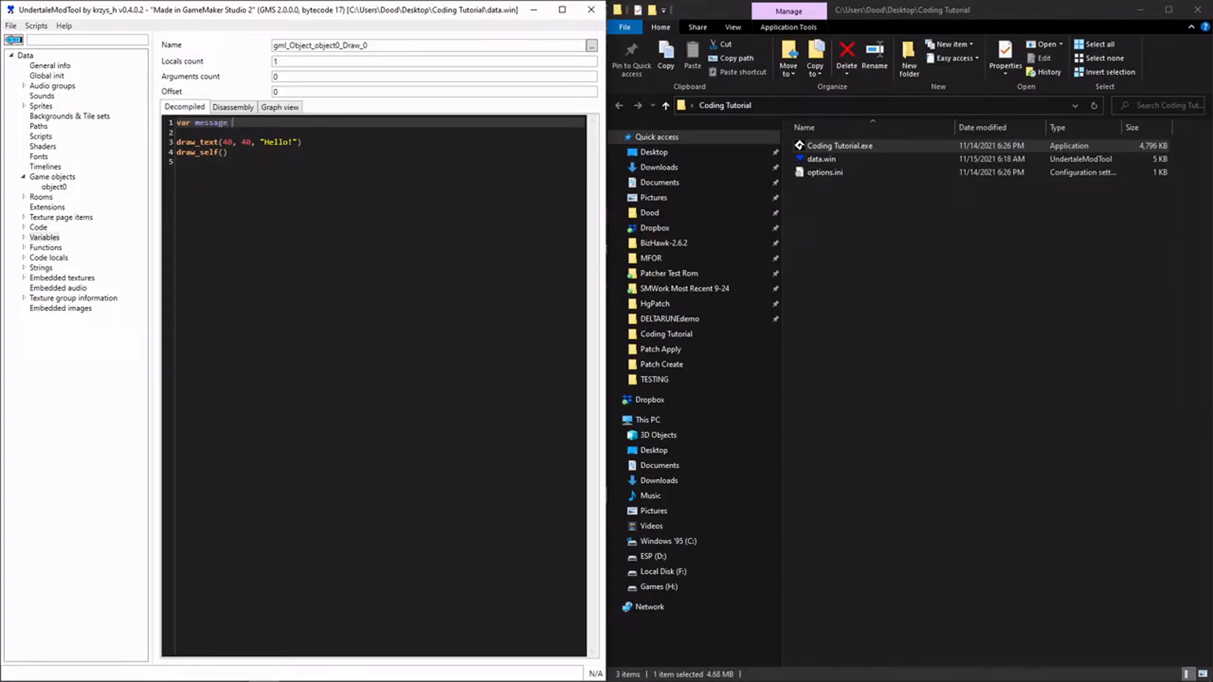
pyautogui.write('= ""')
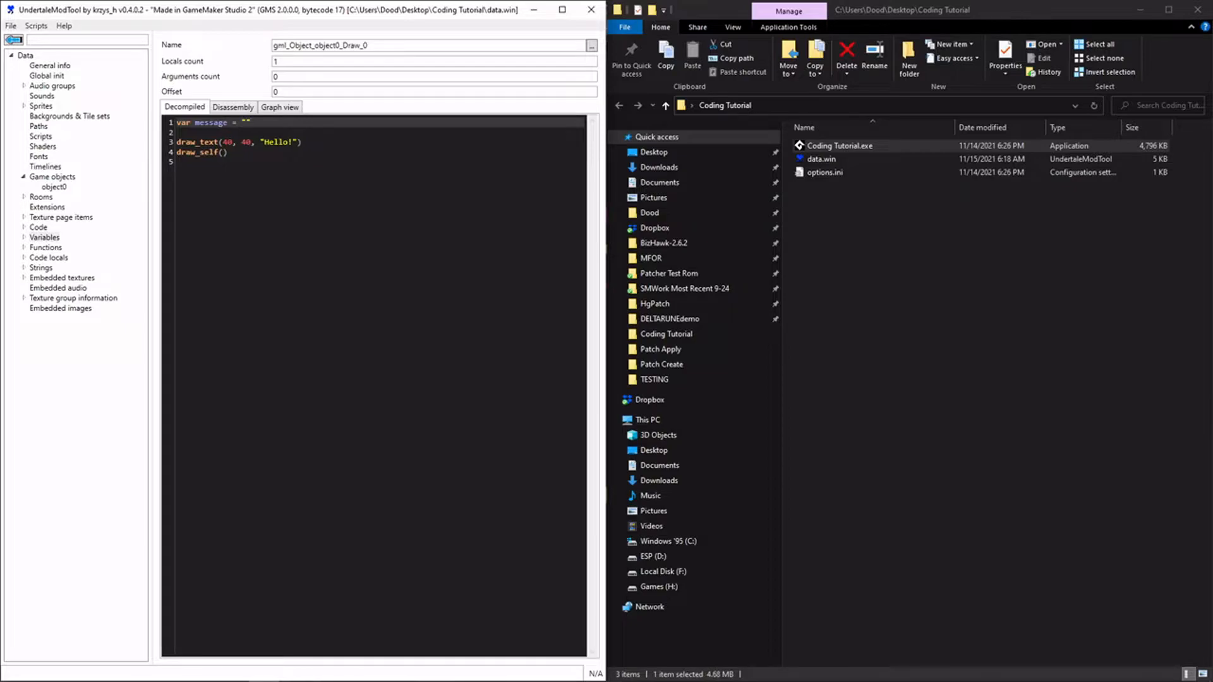
pyautogui.write('Hello!')
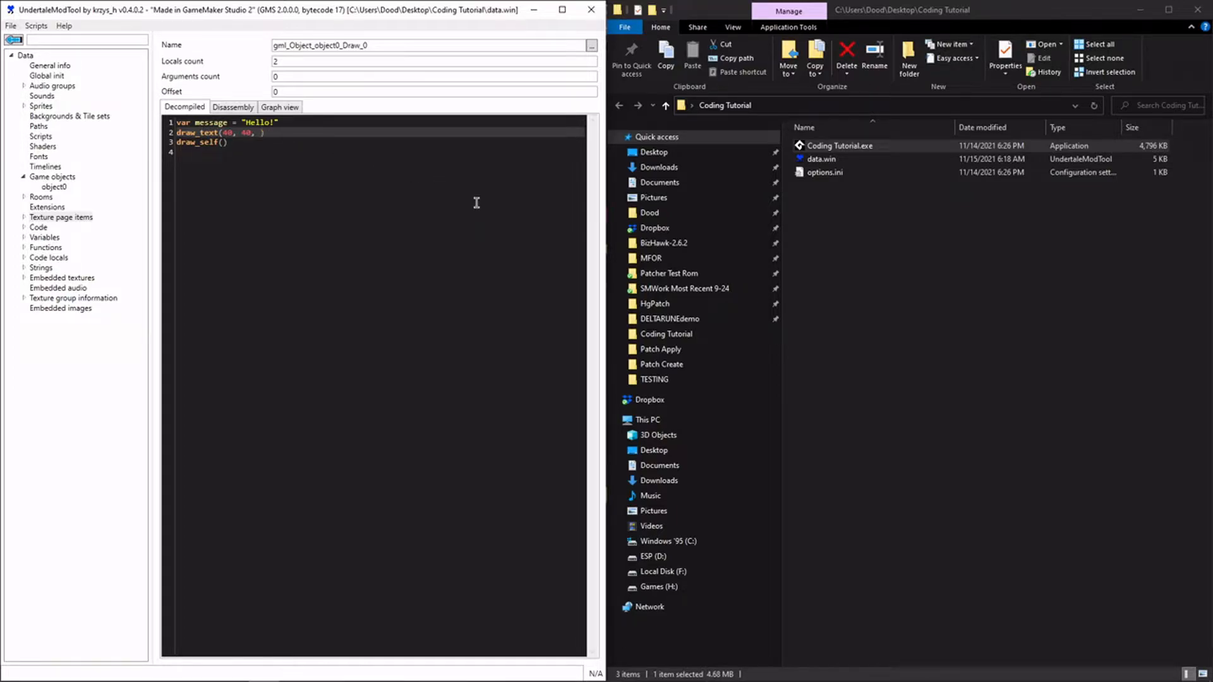
pyautogui.write('message')
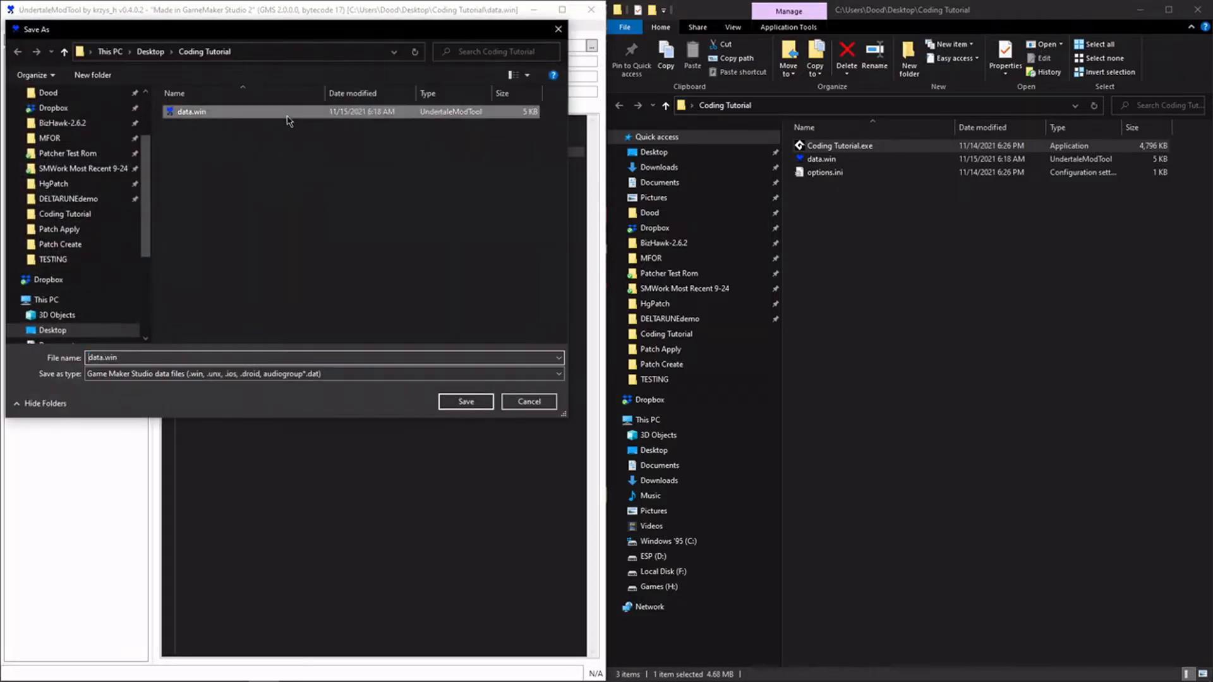
# - Save the updated data.win, test the game still shows Hello!, and close it
pyautogui.click(465, 401)
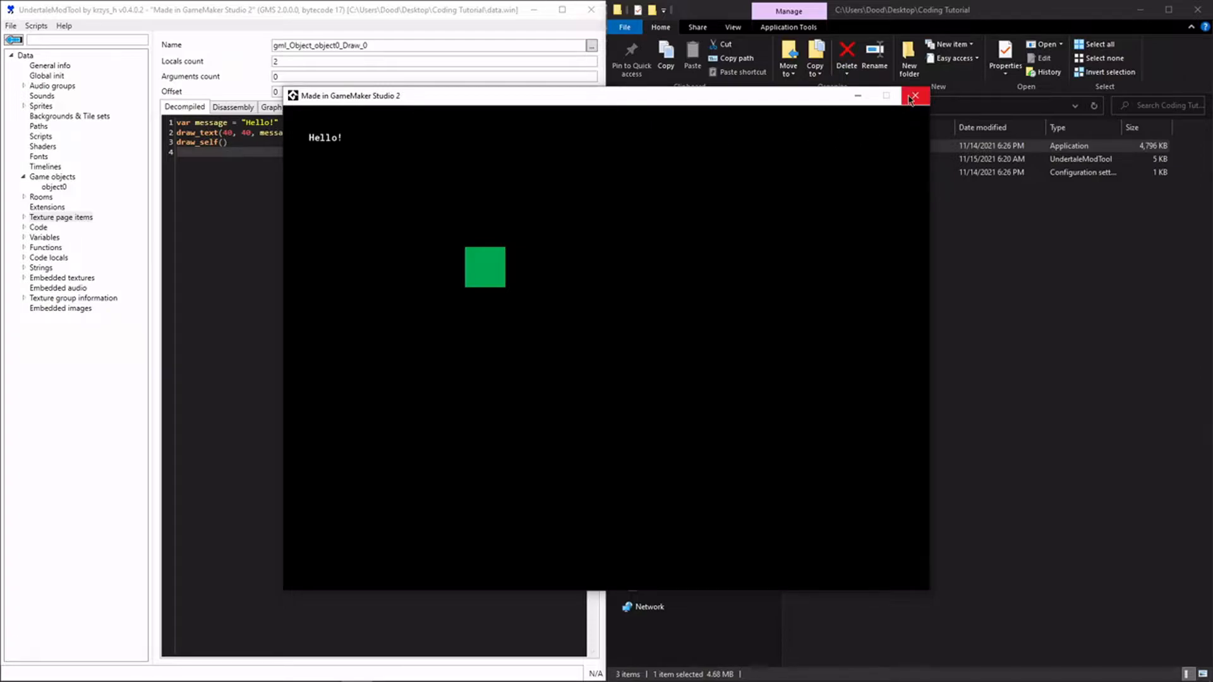
pyautogui.click(915, 96)
pyautogui.write('message = "Goodbye!"')
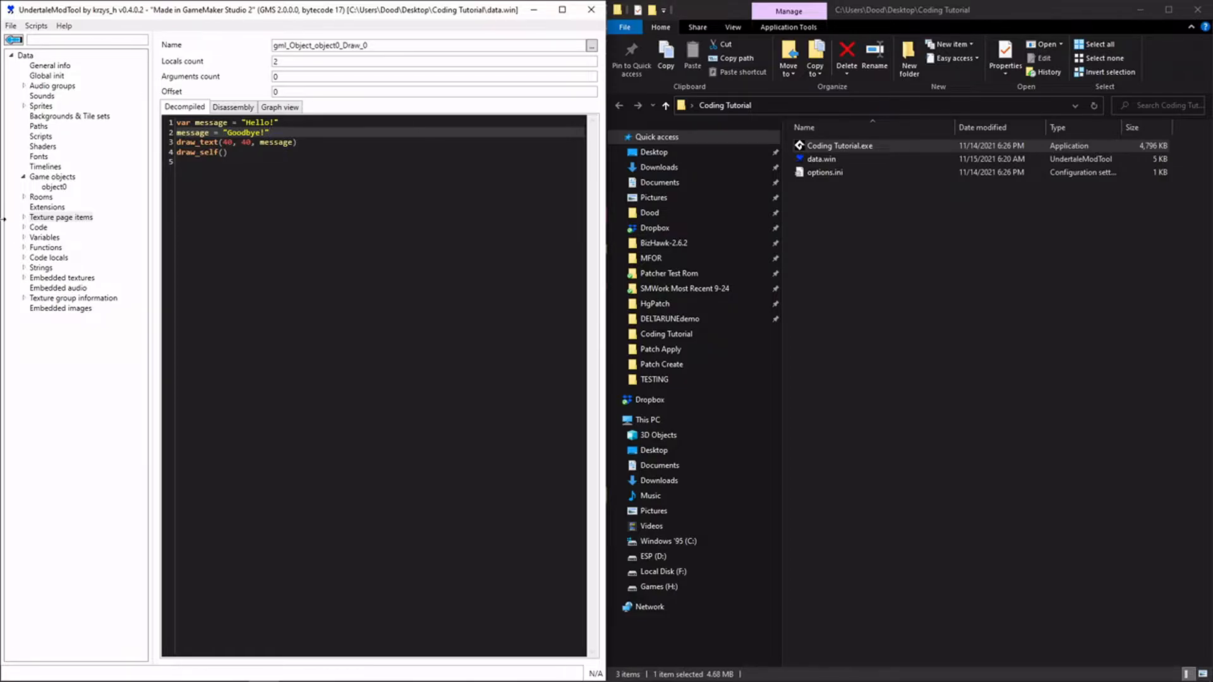
# - Save the Goodbye! reassignment to data.win, run the game showing Goodbye!, and return to the Draw code
pyautogui.click(55, 187)
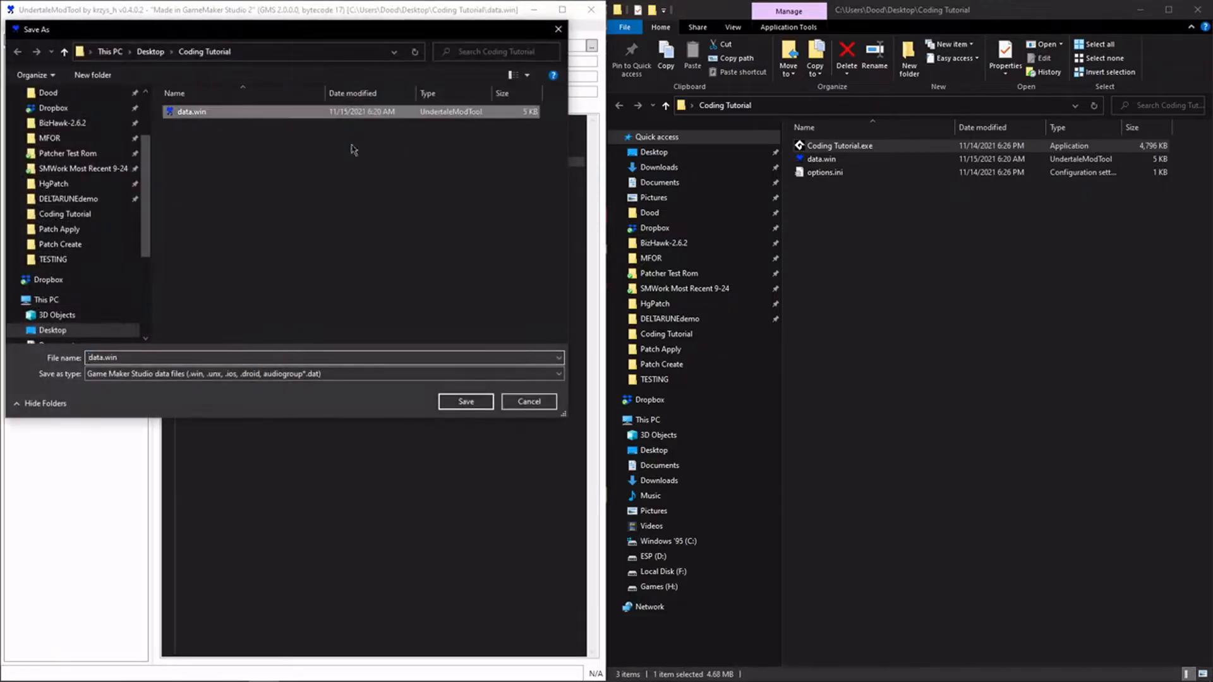
pyautogui.click(465, 402)
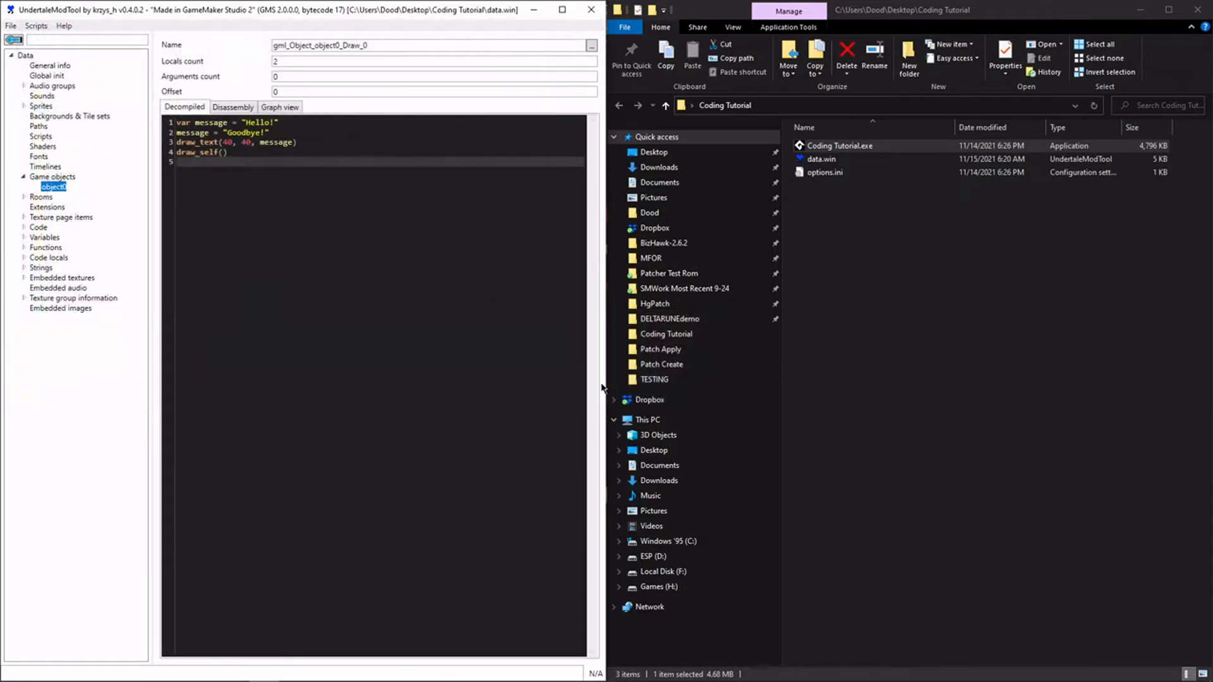
pyautogui.doubleClick(839, 146)
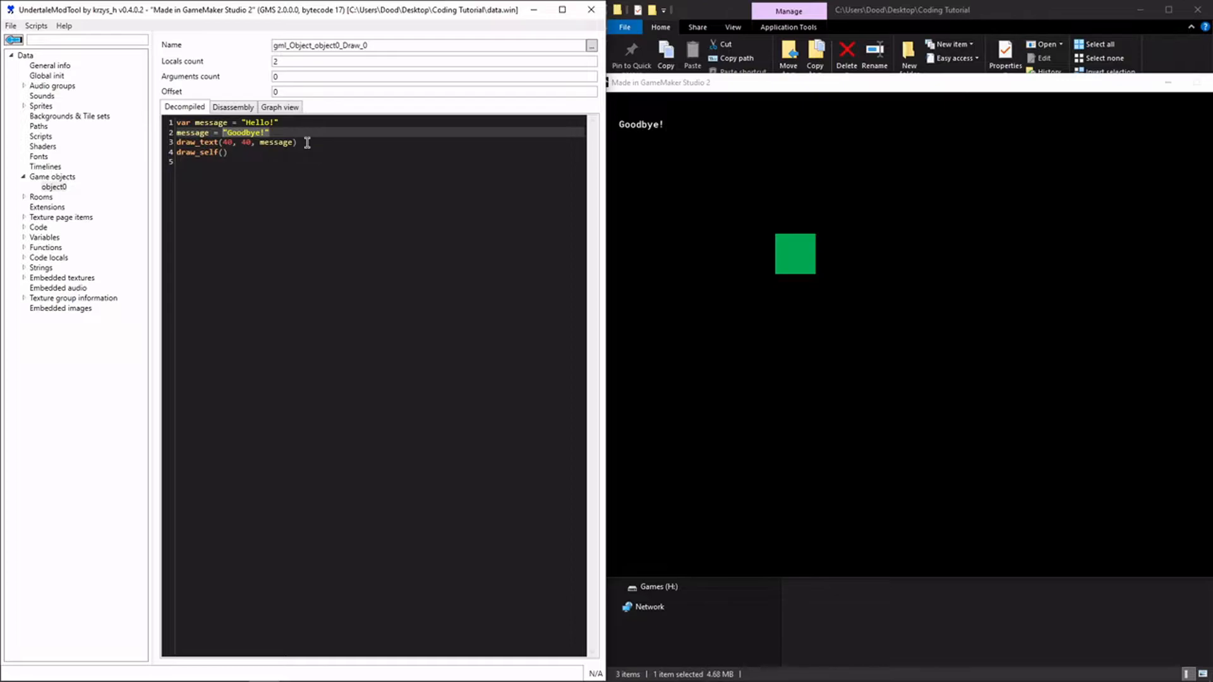
pyautogui.click(304, 153)
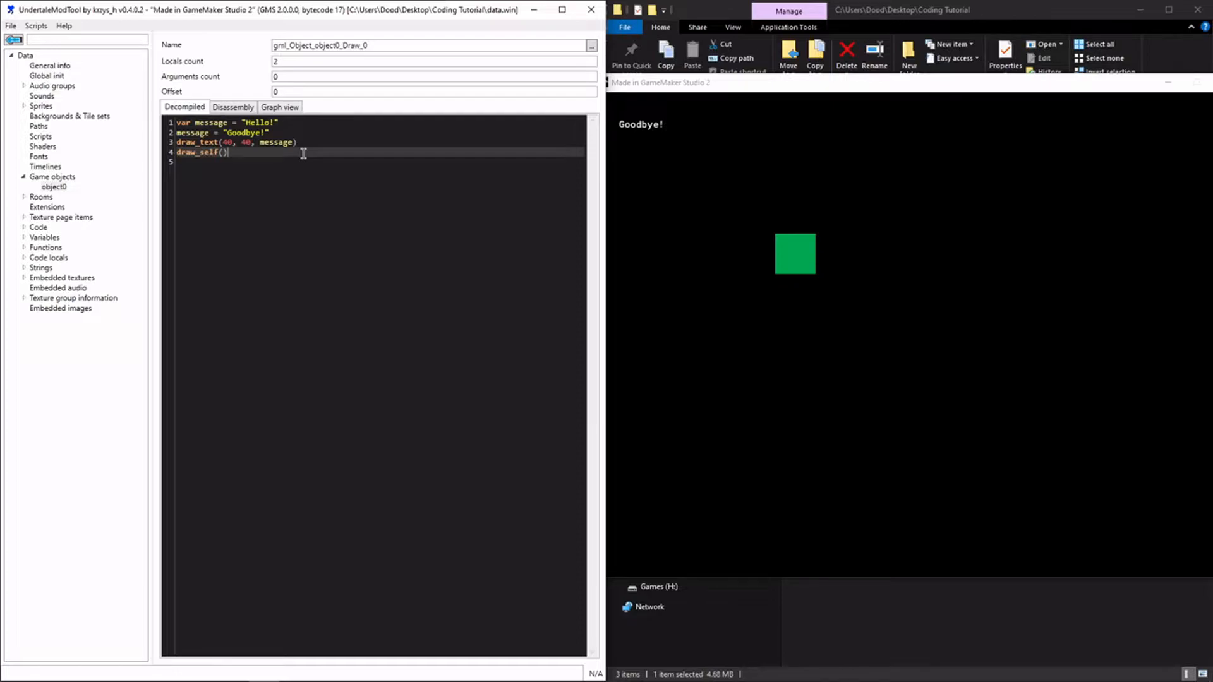
pyautogui.moveTo(271, 149)
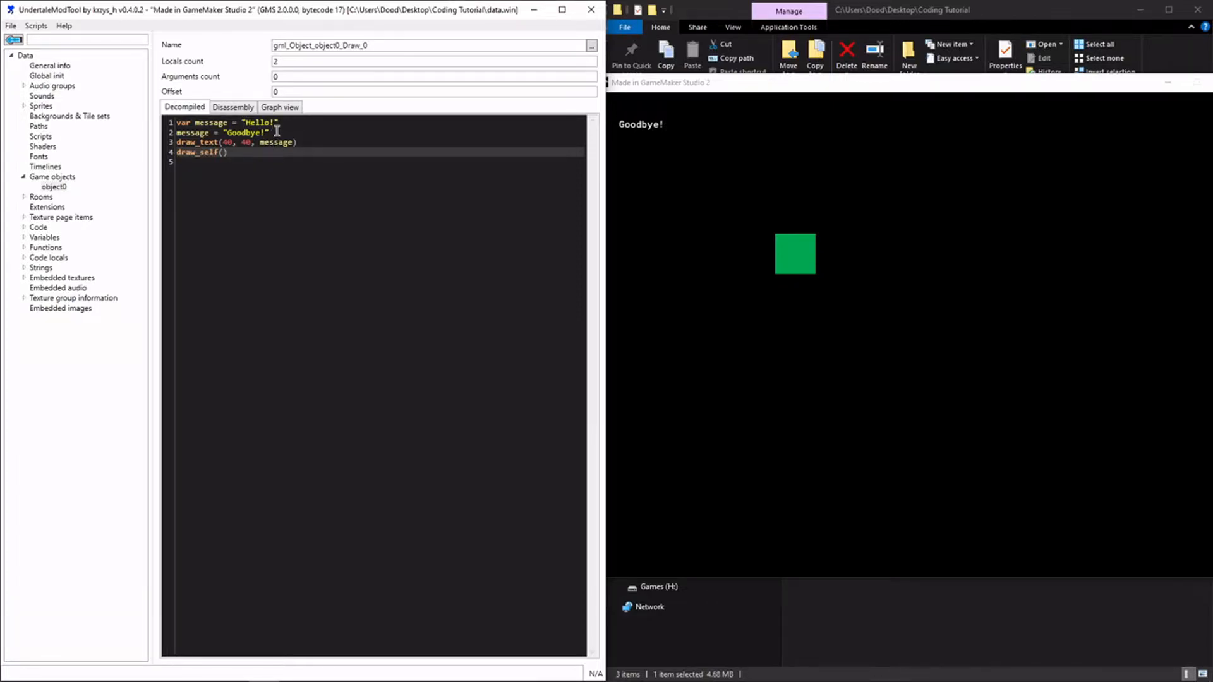
# - Reassign message = 12, draw it via string(message), and save the data file
pyautogui.write('message =')
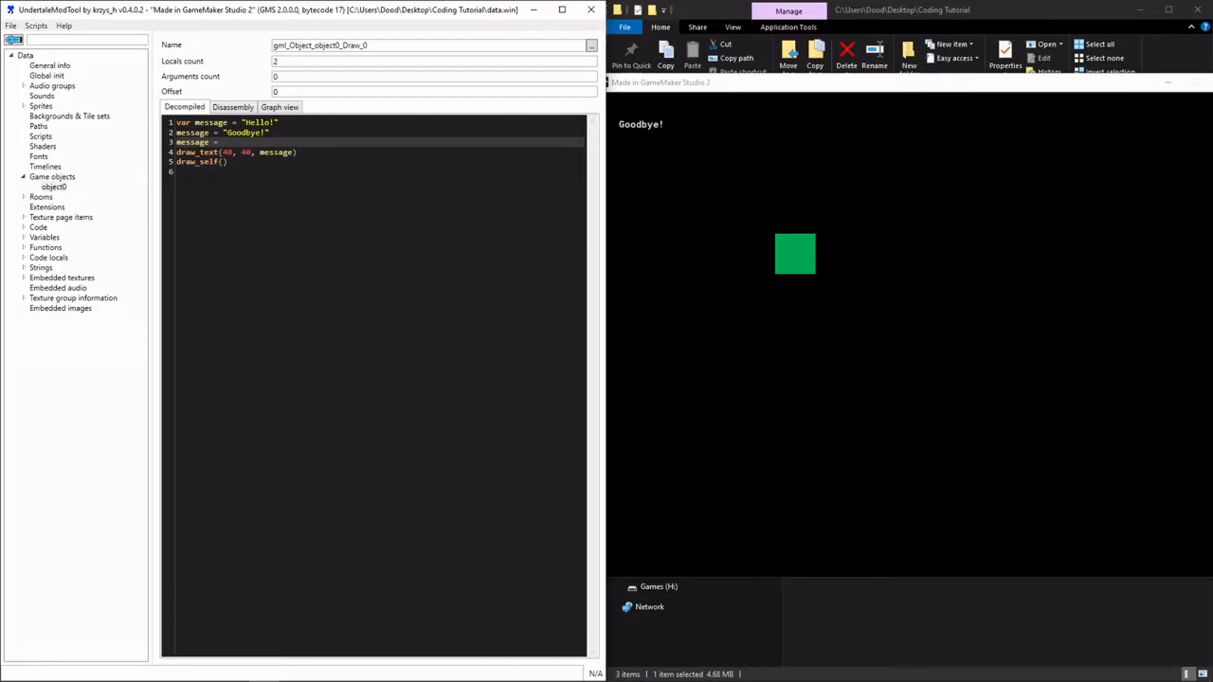
pyautogui.write('12')
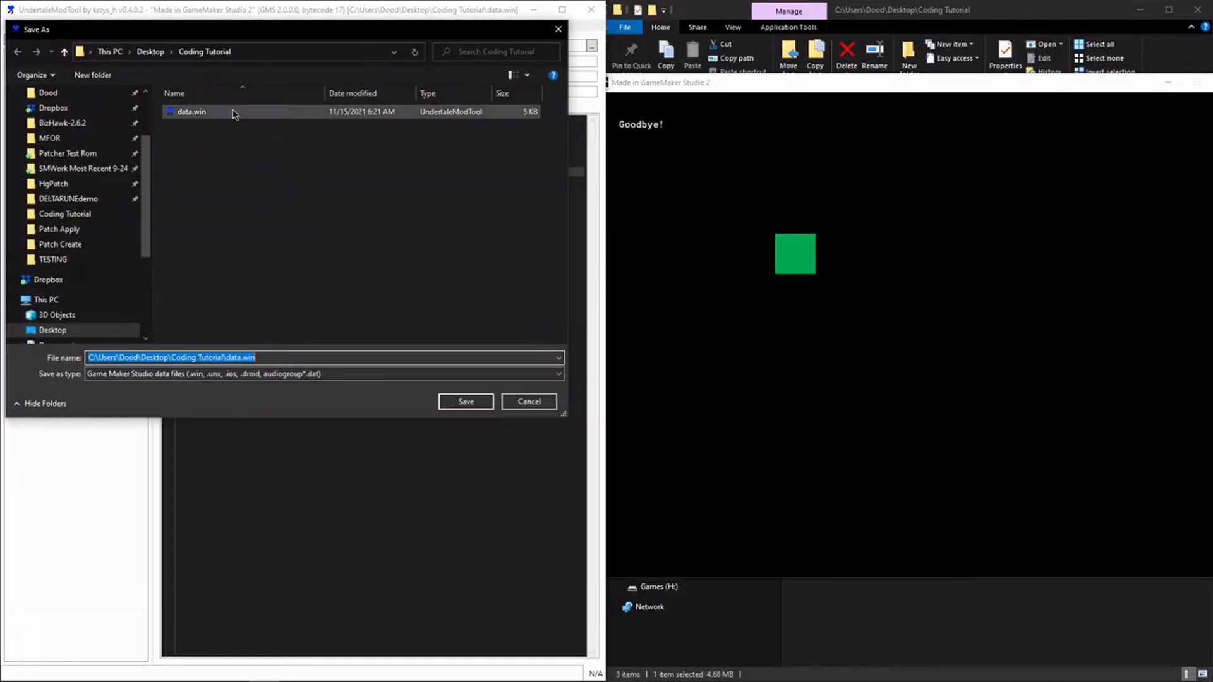
pyautogui.click(465, 402)
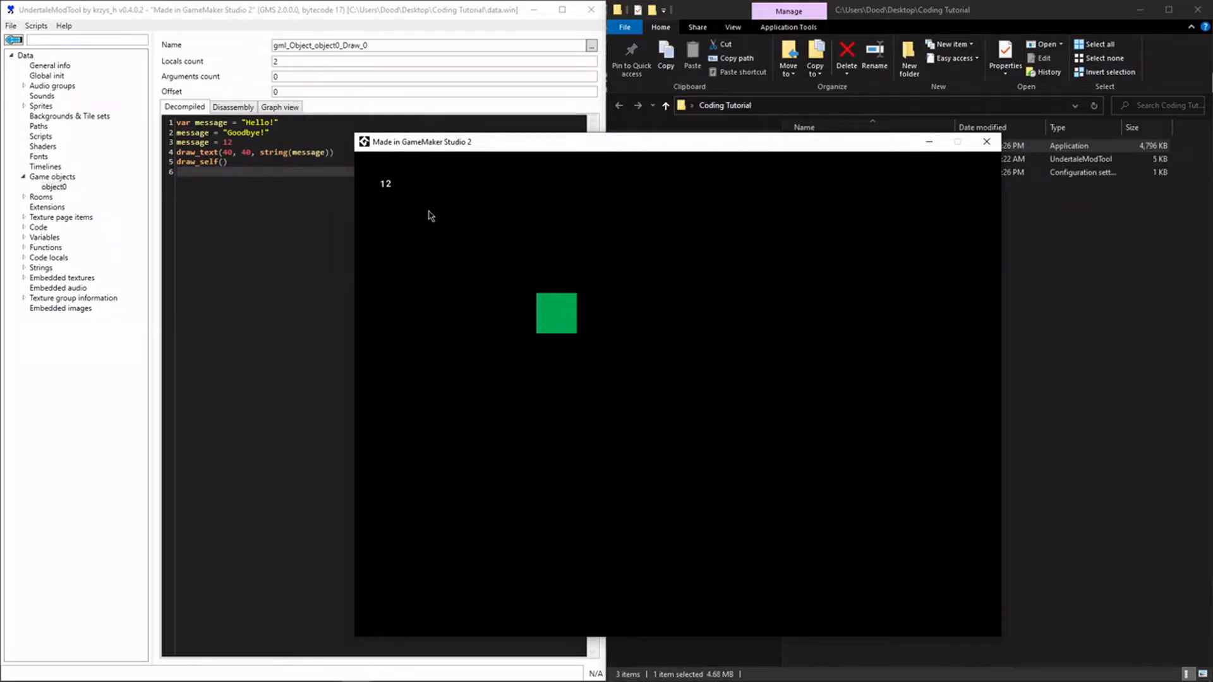
pyautogui.moveTo(400, 192)
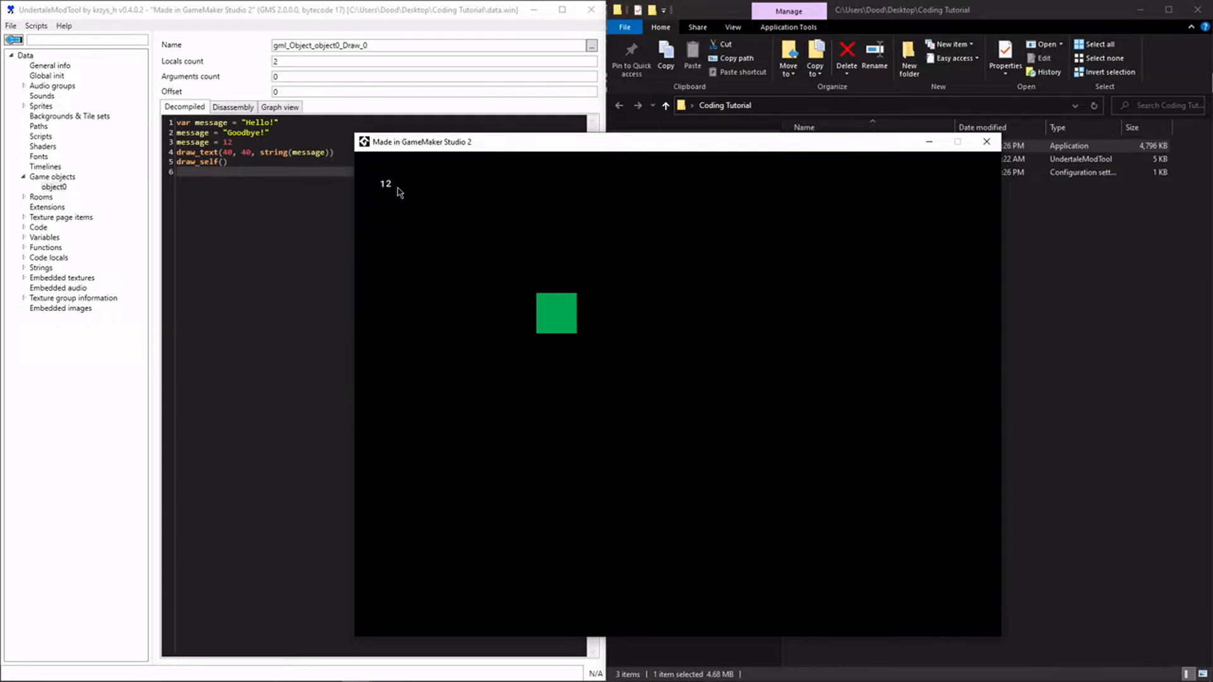
pyautogui.moveTo(394, 192)
pyautogui.write('message =')
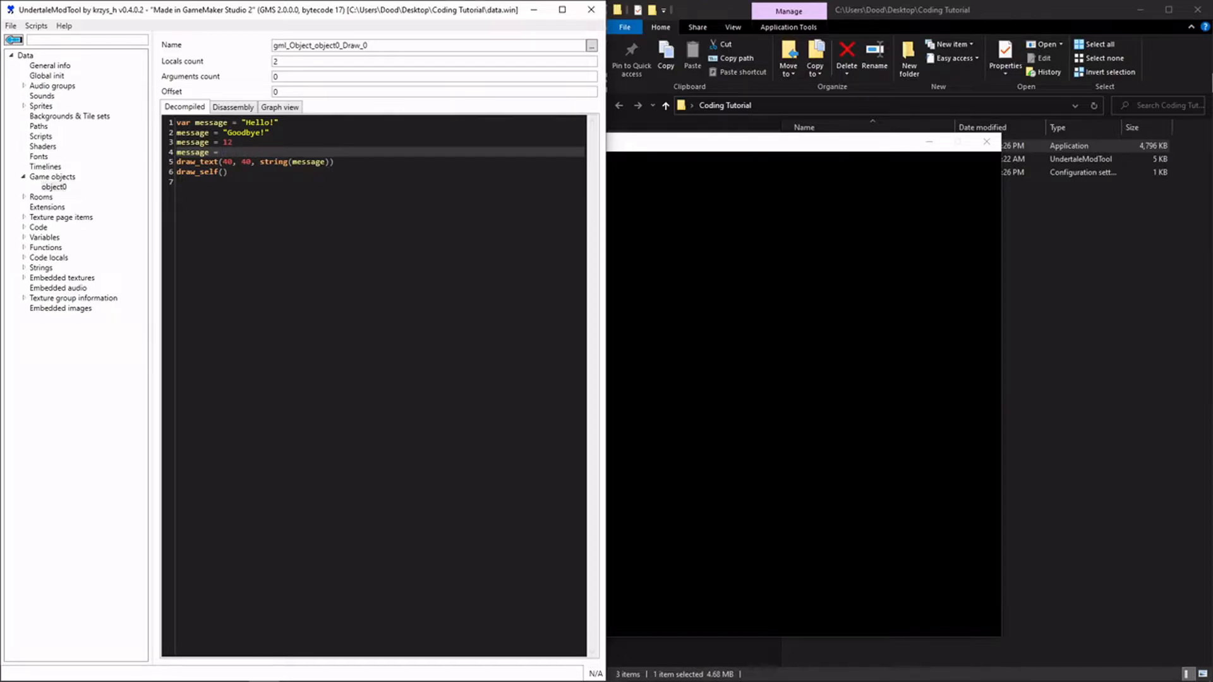
# - On a fourth line reassign message to true, then false, then true, and edit the number
pyautogui.click(227, 152)
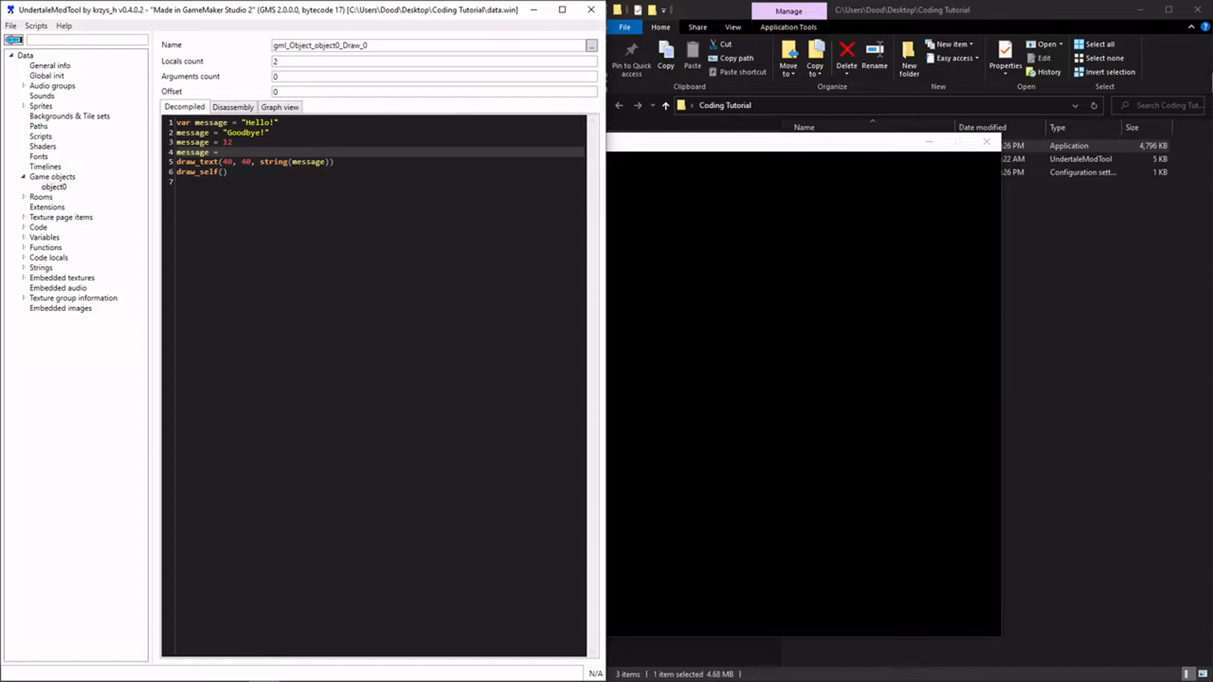
pyautogui.write('true')
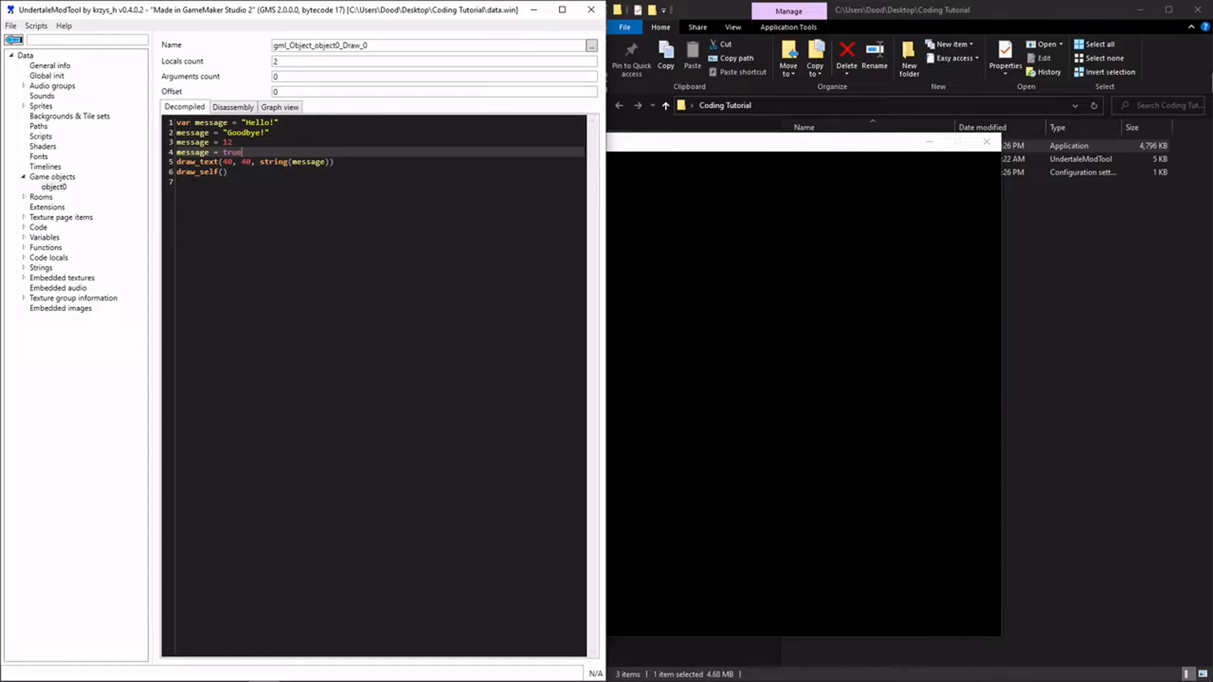
pyautogui.write('false')
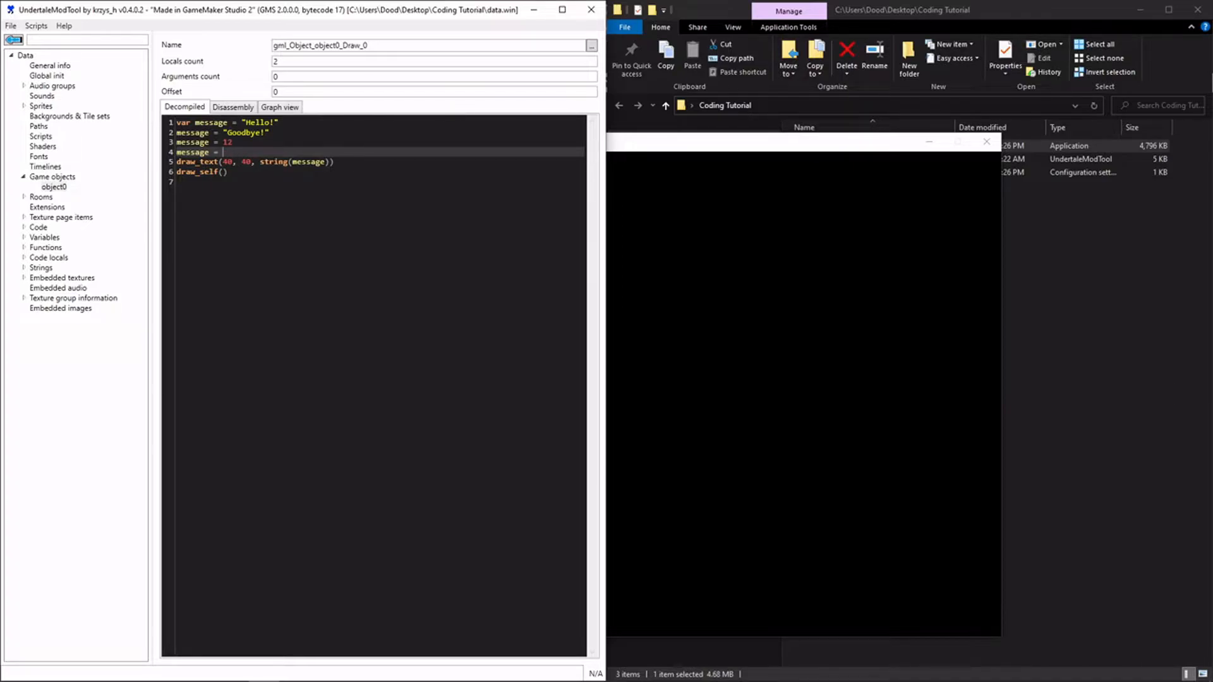
pyautogui.write('true')
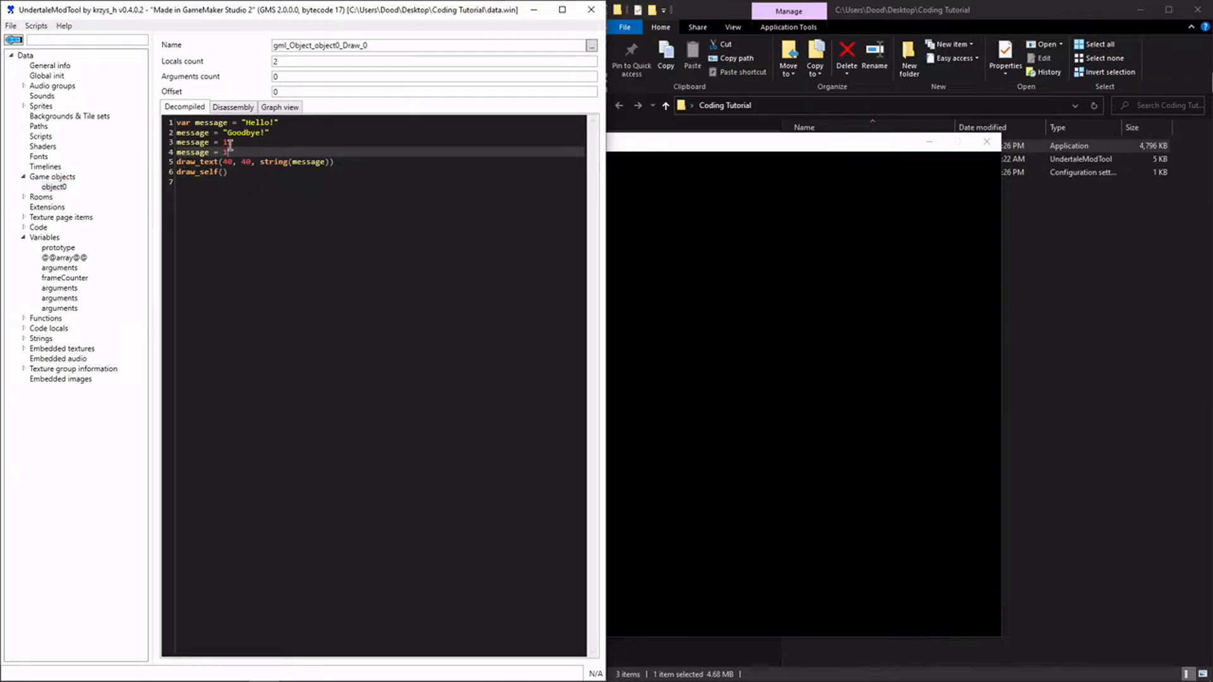
pyautogui.write('2')
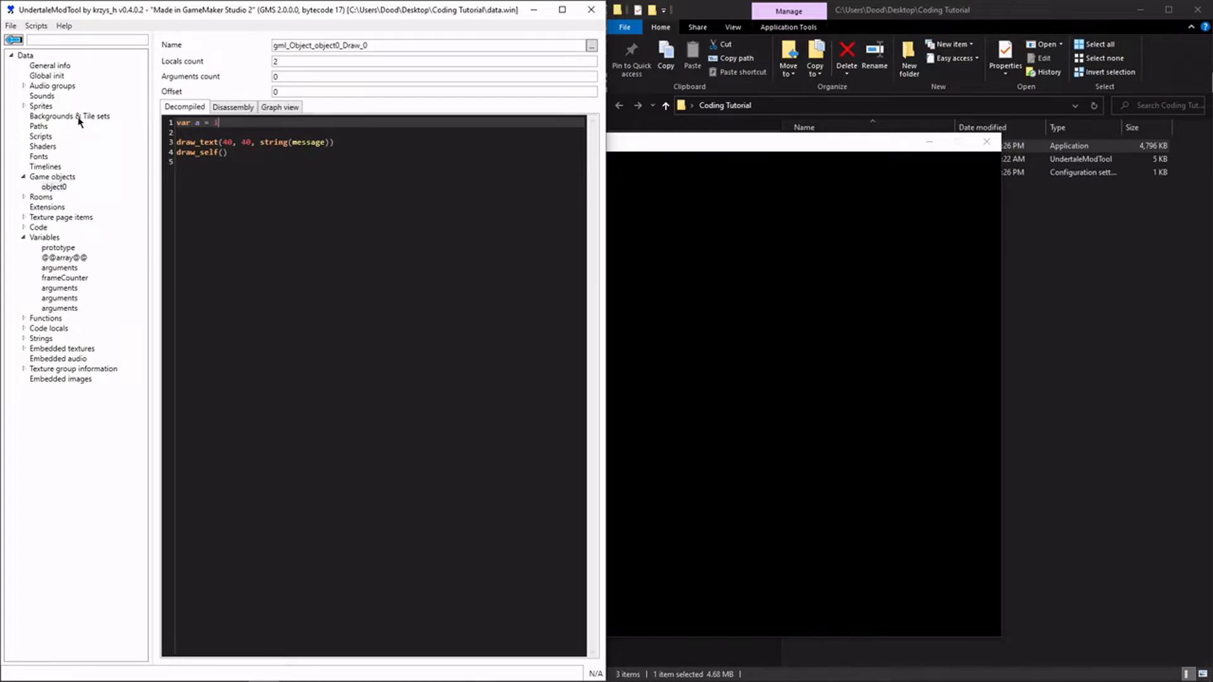
# - Add var b = 2 beneath var a = 1 with draw_text drawing string(a + b), and save via File > Save
pyautogui.write('var b = 2')
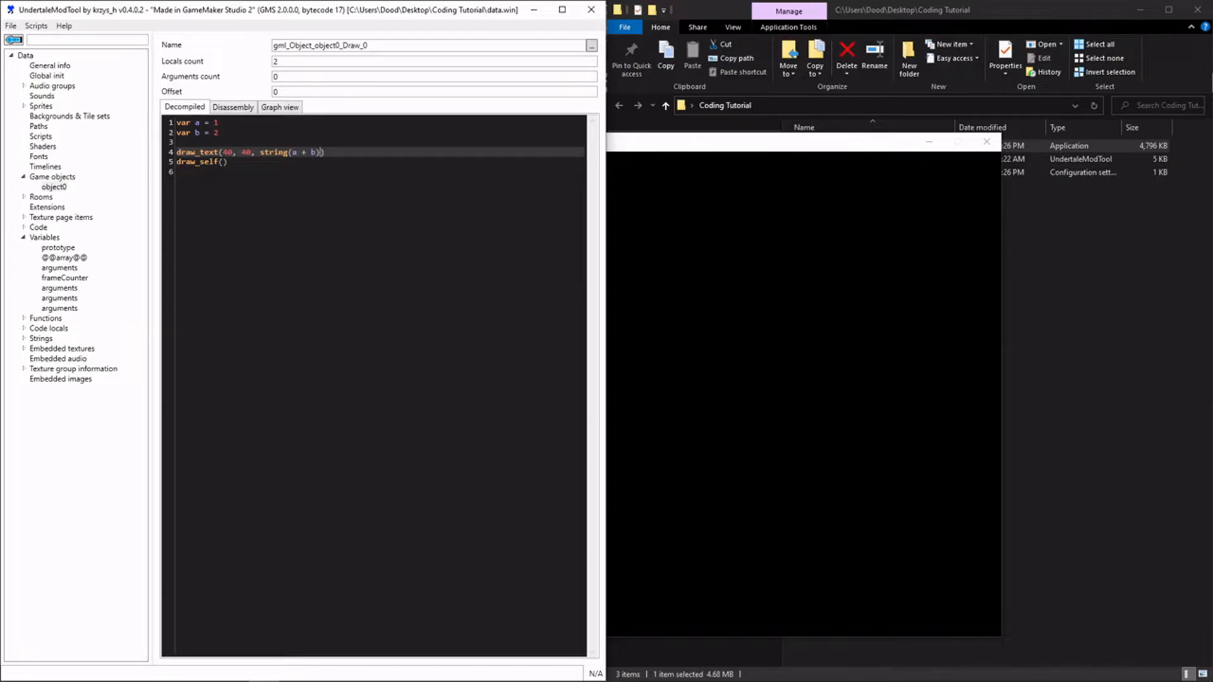
pyautogui.click(9, 26)
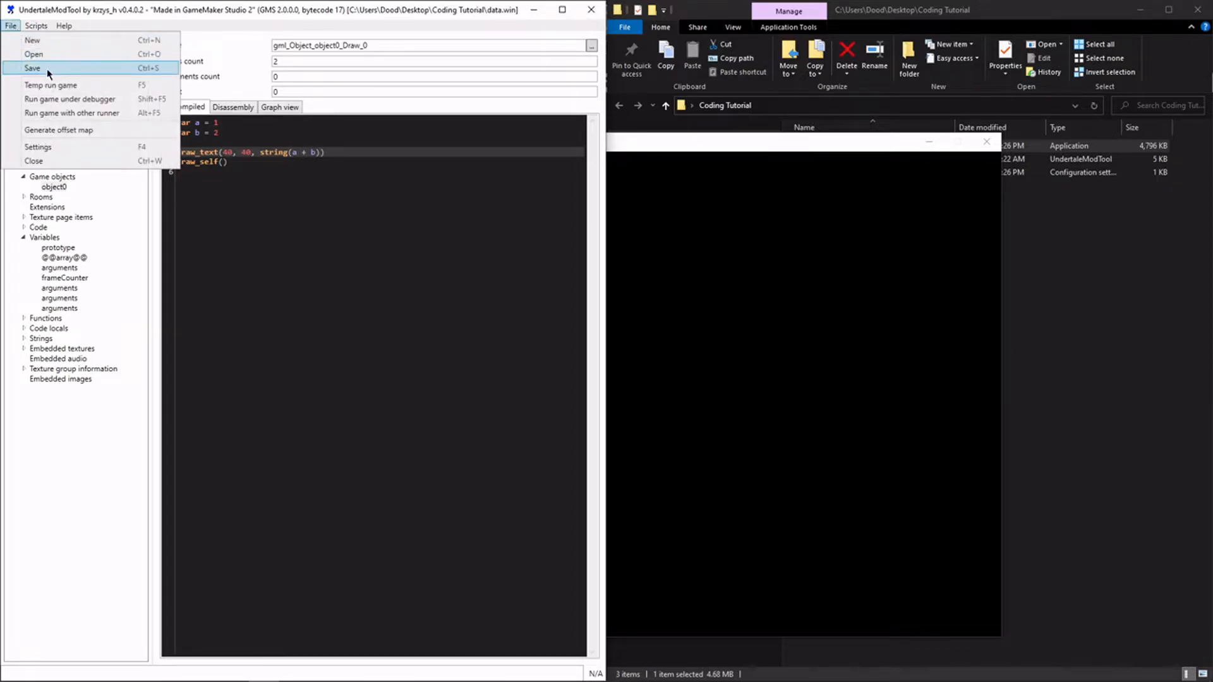
pyautogui.click(31, 66)
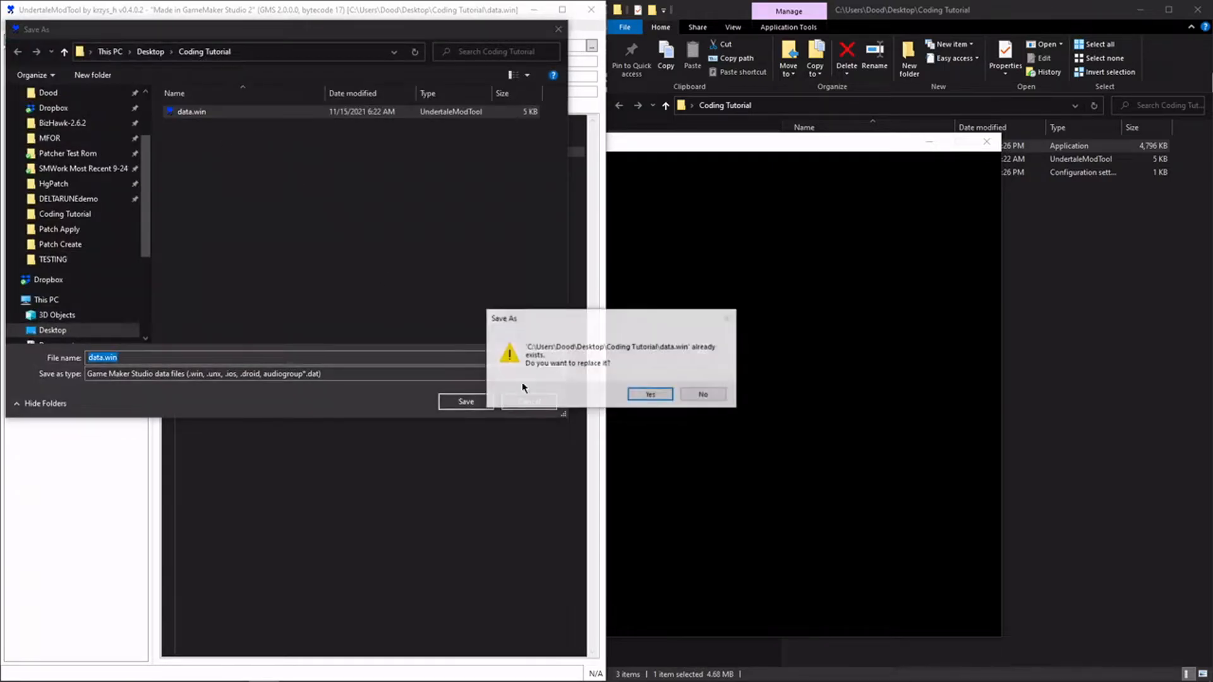
# - Confirm replacing data.win and launch Coding Tutorial.exe to see the sum
pyautogui.click(650, 395)
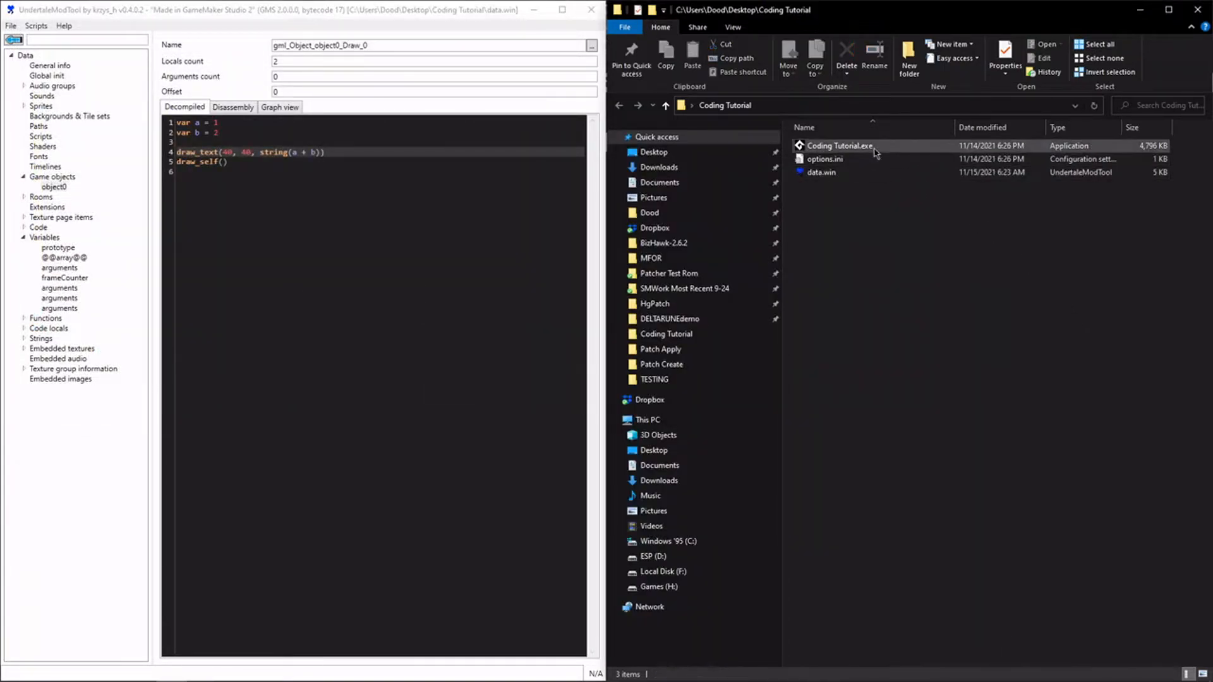
pyautogui.doubleClick(840, 147)
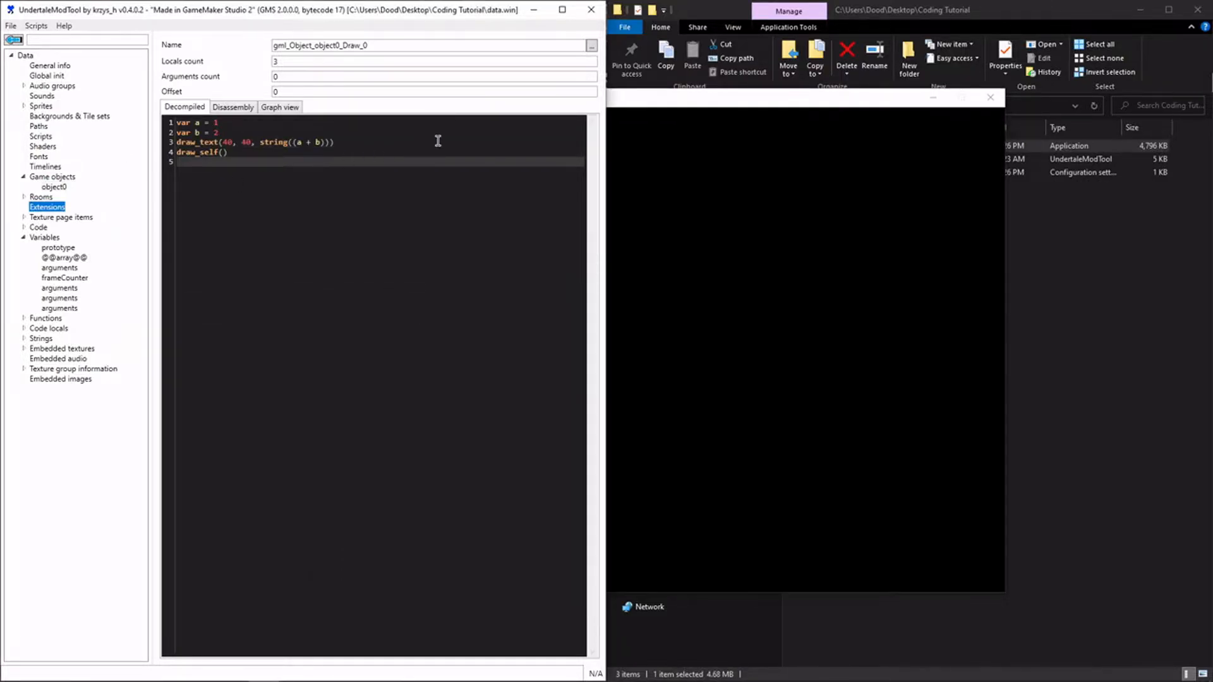
# - Save the a + b Draw code over data.win again and relaunch the game, which shows 3
pyautogui.click(9, 26)
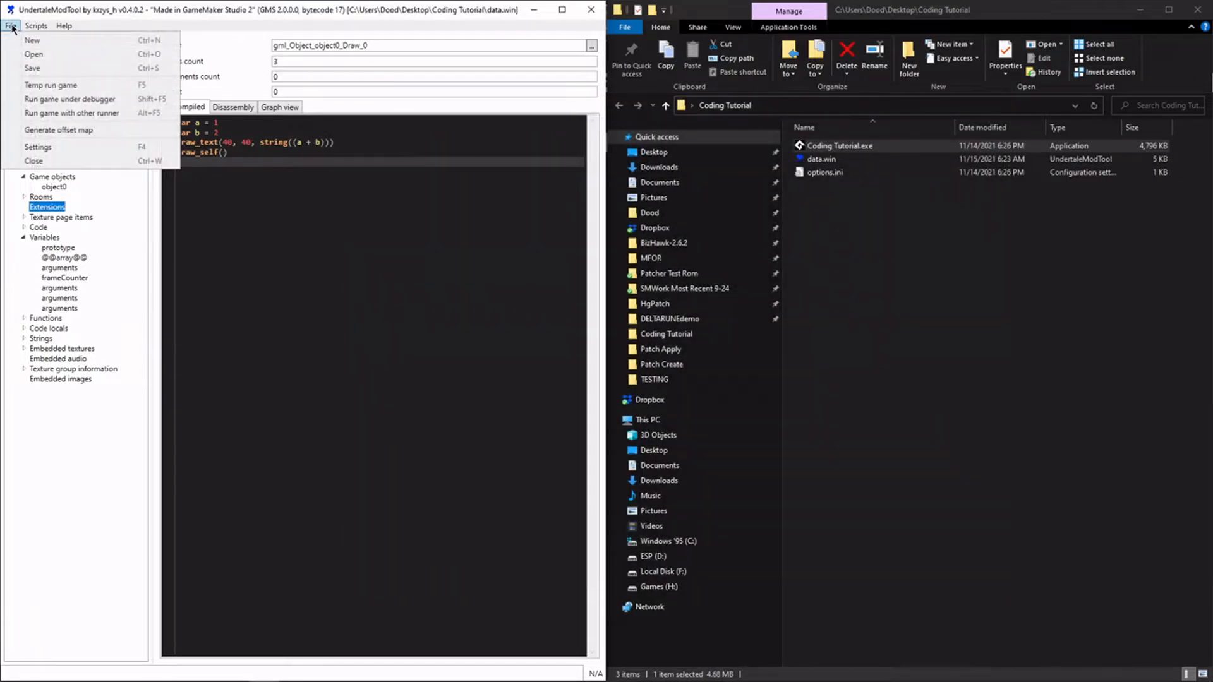
pyautogui.click(32, 69)
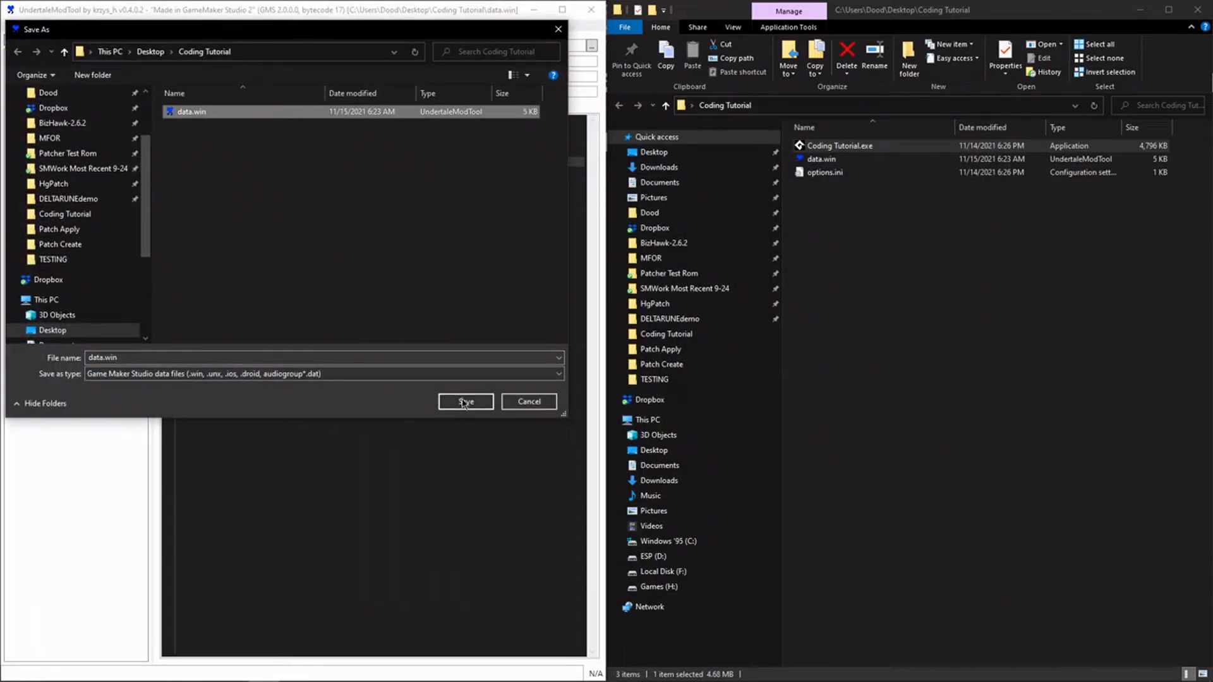
pyautogui.click(465, 402)
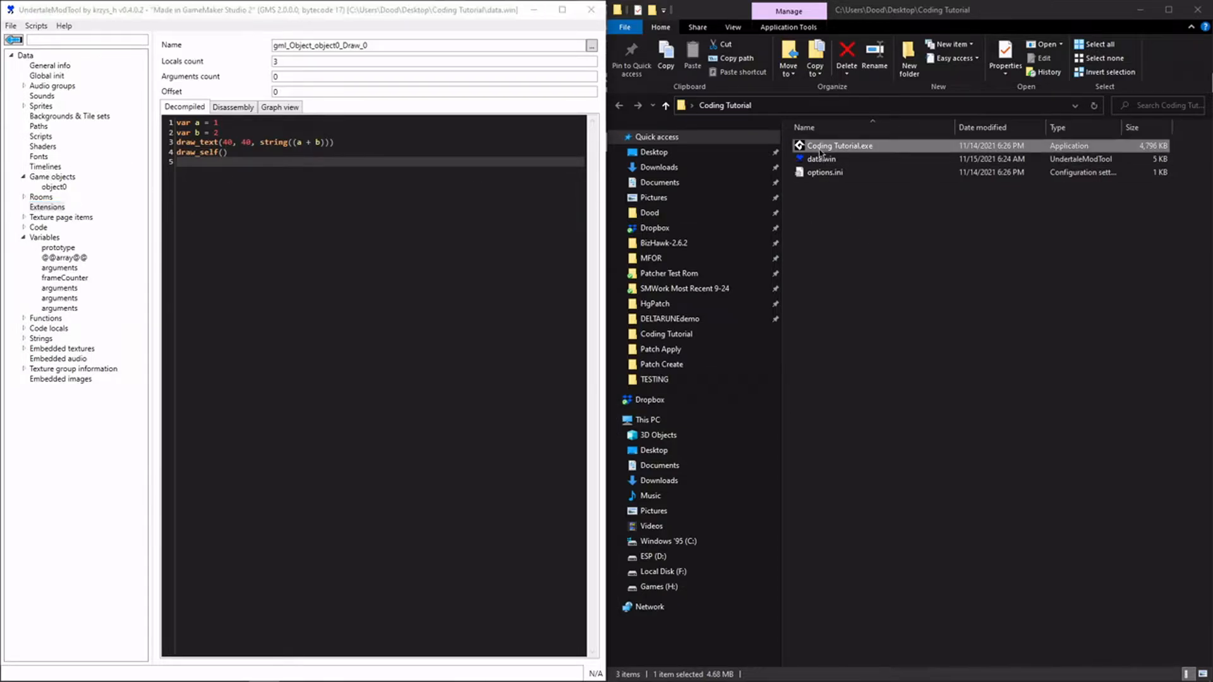
pyautogui.doubleClick(839, 146)
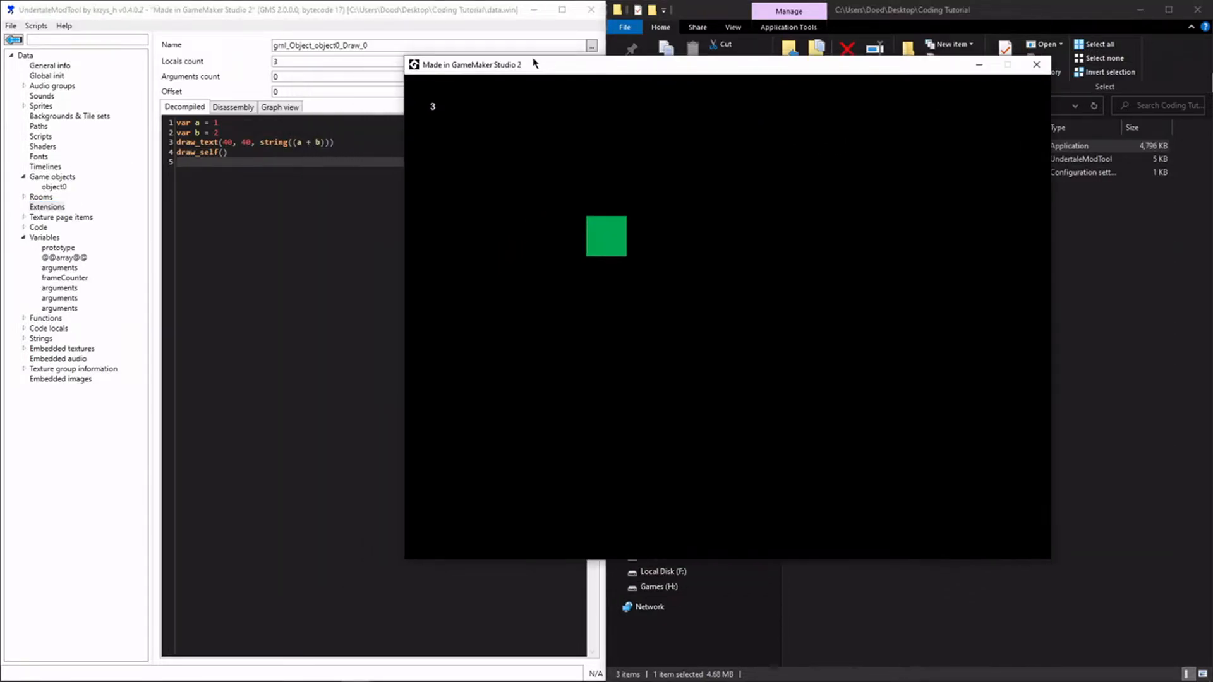
pyautogui.moveTo(458, 140)
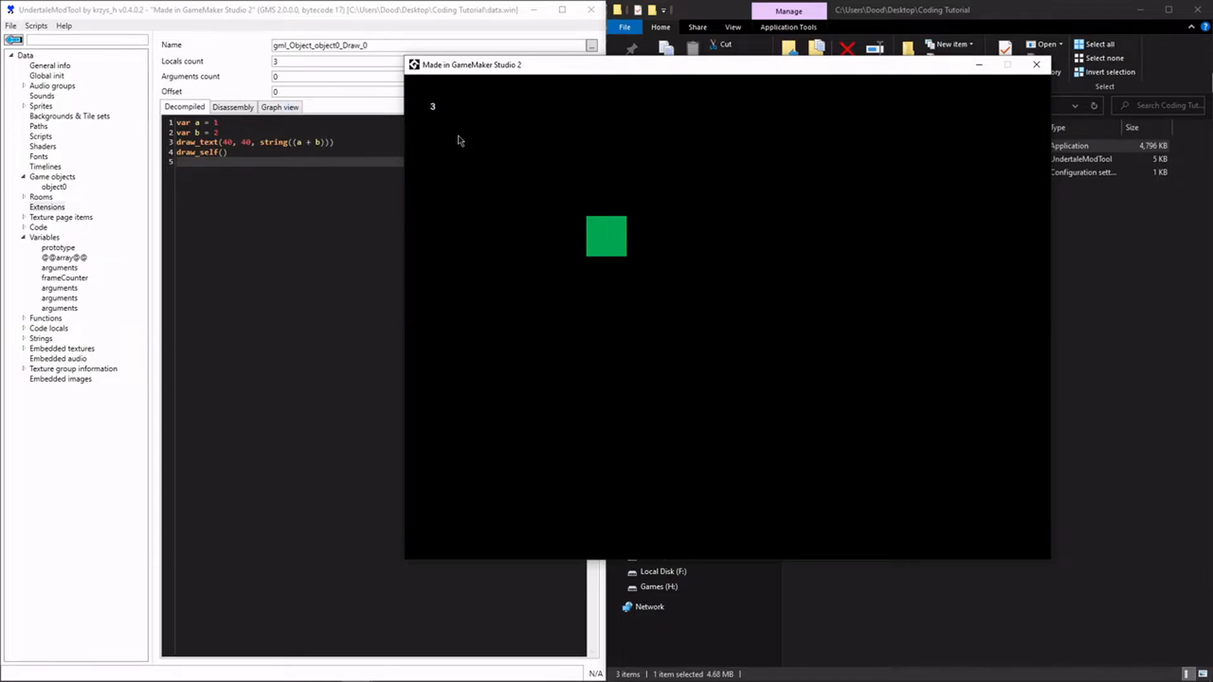
pyautogui.moveTo(531, 137)
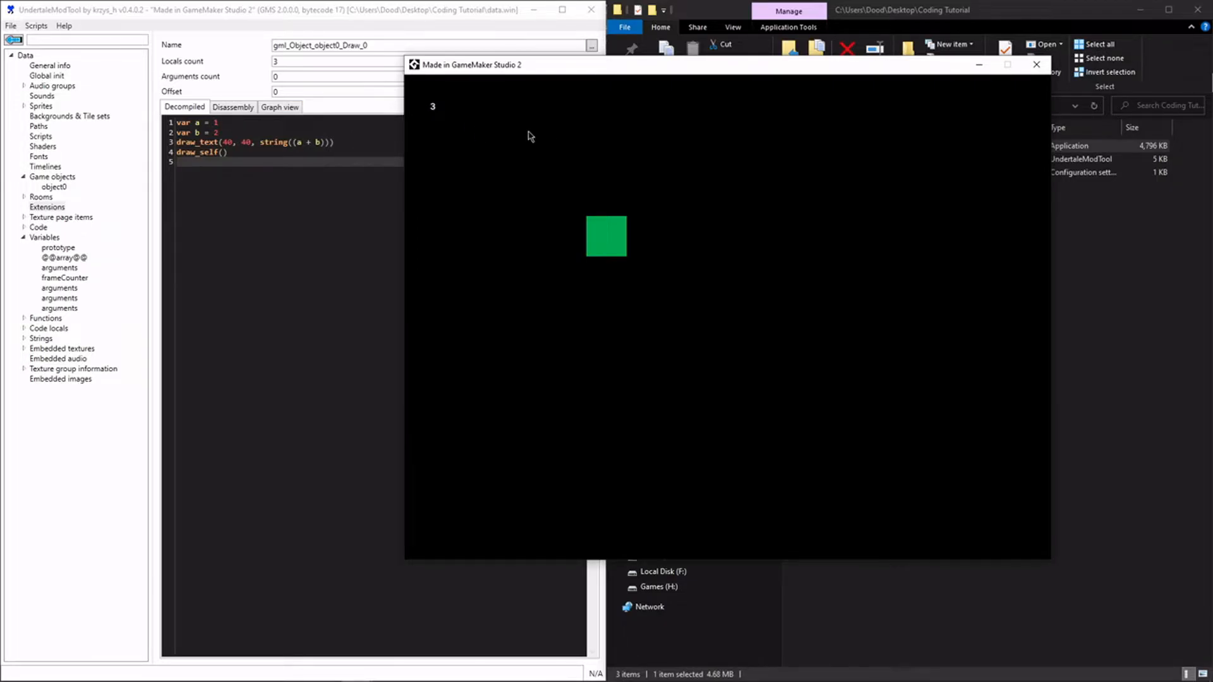
# - Close the game, save the a - b version over data.win, then start changing the operator to /
pyautogui.click(1034, 66)
pyautogui.write('-')
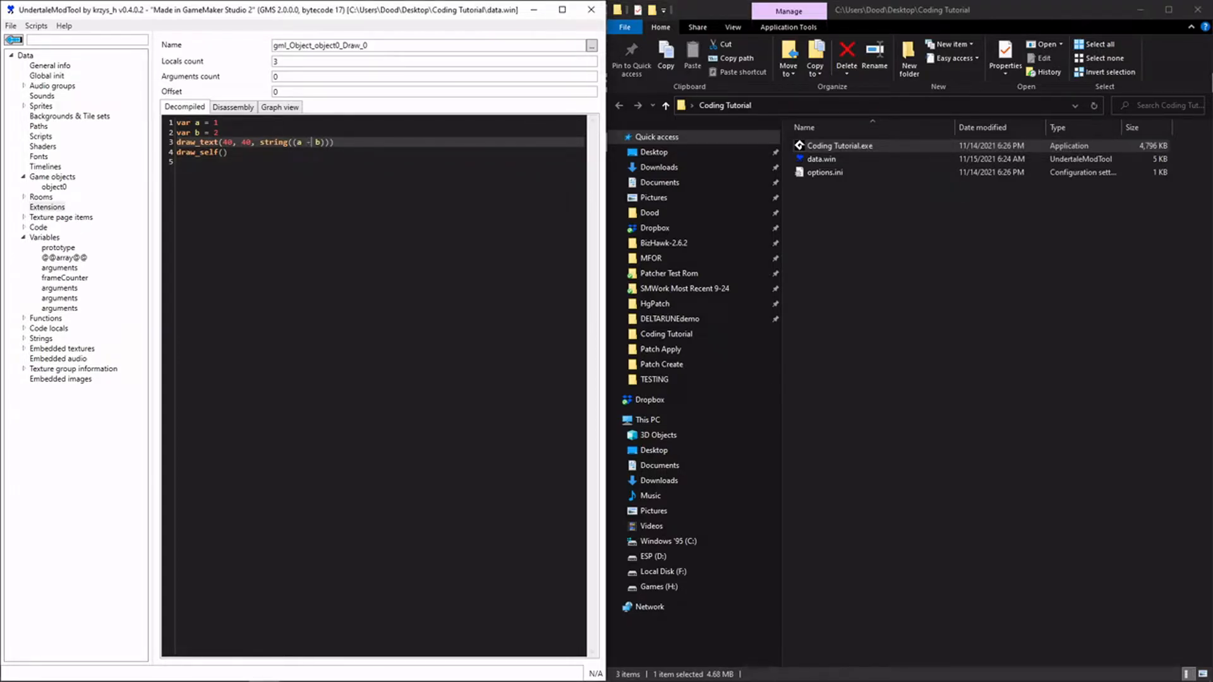
pyautogui.click(9, 27)
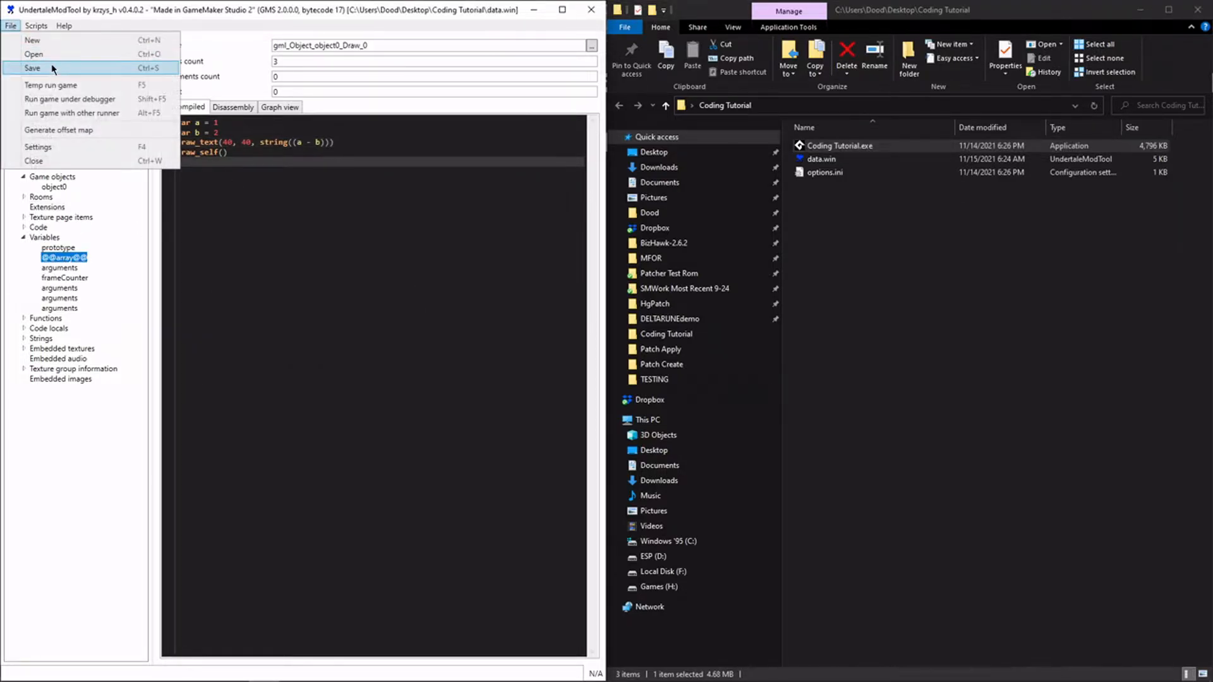
pyautogui.click(28, 66)
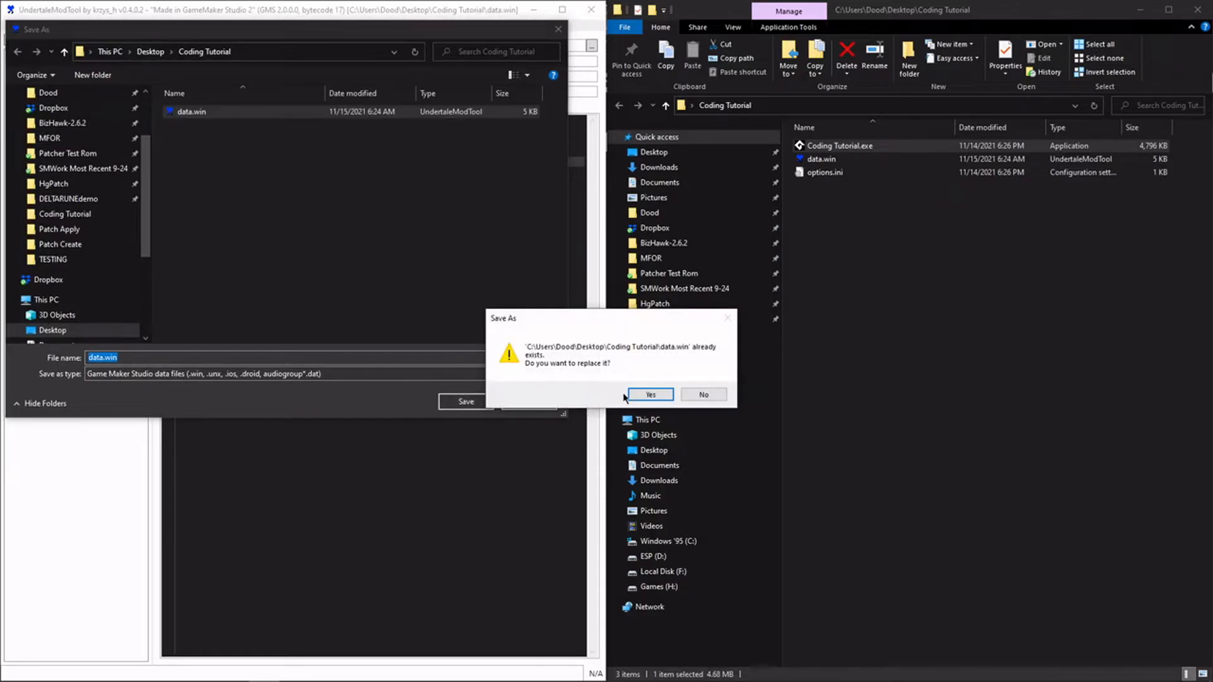
pyautogui.click(651, 394)
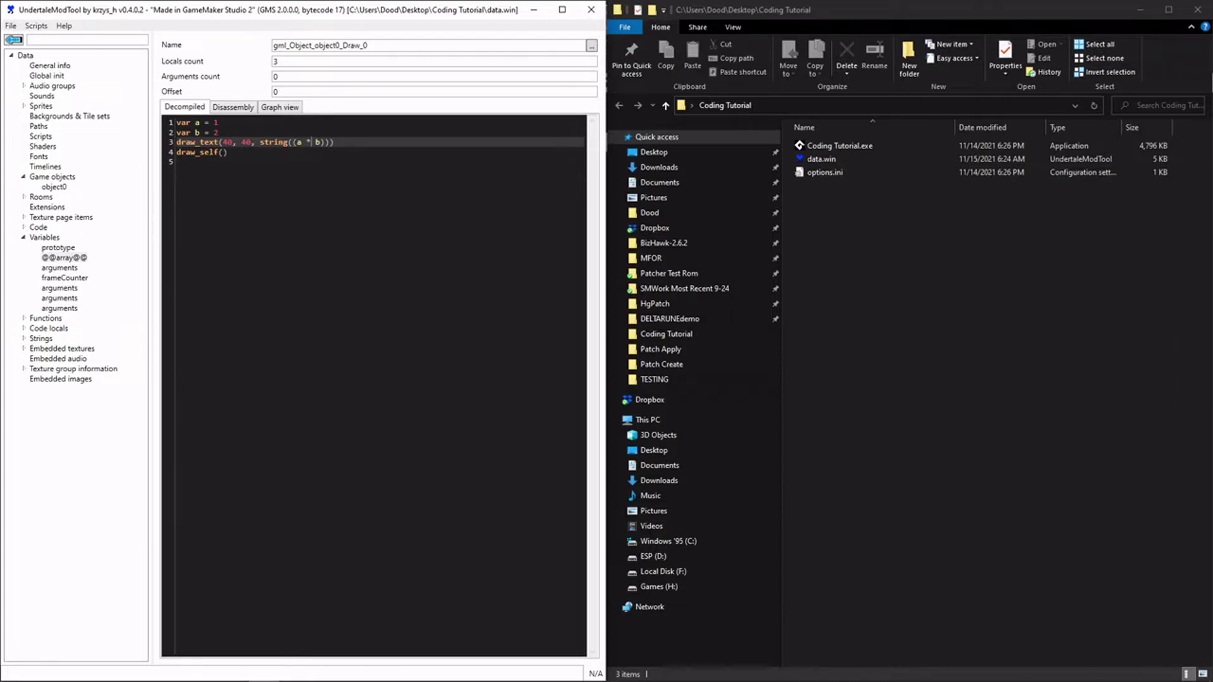
pyautogui.write('/')
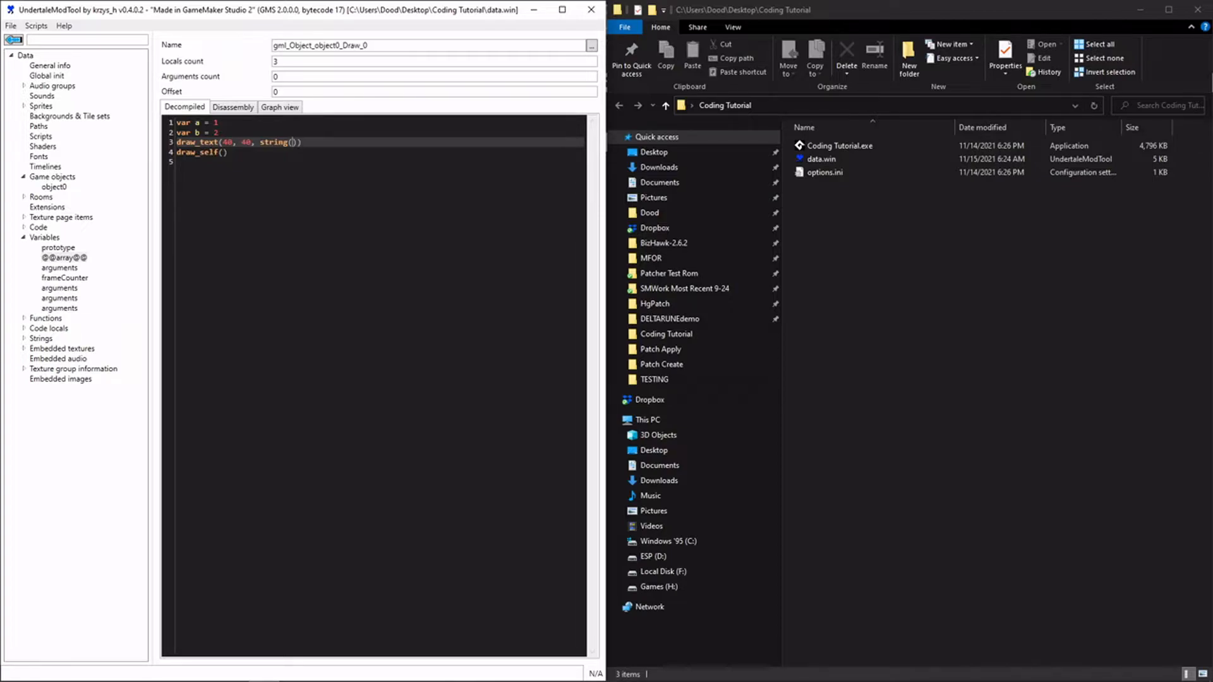
# - Change the drawn expression to a % b and add scratch lines for 5 / 4 = 1 above it
pyautogui.write('a')
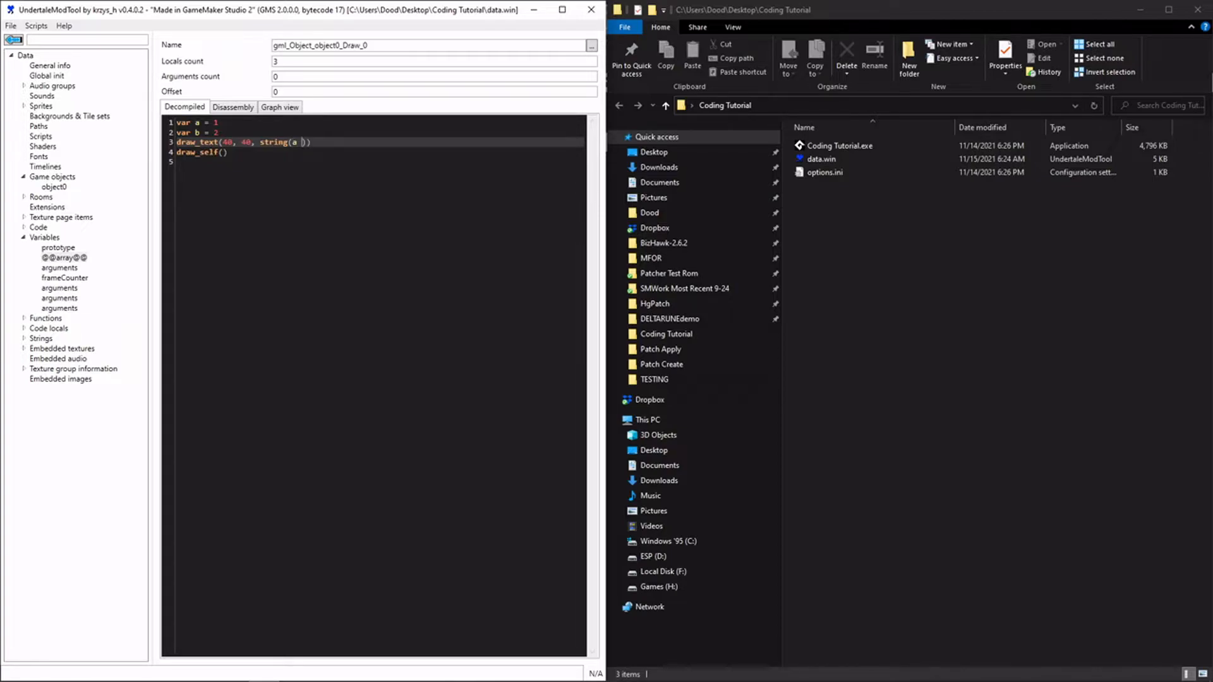
pyautogui.write('% b')
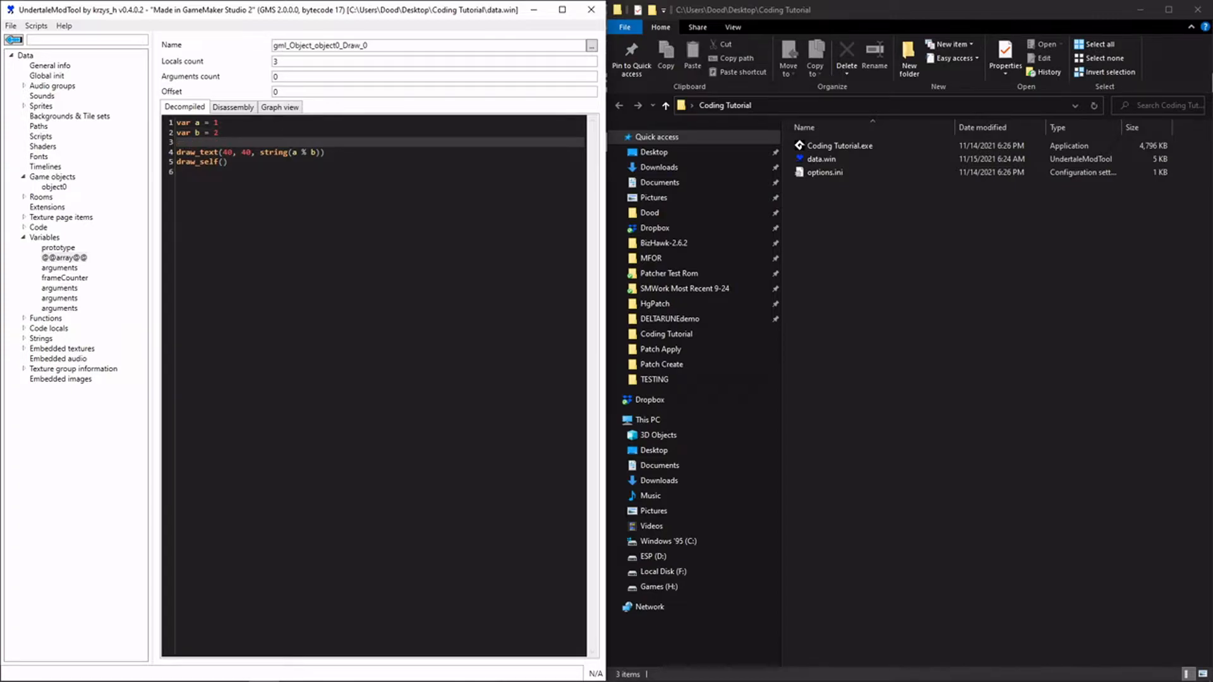
pyautogui.write('5 /')
pyautogui.write('5')
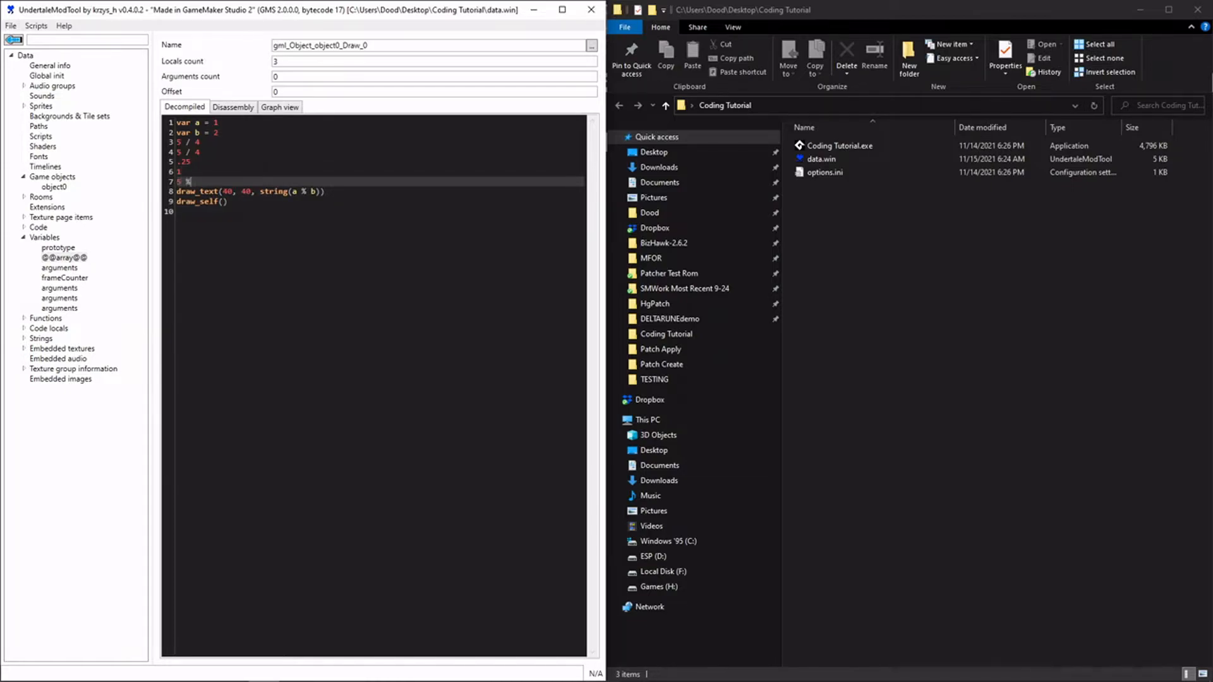
pyautogui.write('4 = 1')
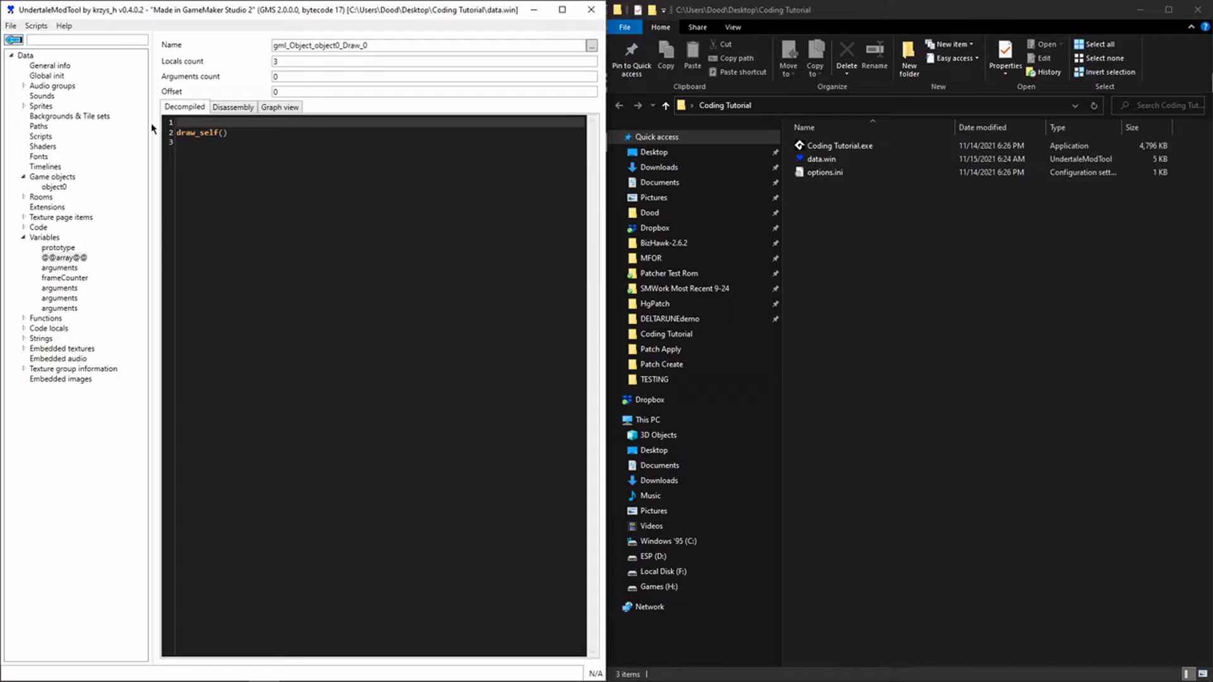
# - Write draw_text(0, 0, string(frameCounter)) as the Draw event's text line
pyautogui.write('frameCount')
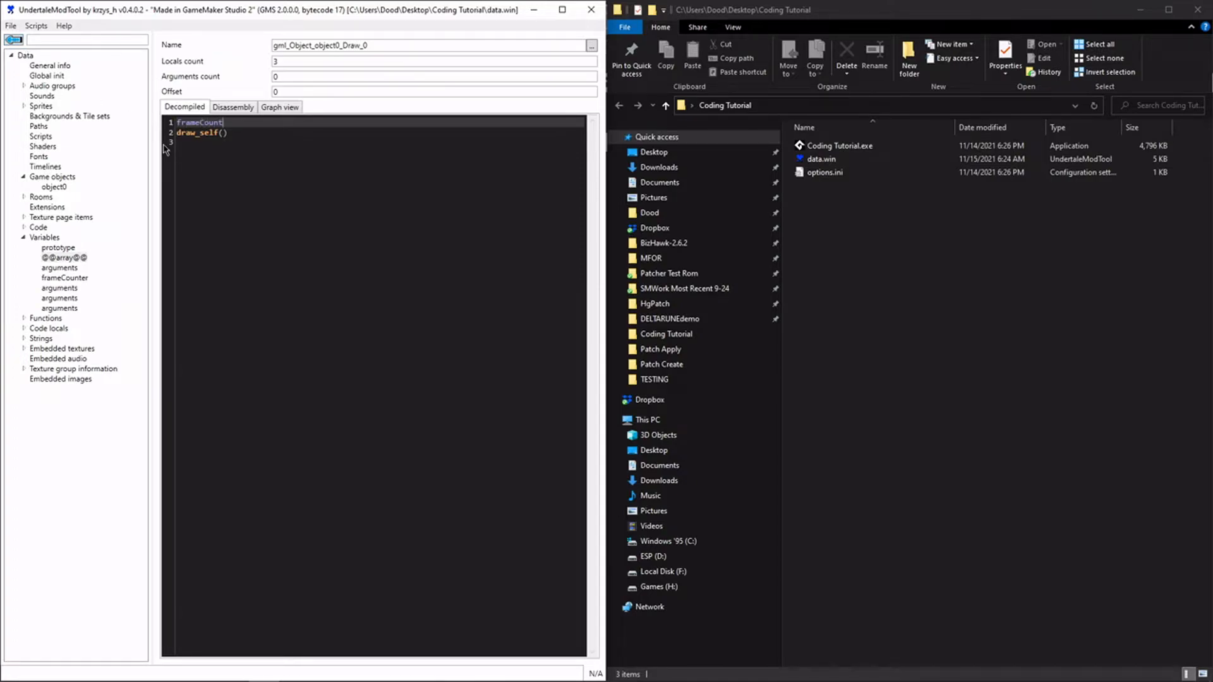
pyautogui.write('er')
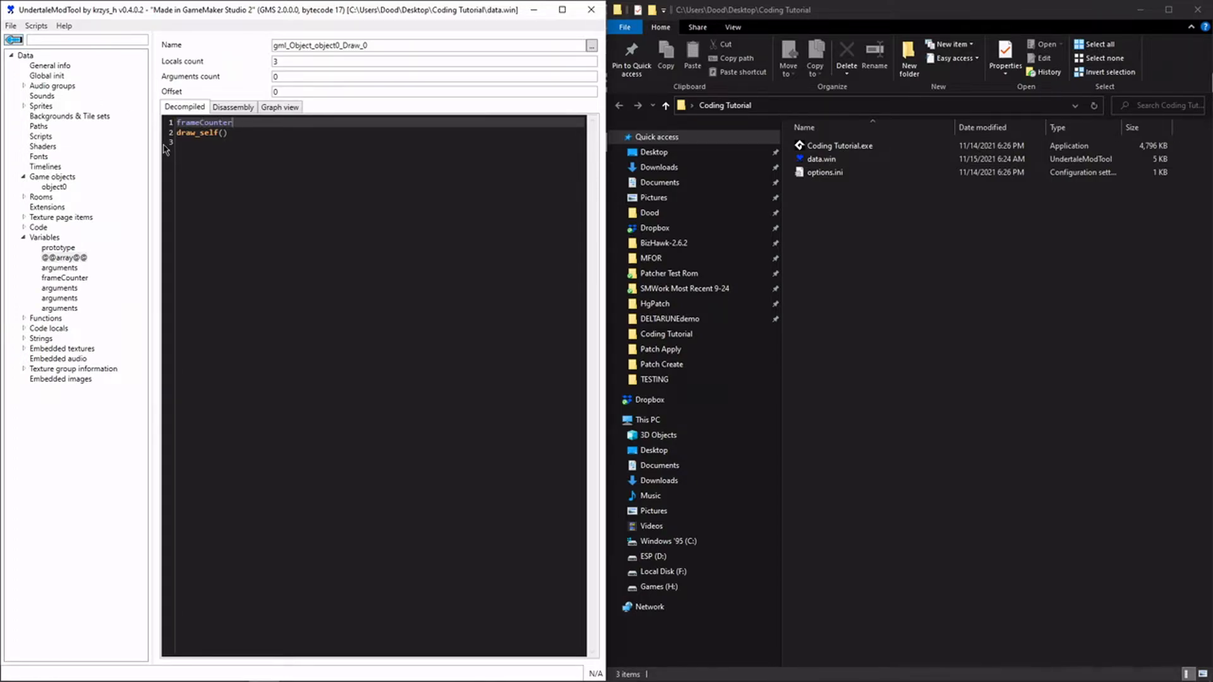
pyautogui.write('draw_text(0, 0,')
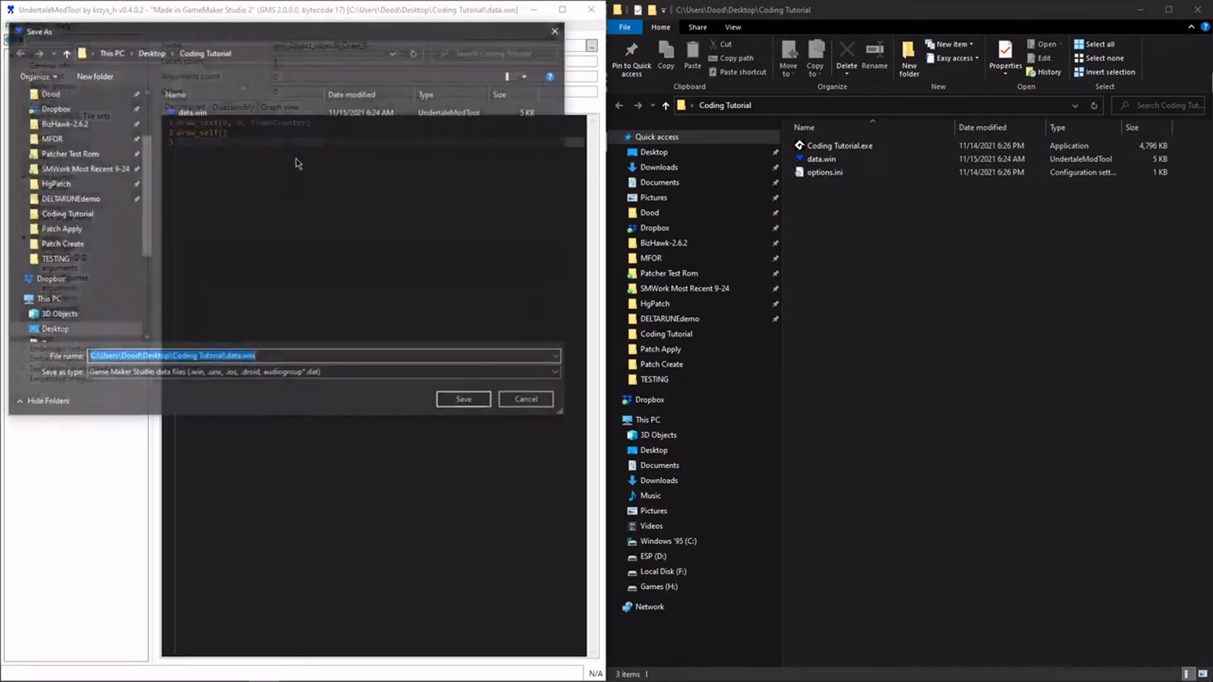
# - Save over data.win, run Coding Tutorial.exe to see the counter, close it and add a new line
pyautogui.click(463, 400)
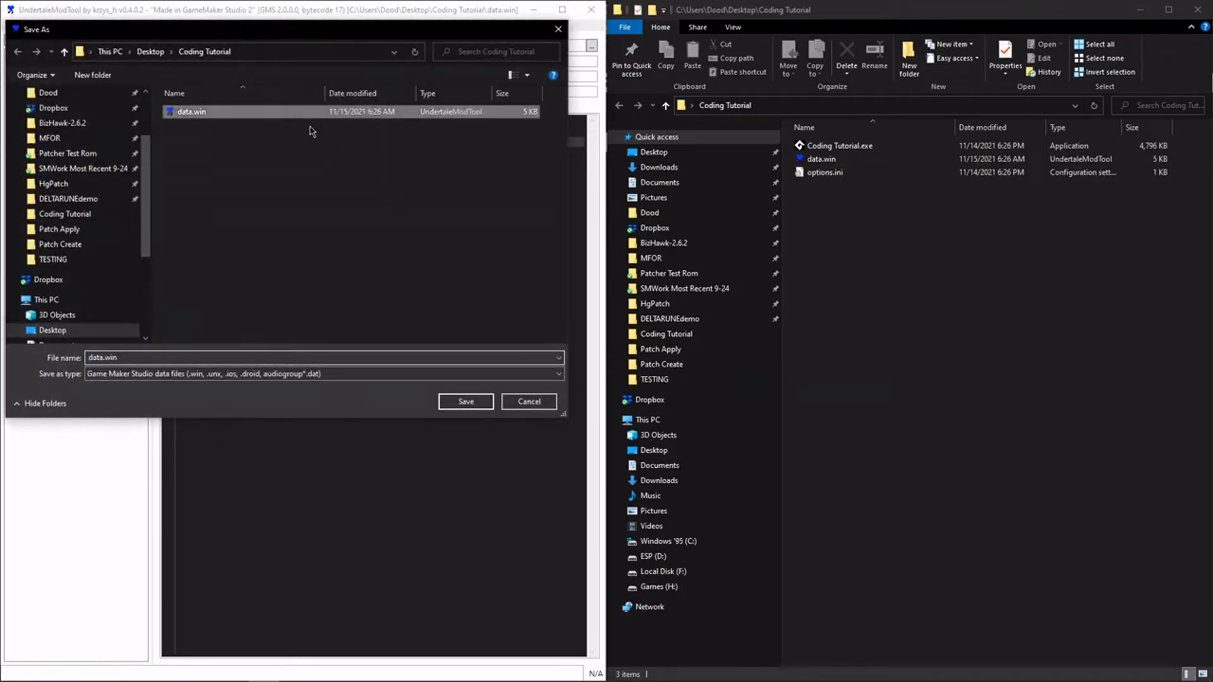
pyautogui.click(465, 402)
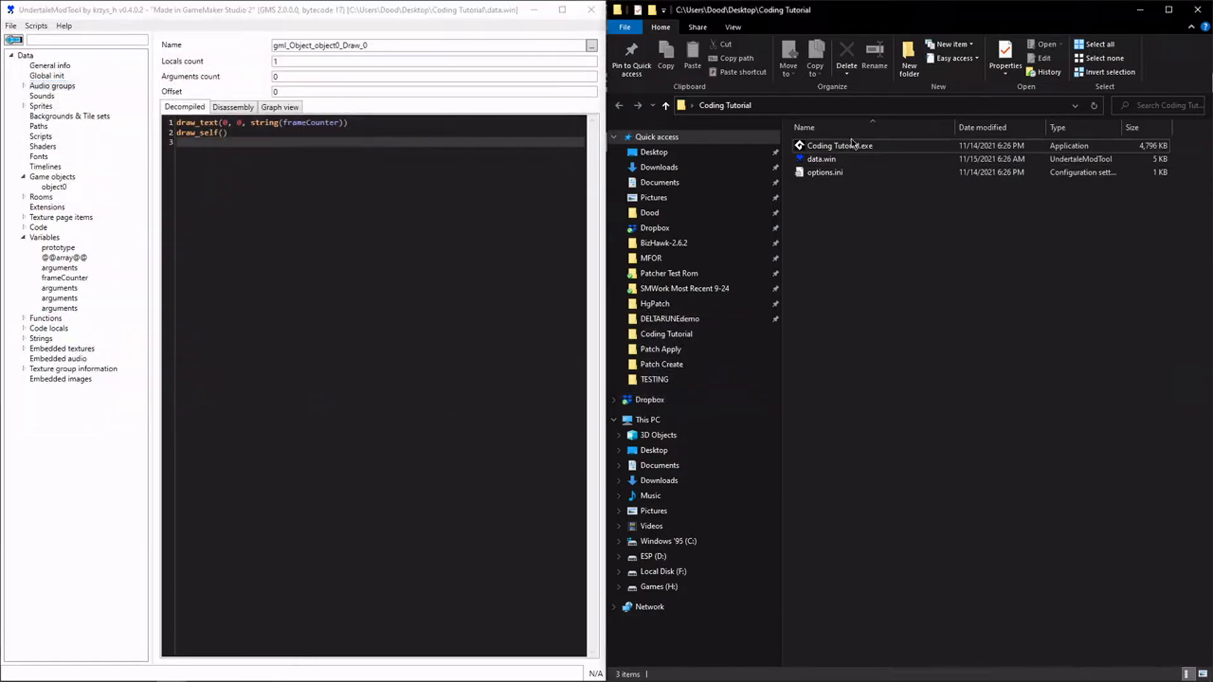
pyautogui.doubleClick(840, 145)
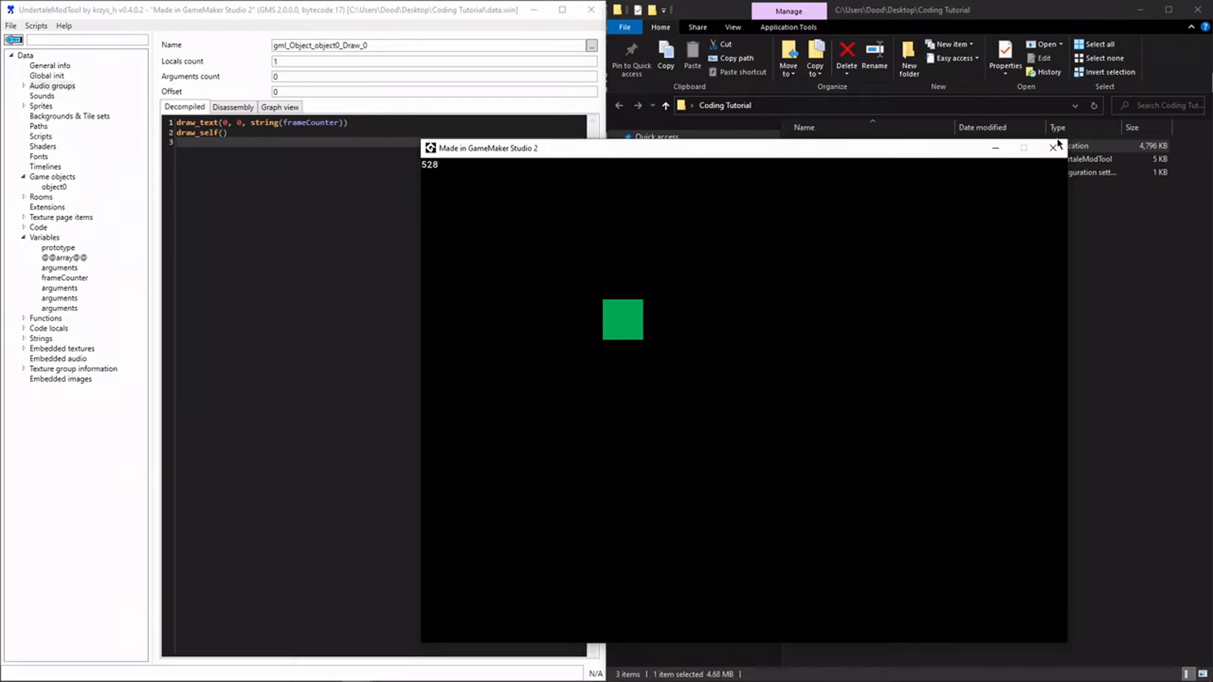
pyautogui.click(1053, 148)
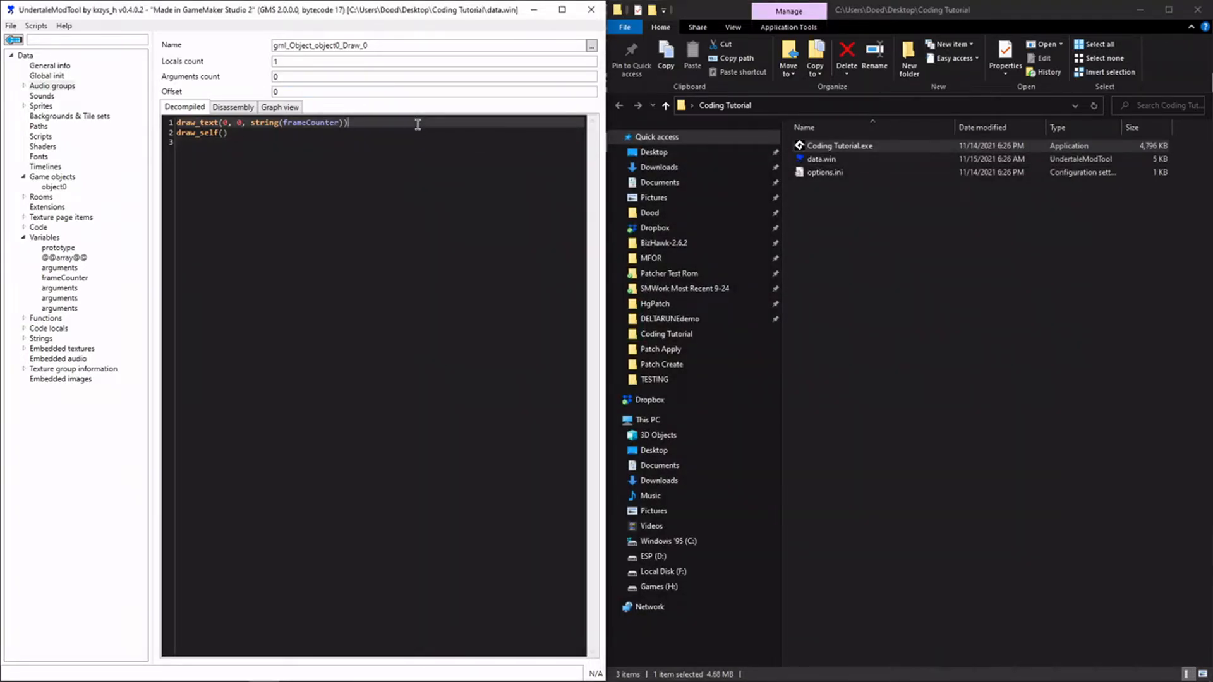
pyautogui.press('Enter')
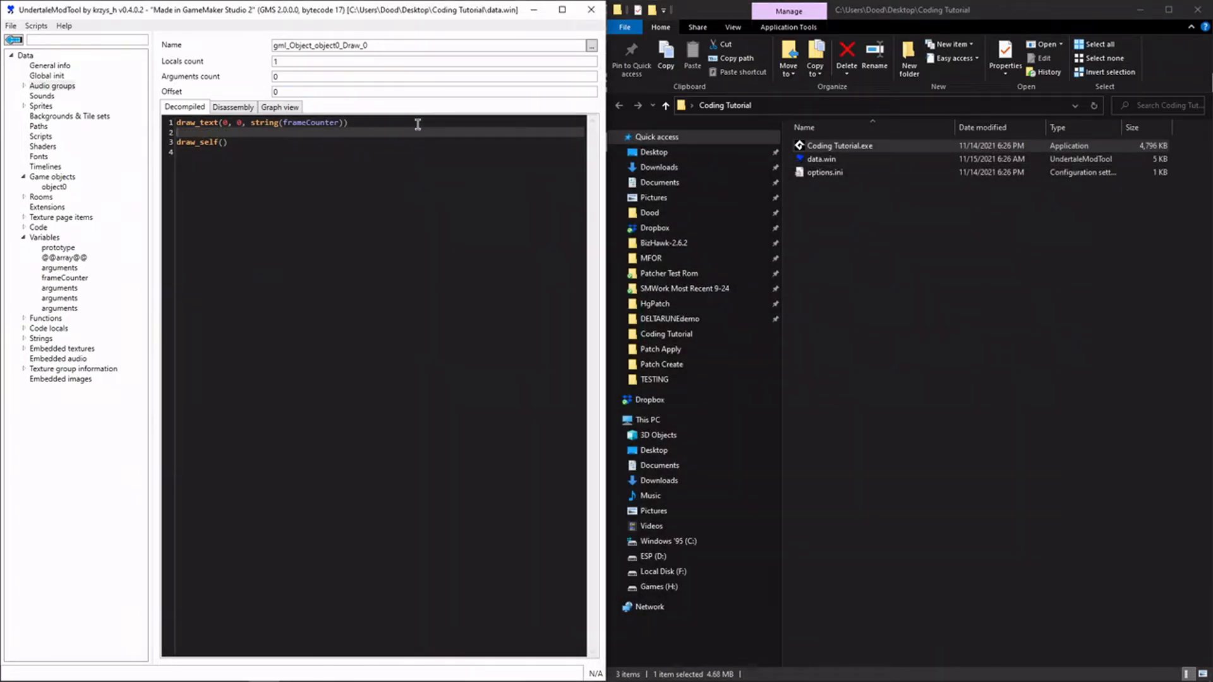
# - Wrap draw_self() in if (frameCounter % 5 == 0) { ... }
pyautogui.write('if')
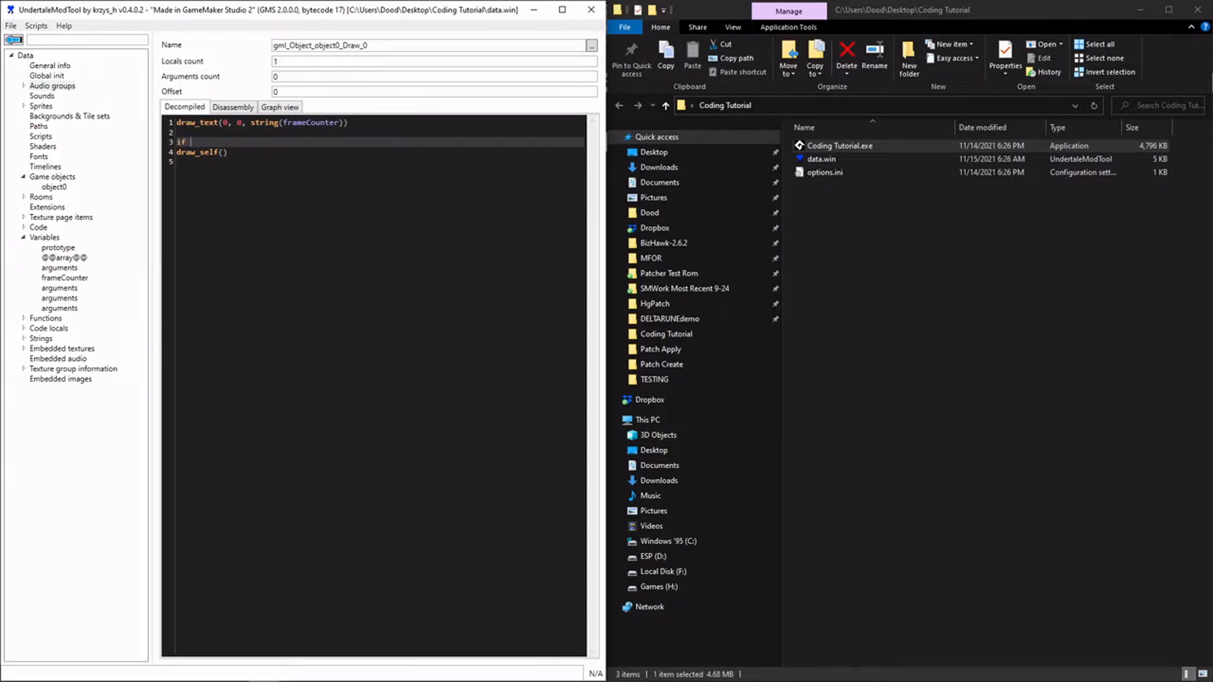
pyautogui.write('(frame')
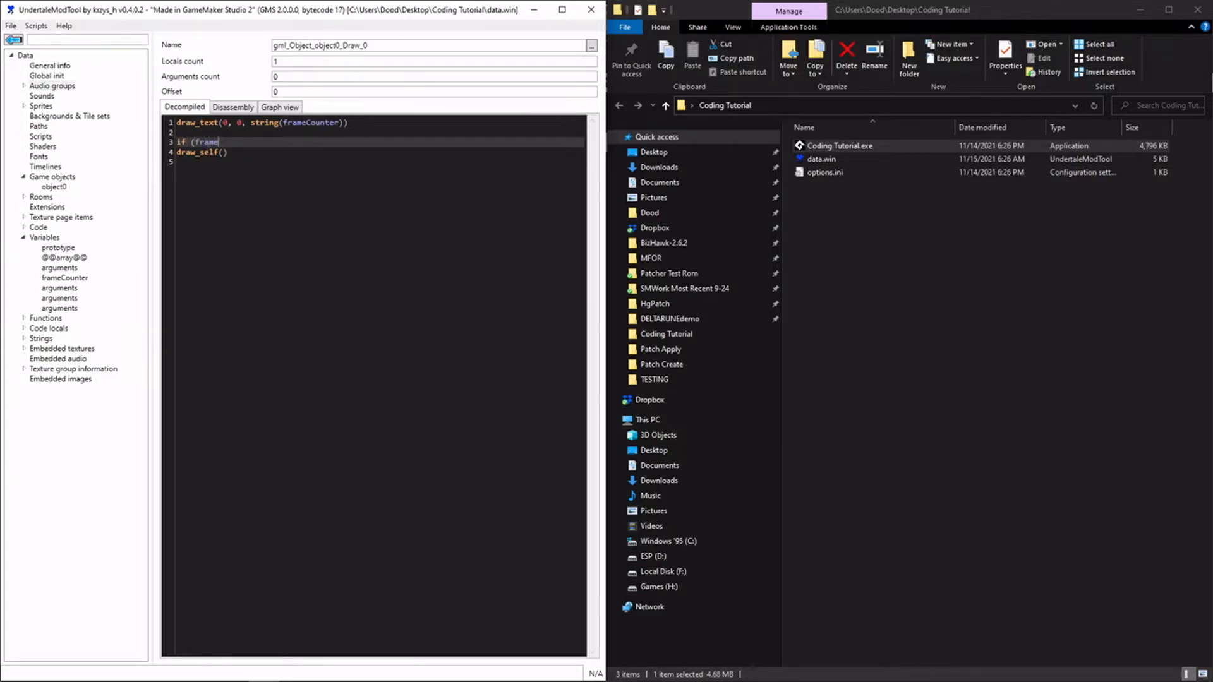
pyautogui.write('Counter % 5 == 0')
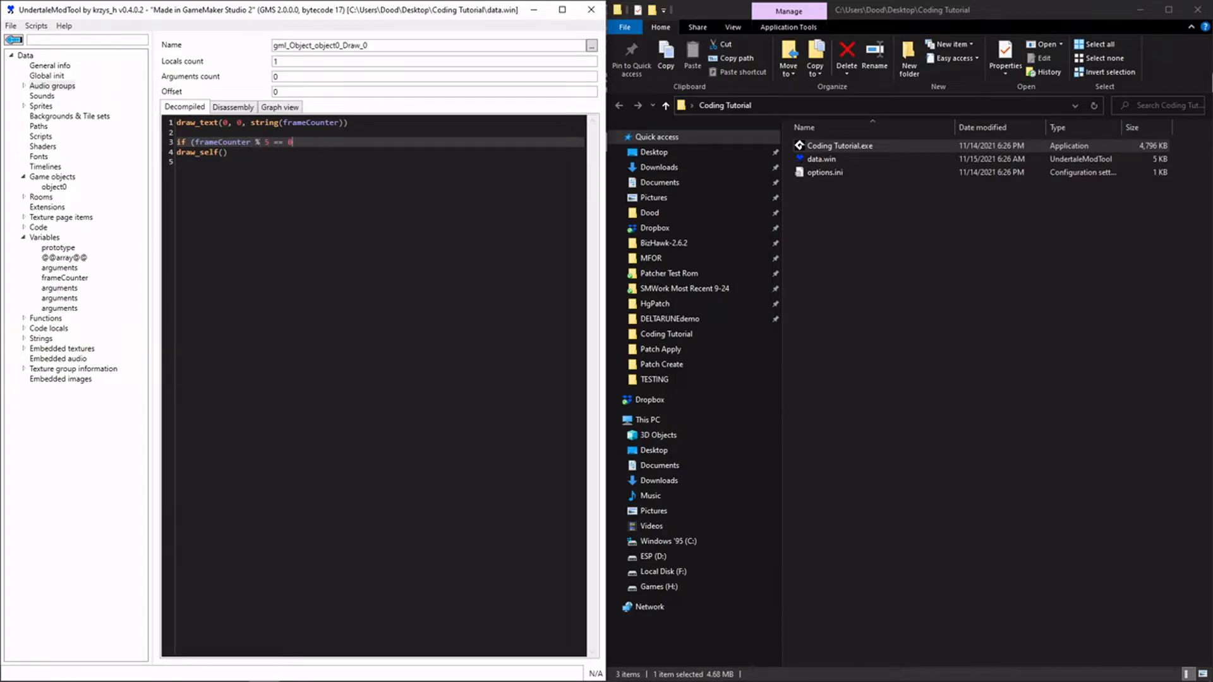
pyautogui.write('{')
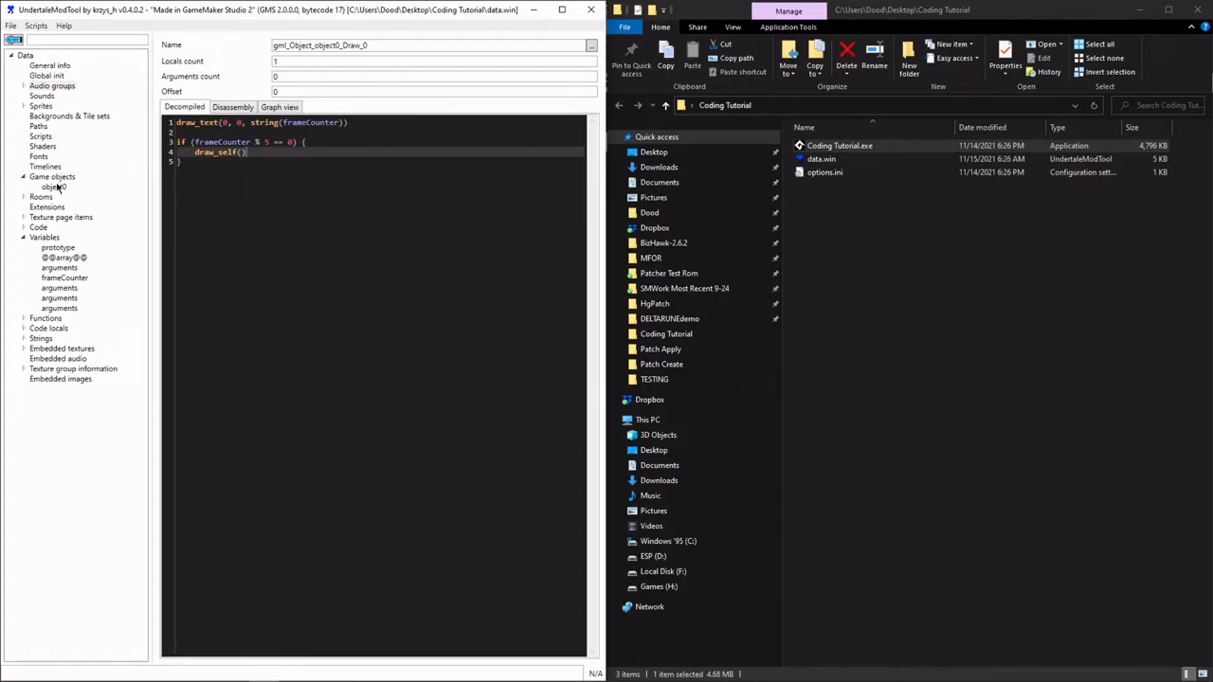
# - Save the conditional draw_self() version, test-run the game showing the counter, then close it
pyautogui.click(9, 25)
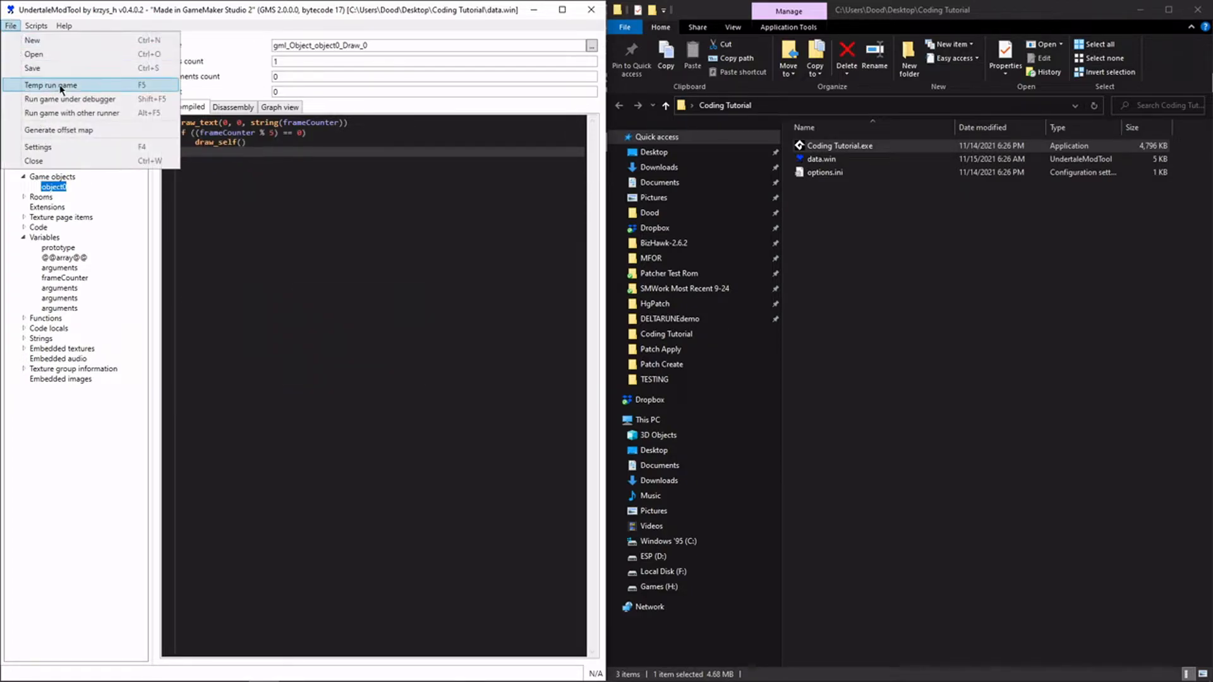
pyautogui.click(51, 86)
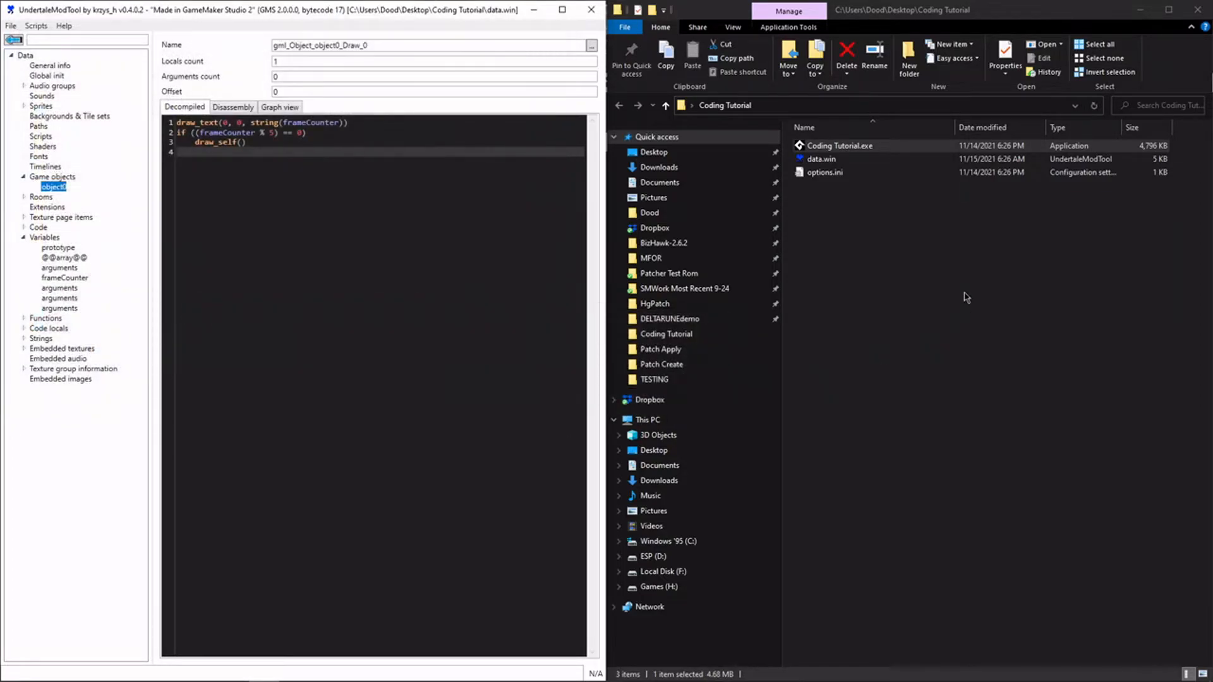
pyautogui.doubleClick(839, 145)
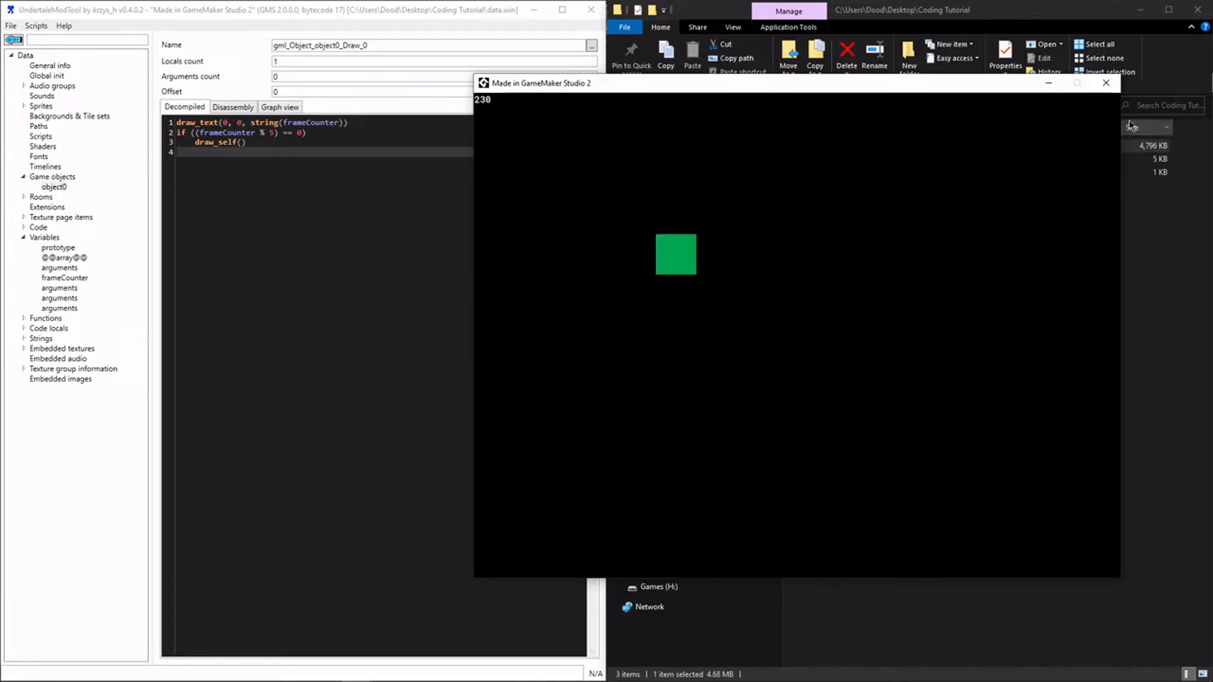
pyautogui.click(1106, 83)
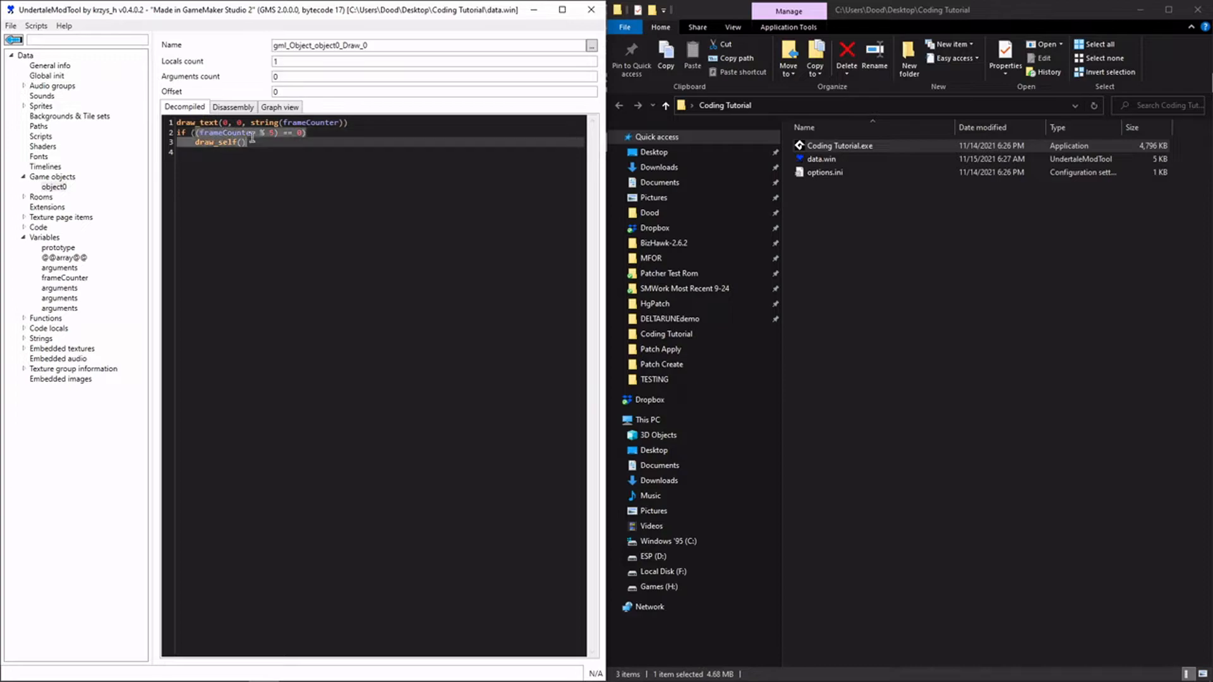
# - Set the modulo to 5, add var a = 2 below draw_text, and save over data.win
pyautogui.click(352, 174)
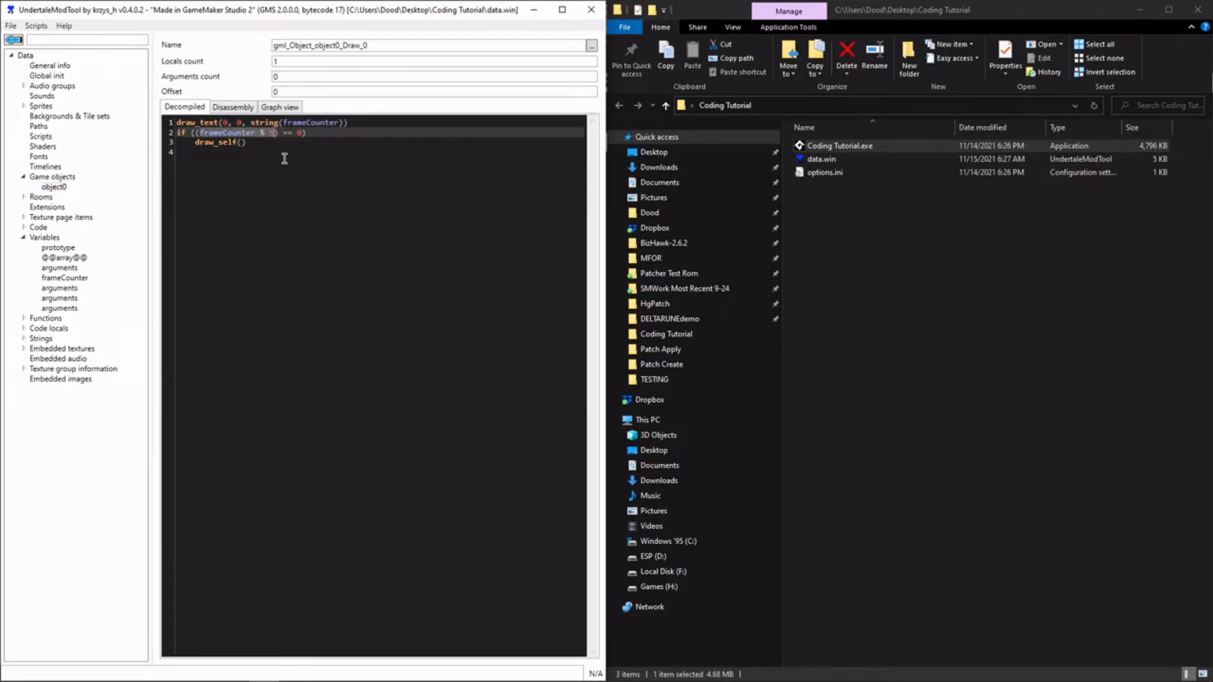
pyautogui.write('5')
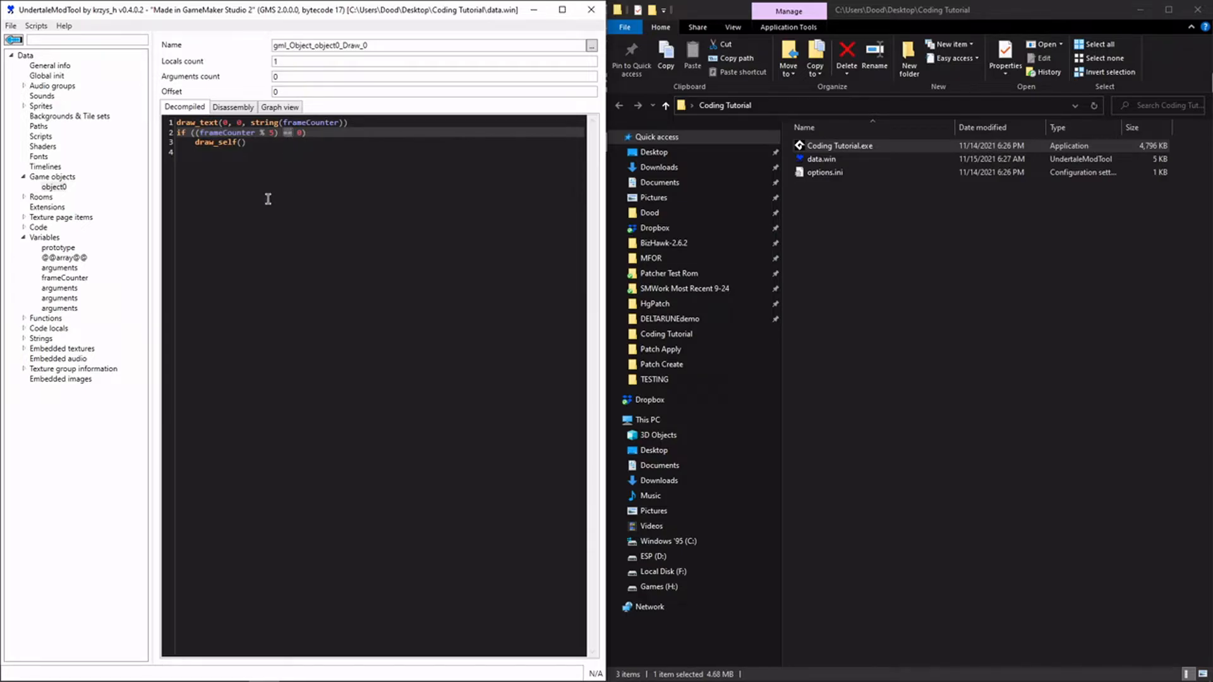
pyautogui.moveTo(342, 157)
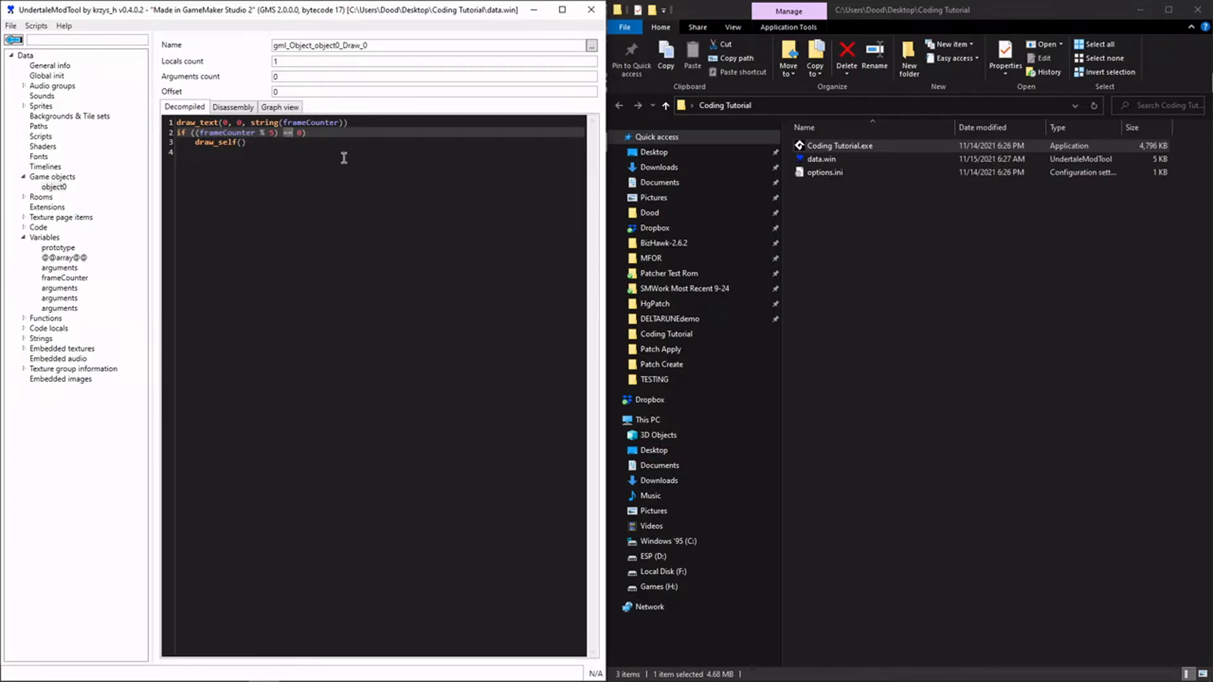
pyautogui.write('var a')
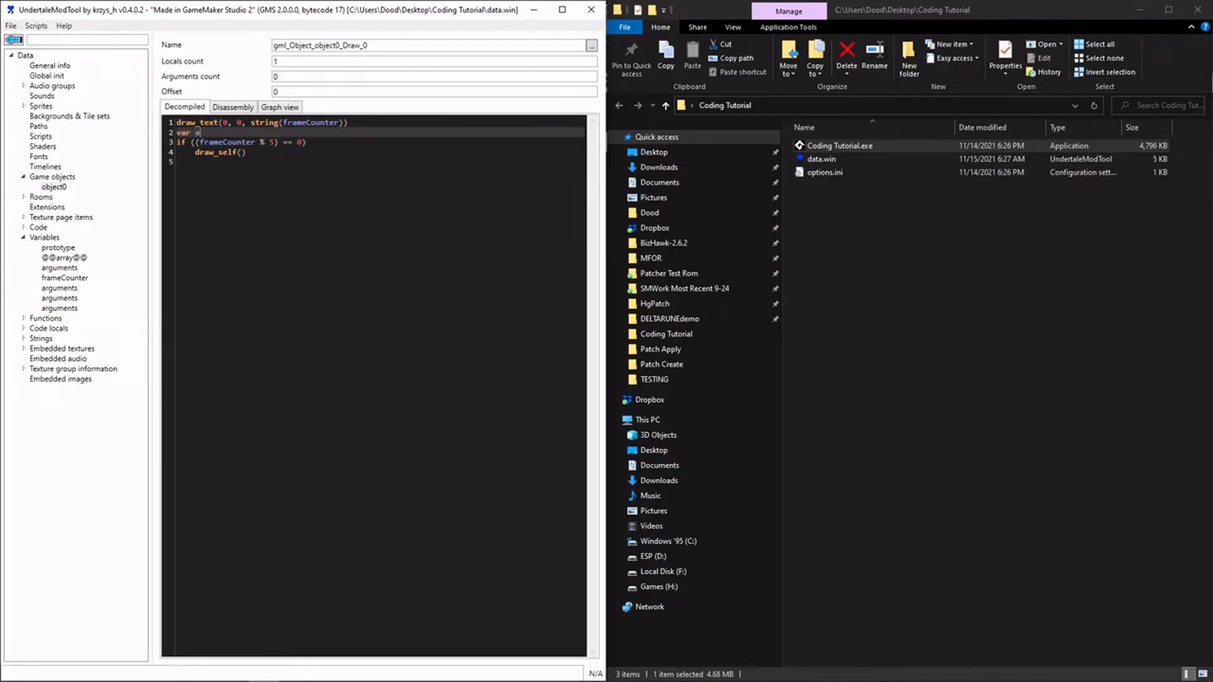
pyautogui.write('= 2')
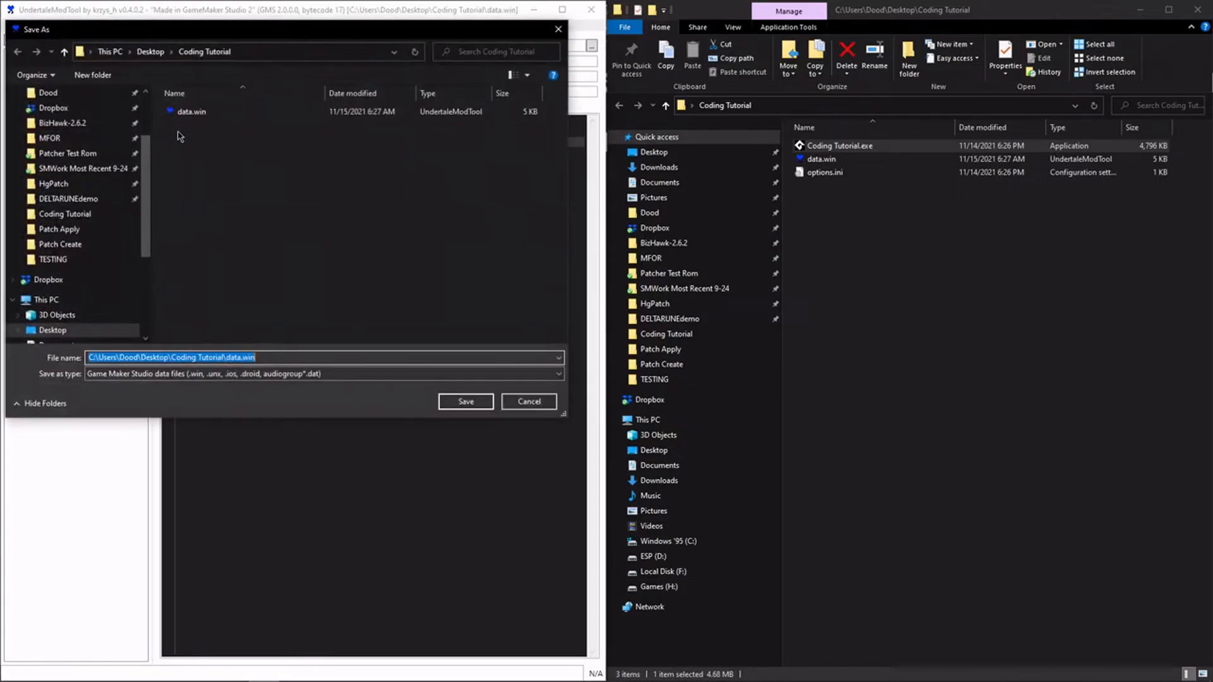
pyautogui.click(465, 402)
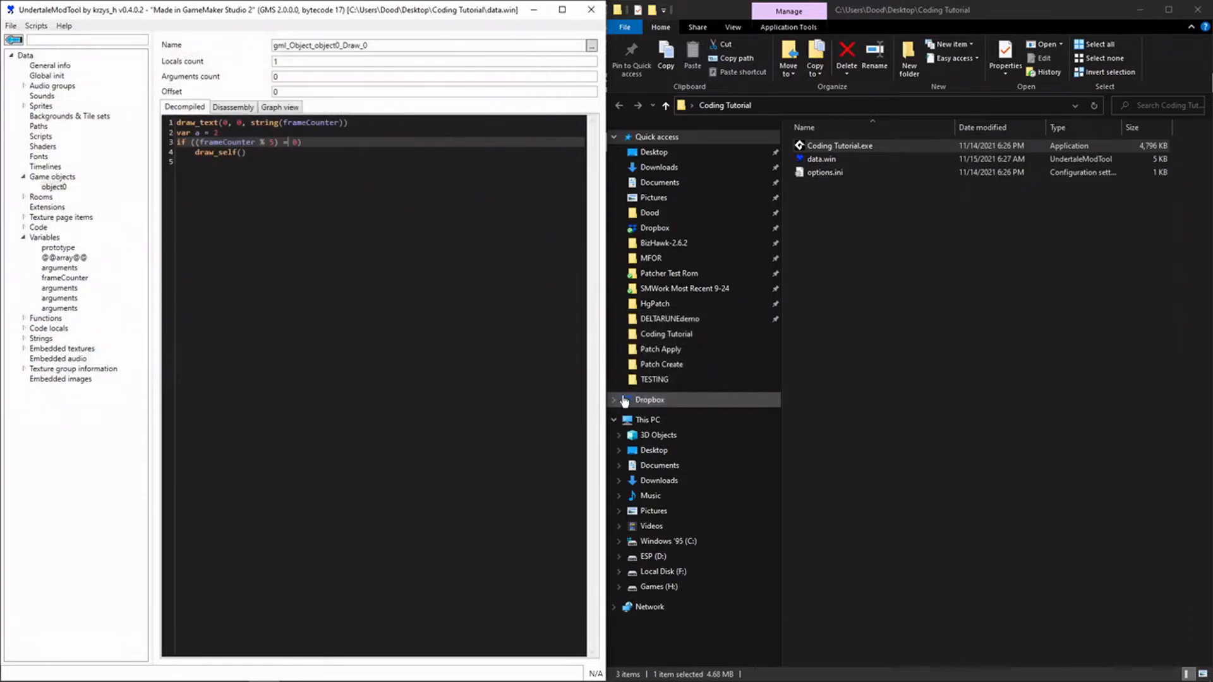
# - Open the File menu to save before declaring another local variable
pyautogui.click(9, 28)
pyautogui.write('var')
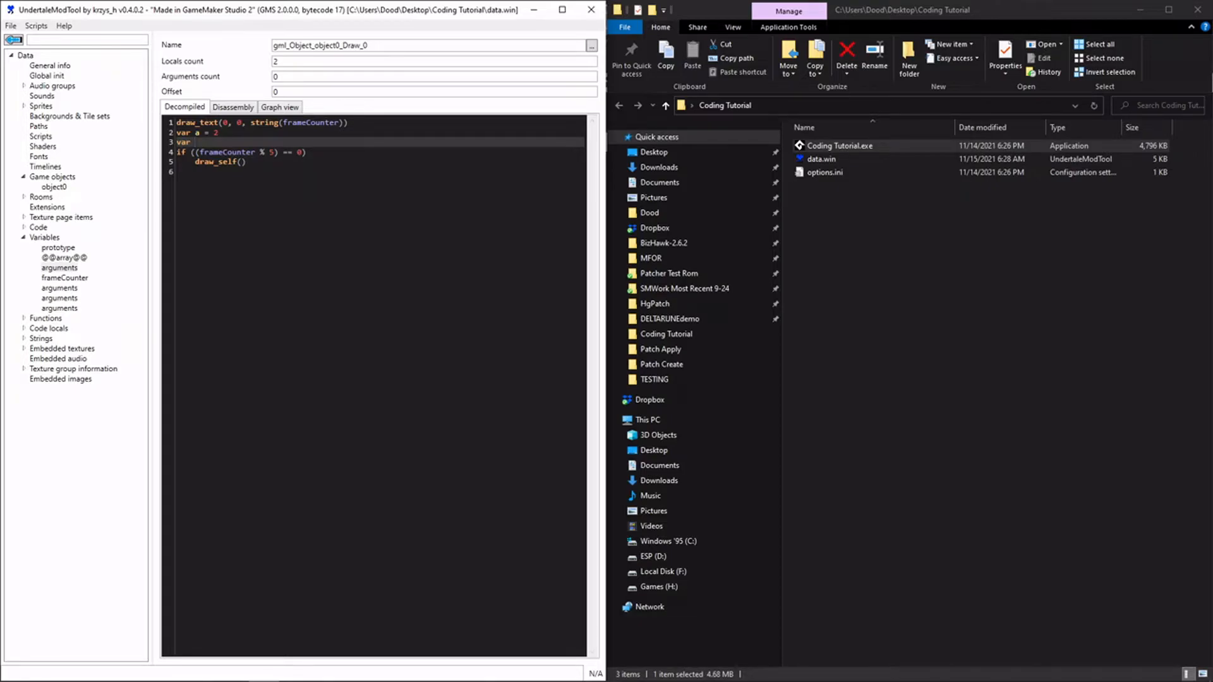
# - Declare myBoolean = true and myOtherBoolean = false and make the draw condition (myBoolean || myOtherBoolean)
pyautogui.write('myBoolean = true')
pyautogui.write('var ')
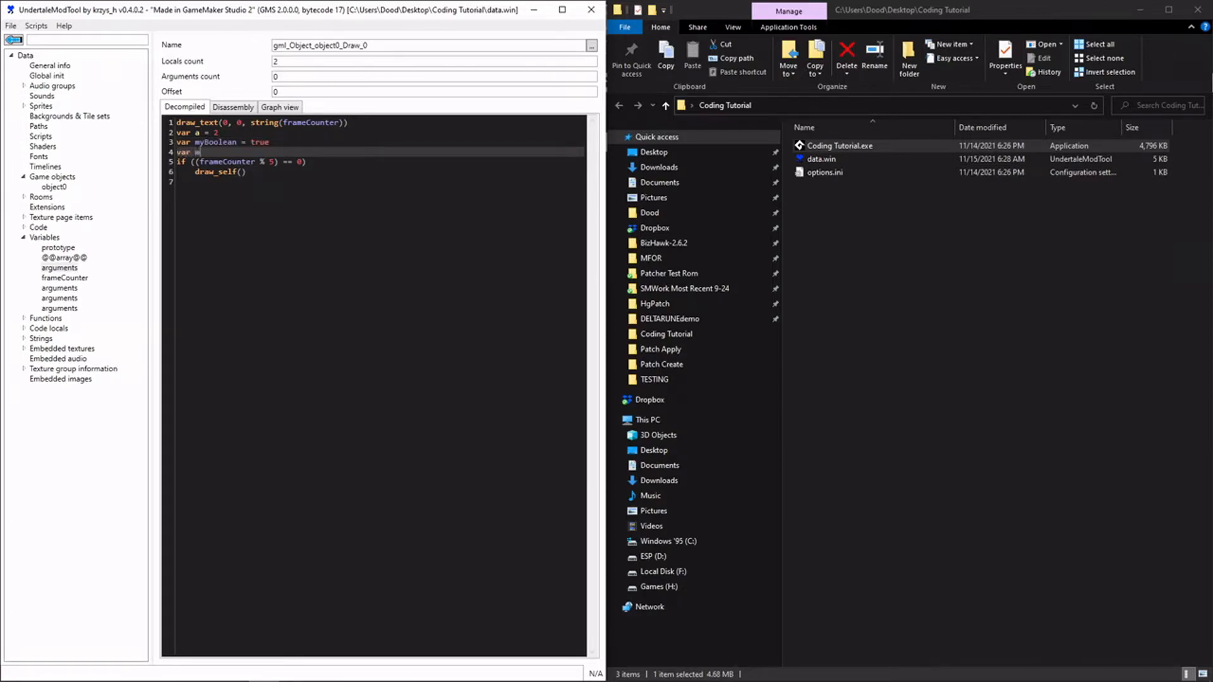
pyautogui.write('myOtherBoolean = f')
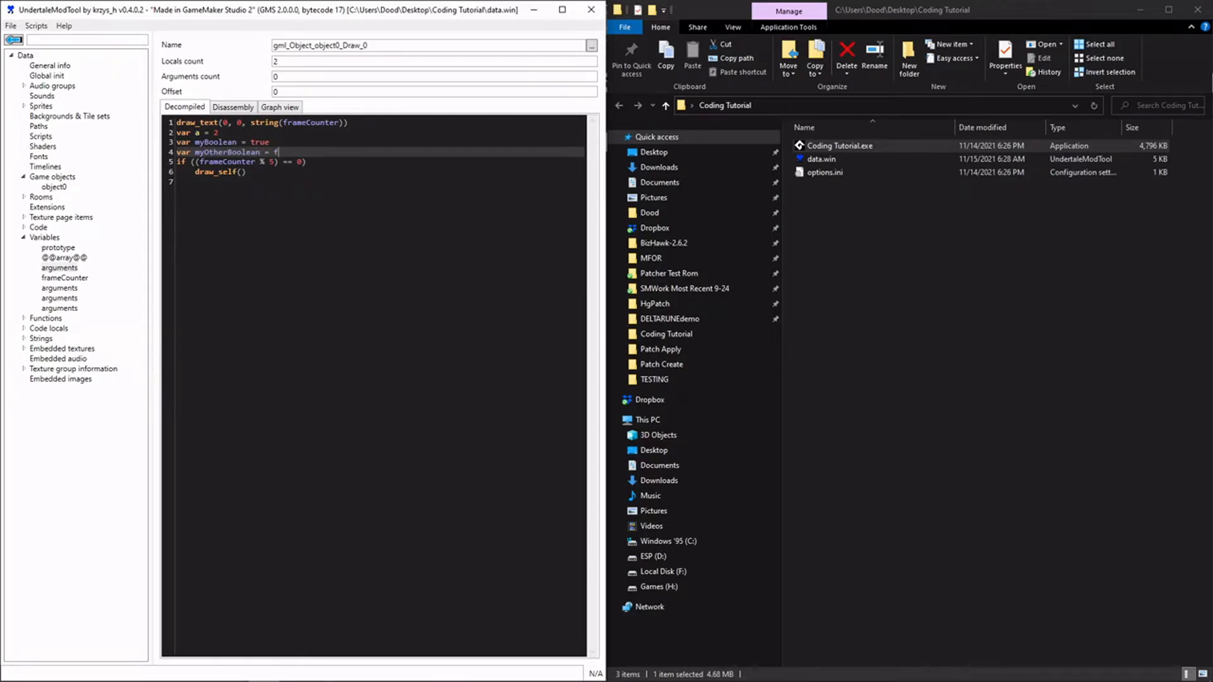
pyautogui.write('alse')
pyautogui.click(380, 162)
pyautogui.write('if (myBoolean ||')
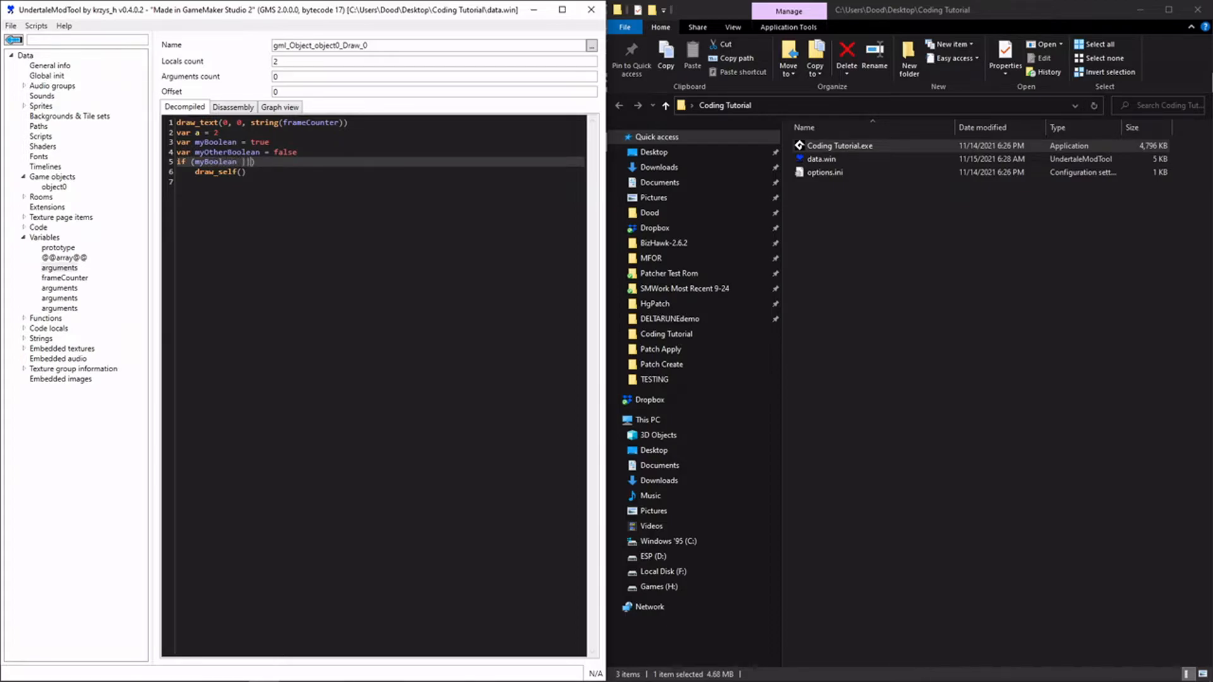
pyautogui.write('myOtherBoolean')
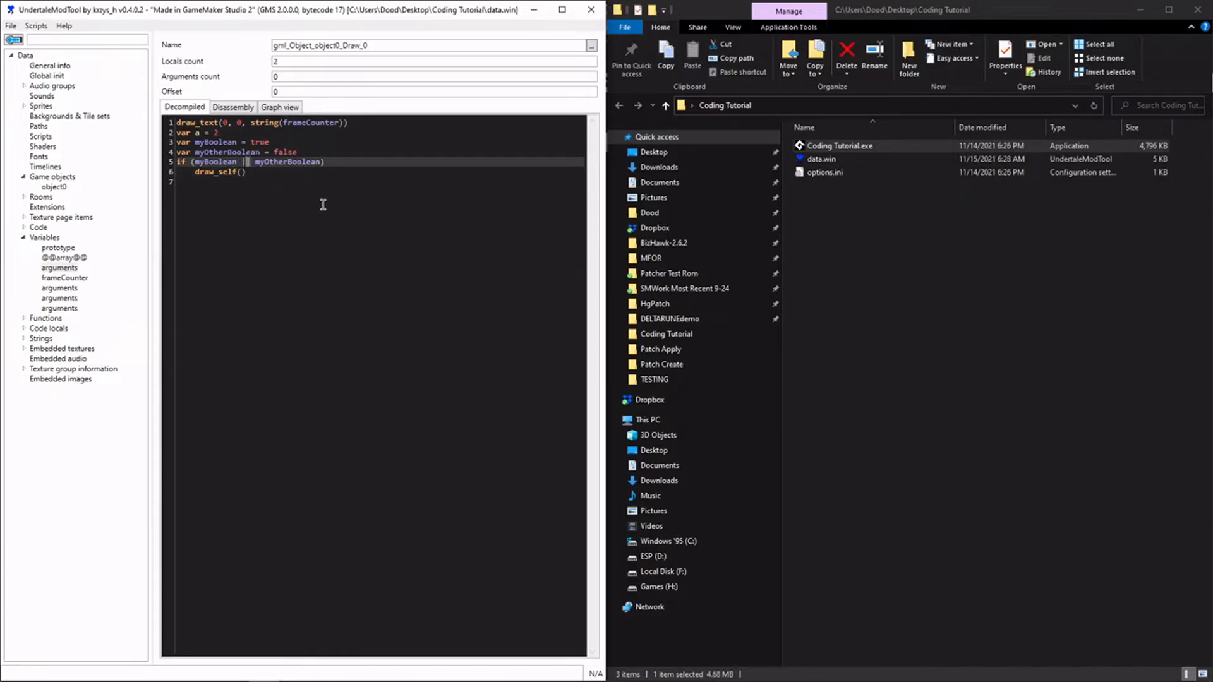
pyautogui.moveTo(320, 207)
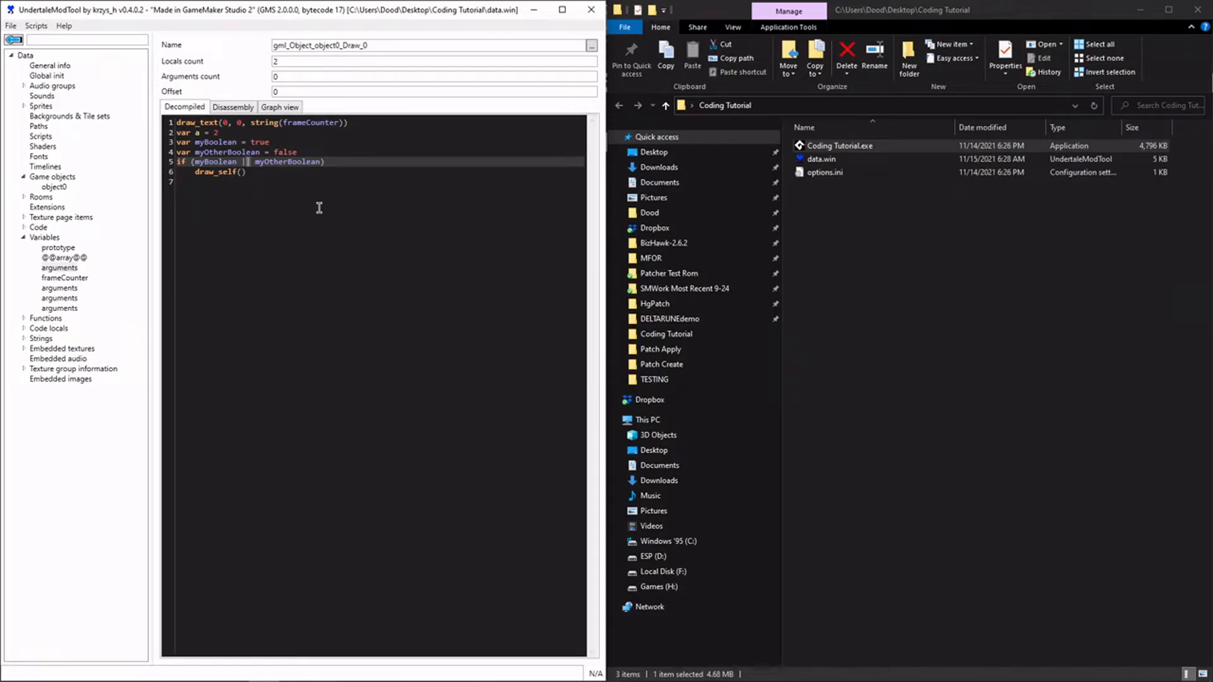
pyautogui.moveTo(45, 268)
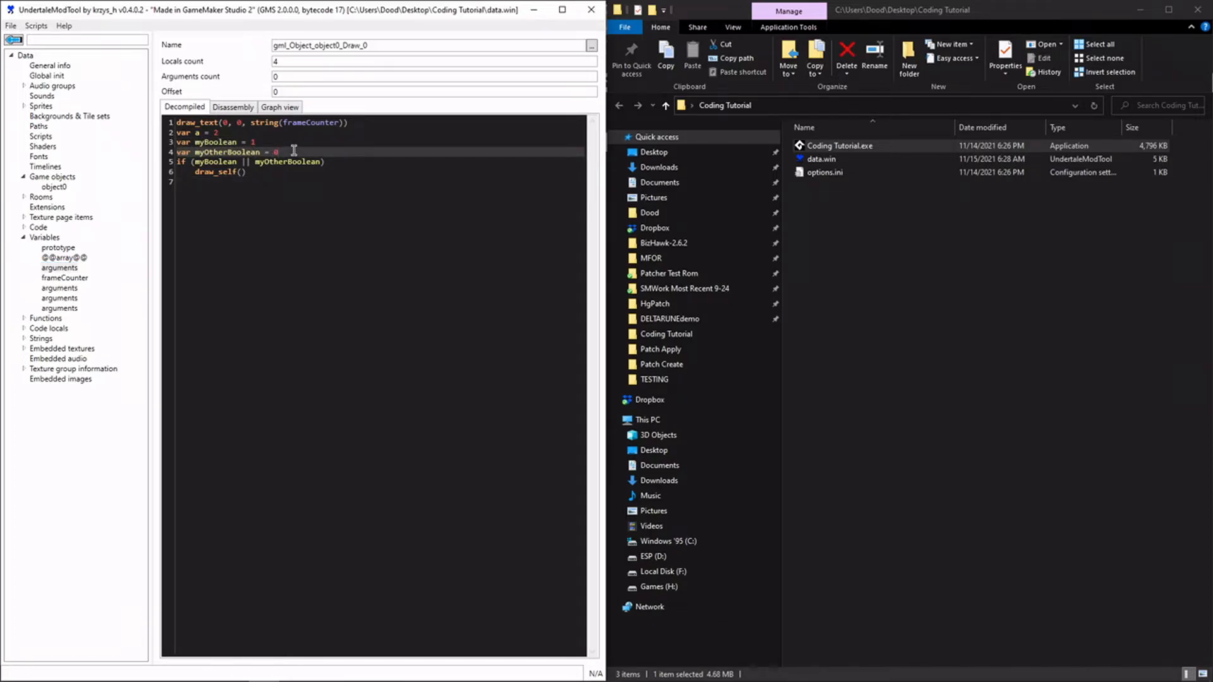
pyautogui.moveTo(288, 149)
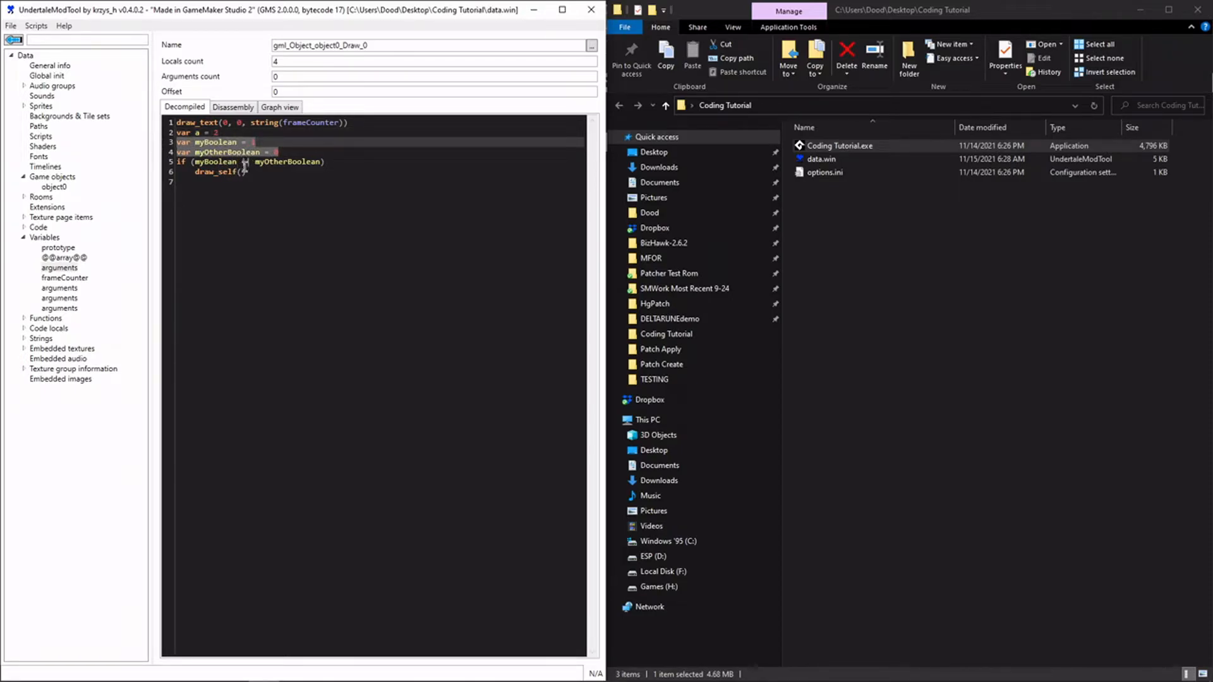
# - Save the boolean version over data.win and run Coding Tutorial.exe to test it
pyautogui.click(10, 26)
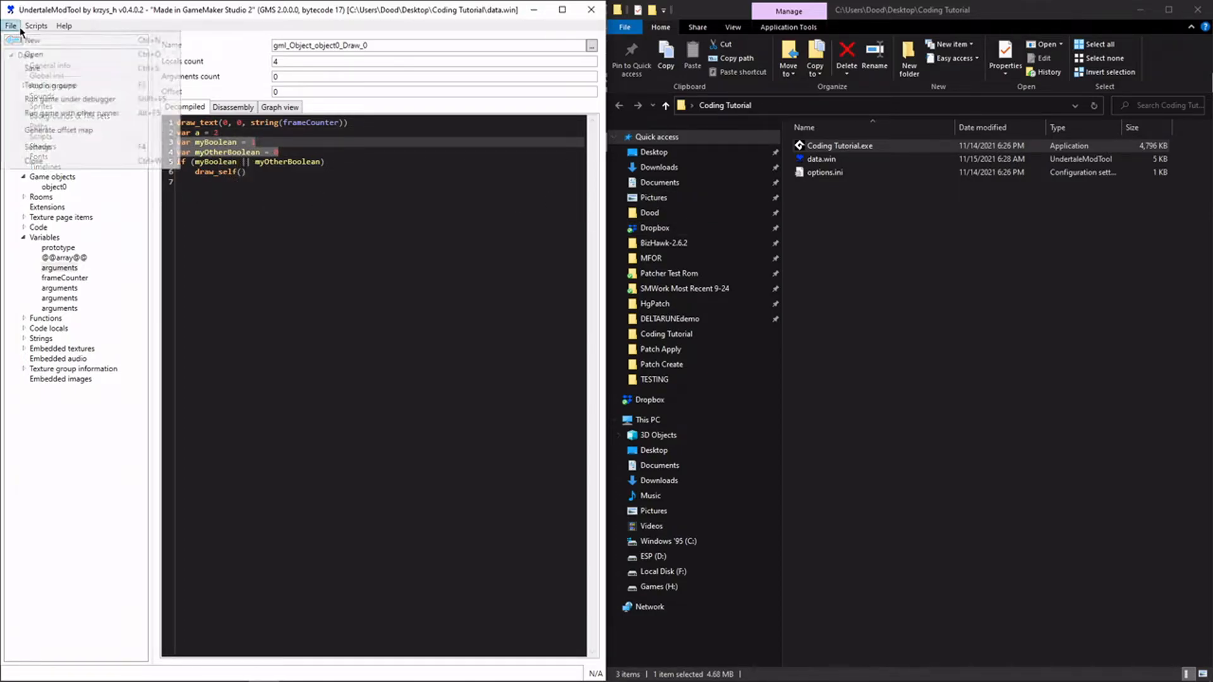
pyautogui.click(28, 66)
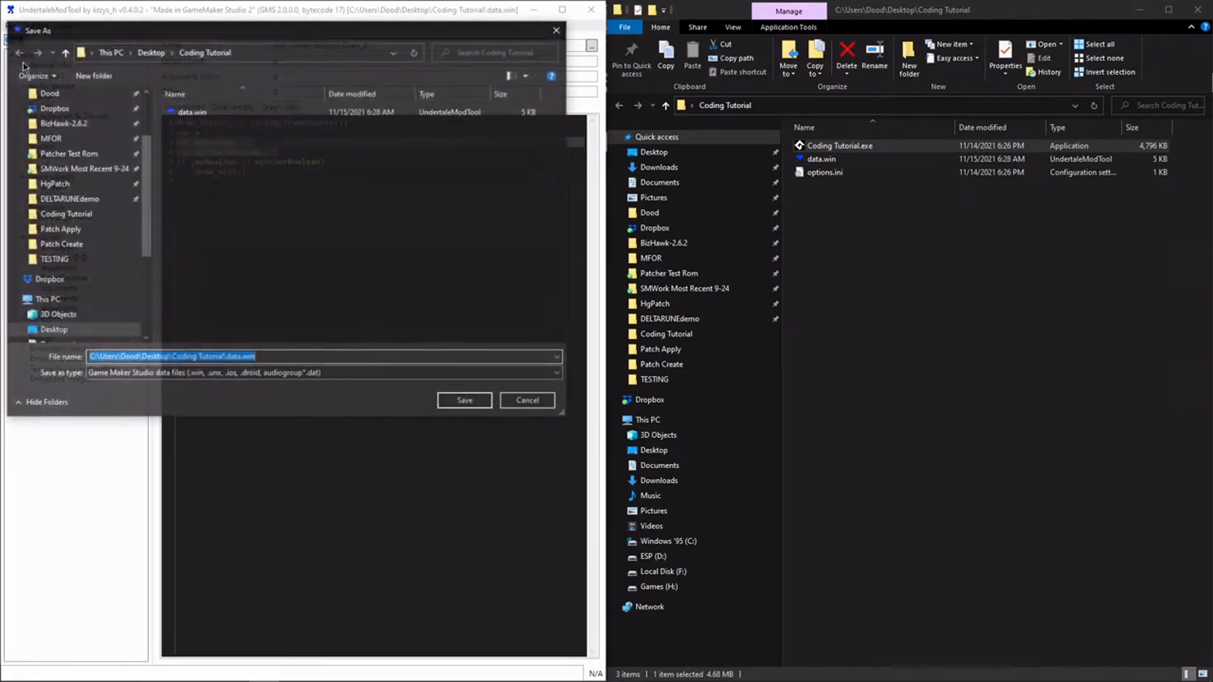
pyautogui.click(465, 400)
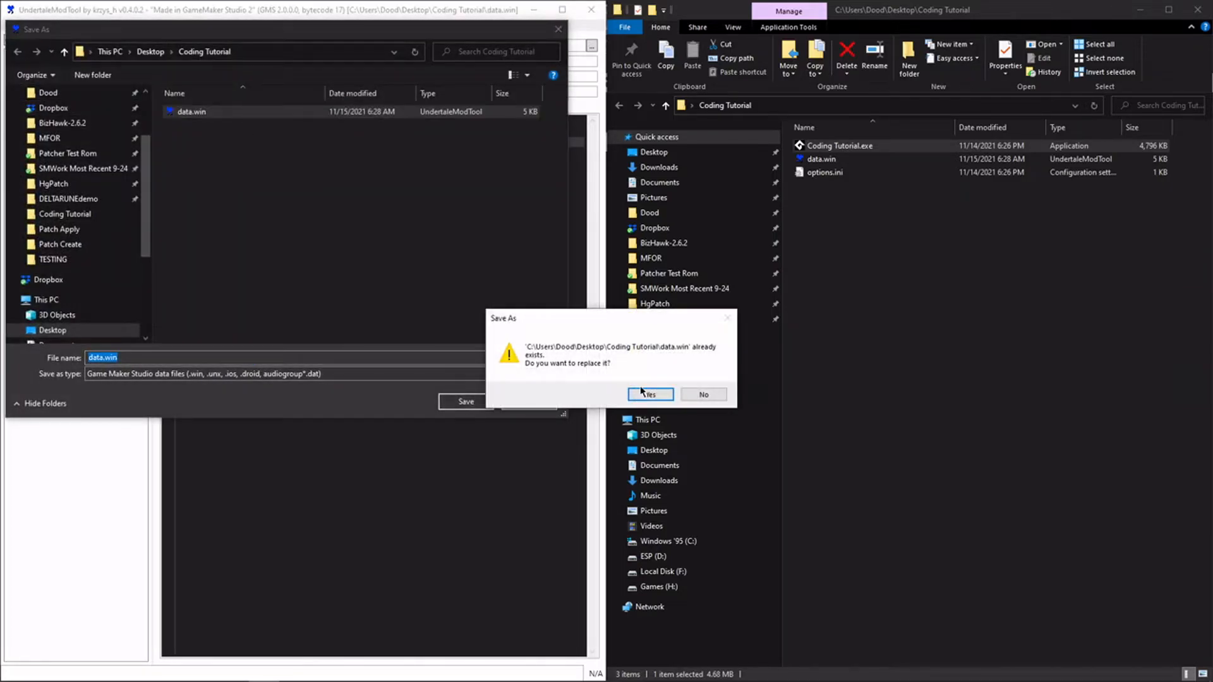
pyautogui.click(650, 394)
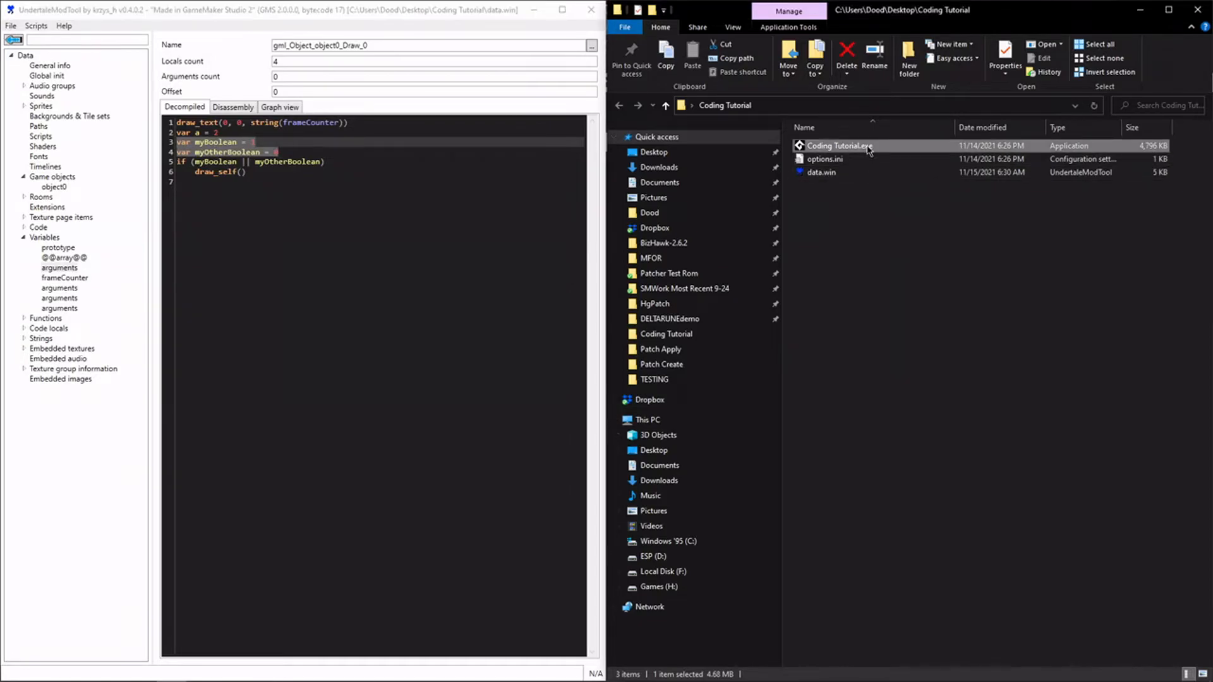
pyautogui.doubleClick(838, 147)
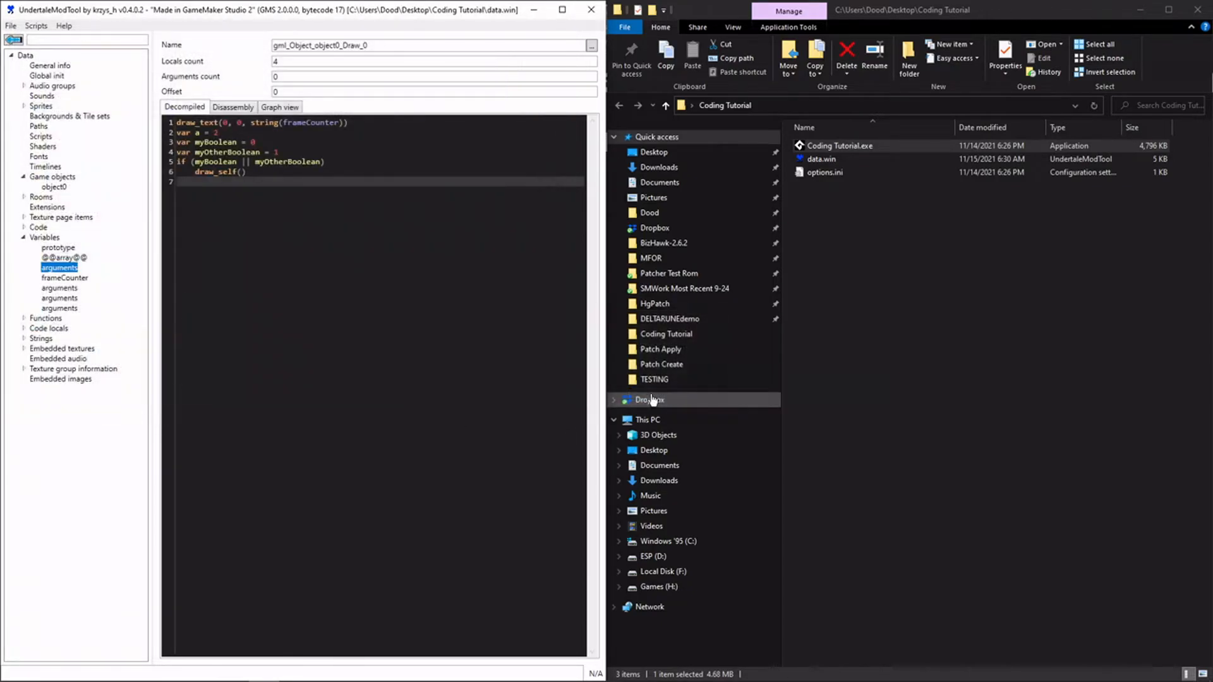
# - Launch the game, save data.win over the existing file, and close the test run
pyautogui.doubleClick(839, 145)
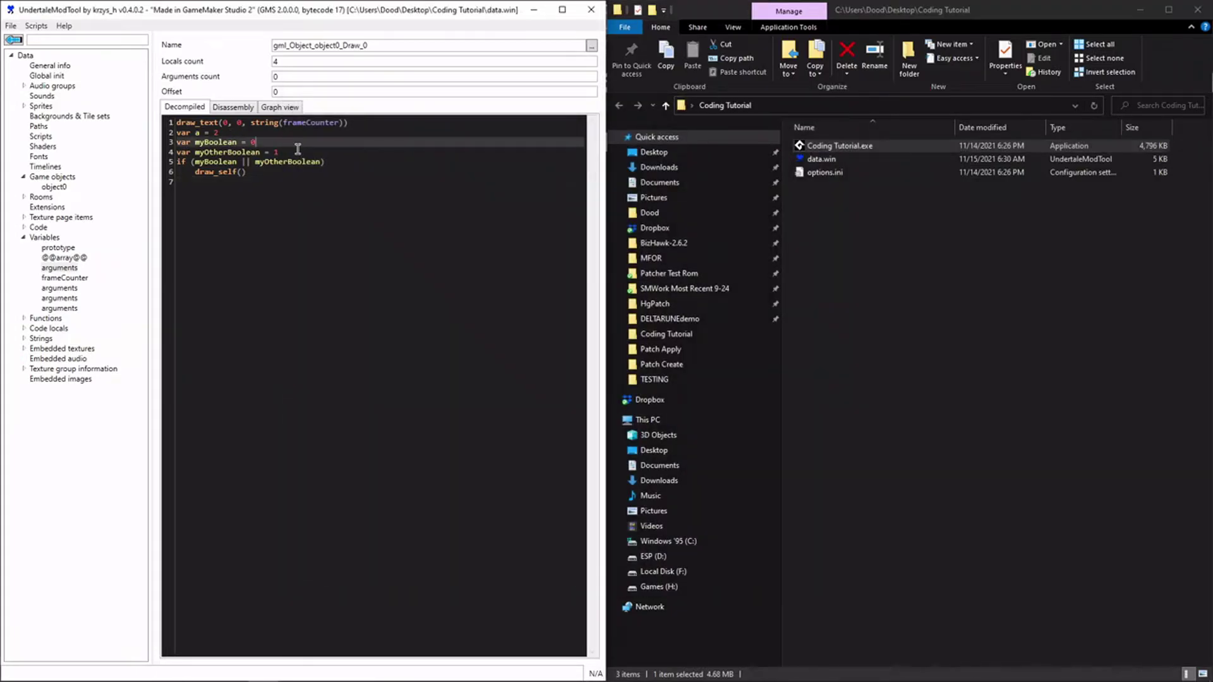
pyautogui.click(10, 25)
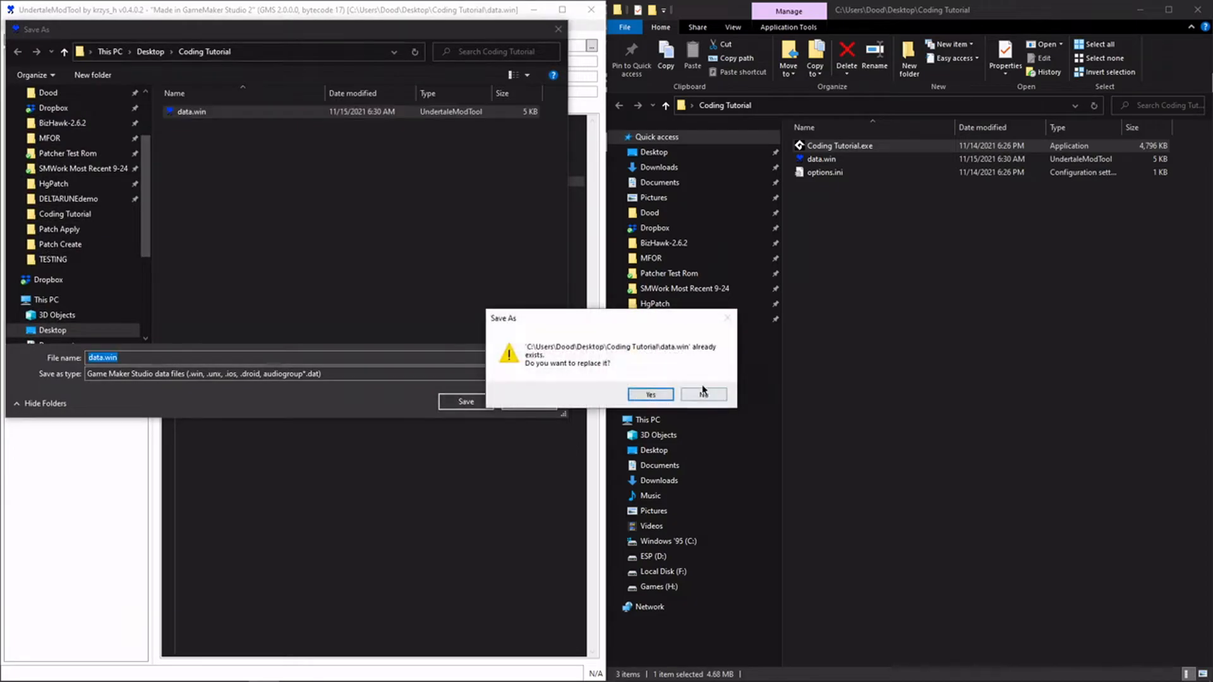
pyautogui.click(651, 395)
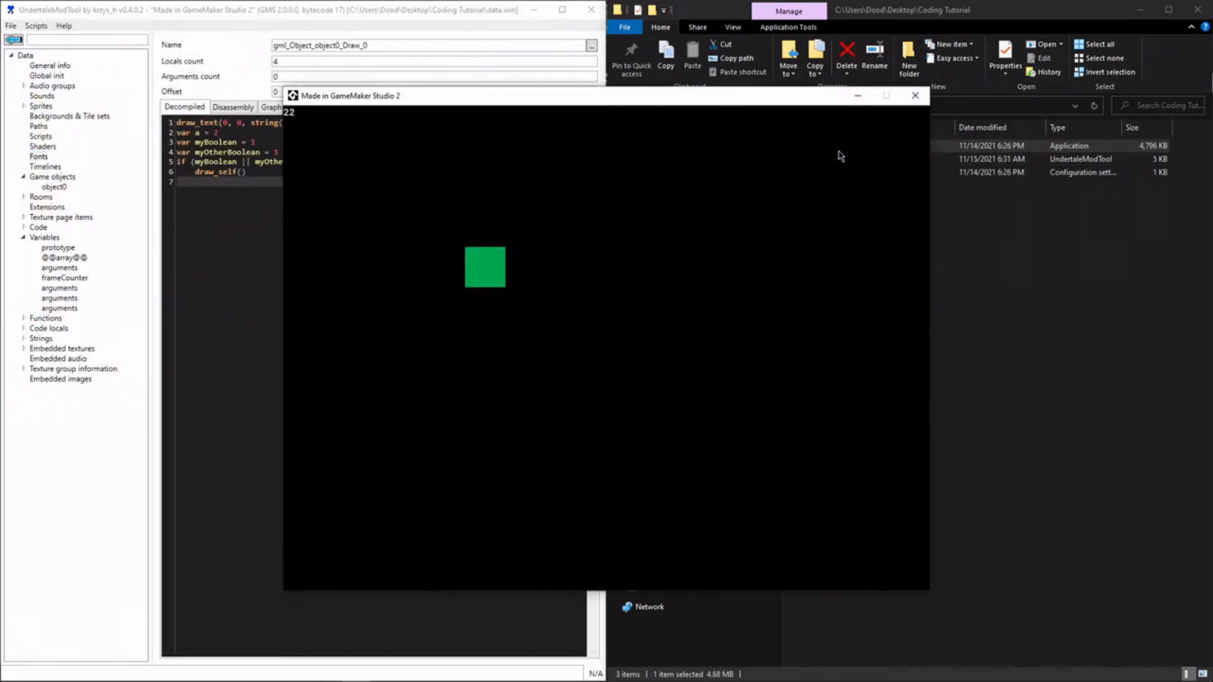
pyautogui.click(915, 96)
pyautogui.write('0')
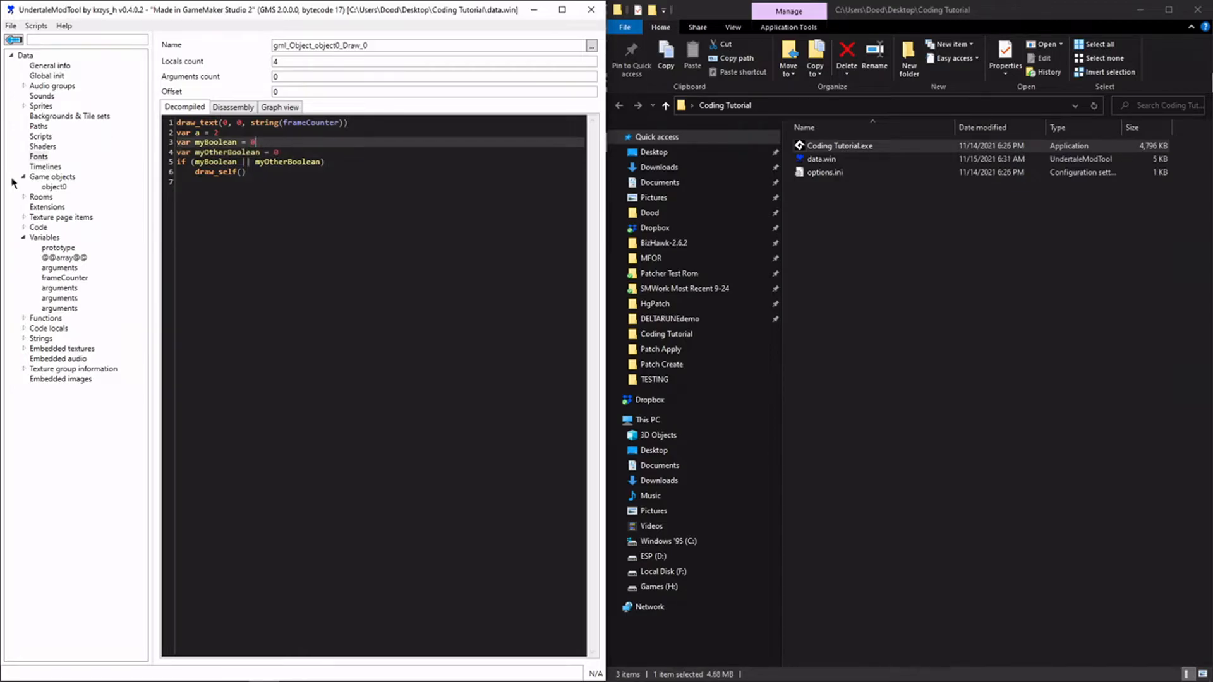
# - With both booleans at 0, save data.win again and close the relaunched game
pyautogui.click(9, 25)
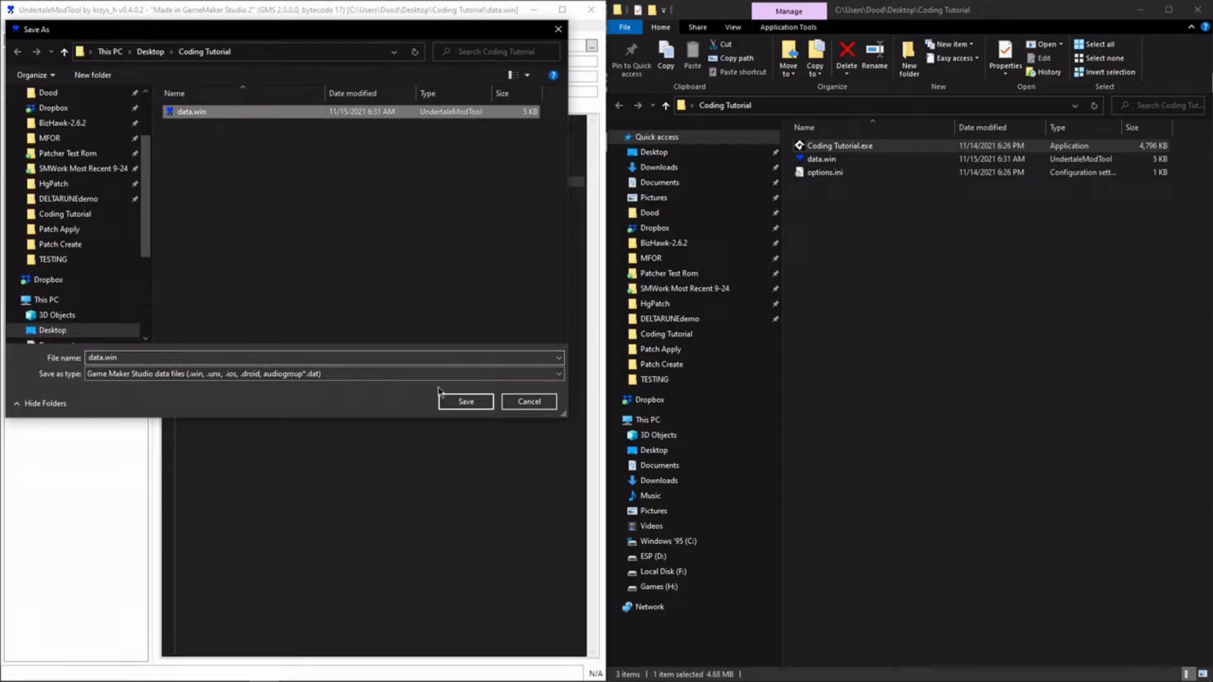
pyautogui.click(465, 402)
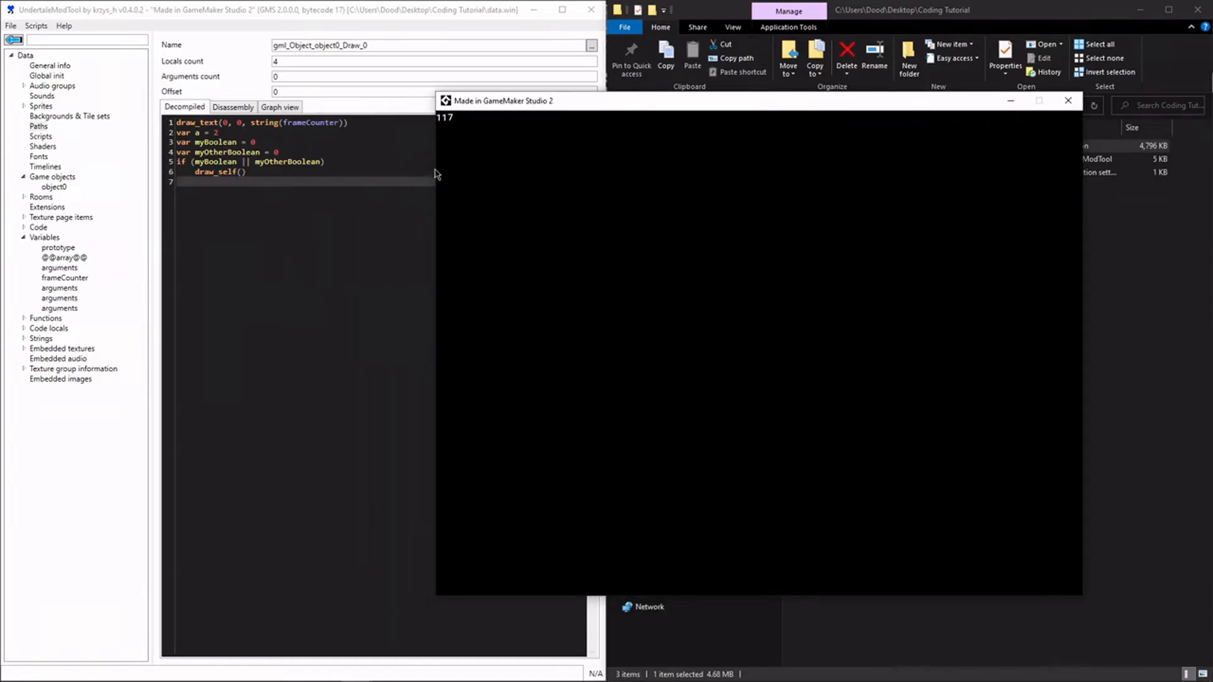
pyautogui.moveTo(1066, 101)
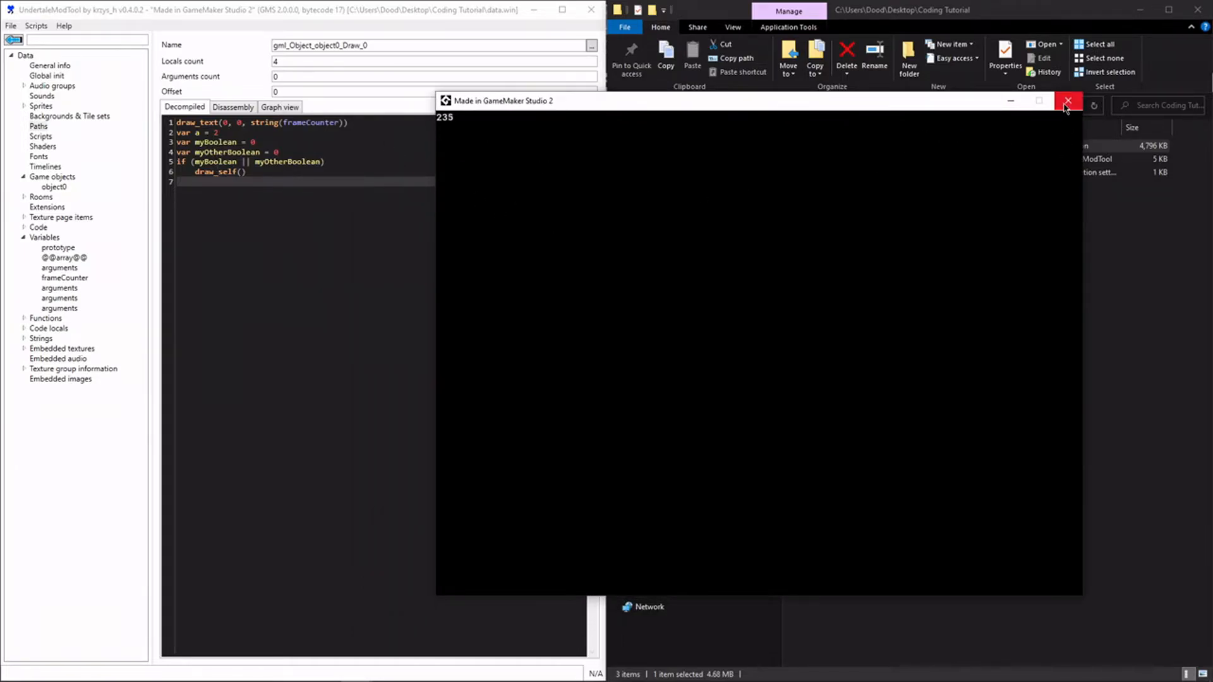
pyautogui.click(1067, 101)
pyautogui.write('&&')
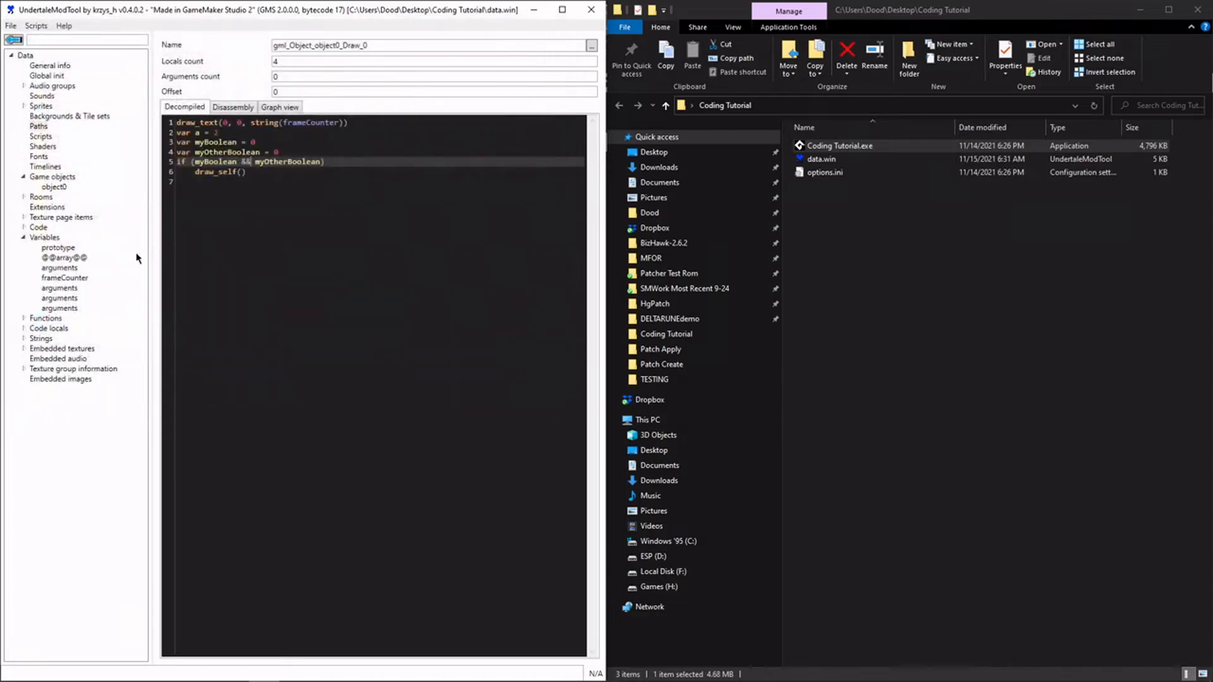
# - Set myOtherBoolean to 0, save data.win, and close the game showing no square
pyautogui.click(64, 276)
pyautogui.write('1')
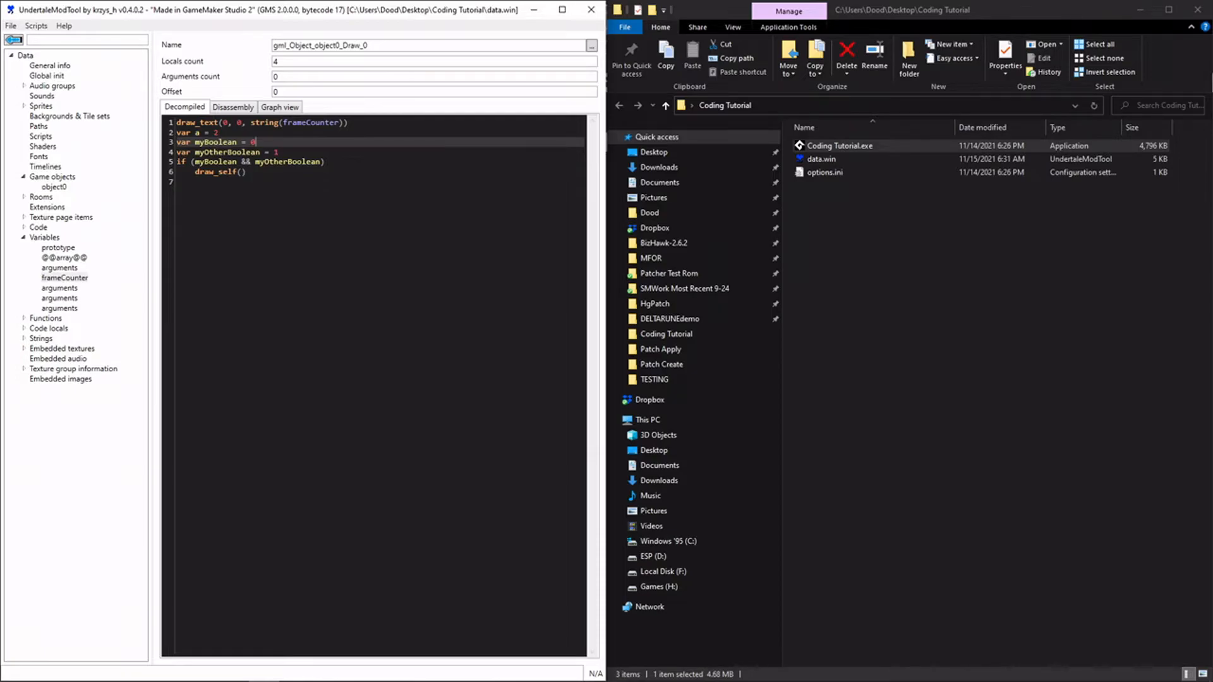
pyautogui.click(10, 25)
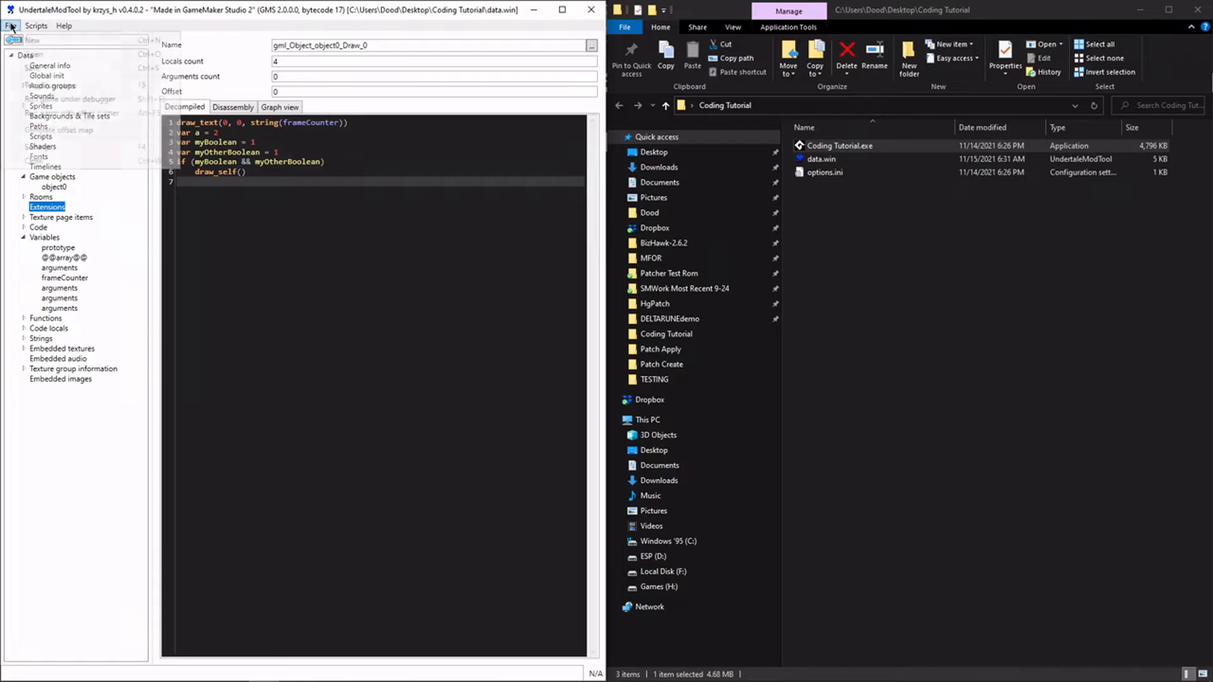
pyautogui.click(8, 26)
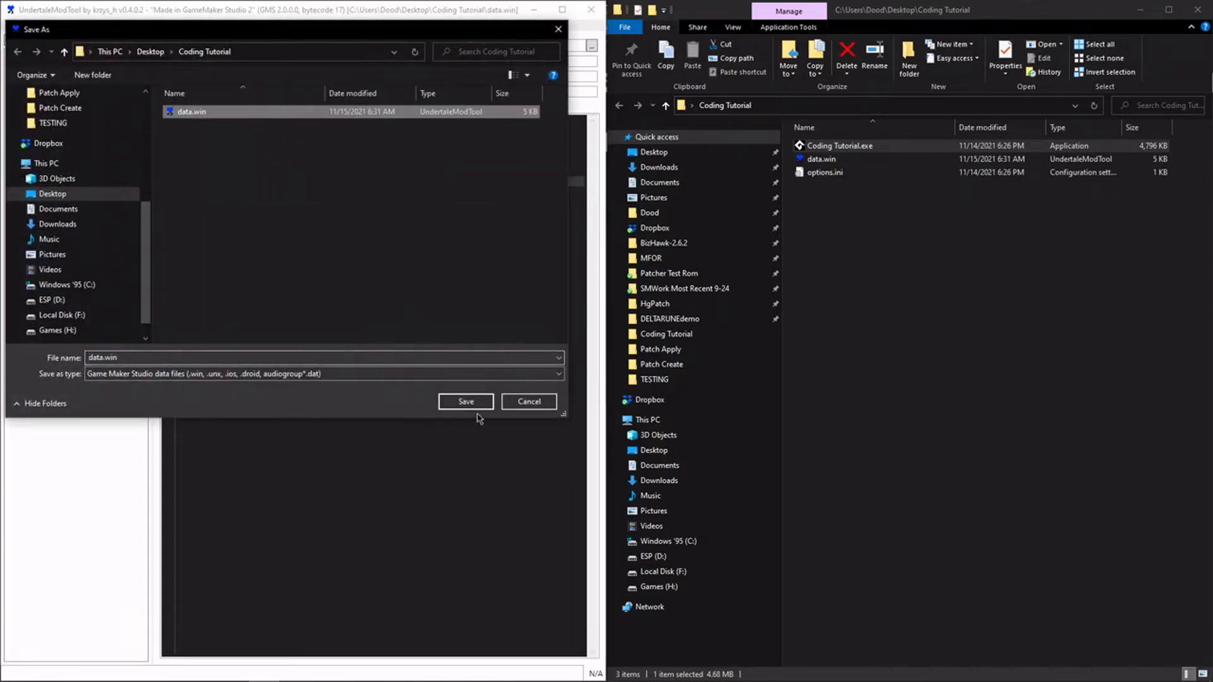
pyautogui.click(465, 402)
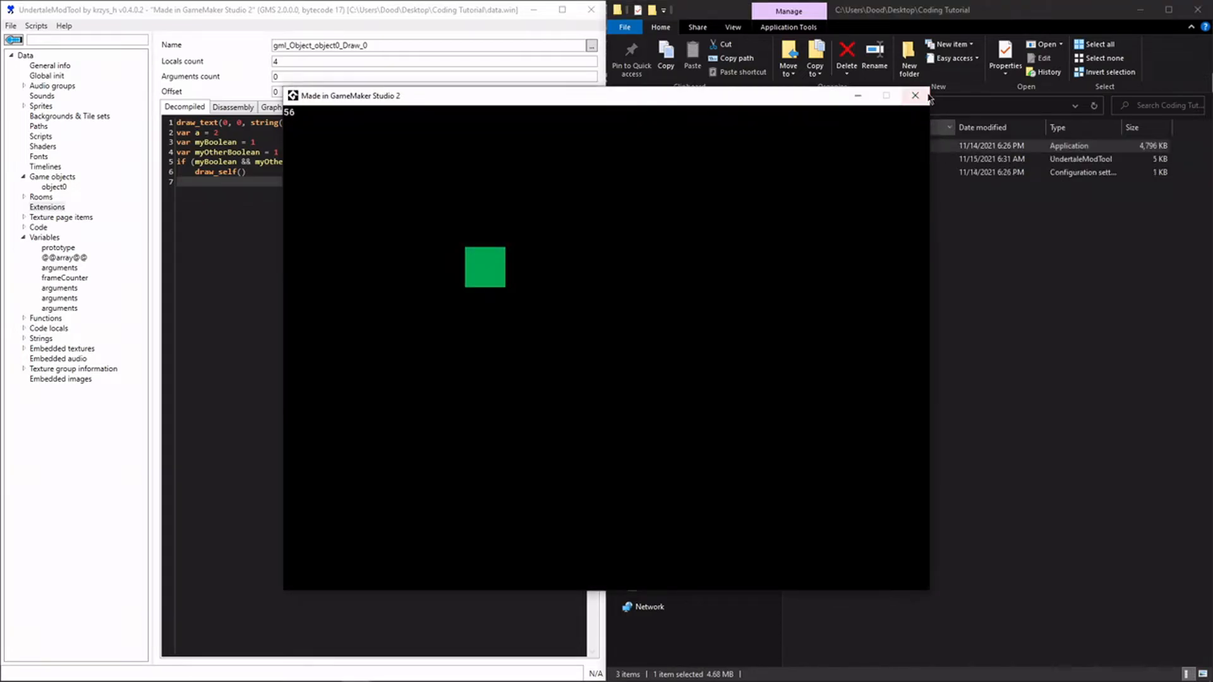
pyautogui.click(915, 96)
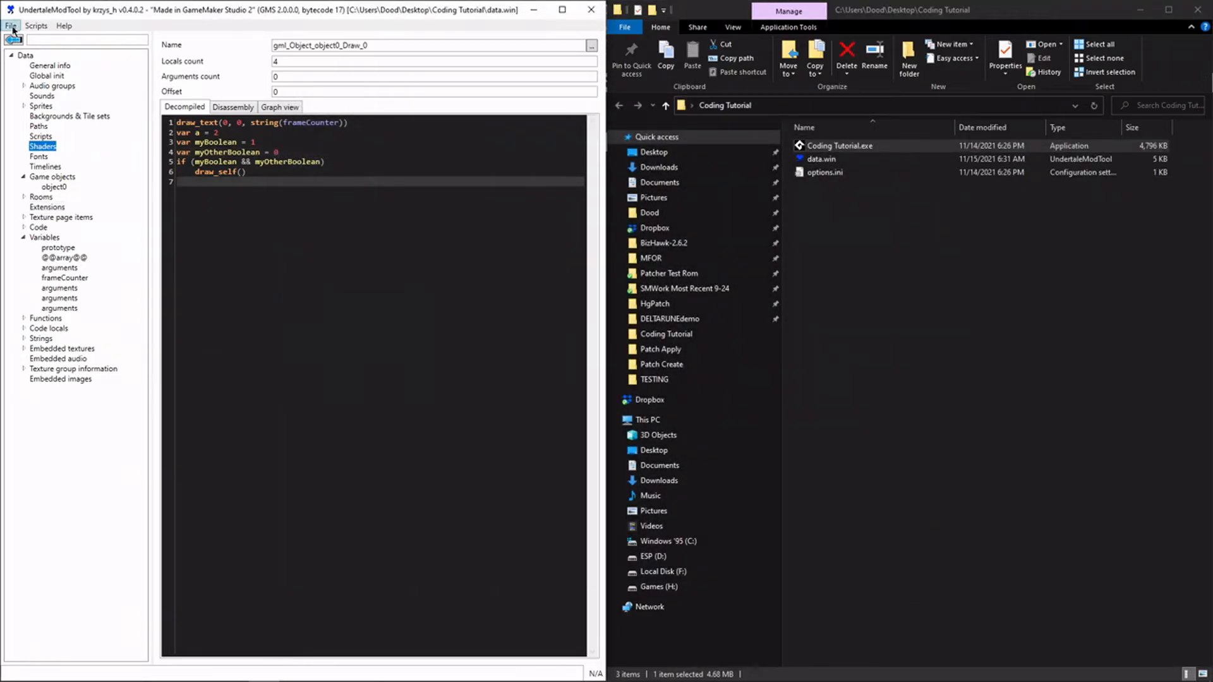
# - Save and test once more, then start replacing && in the condition with an equality operator
pyautogui.click(10, 27)
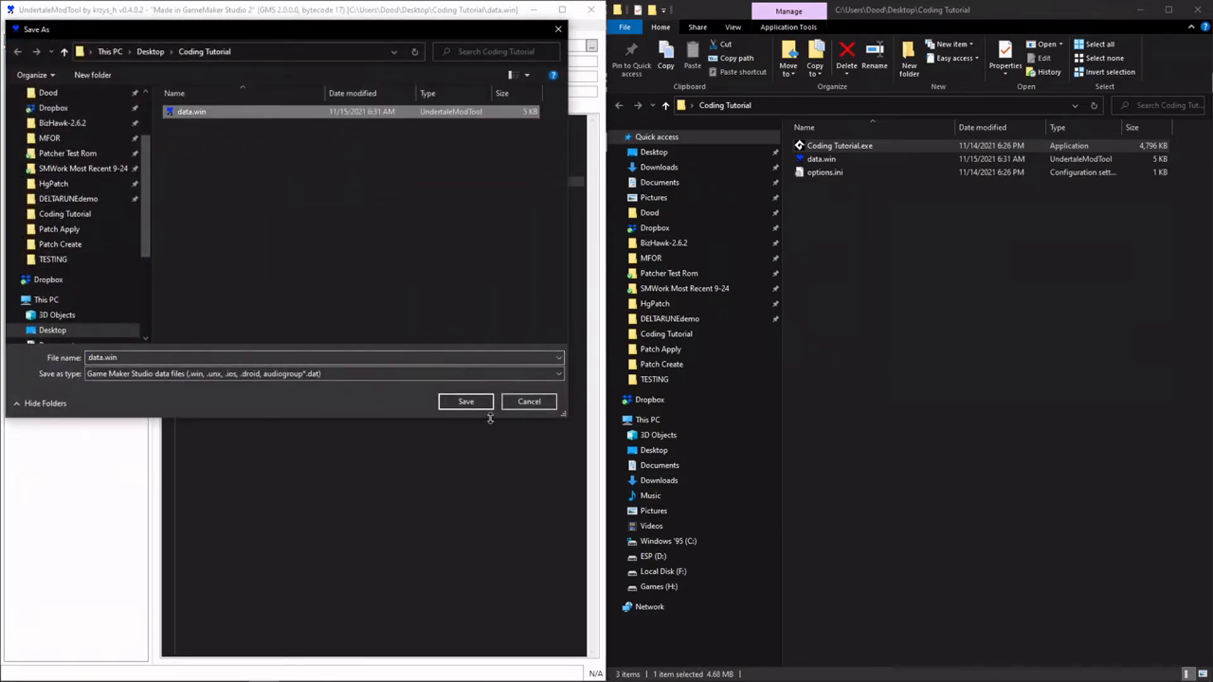
pyautogui.click(466, 402)
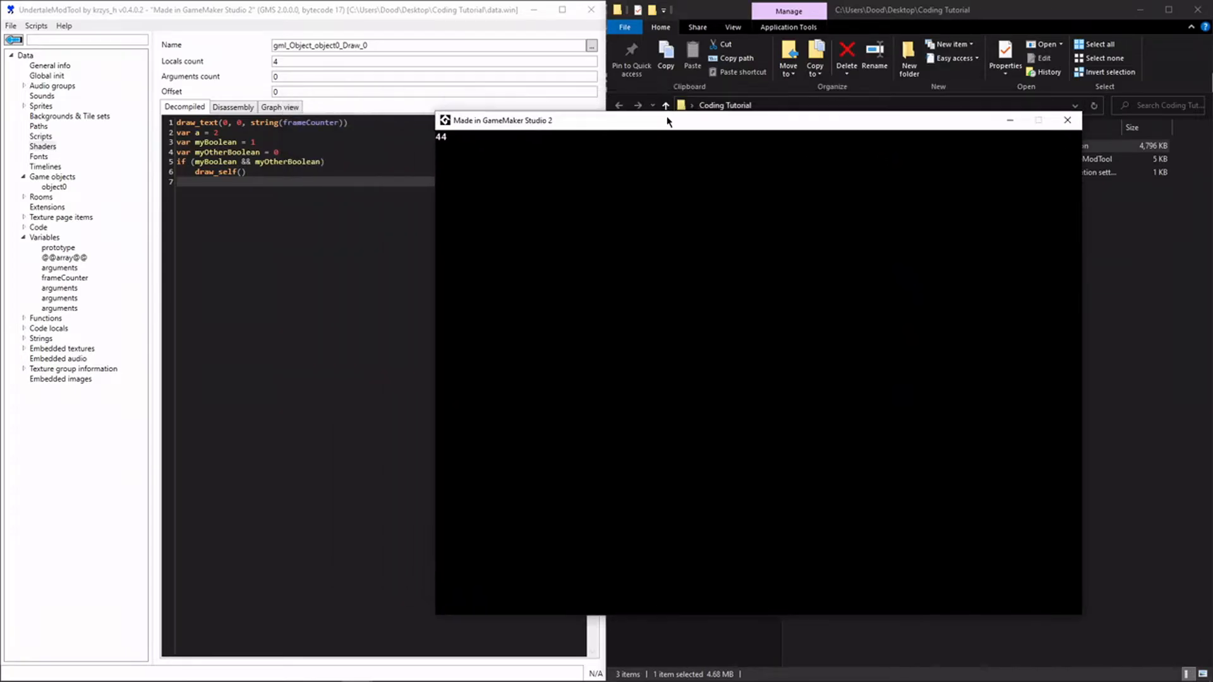
pyautogui.click(1068, 120)
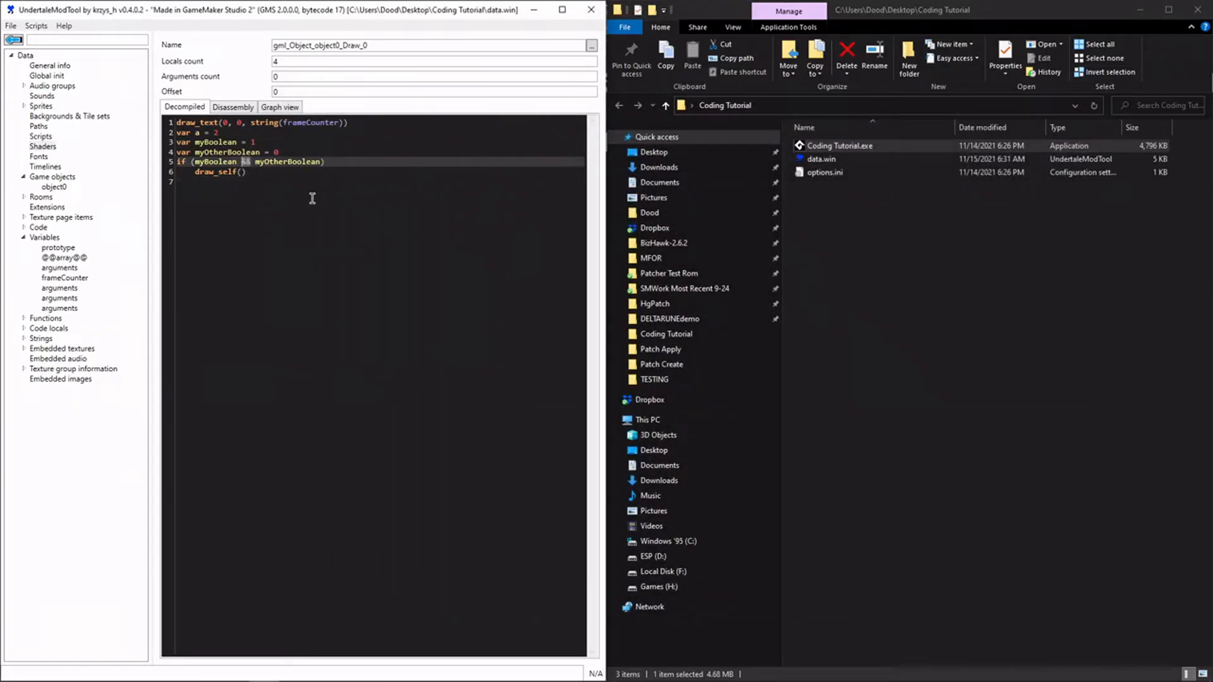
pyautogui.write('==')
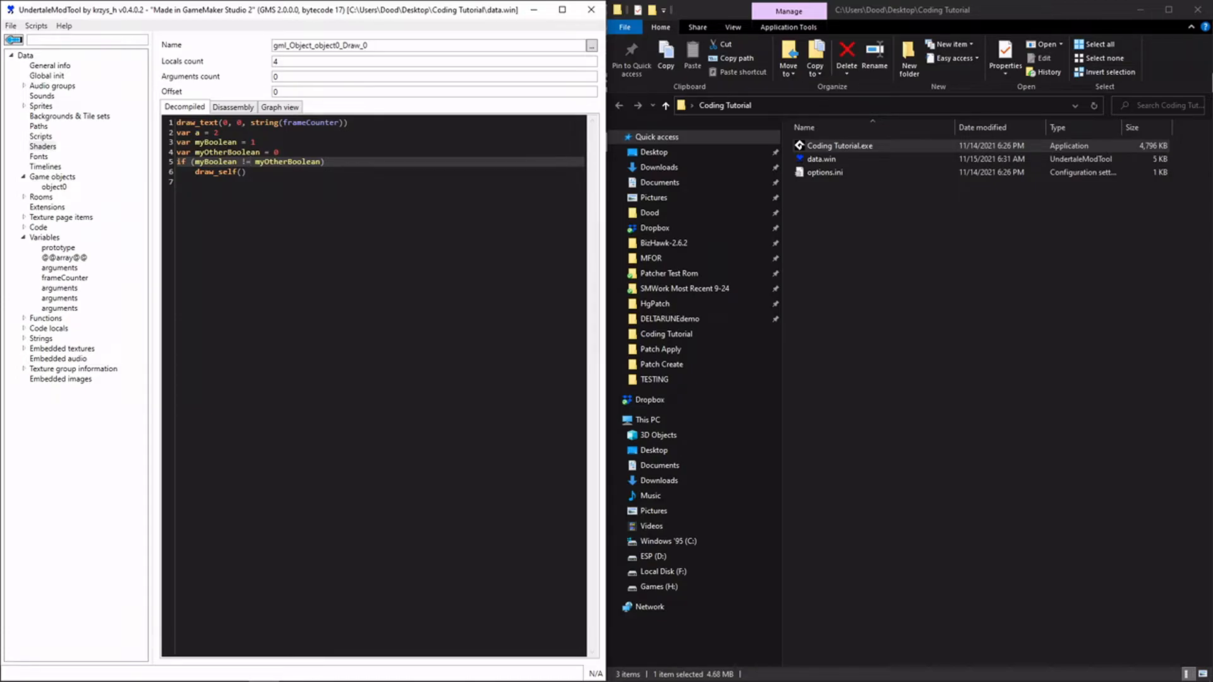
# - Make the condition myBoolean != myOtherBoolean and save it to data.win
pyautogui.click(37, 196)
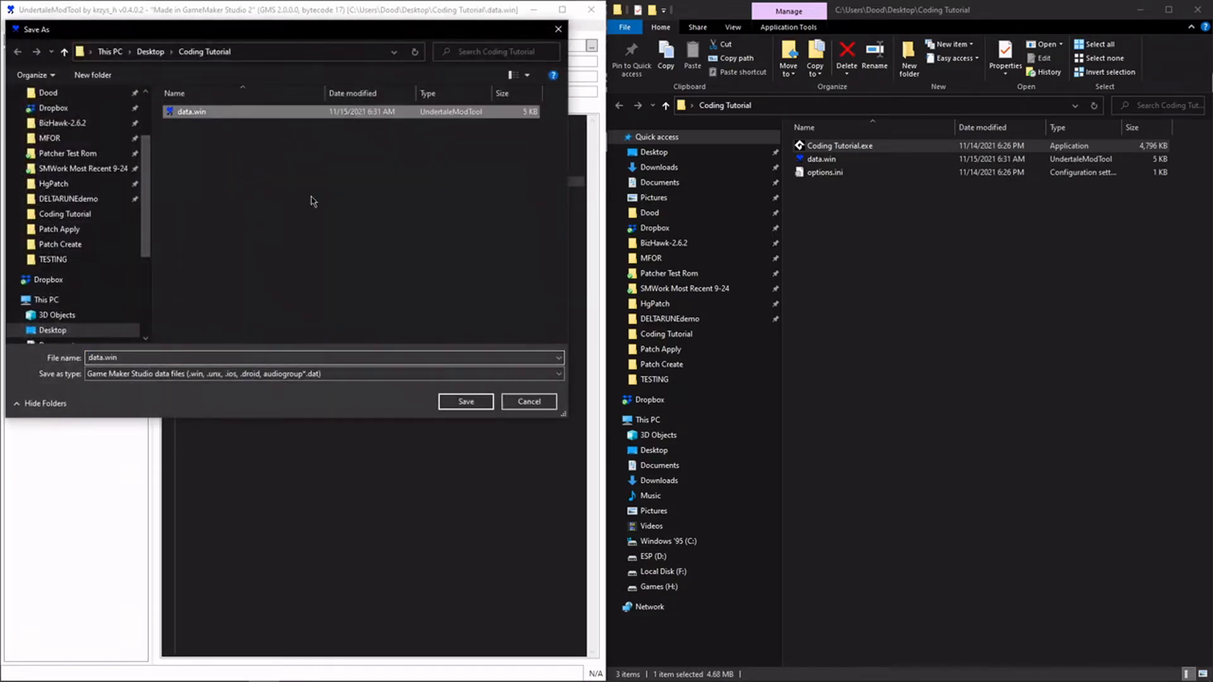
pyautogui.click(465, 401)
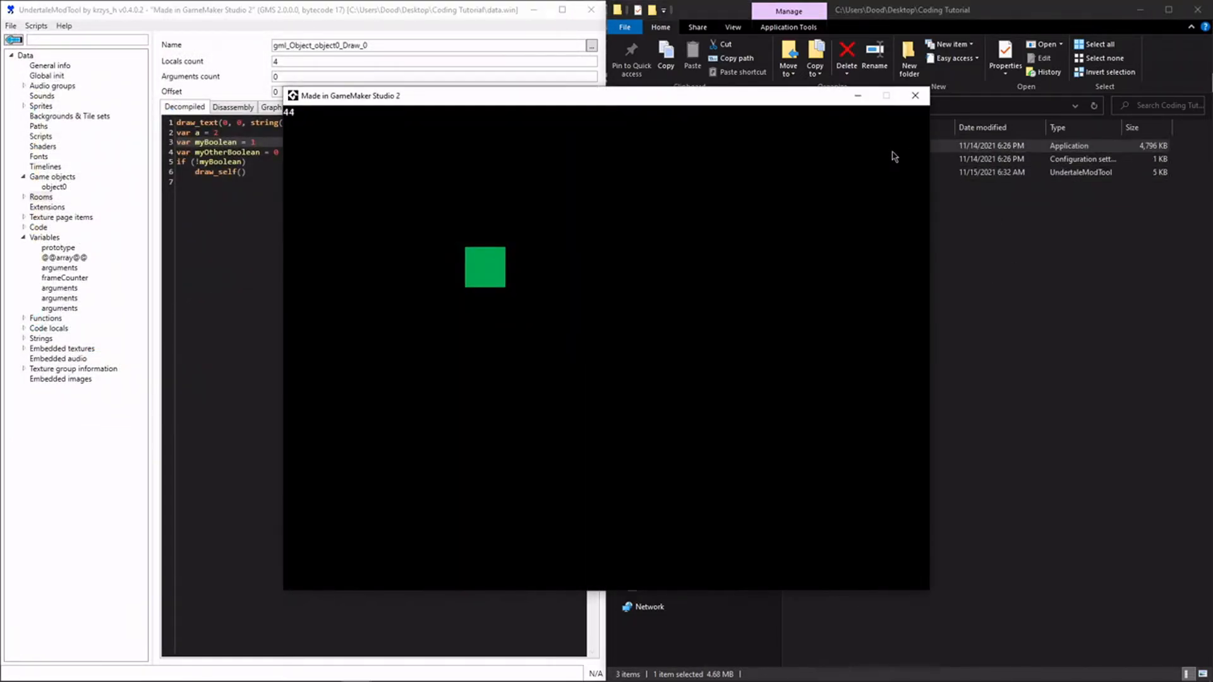
# - Change the condition to if (!myBoolean), save data.win, and relaunch Coding Tutorial to test
pyautogui.click(915, 96)
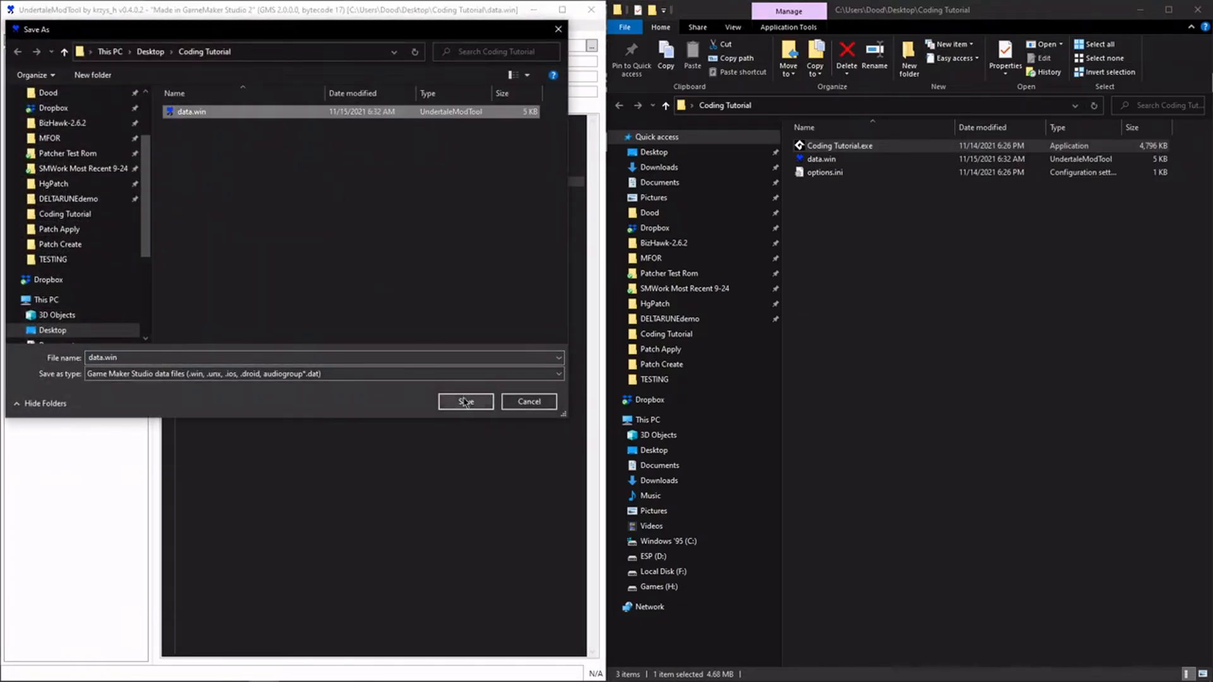
pyautogui.click(465, 402)
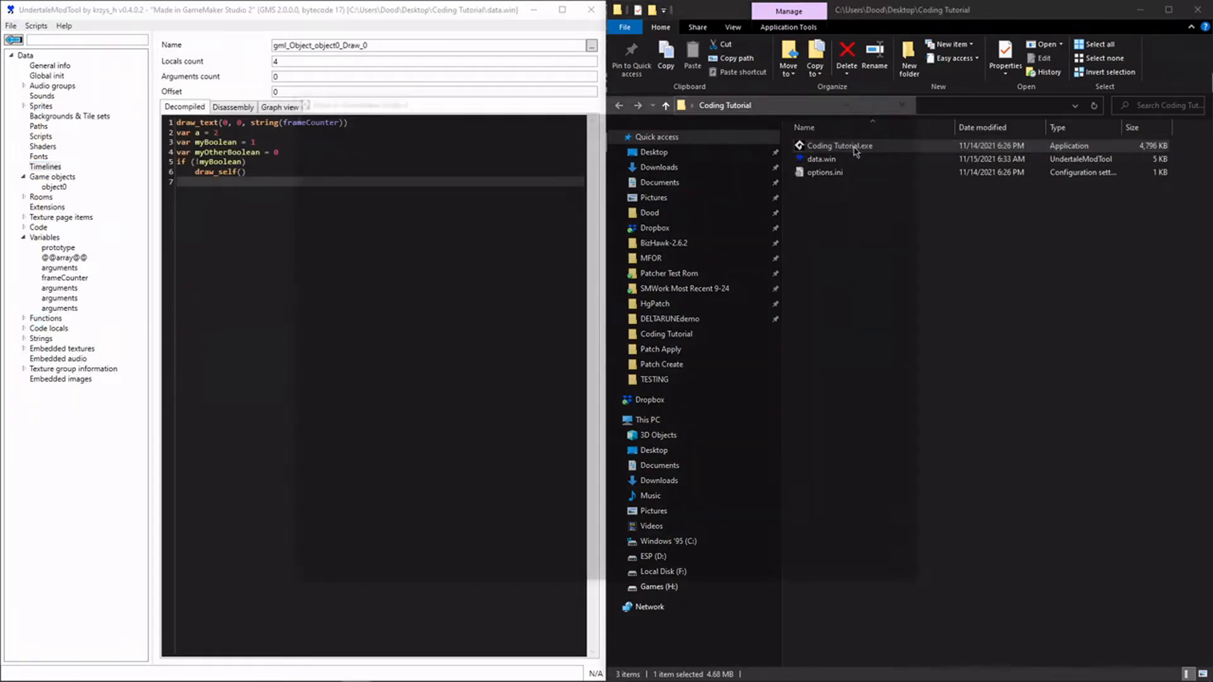
pyautogui.doubleClick(839, 145)
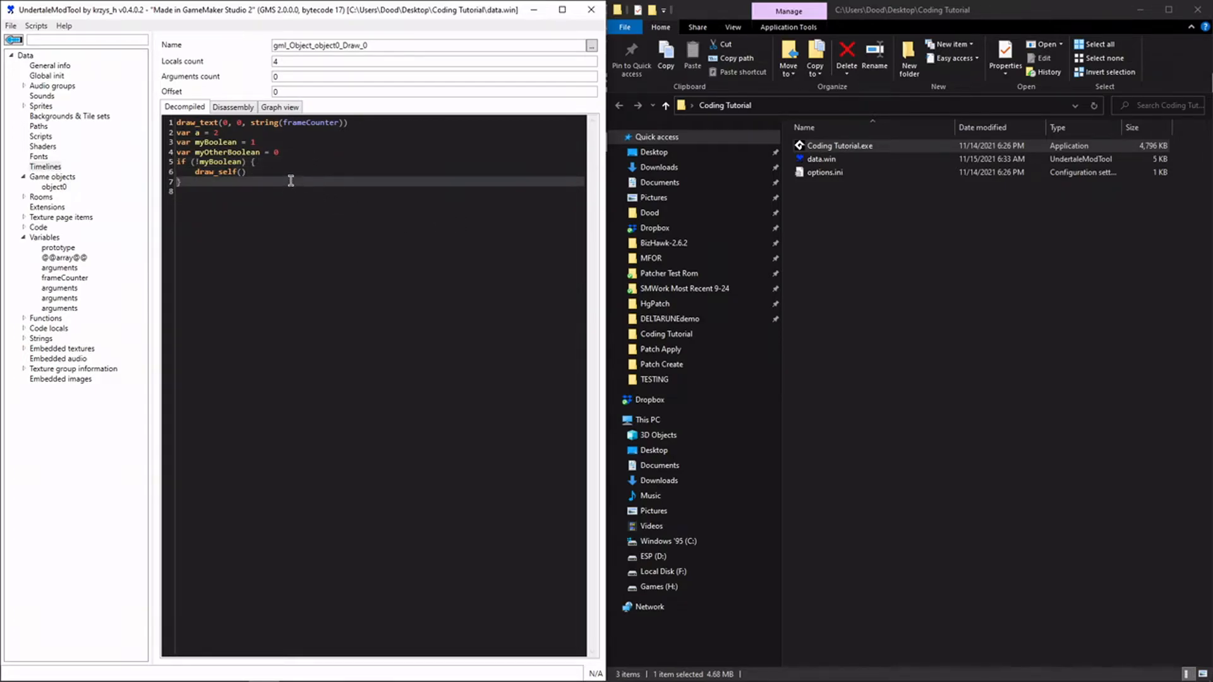
# - Brace the if body with draw_text(50, 0, "This is part of an if statement!") and save data.win
pyautogui.write('draw_text(50, 0, "')
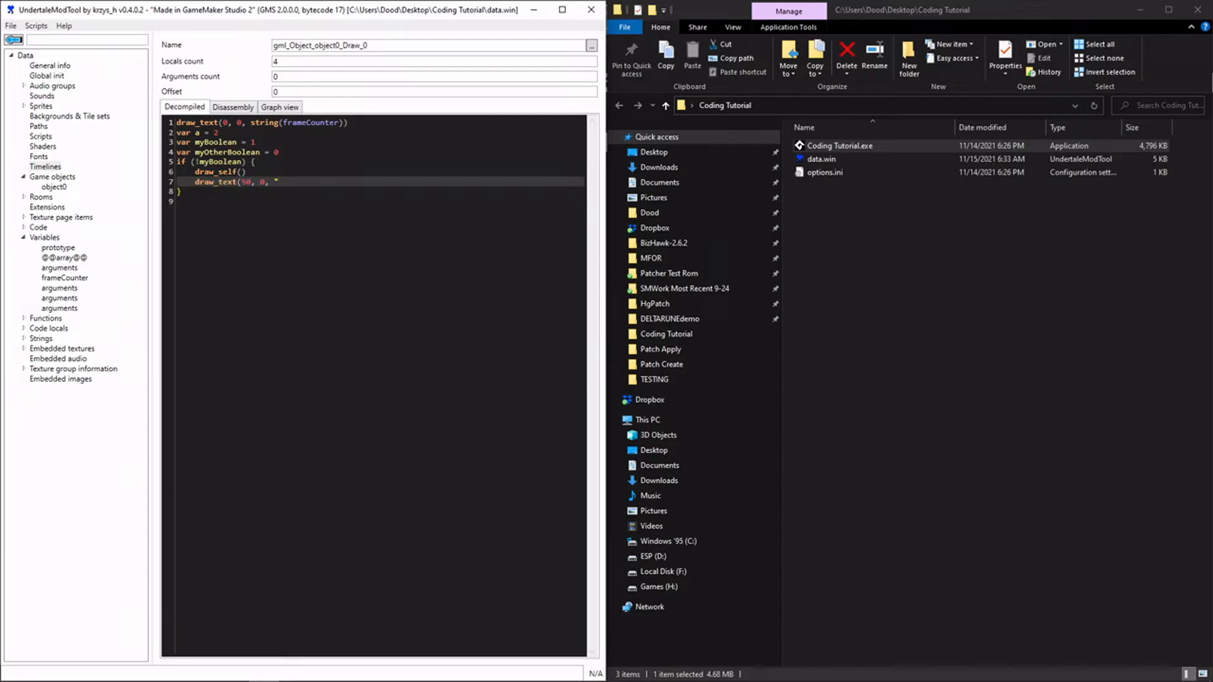
pyautogui.write('This is pa')
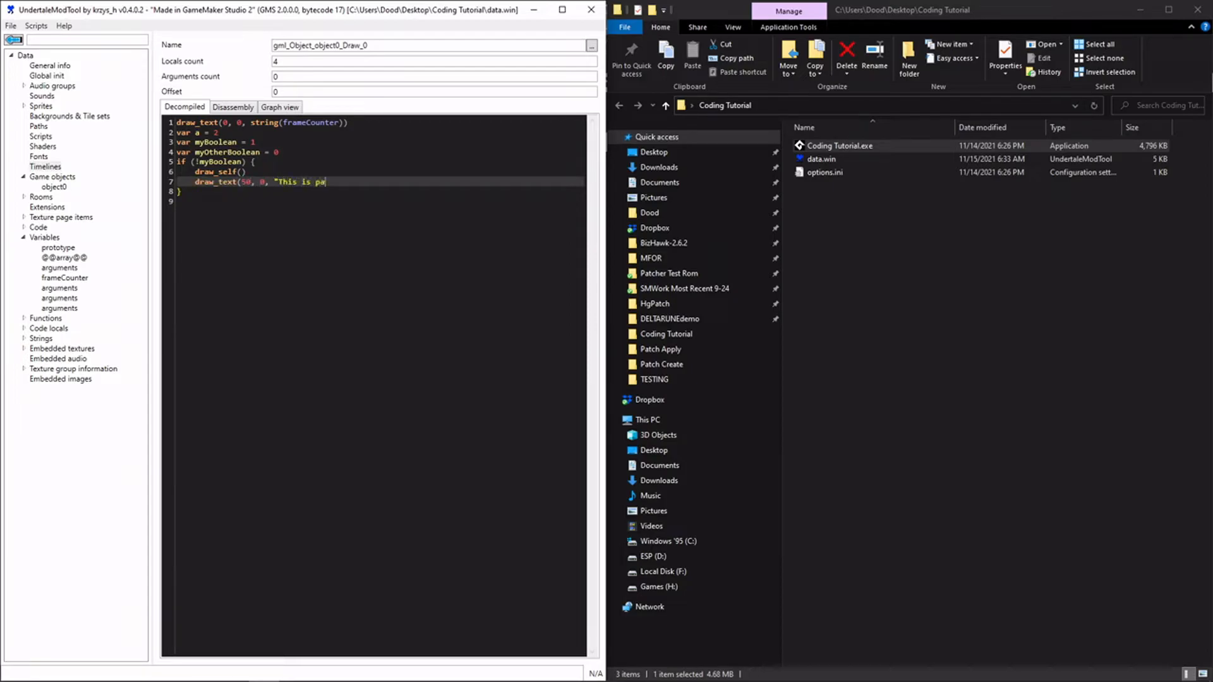
pyautogui.write('rt of an if statement!")')
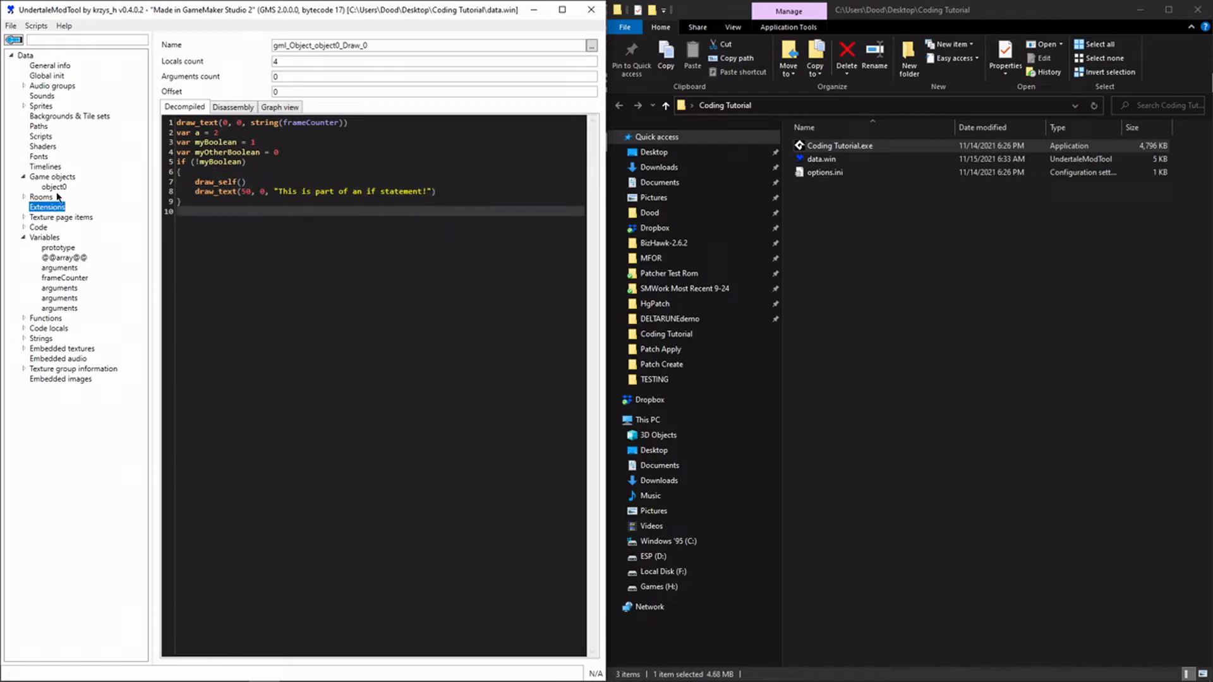
pyautogui.click(10, 25)
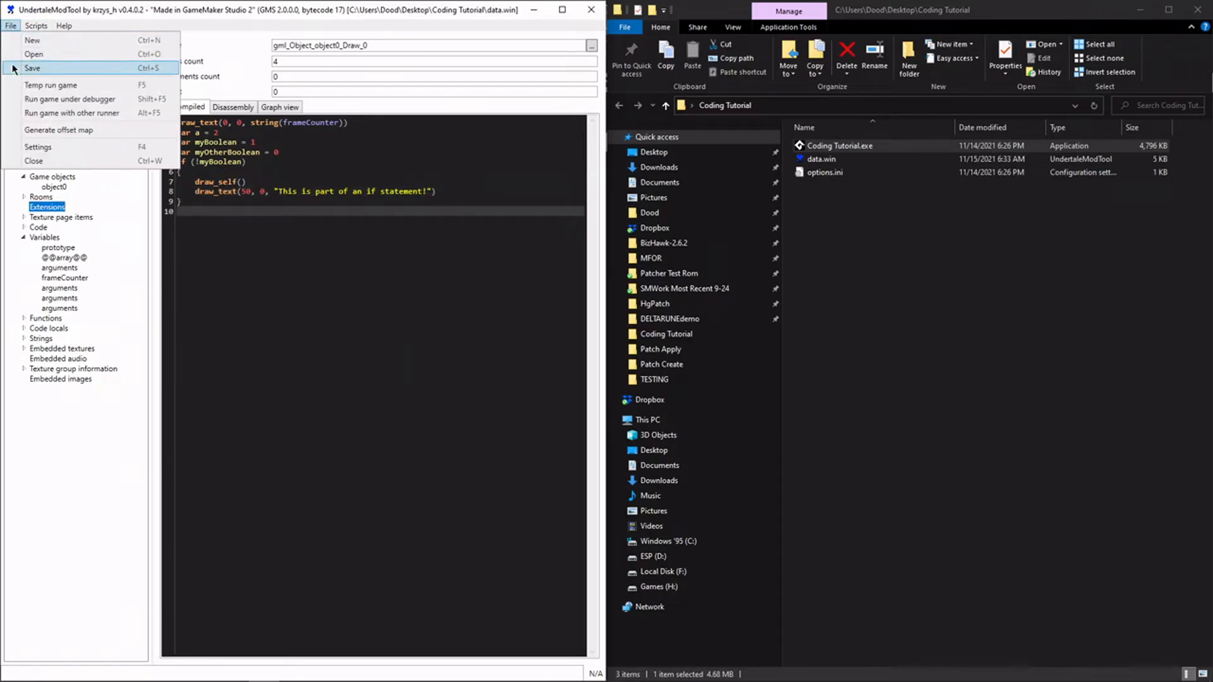
pyautogui.click(31, 66)
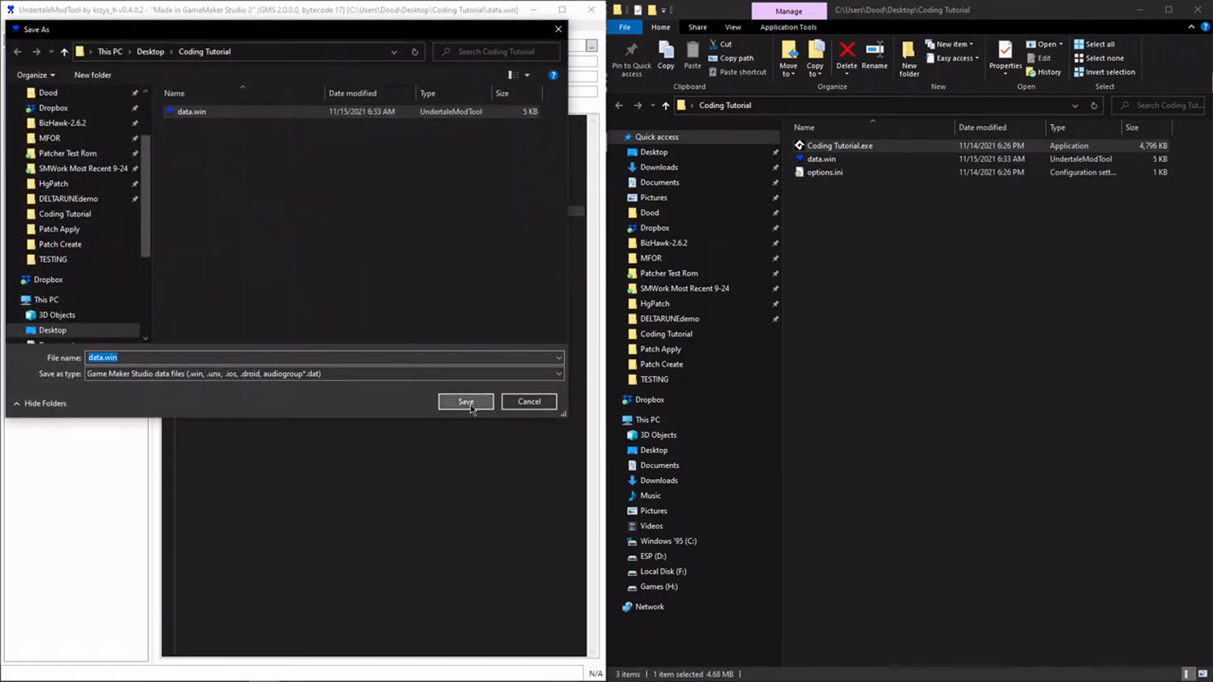
pyautogui.click(465, 402)
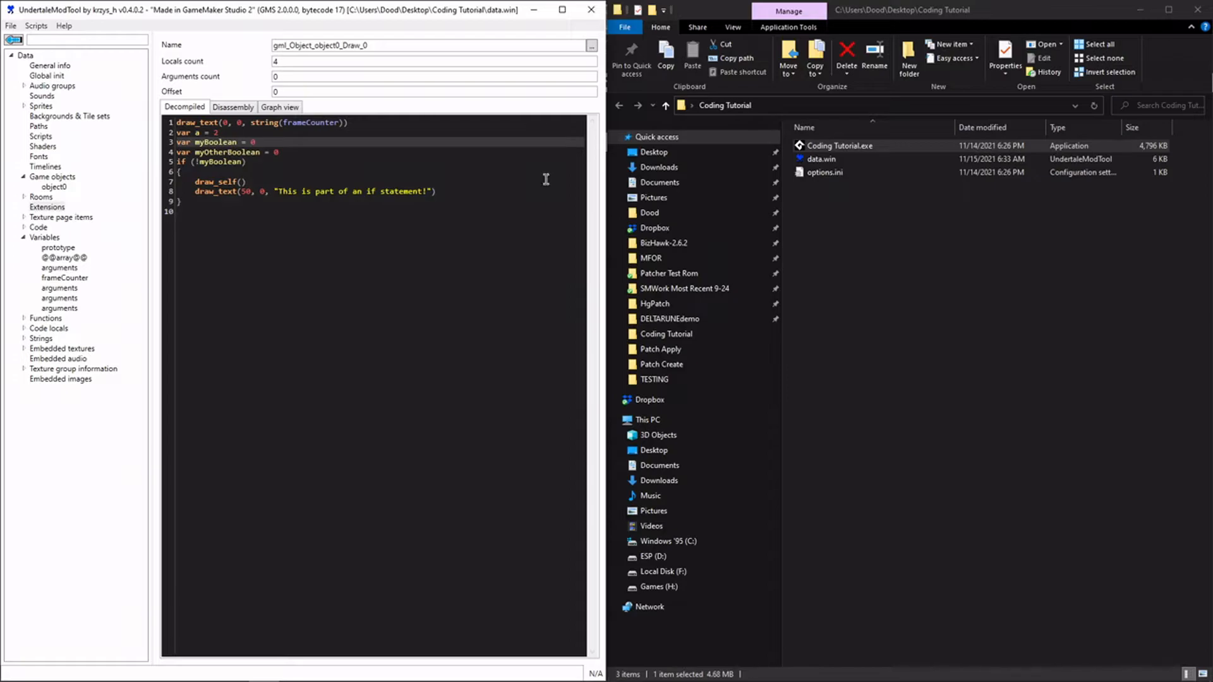
# - Set myBoolean to 0 and save again, replacing the existing data.win
pyautogui.click(8, 26)
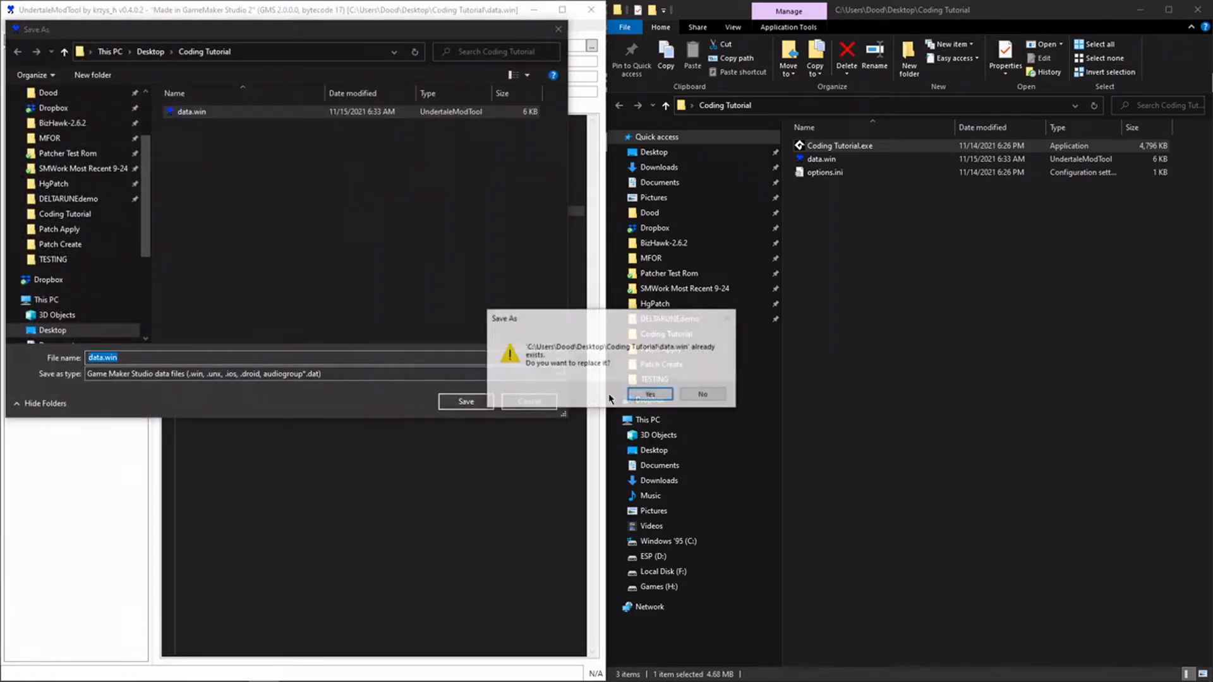
pyautogui.click(649, 394)
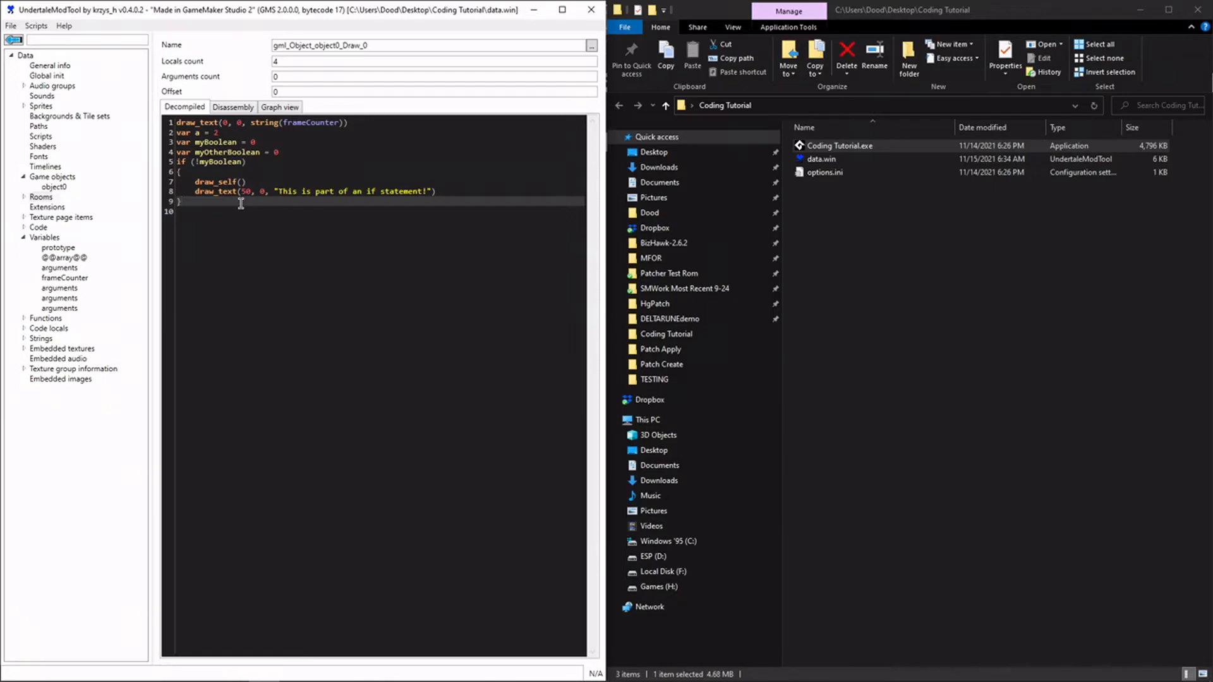
# - Add an else branch drawing "The conditional was false!" at 50, 0 after the if block
pyautogui.write('els')
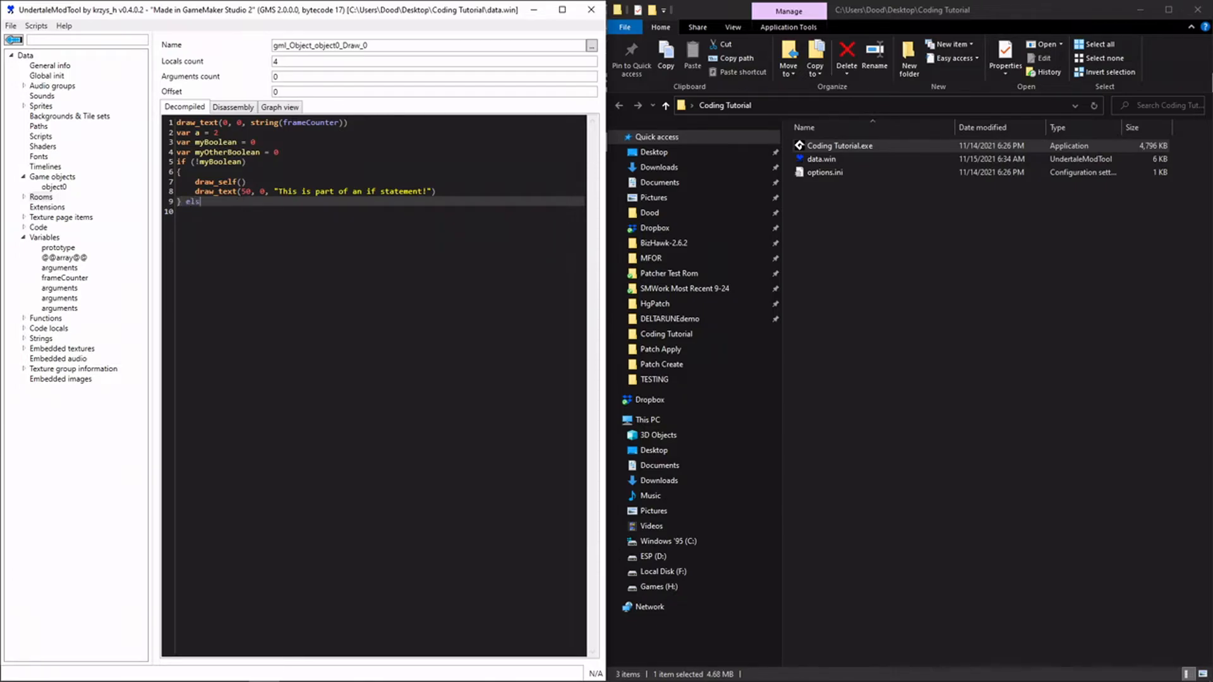
pyautogui.write('{')
pyautogui.write('draw_text(50, 0, "The conditional was false!")')
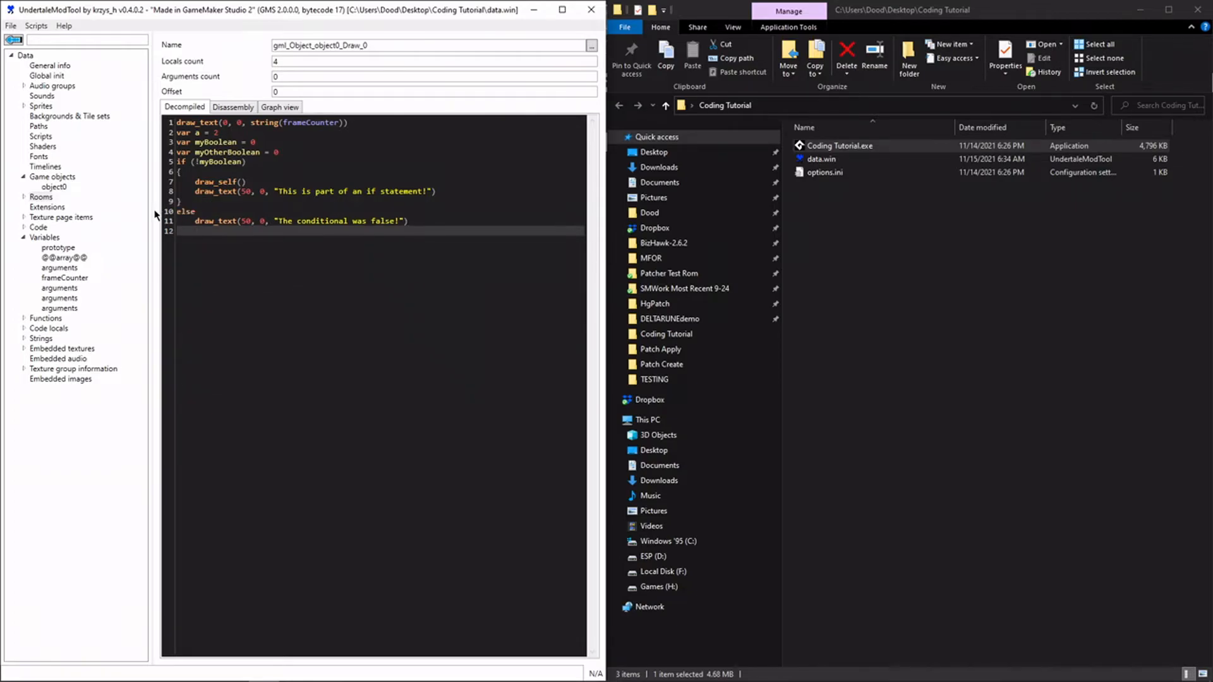
pyautogui.click(192, 211)
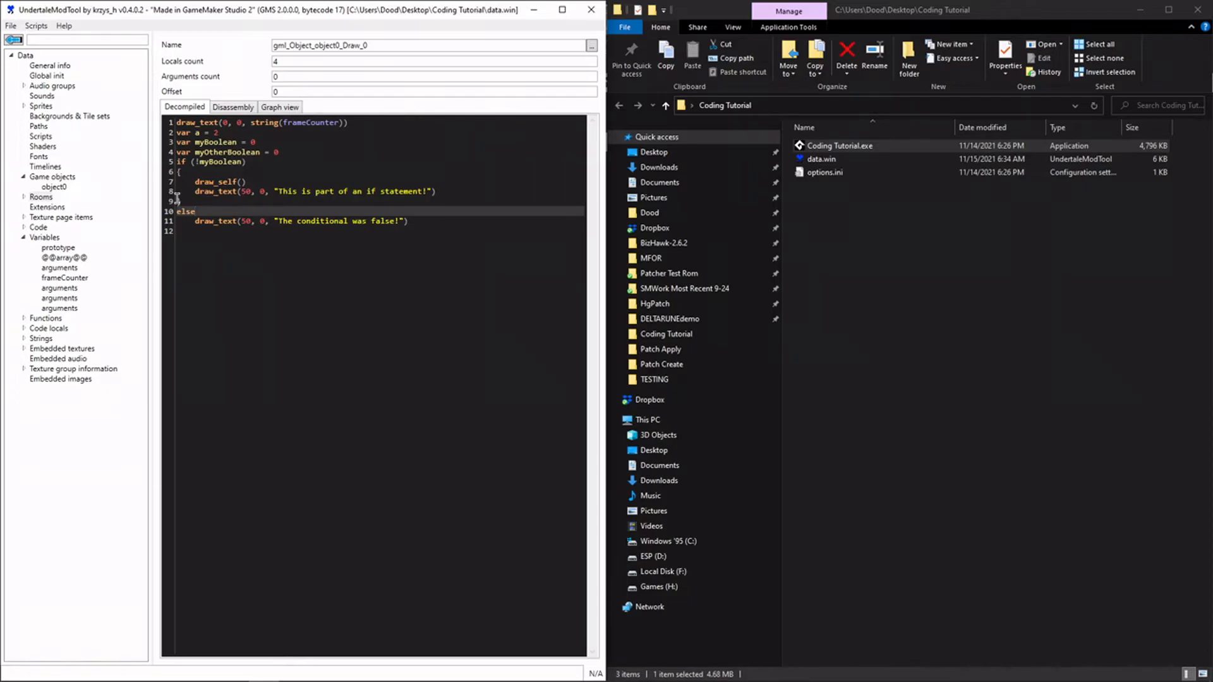
# - Save data.win, run the game to see "The conditional was false!", then strip the code to the frameCounter line
pyautogui.click(11, 25)
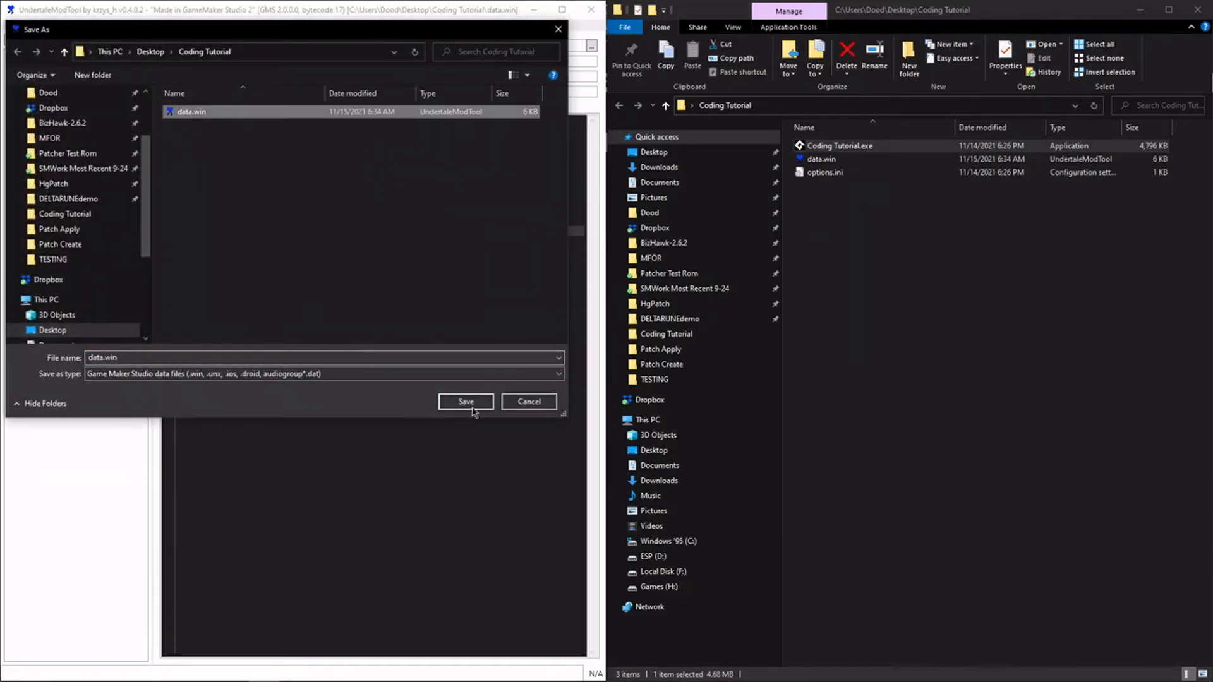
pyautogui.click(465, 402)
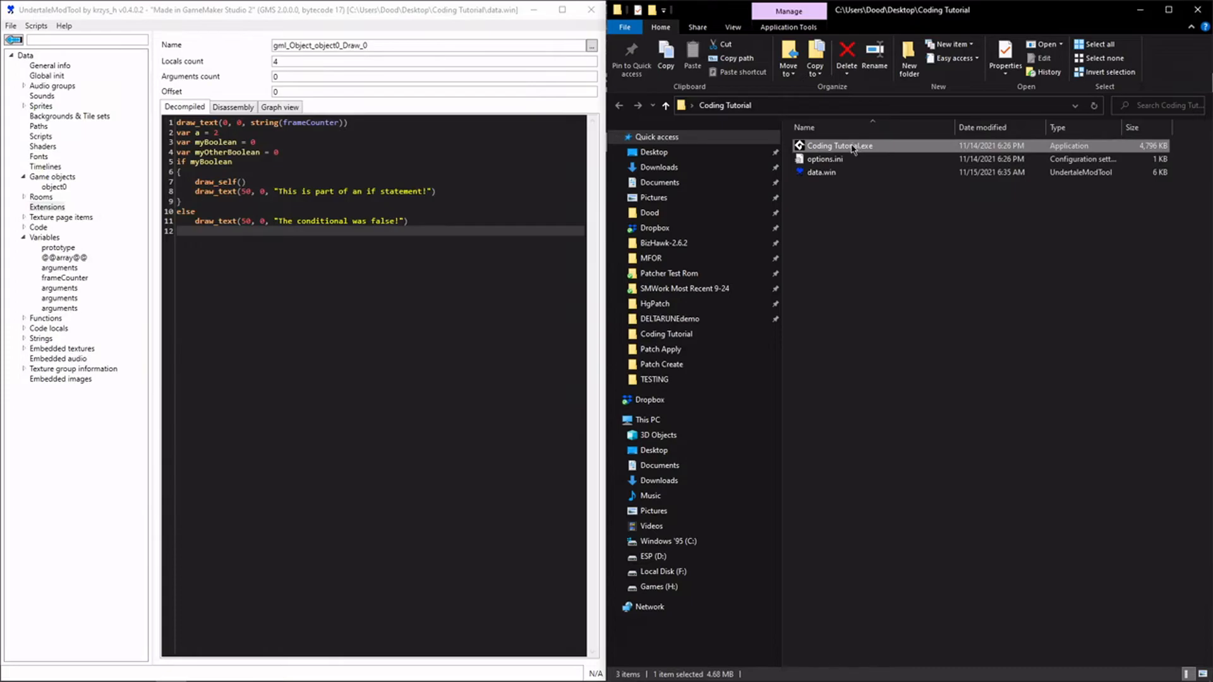
pyautogui.doubleClick(835, 145)
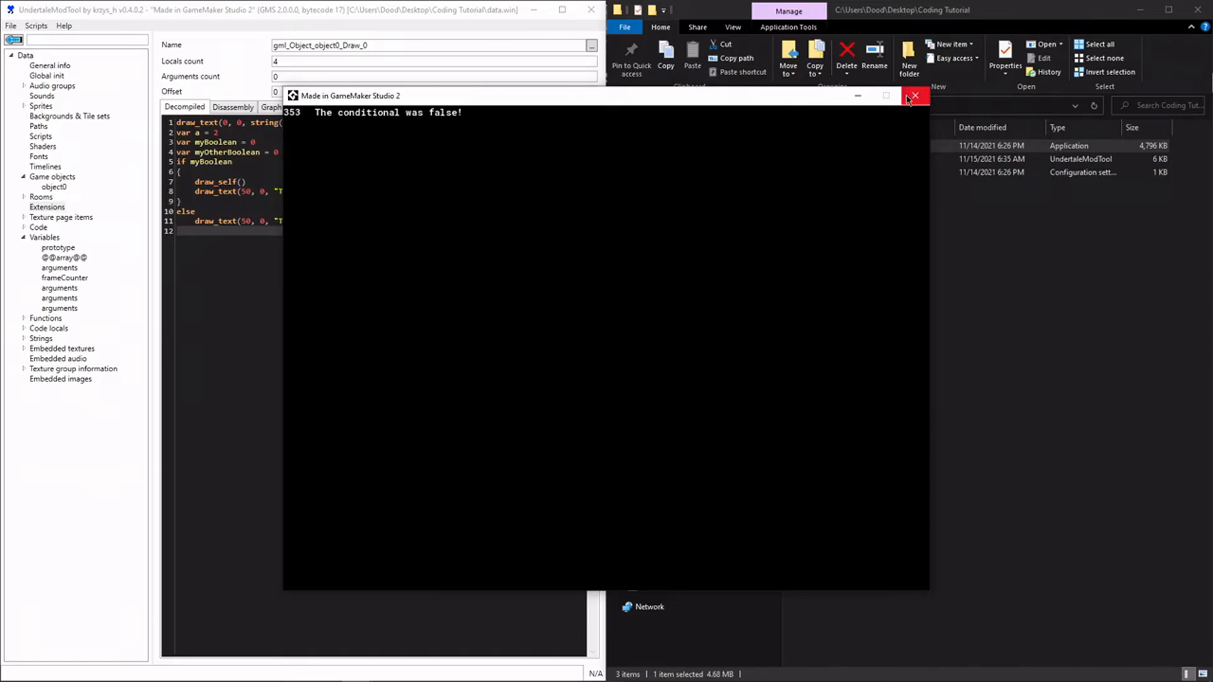
pyautogui.click(915, 96)
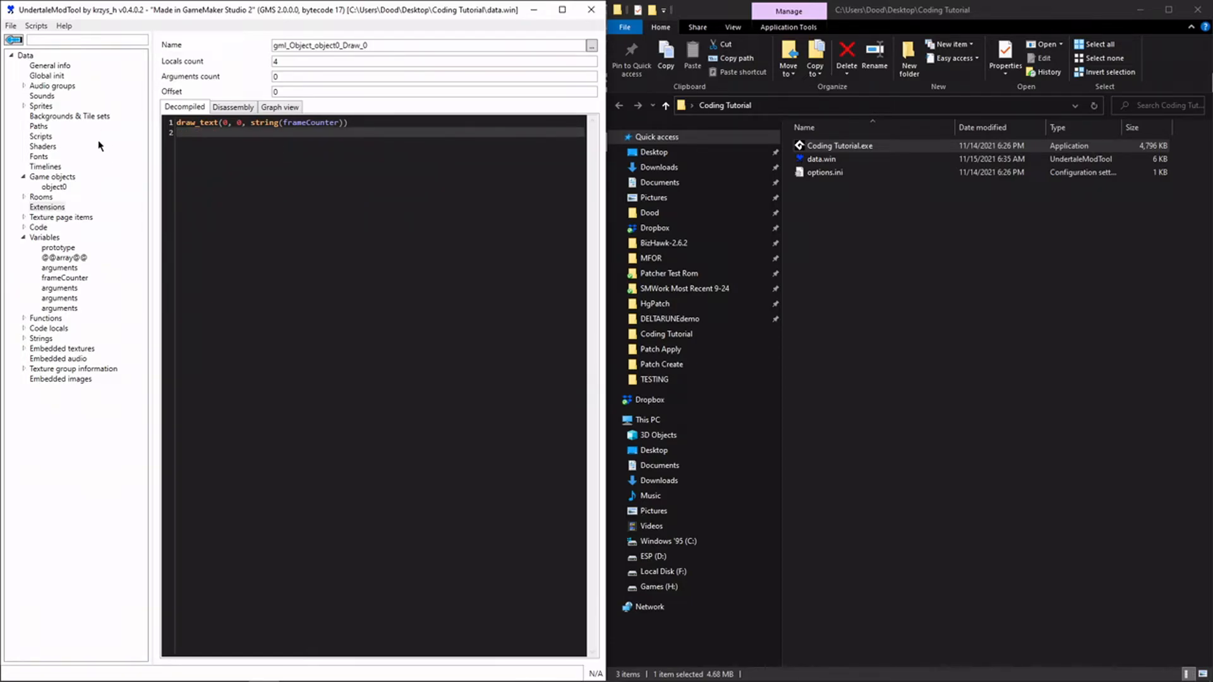
# - Write an empty repeat(10) { } loop in the Draw code
pyautogui.write('repe')
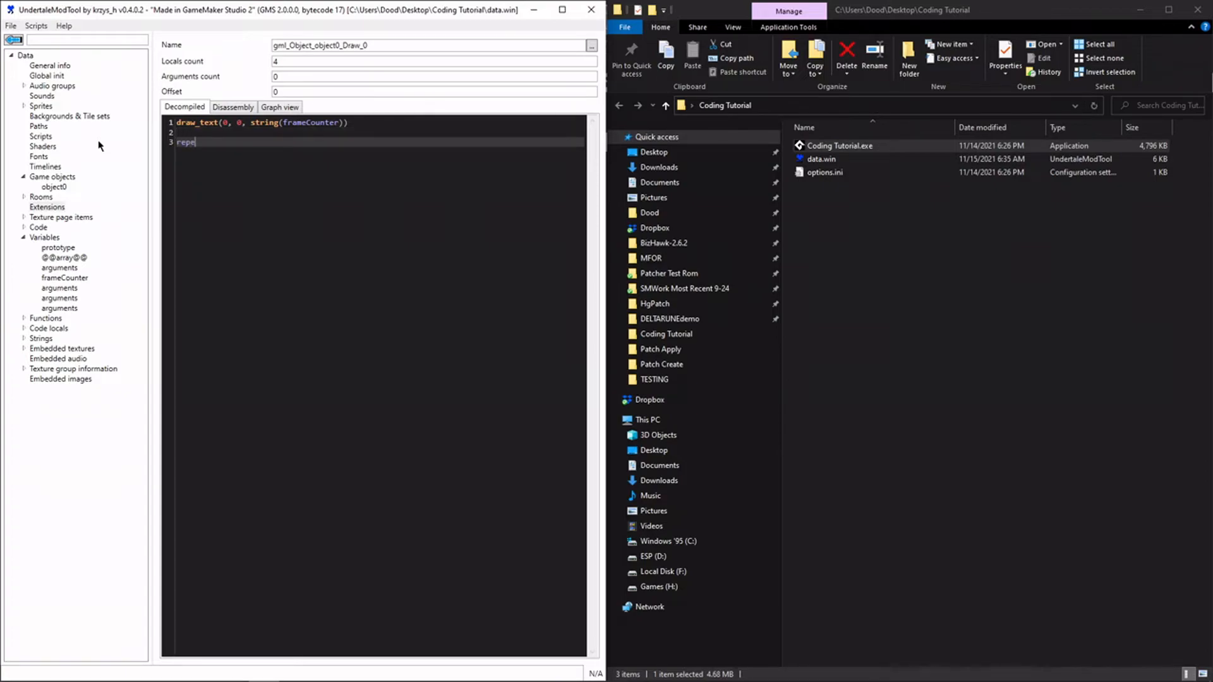
pyautogui.write('at(10)')
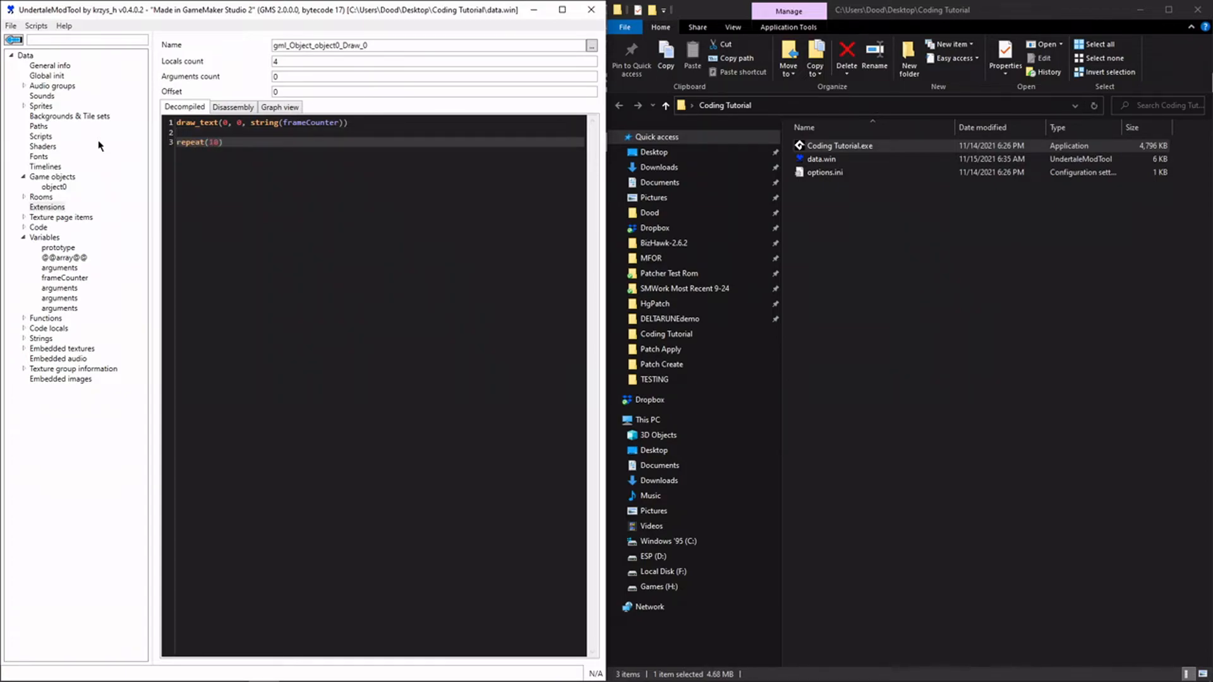
pyautogui.write('{')
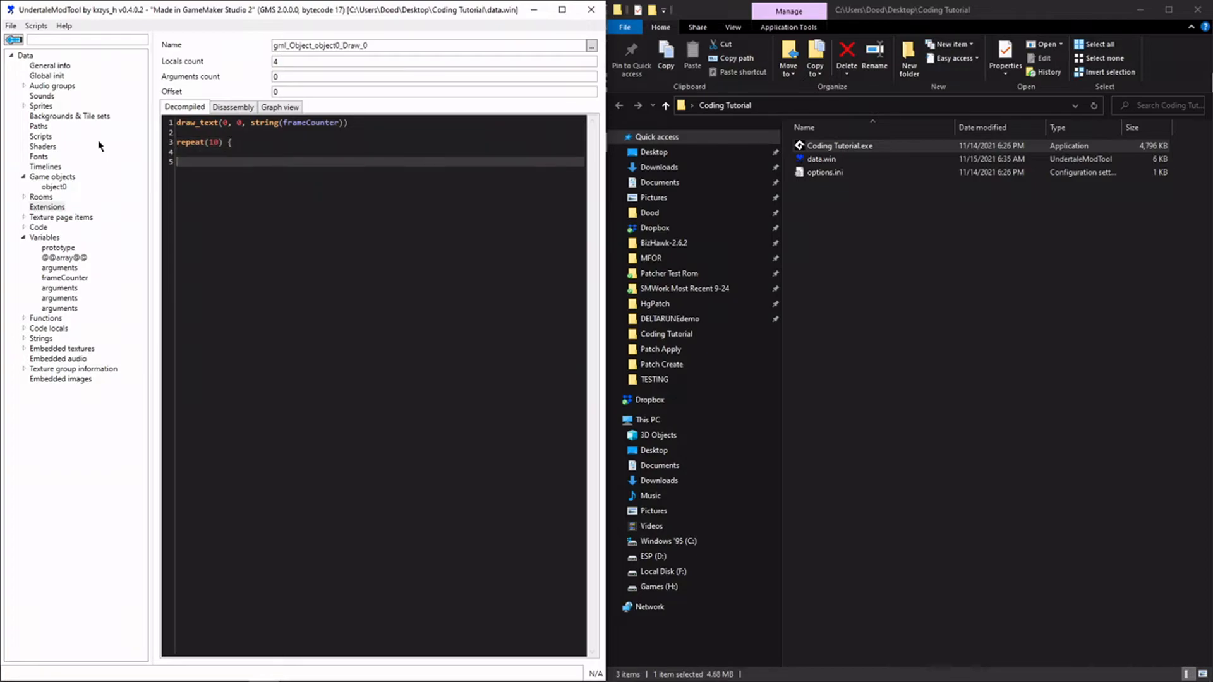
pyautogui.write('}')
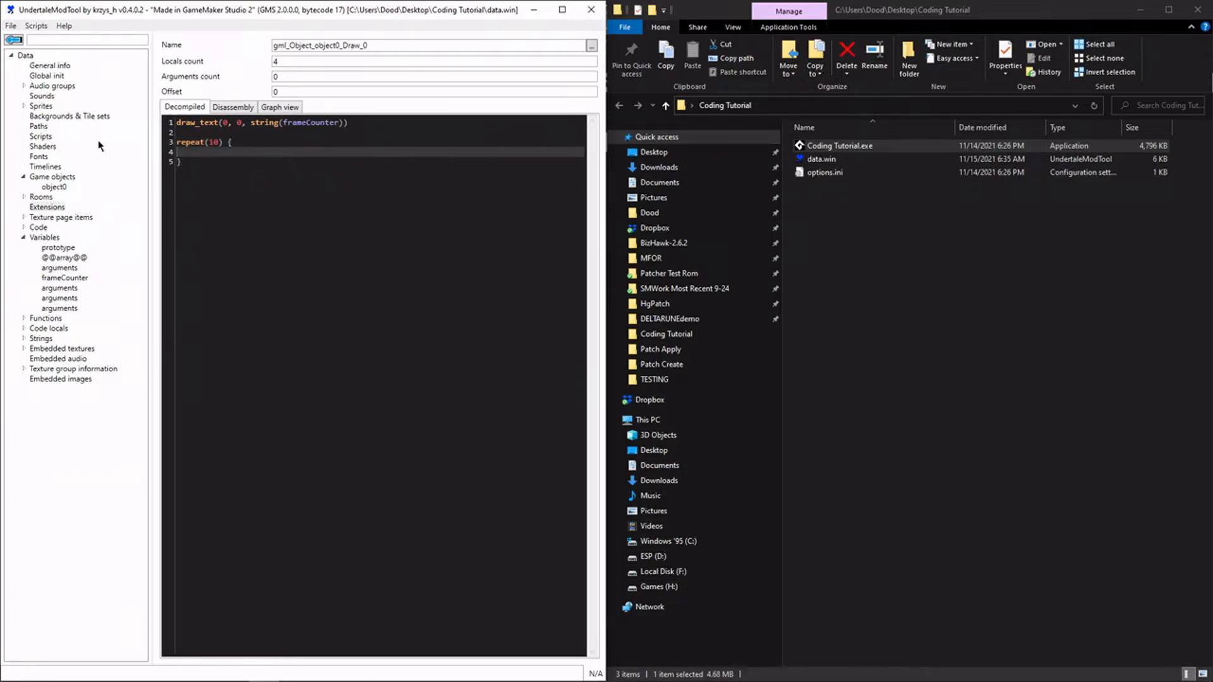
pyautogui.write('draw')
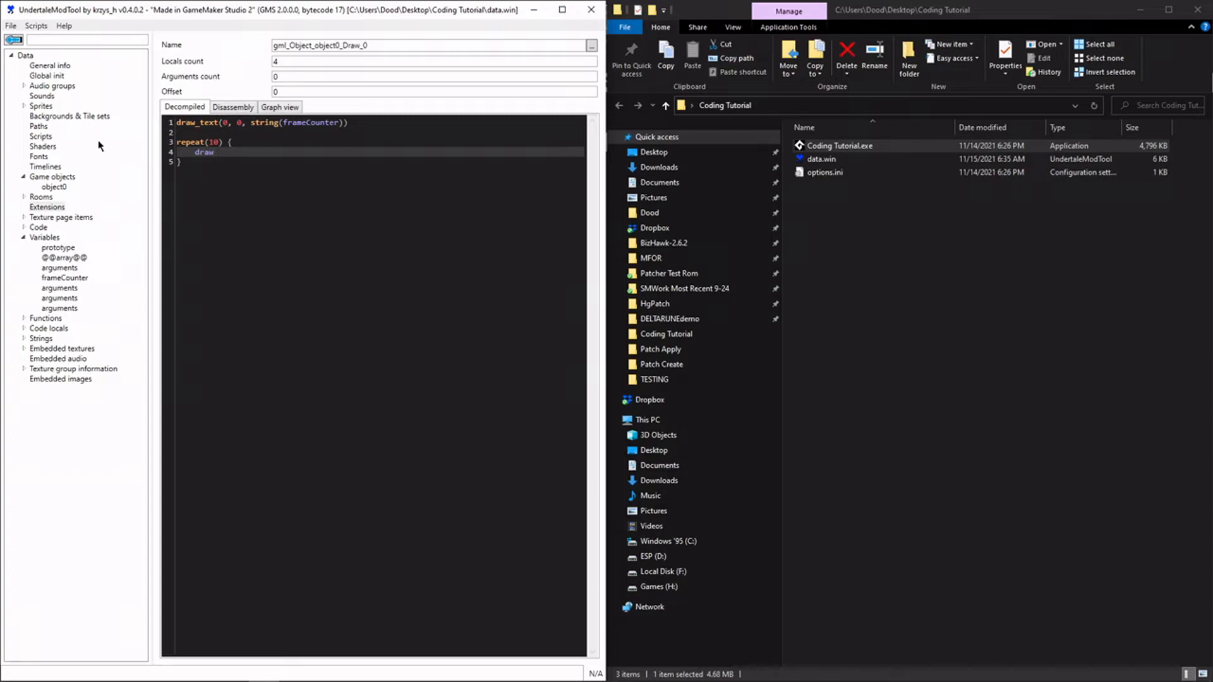
pyautogui.press('Backspace')
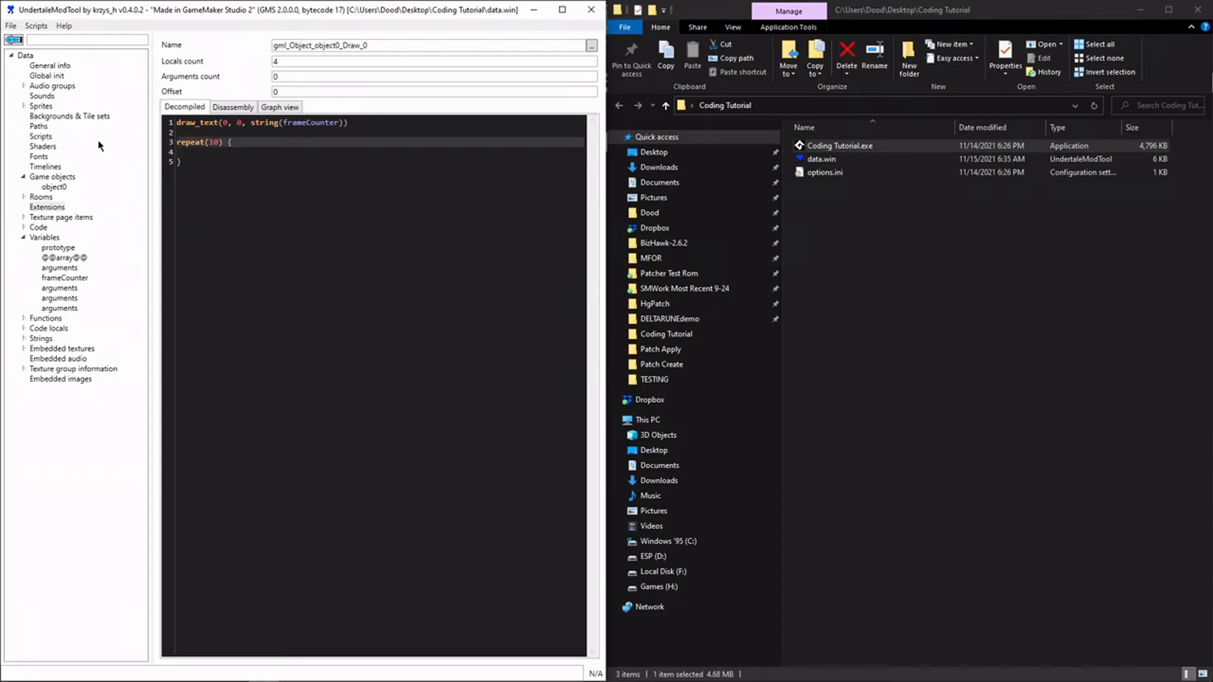
# - Declare var counter = 0 above the loop and add counter++ and counter = counter + 1 inside it
pyautogui.write('var counter = 0;')
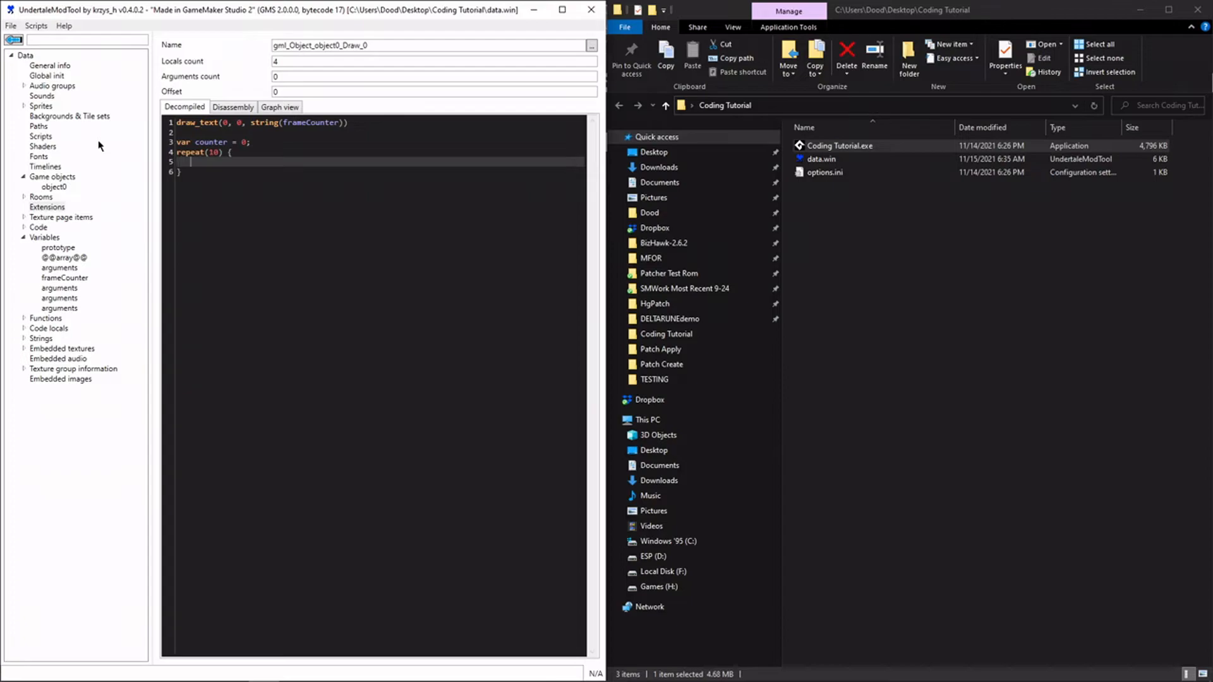
pyautogui.write('counter++')
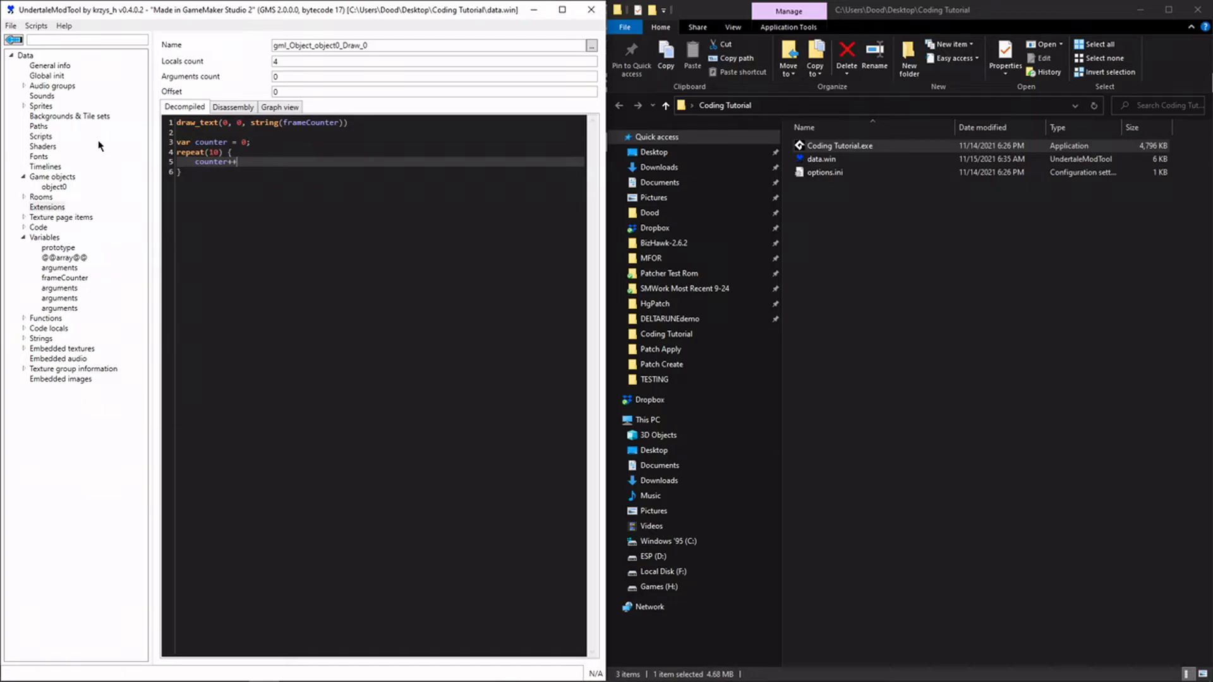
pyautogui.write('counter = counter')
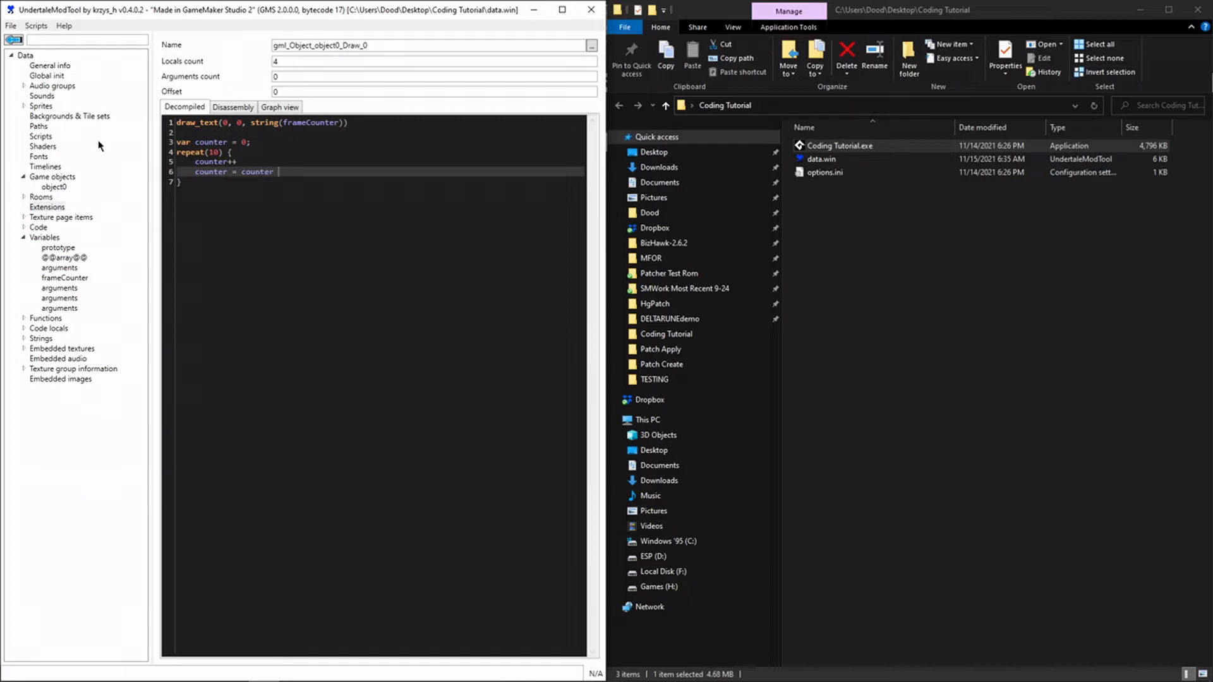
pyautogui.write('+ 1')
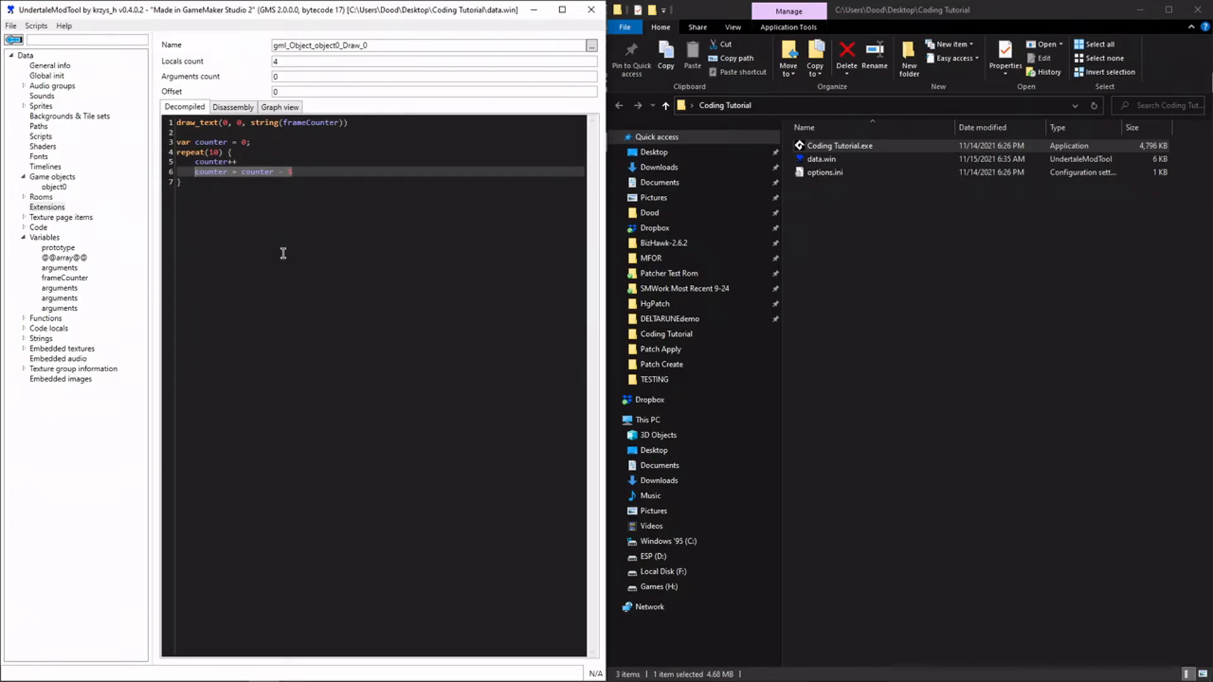
# - Replace the extra increment with draw_text drawing "This message is being repeated" at counter * 20
pyautogui.press('Delete')
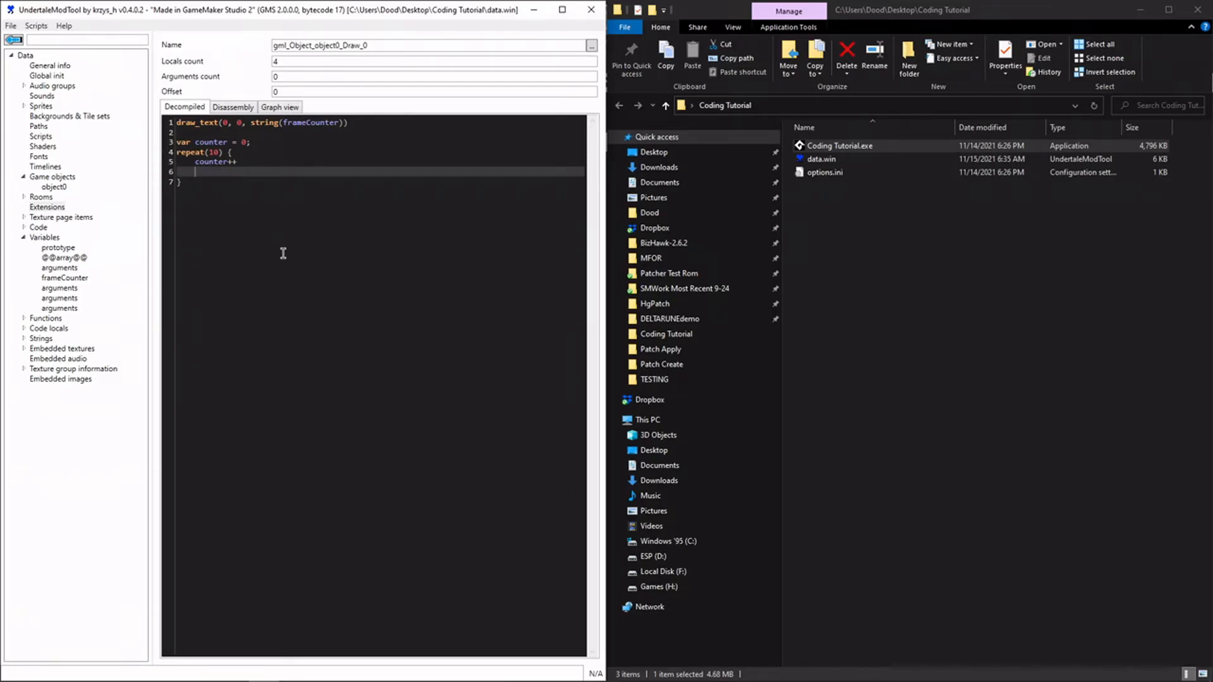
pyautogui.write('draw_text(0, counter * 20, "This')
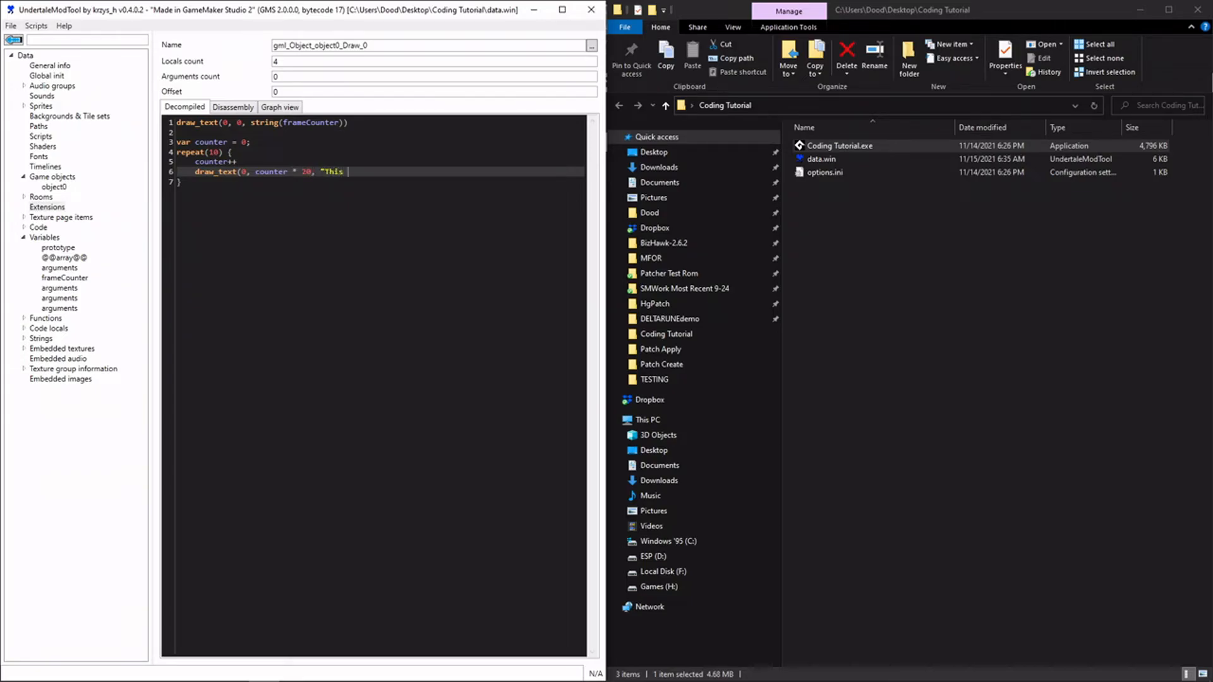
pyautogui.write('message is being')
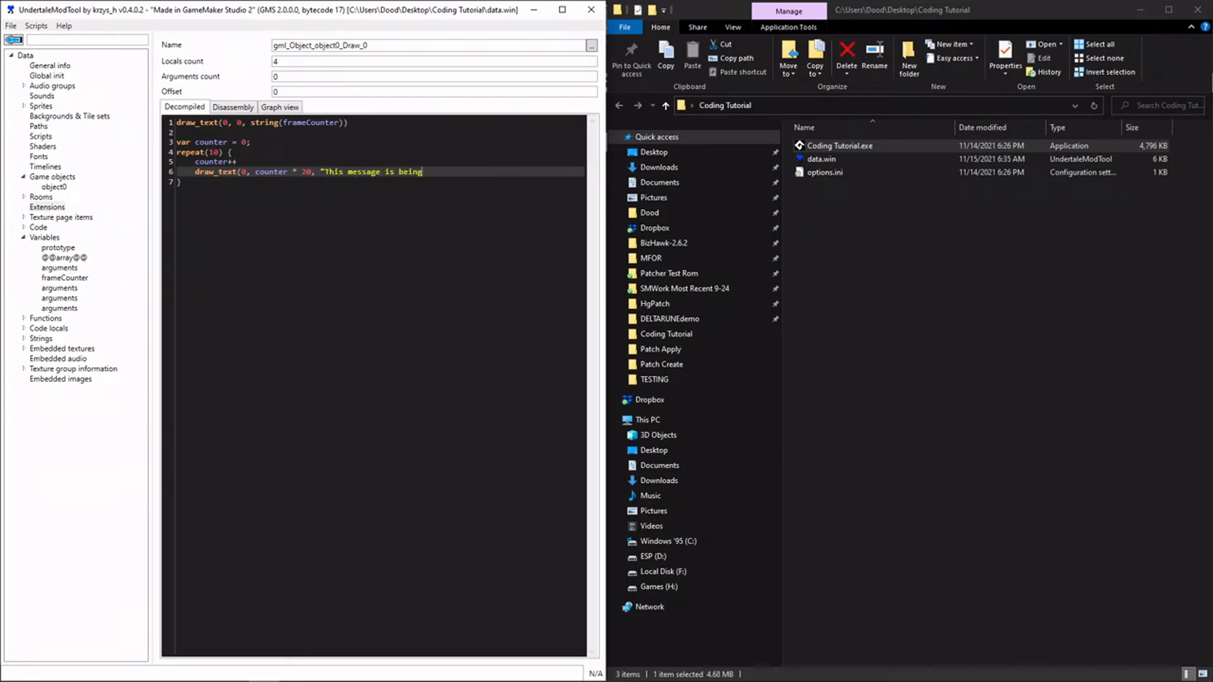
pyautogui.write('repeated)')
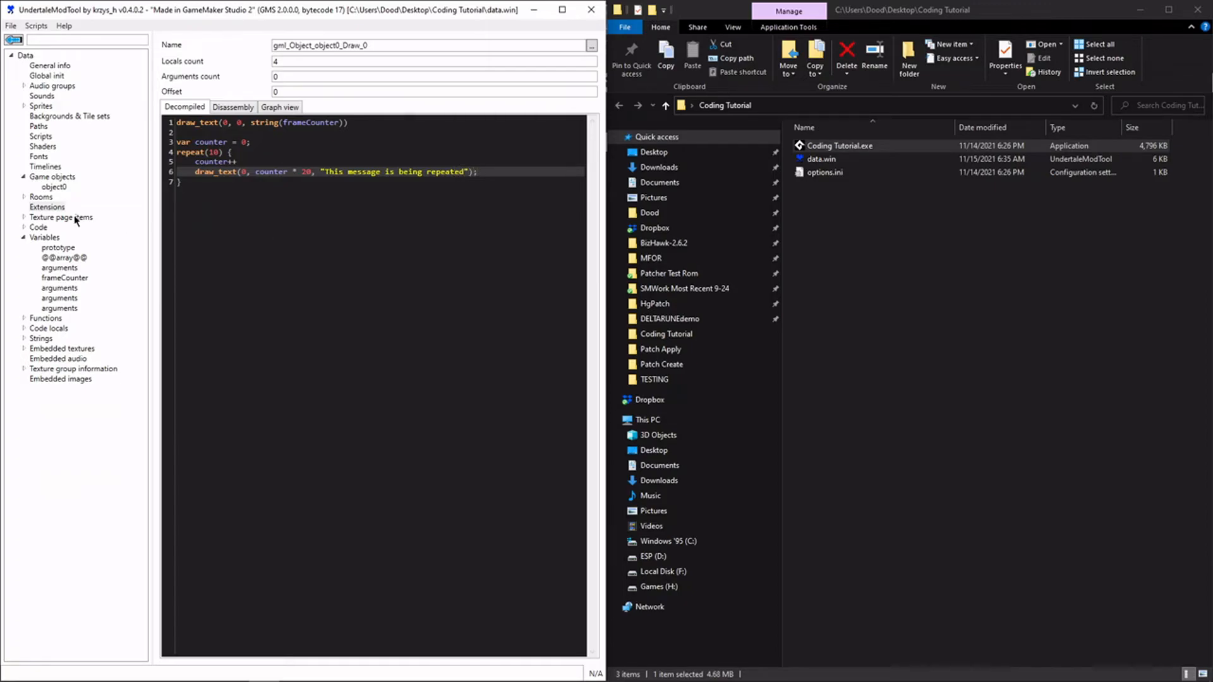
# - Save over data.win and launch the game to test the loop
pyautogui.click(9, 25)
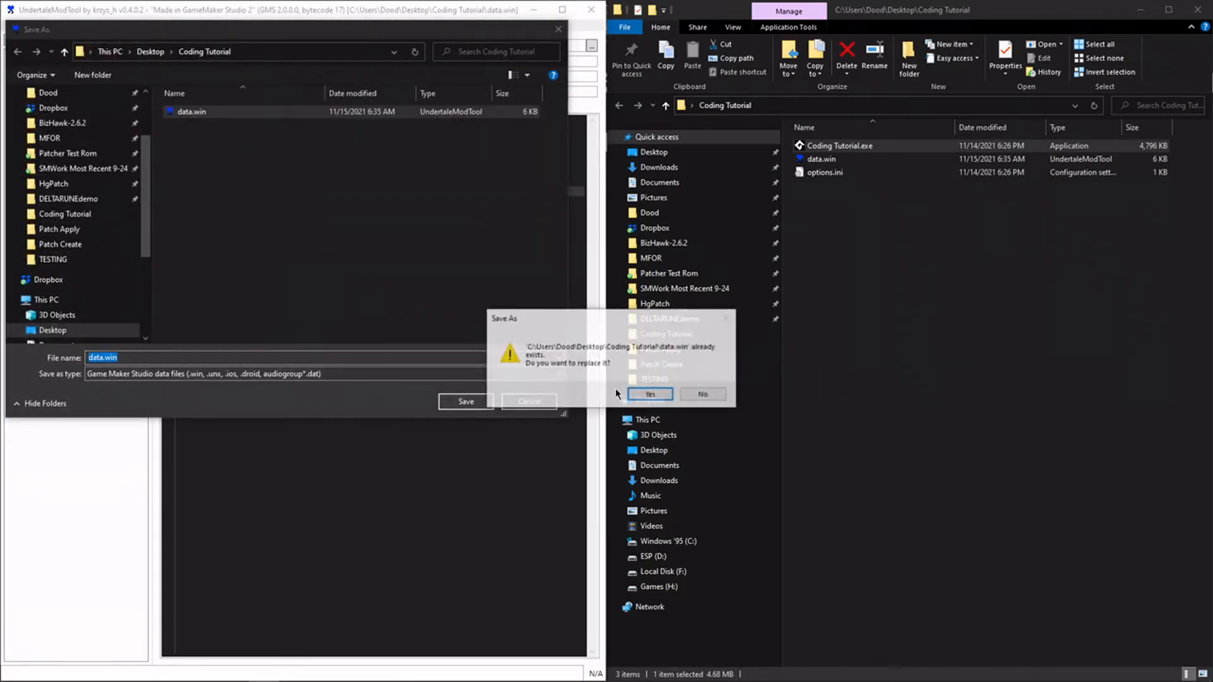
pyautogui.click(649, 394)
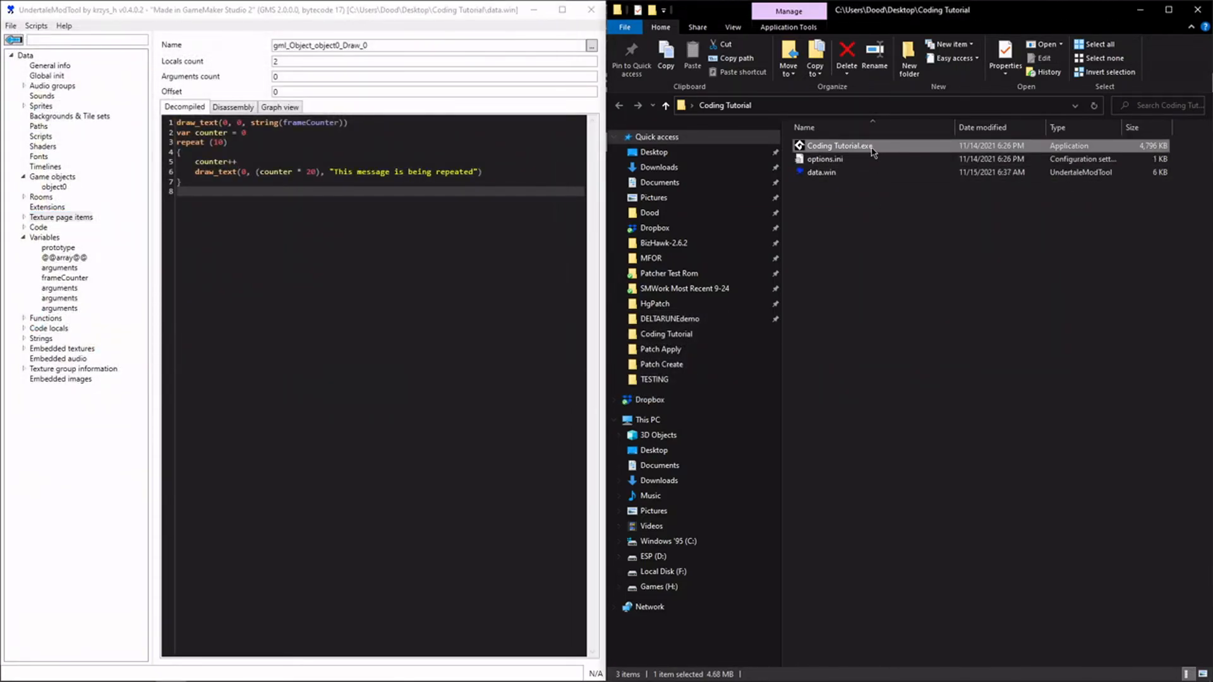
pyautogui.doubleClick(840, 146)
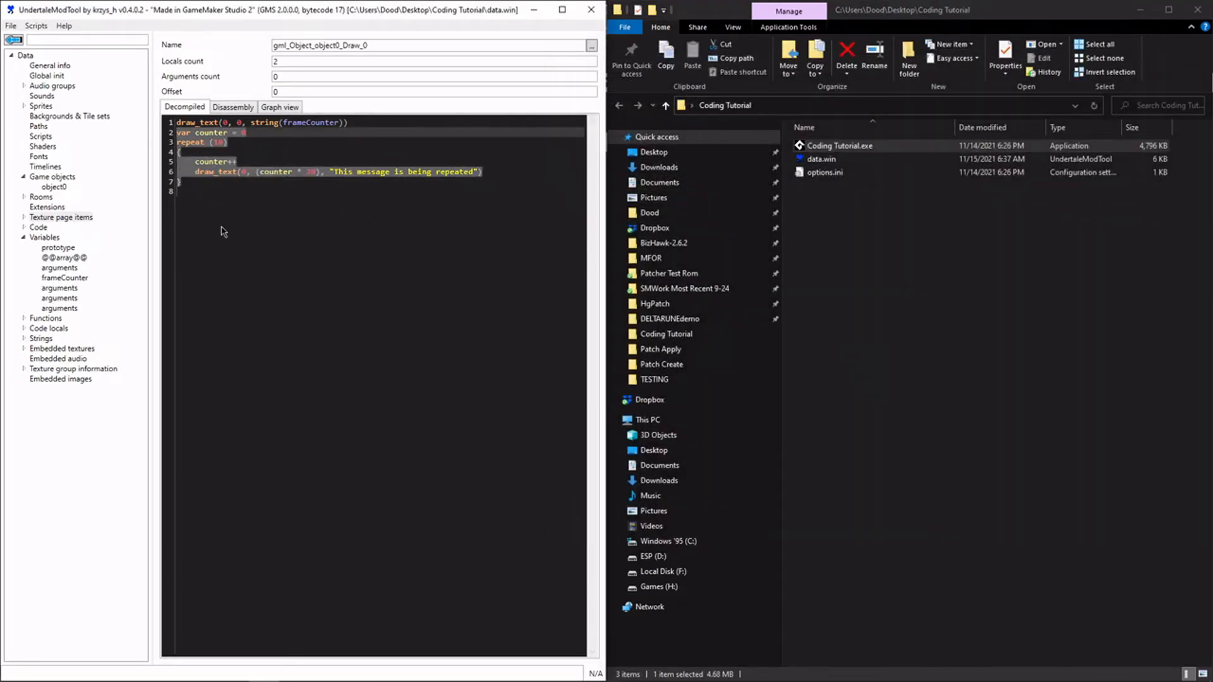
pyautogui.moveTo(235, 222)
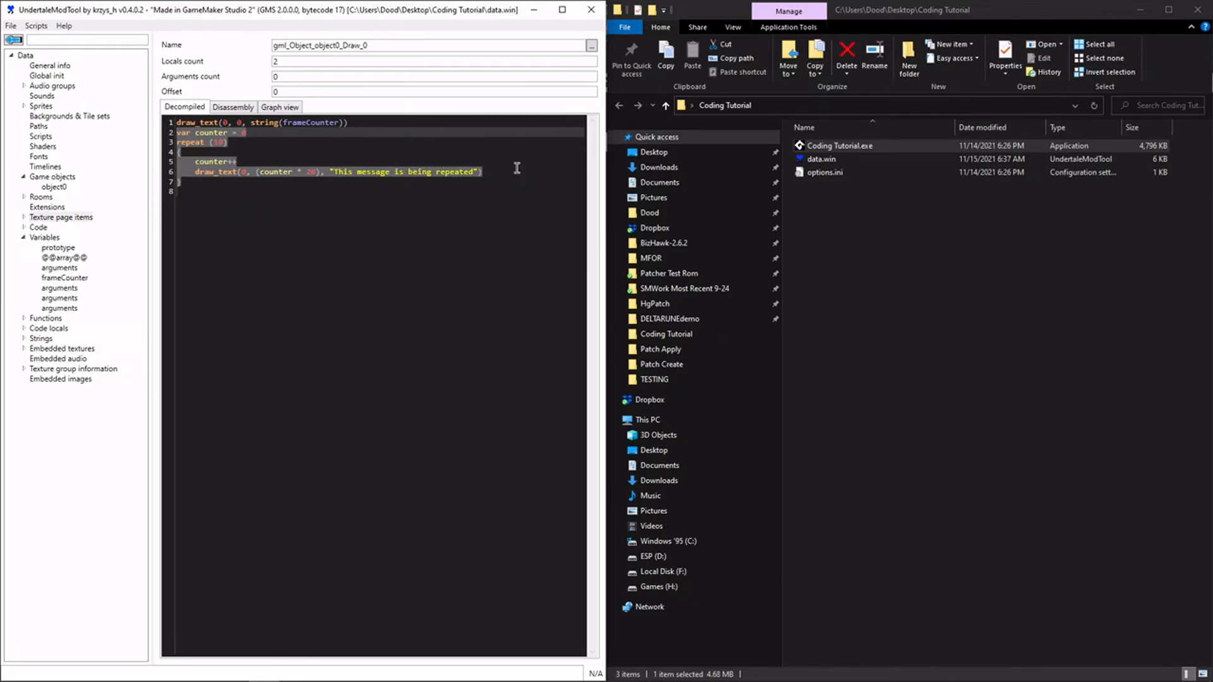
pyautogui.write('break')
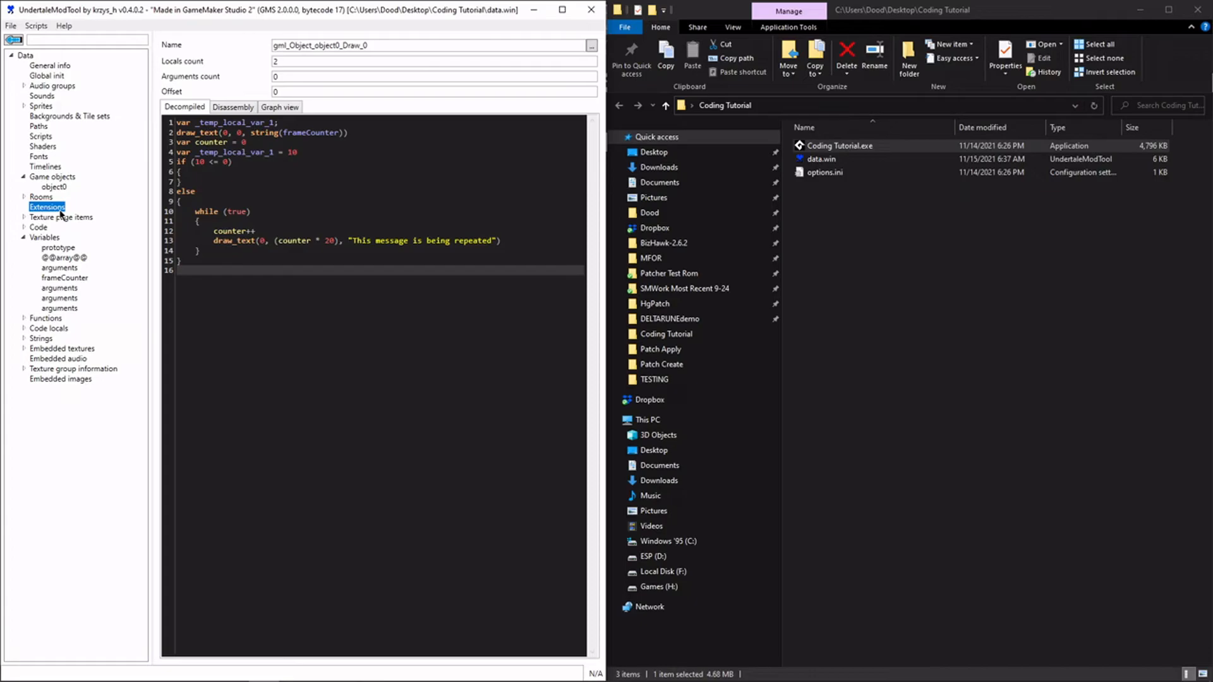
pyautogui.moveTo(58, 213)
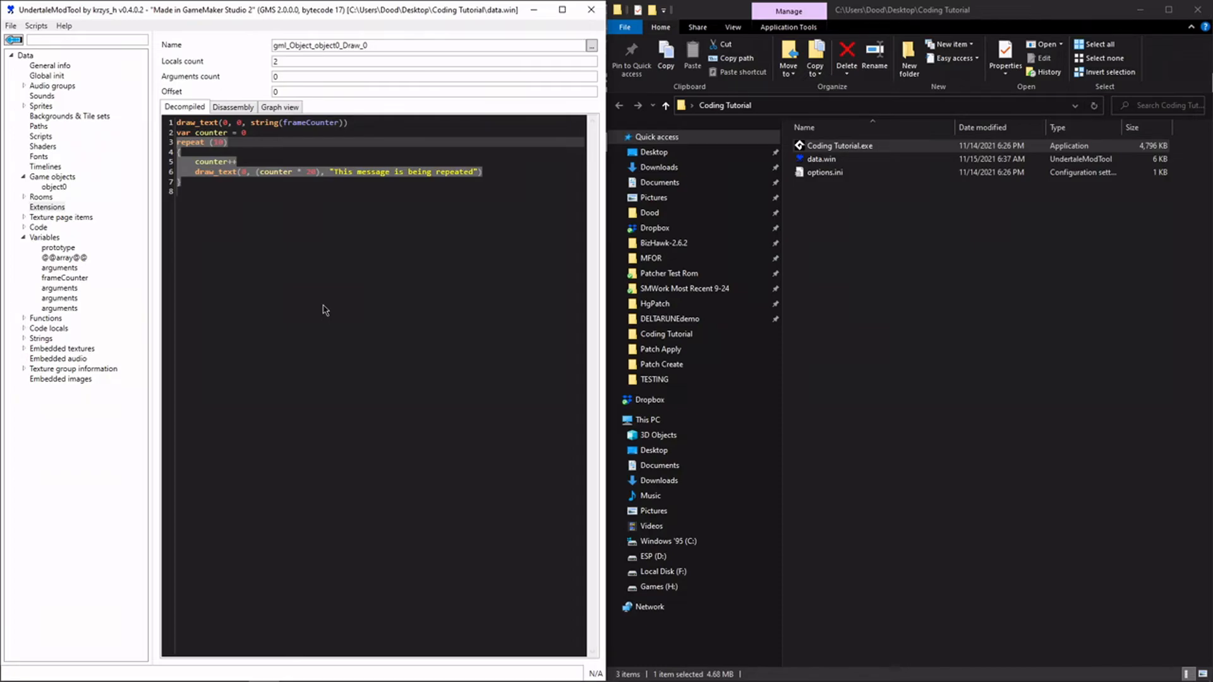
# - Replace the counter and repeat loop with for(var i = 0; i < 10; i++) {
pyautogui.write('for(v')
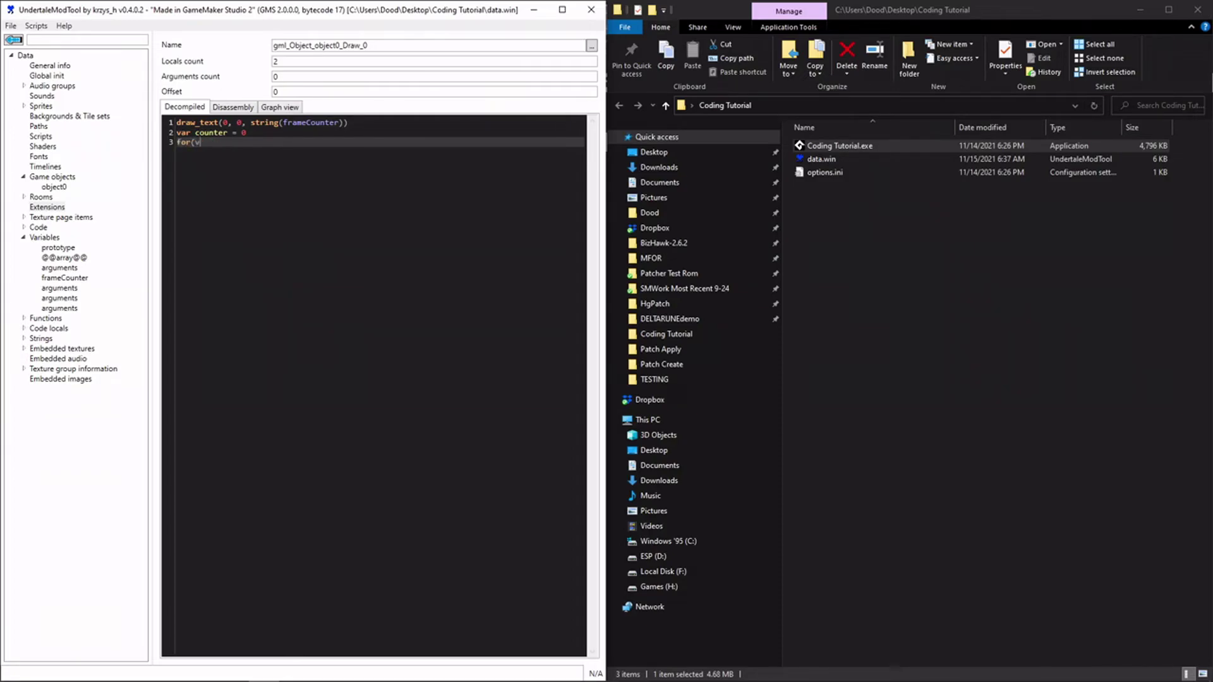
pyautogui.write('ar i')
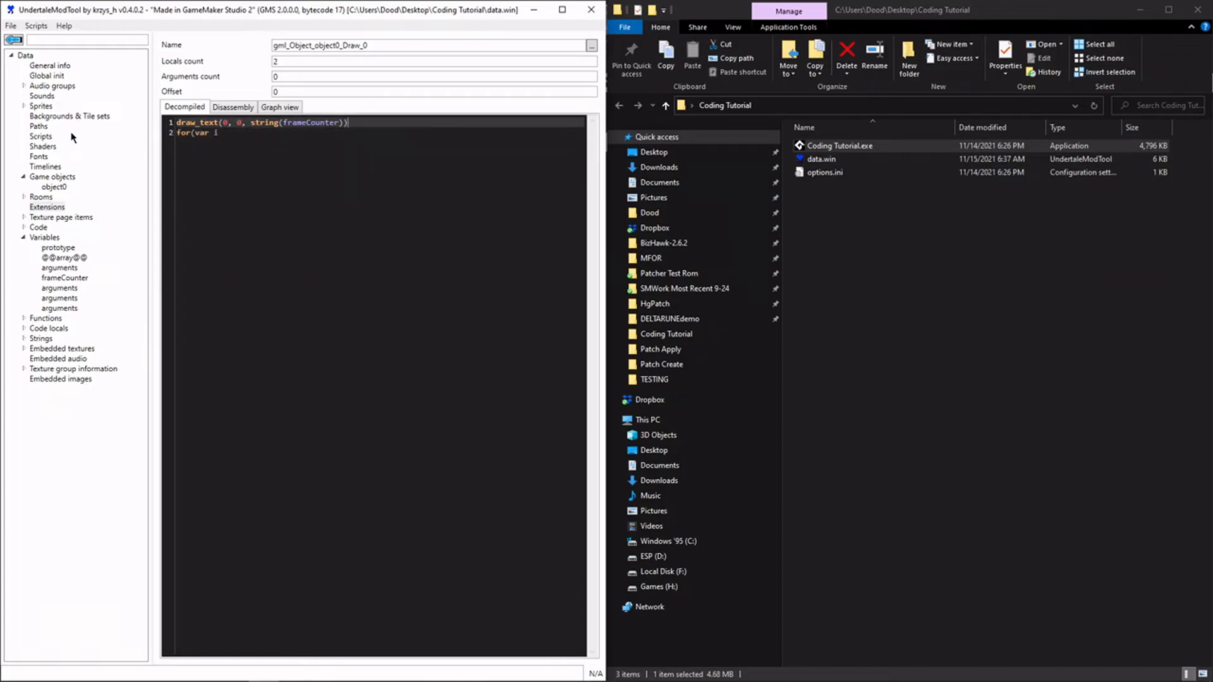
pyautogui.write('= 0')
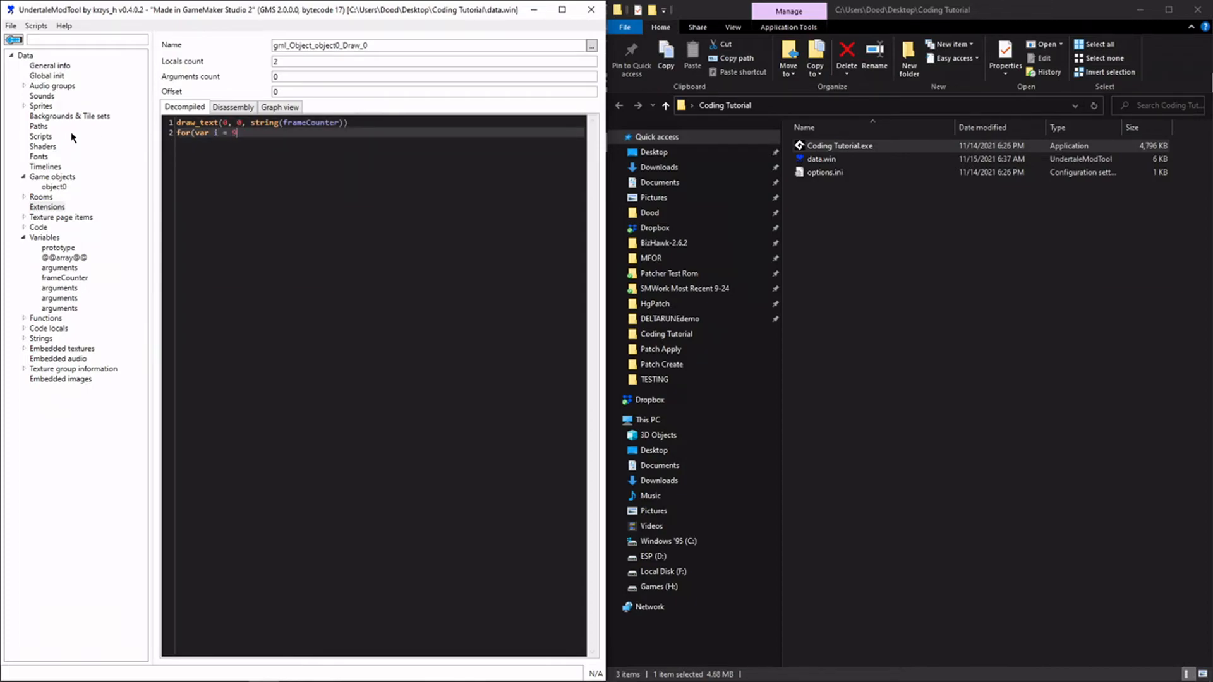
pyautogui.write('0; i < 10; i++) {')
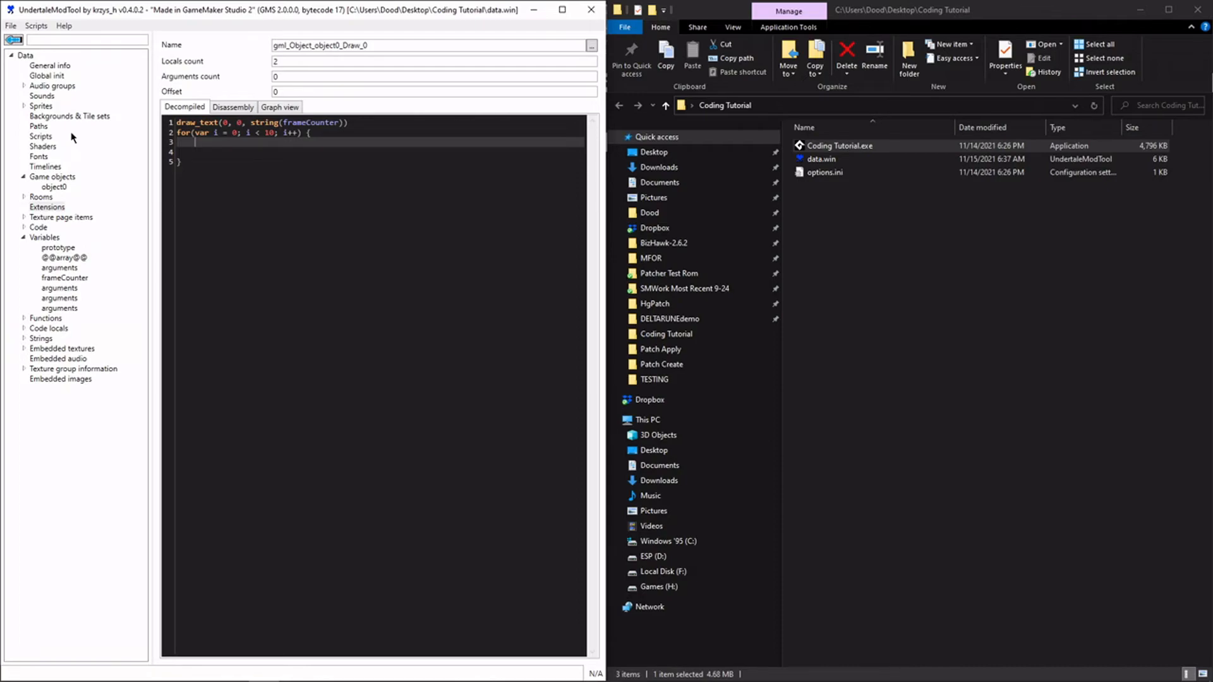
# - Inside the loop draw "This message is being repeated!" at i * 20
pyautogui.write('draw_Text(0, i')
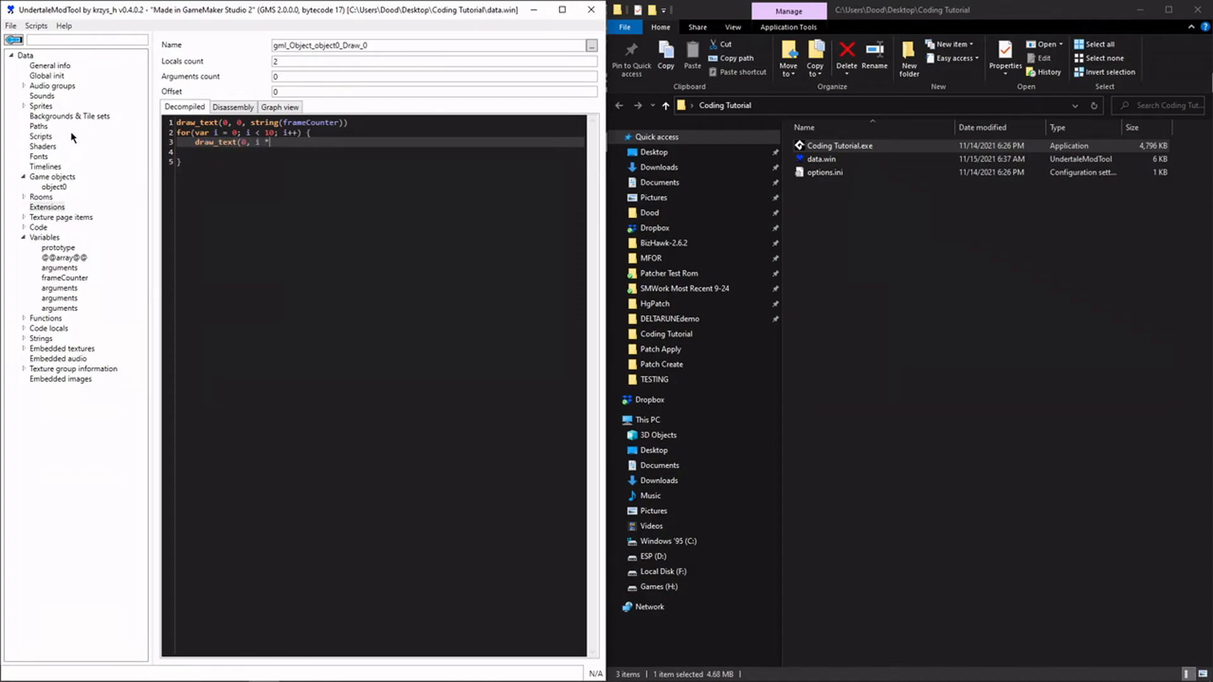
pyautogui.write('* 20, "This')
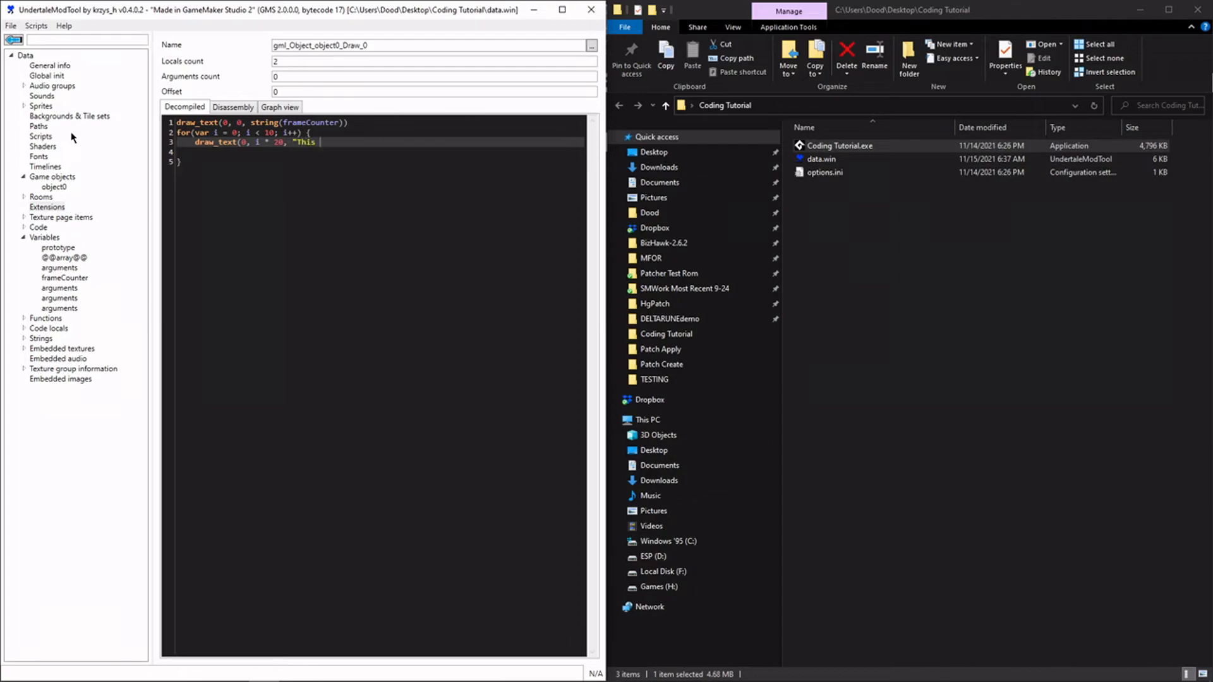
pyautogui.write('message is being re')
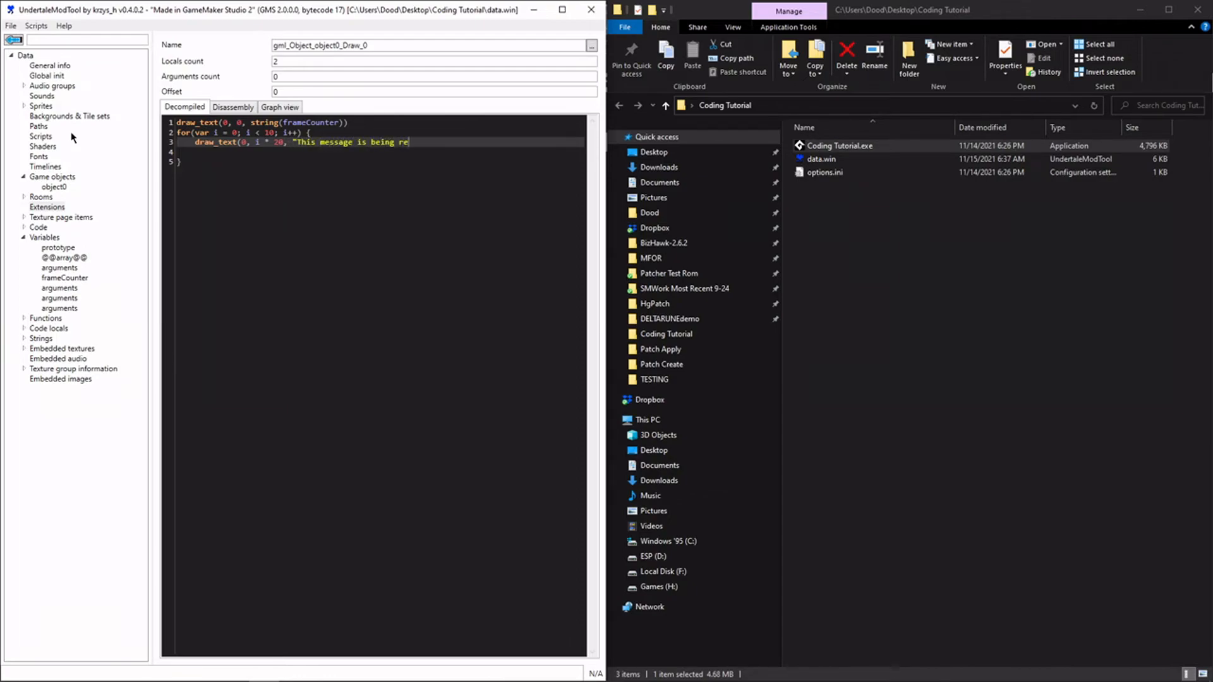
pyautogui.write('peated!");')
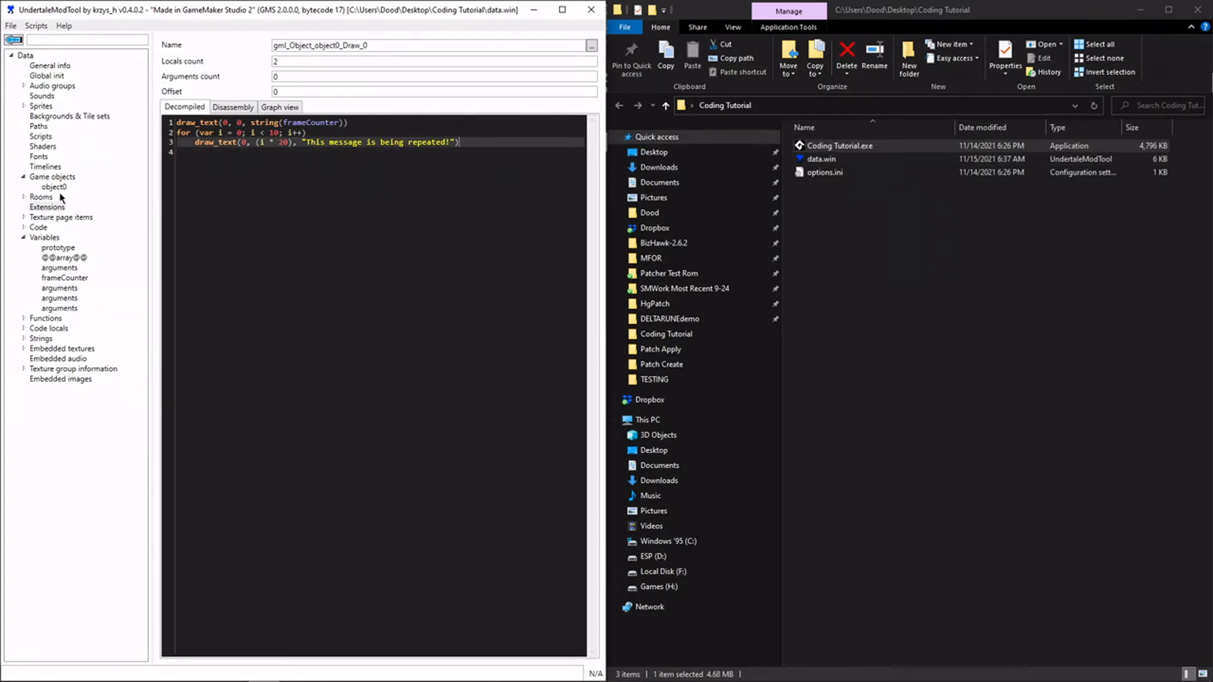
# - Insert 'also' into the message, save over data.win, and launch Coding Tutorial.exe to test
pyautogui.click(9, 25)
pyautogui.write('al ')
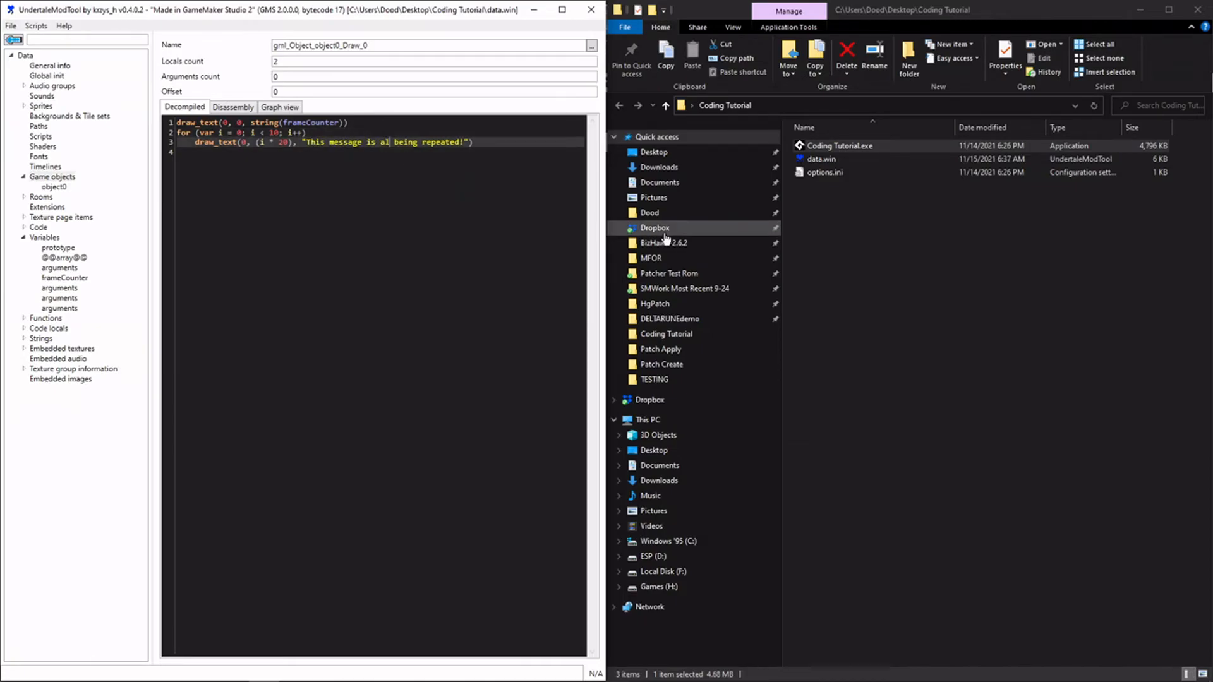
pyautogui.click(10, 26)
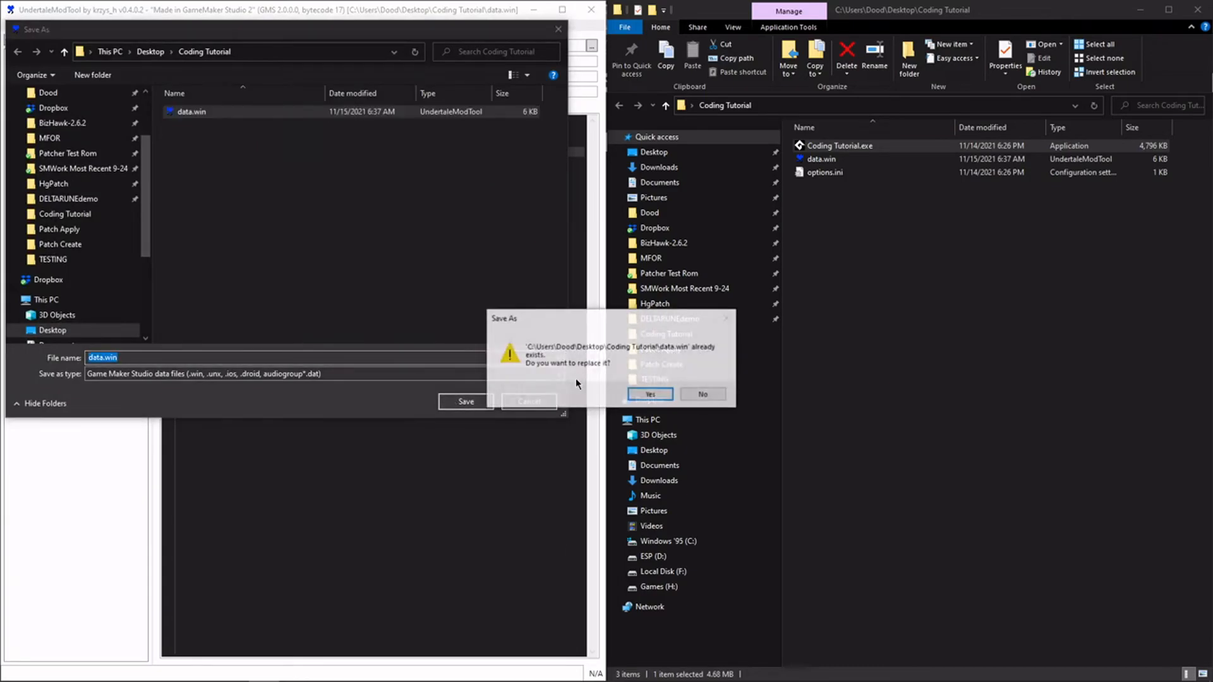
pyautogui.click(650, 394)
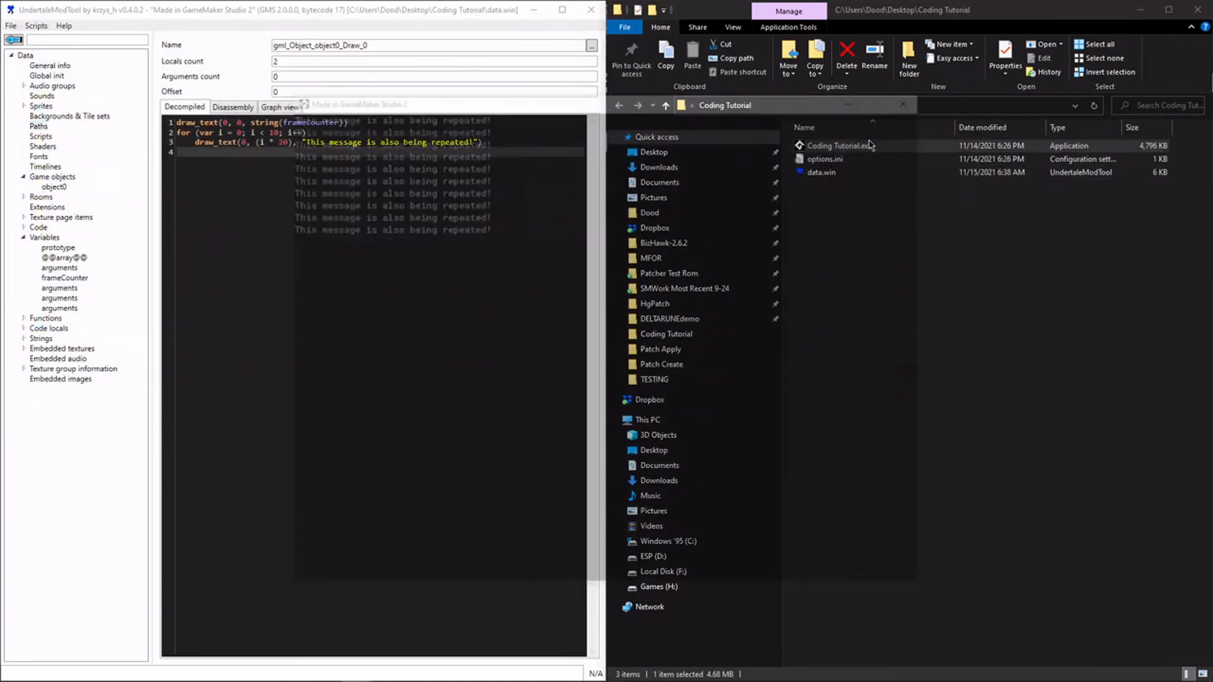
pyautogui.doubleClick(842, 146)
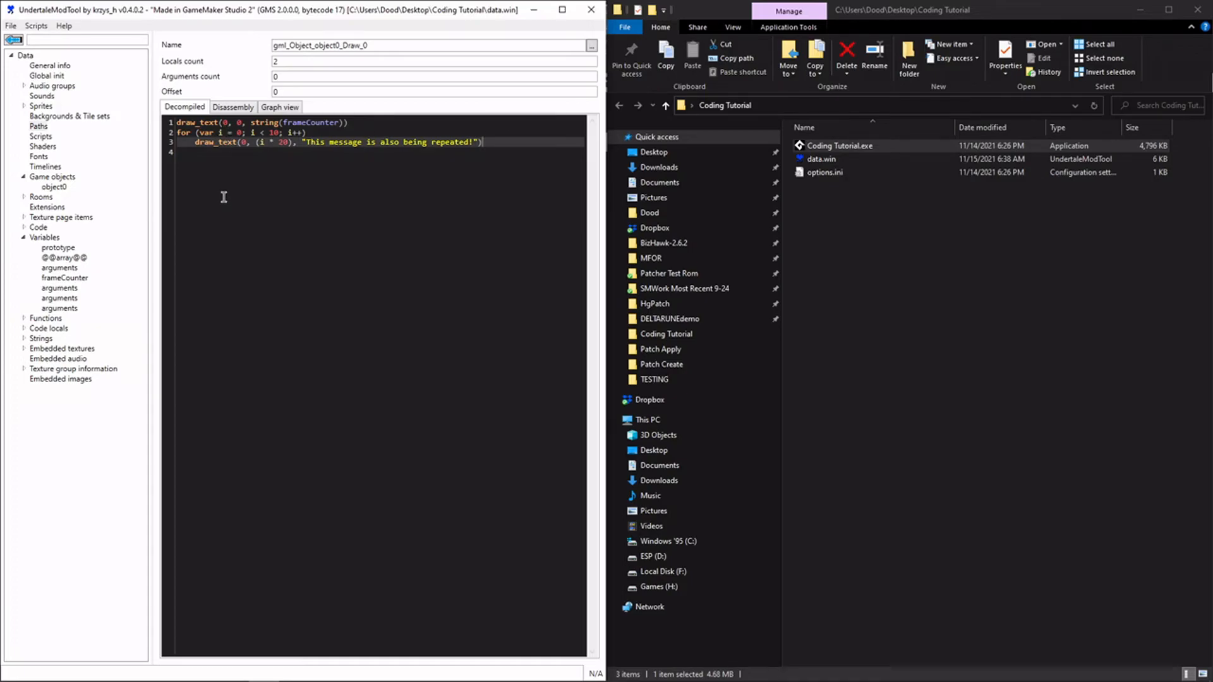
pyautogui.moveTo(196, 130)
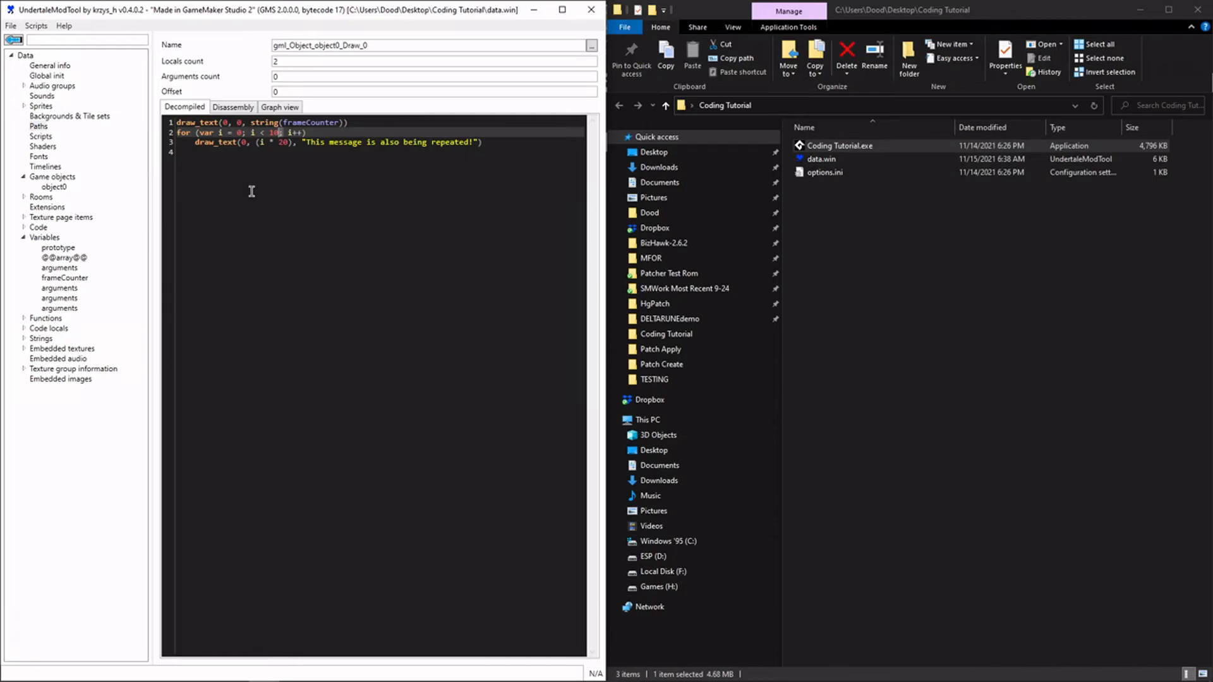
pyautogui.moveTo(494, 224)
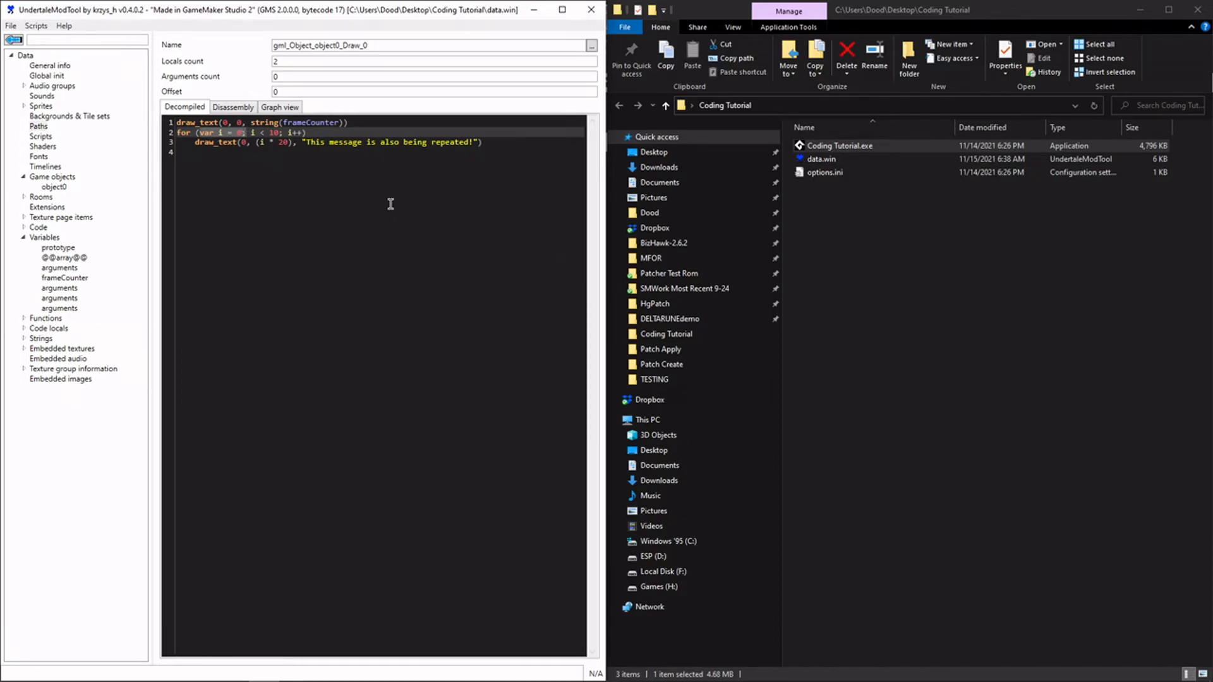
pyautogui.moveTo(387, 164)
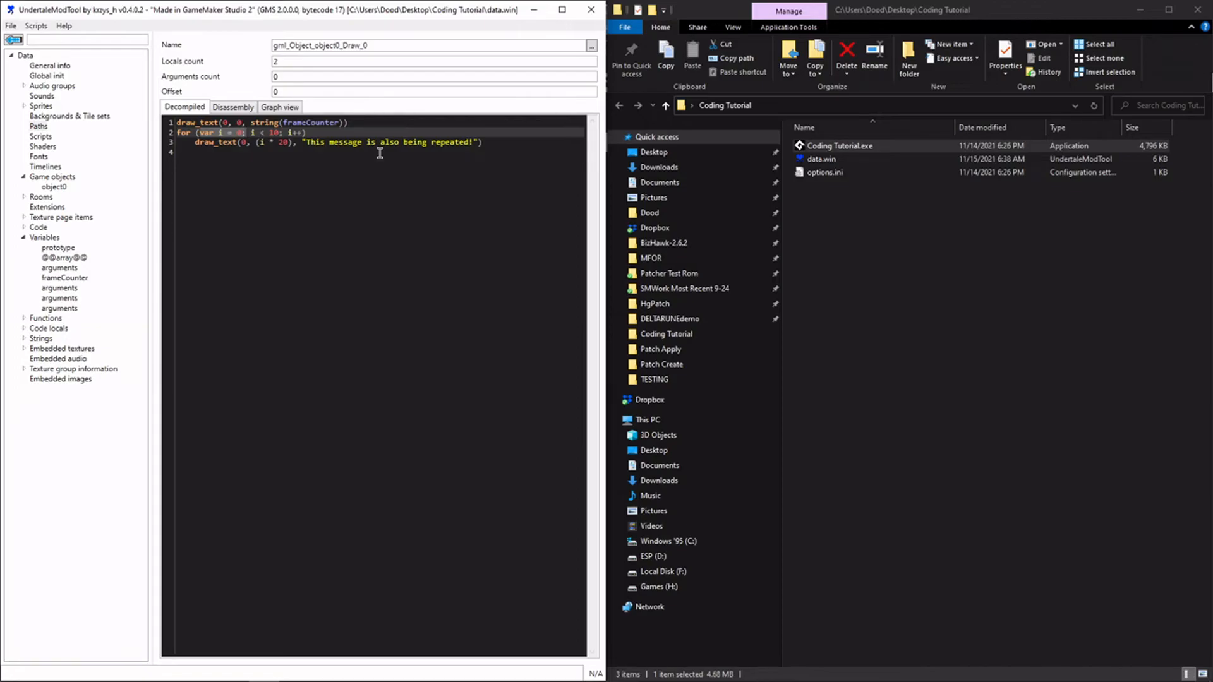
pyautogui.moveTo(346, 166)
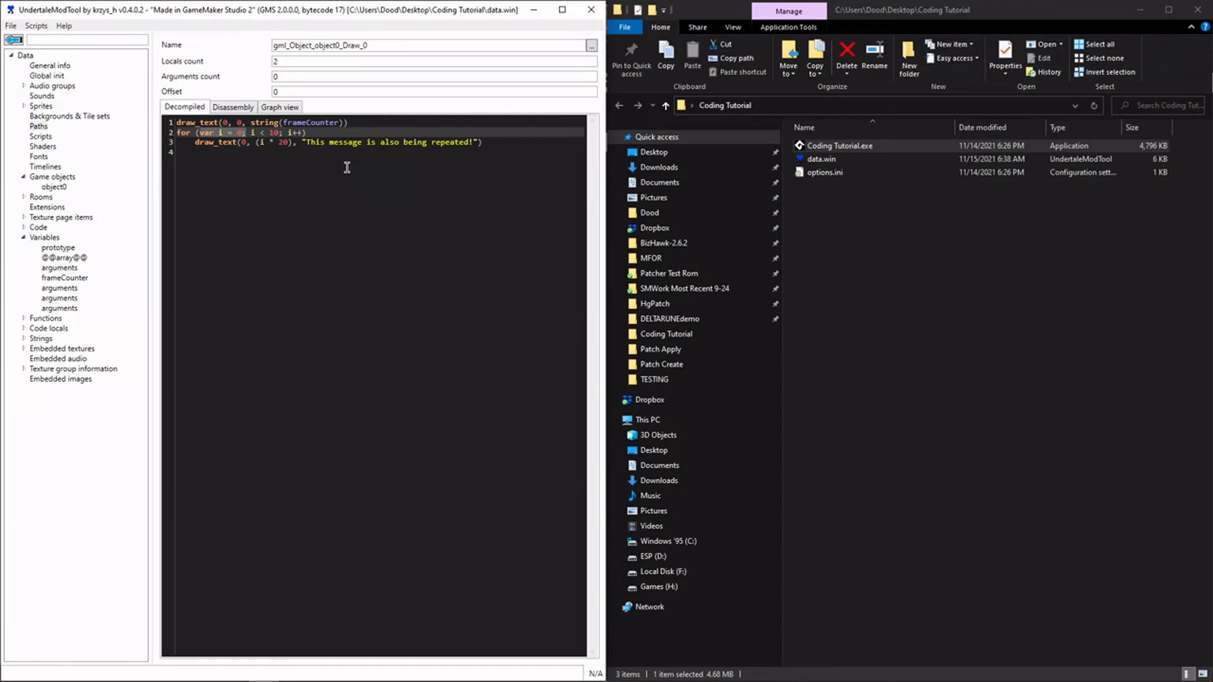
pyautogui.moveTo(291, 162)
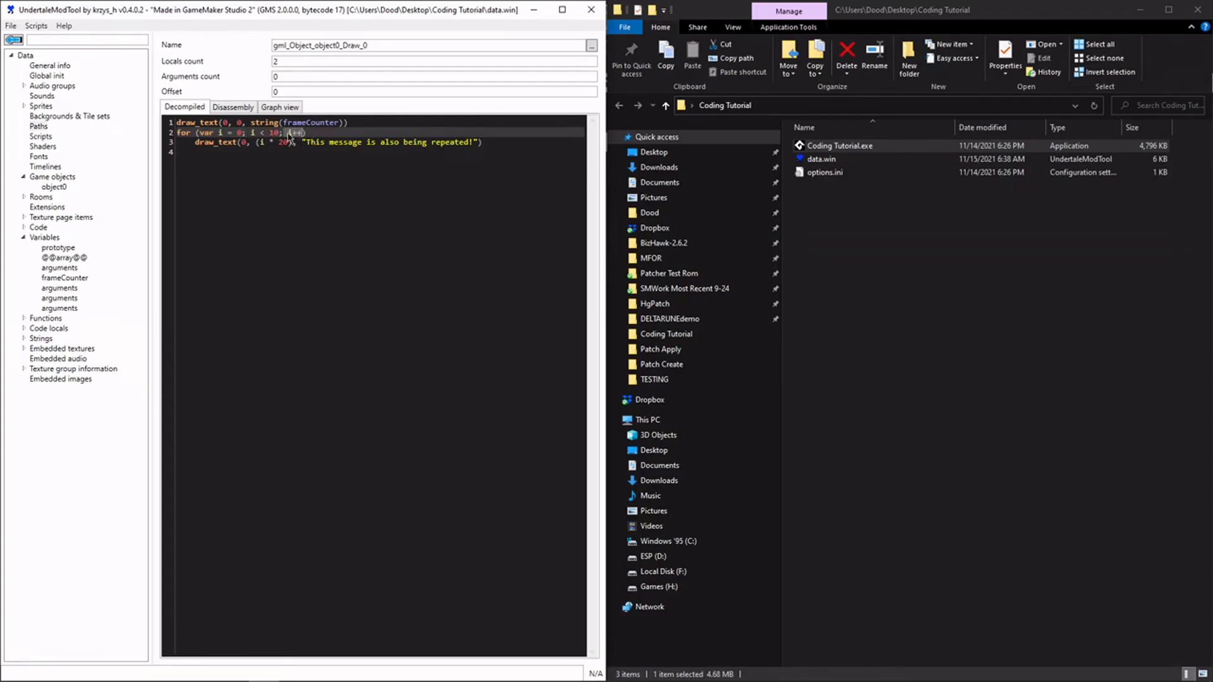
pyautogui.moveTo(289, 177)
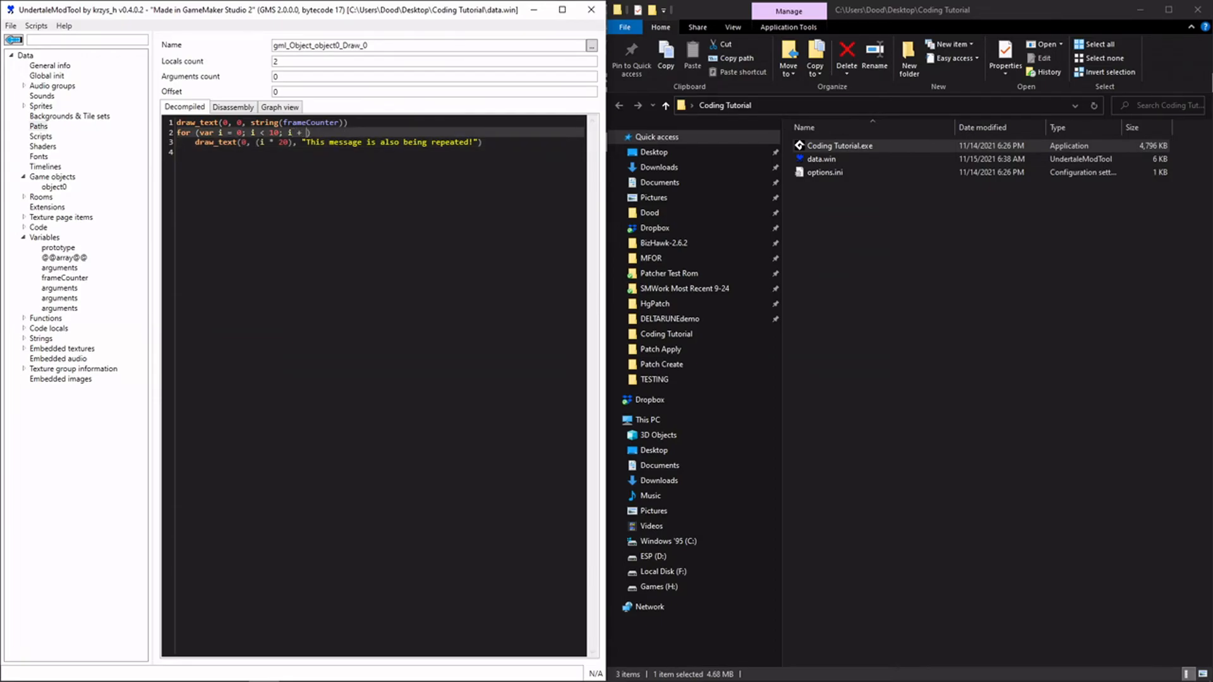
# - Correct the for statement's increment so the header reads i = 0; i < 10; i++
pyautogui.write('3')
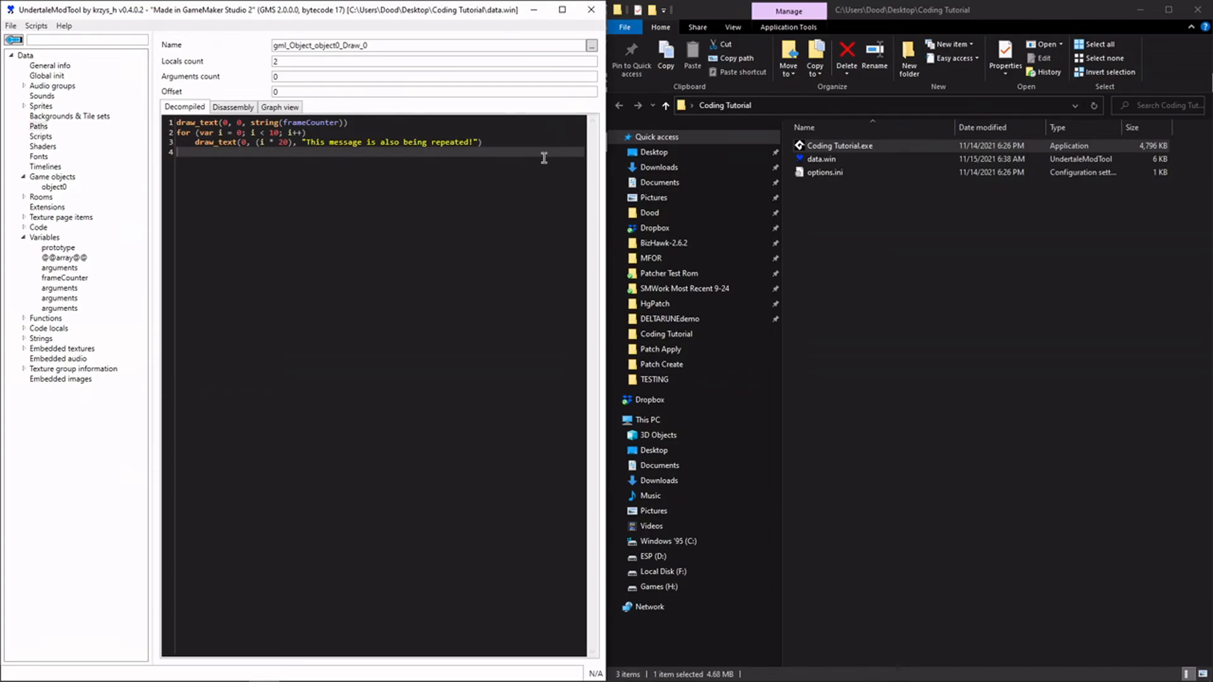
pyautogui.moveTo(344, 311)
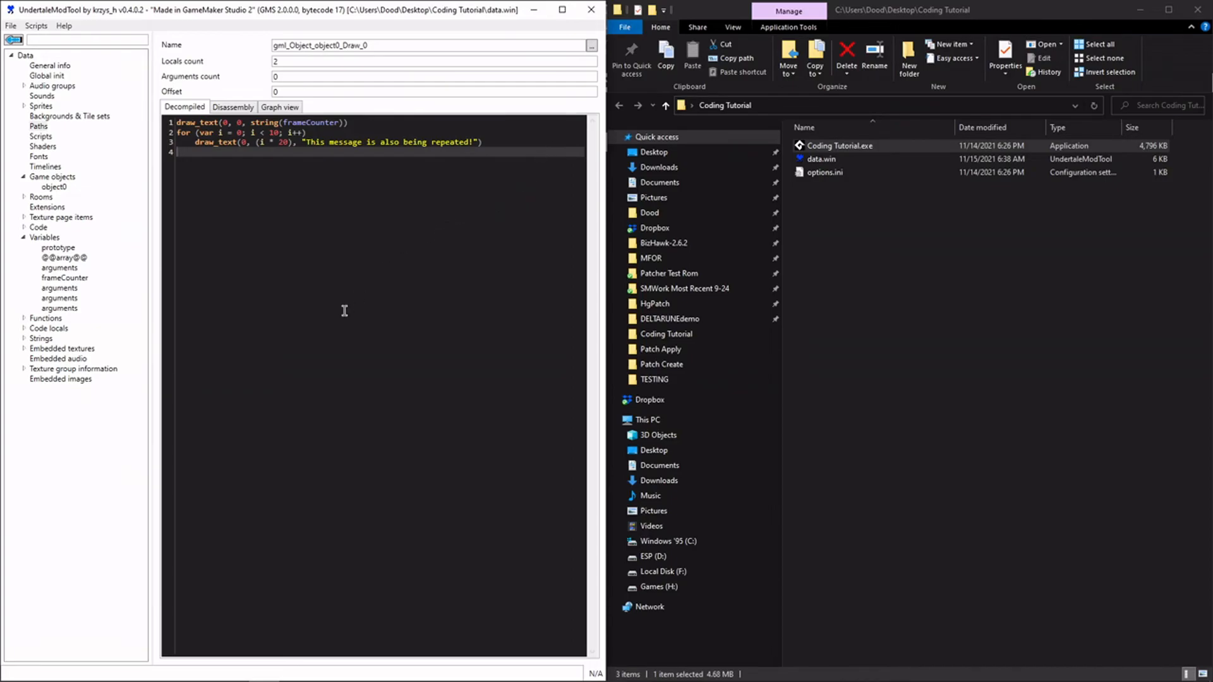
pyautogui.moveTo(336, 300)
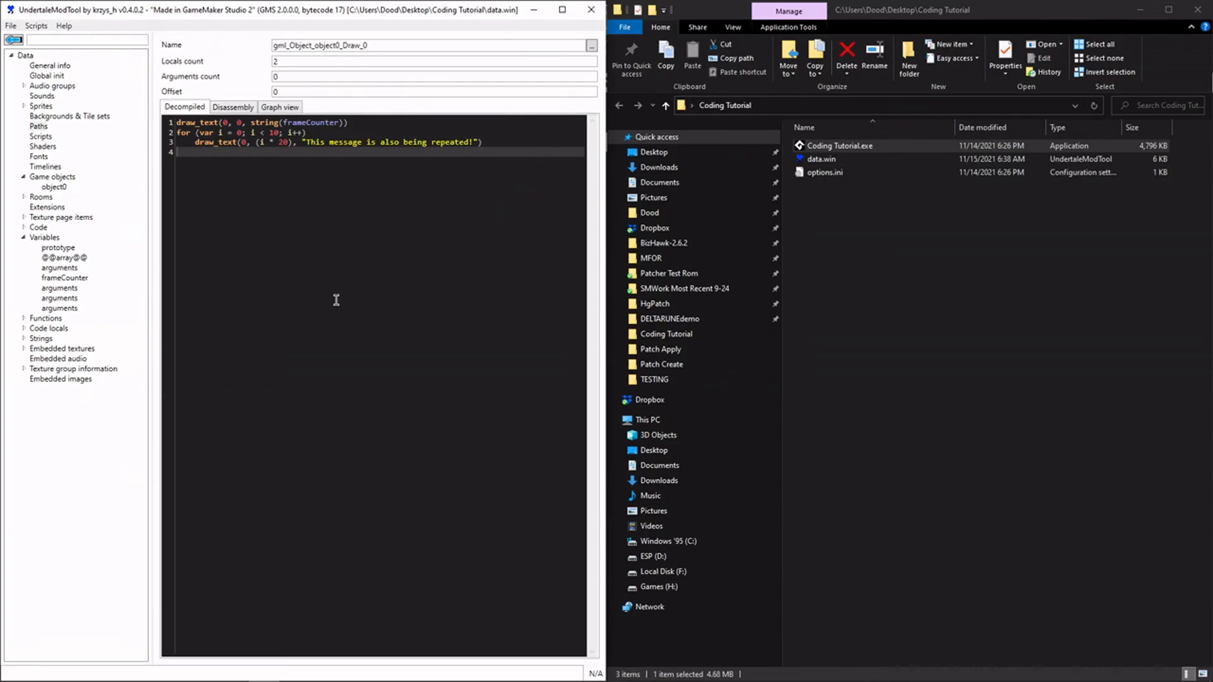
pyautogui.moveTo(301, 251)
pyautogui.write('while')
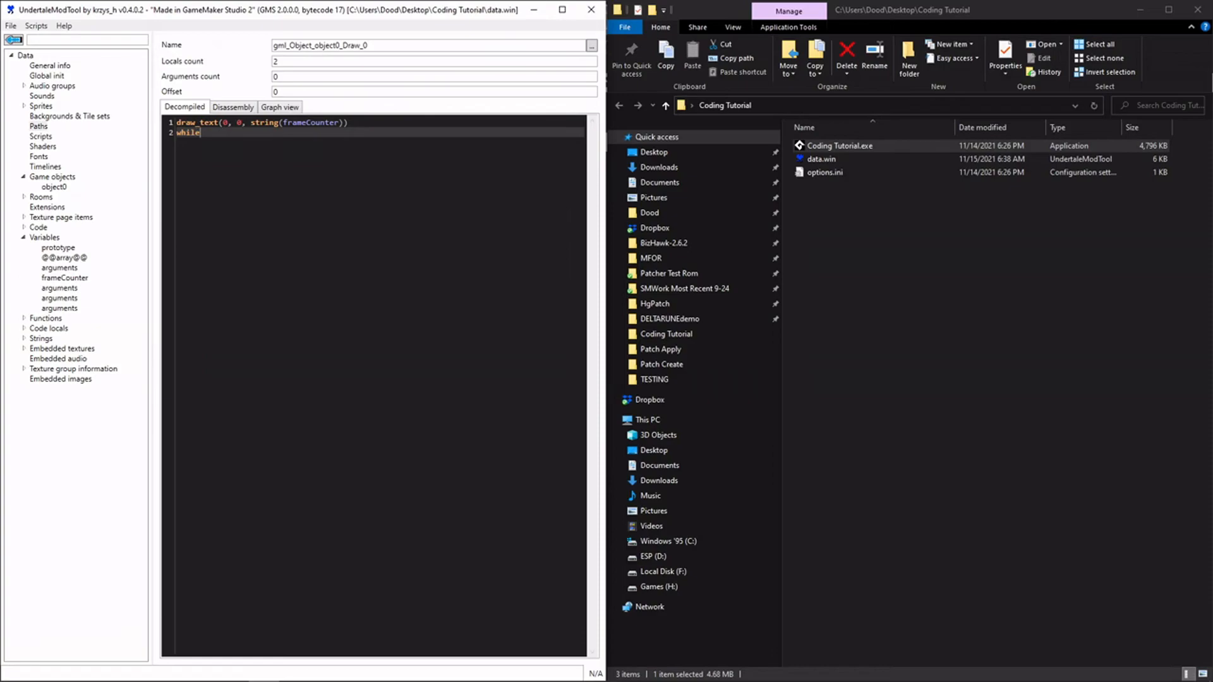
# - Declare var counter = 0 and start a while (counter < 10) block with counter++
pyautogui.write('()')
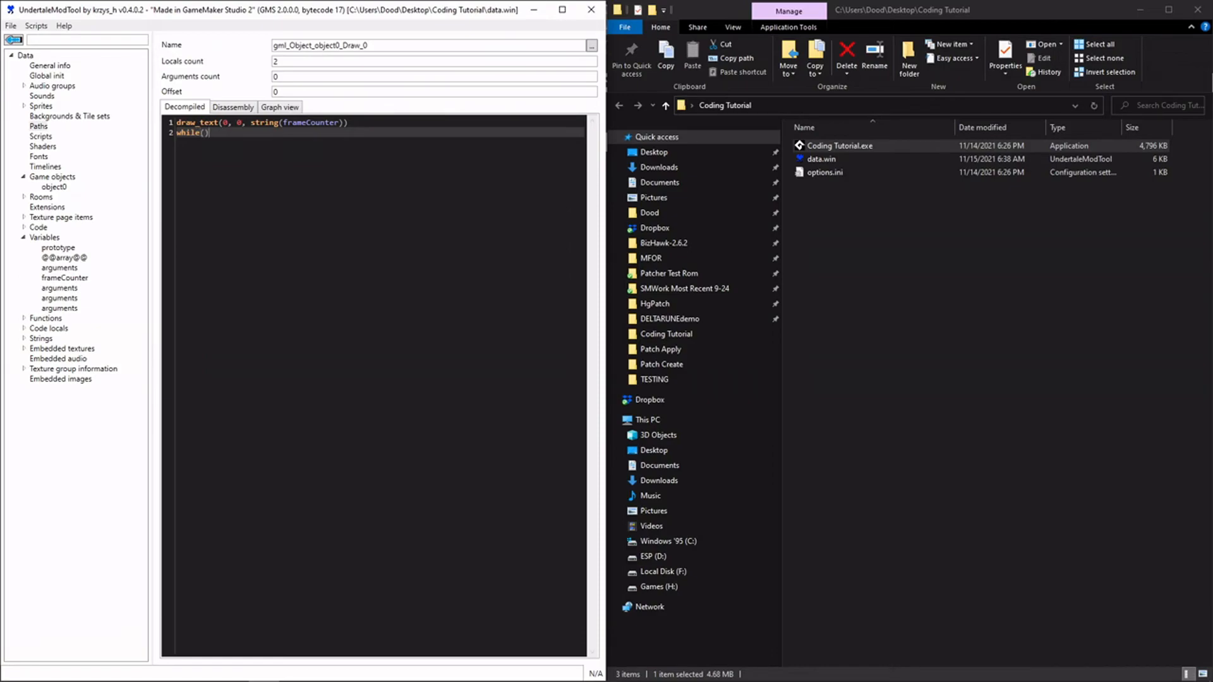
pyautogui.press('Enter')
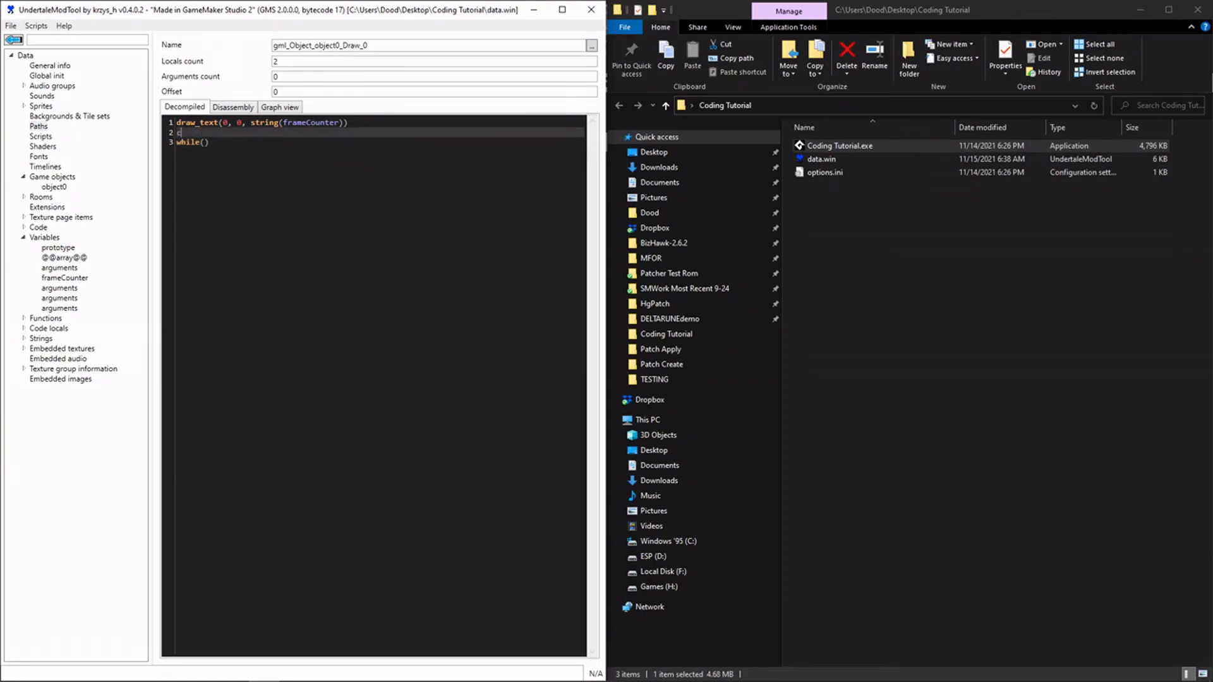
pyautogui.write('ar counter')
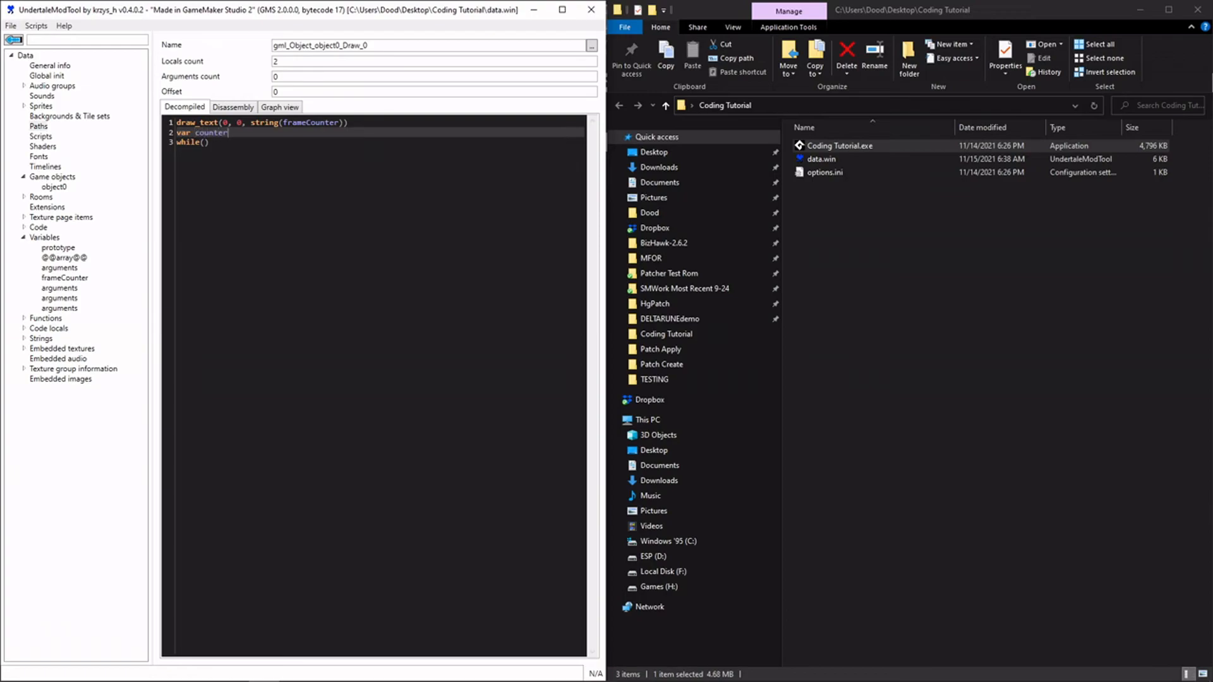
pyautogui.write('= 0')
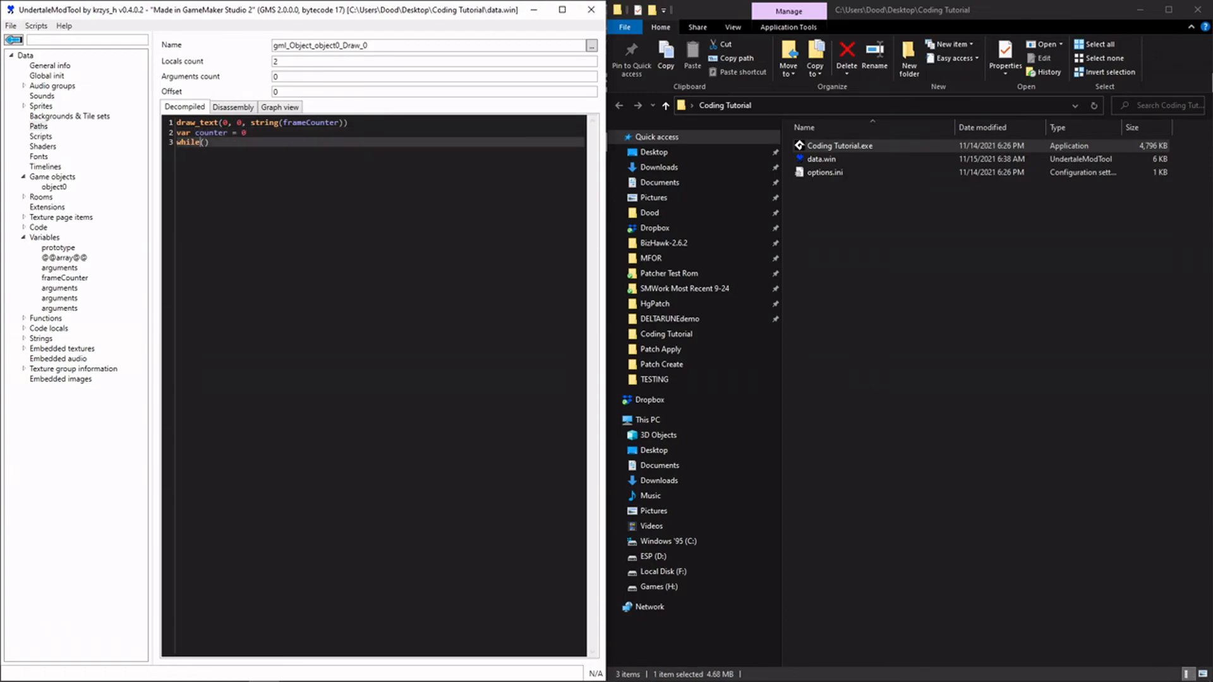
pyautogui.write('counter < 1')
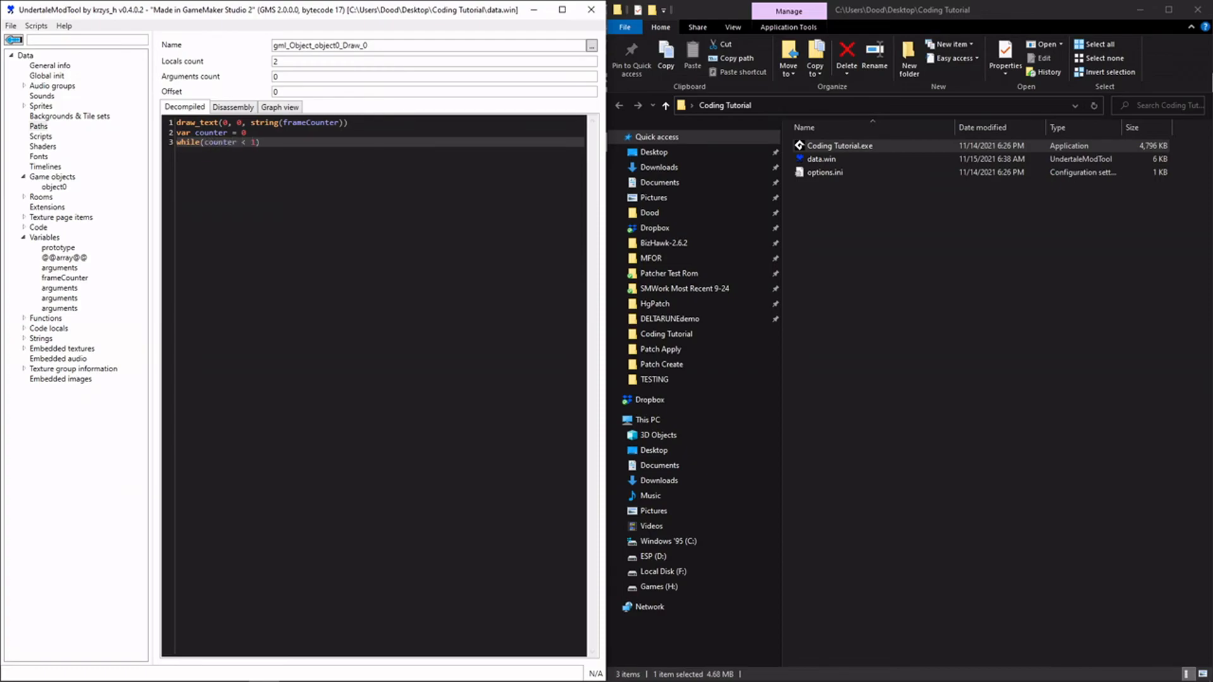
pyautogui.write('0')
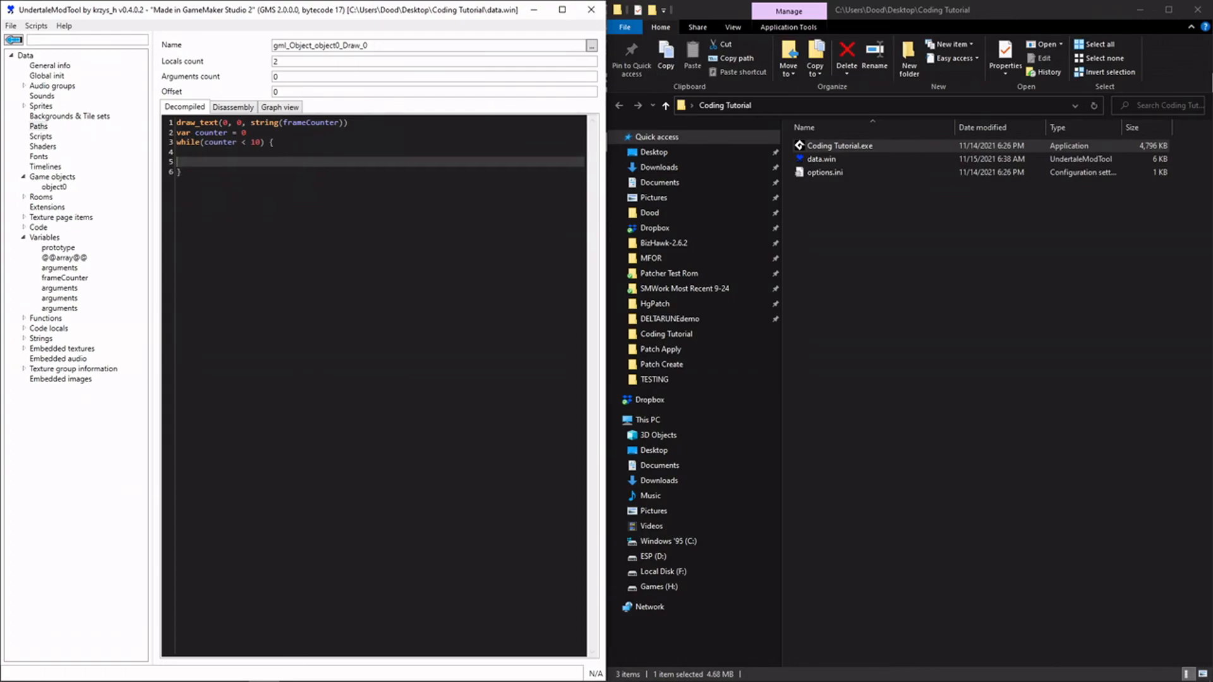
pyautogui.write('counter++')
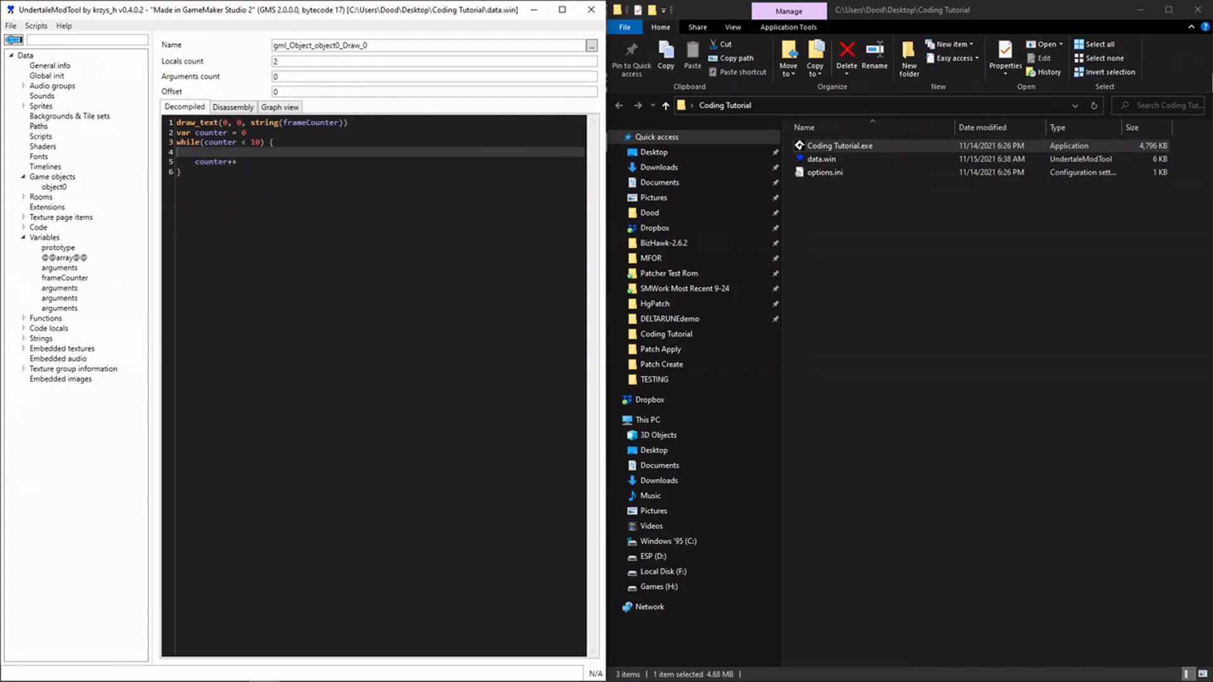
# - Add draw_text(20, 20 * counter, "Yet more repeated text") inside the loop and apply the code
pyautogui.write('drawt')
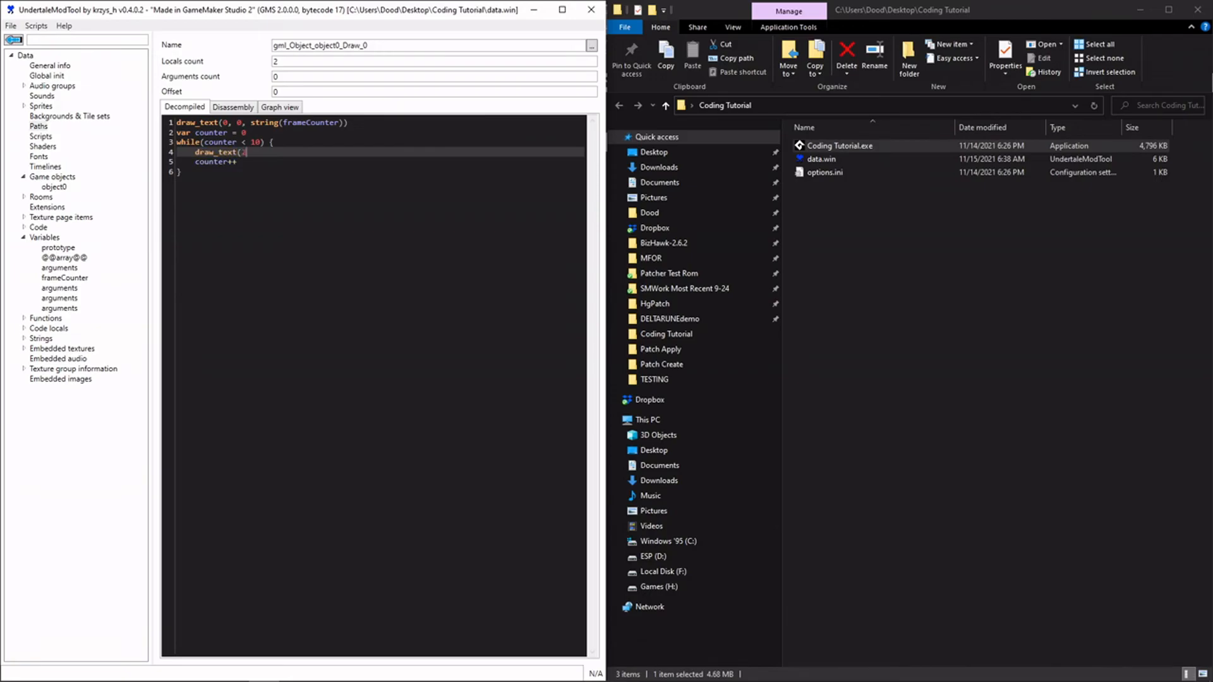
pyautogui.write('20, 20')
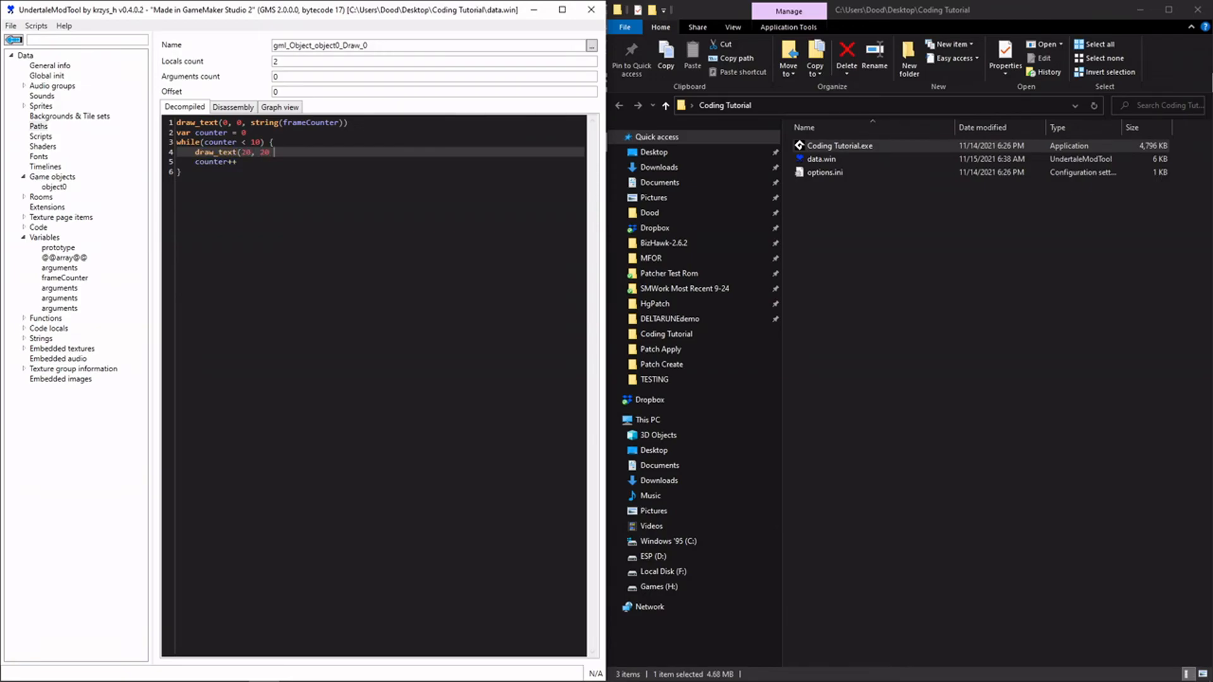
pyautogui.write('* counte')
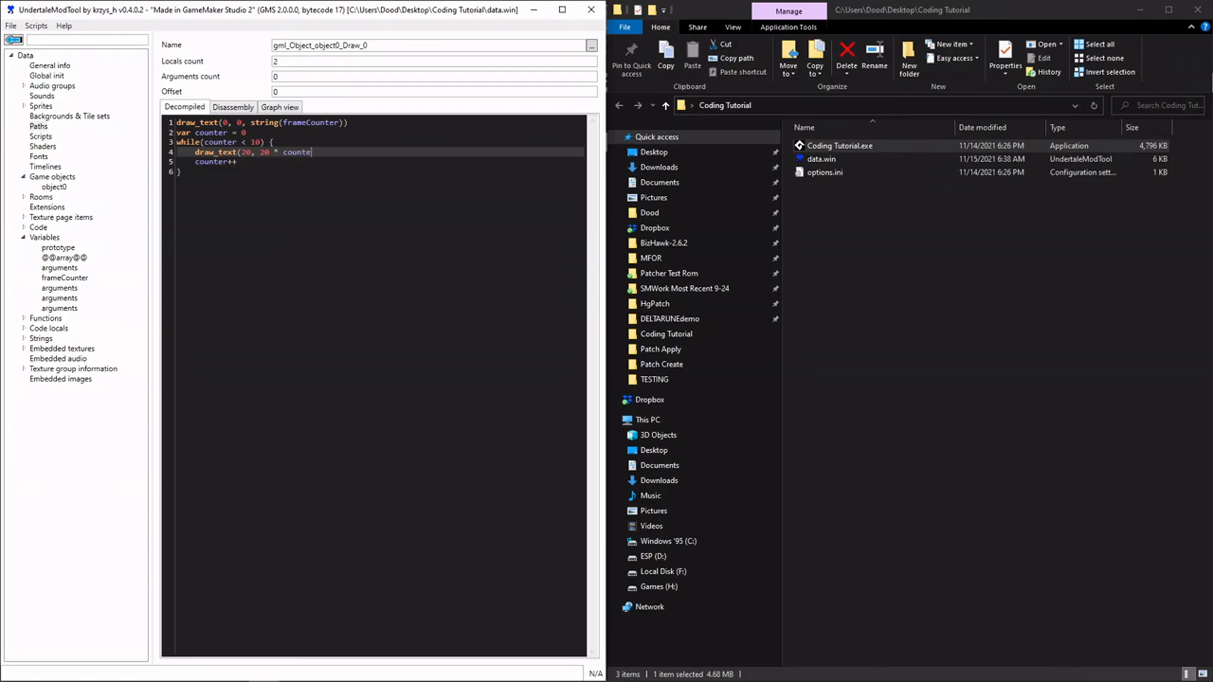
pyautogui.write('r, "Yet more repeated text")')
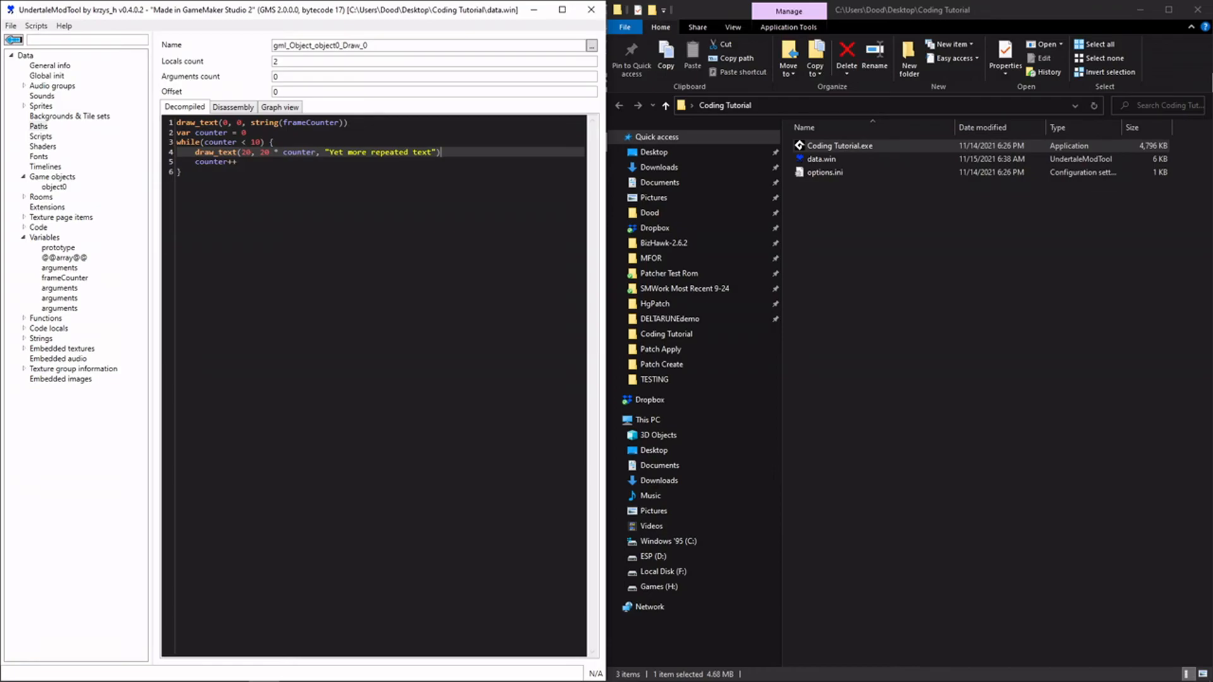
pyautogui.click(52, 187)
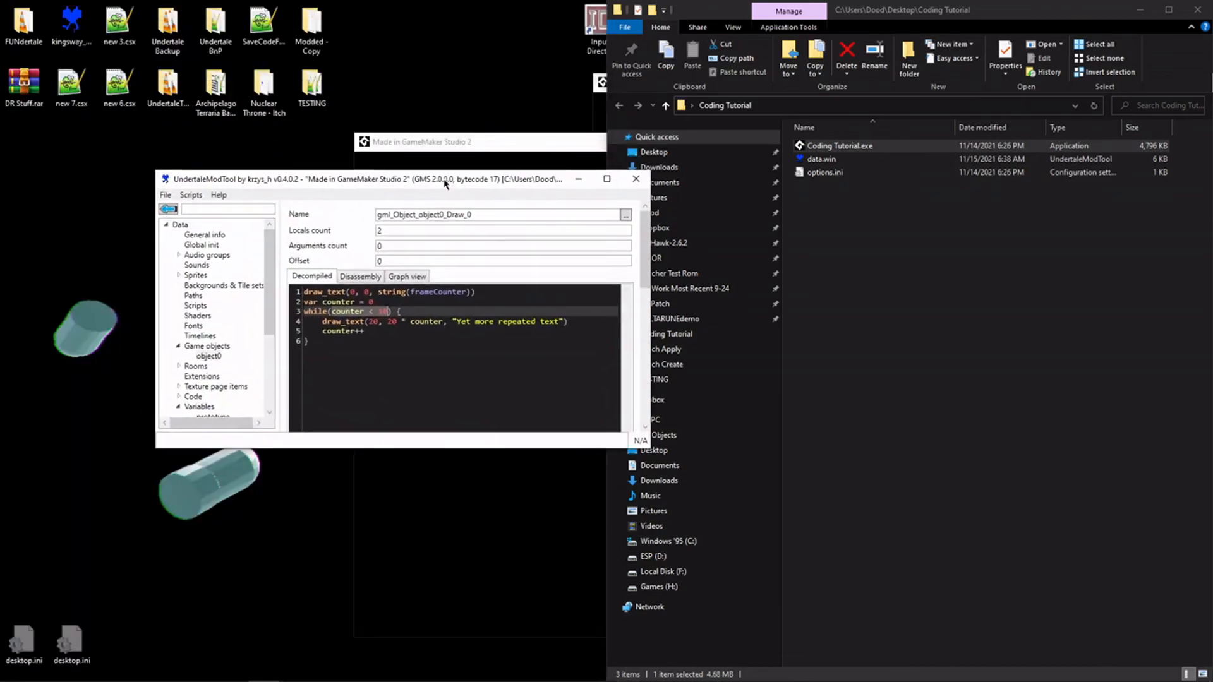
# - Compile the while loop code and run the game to check the repeated text
pyautogui.click(606, 180)
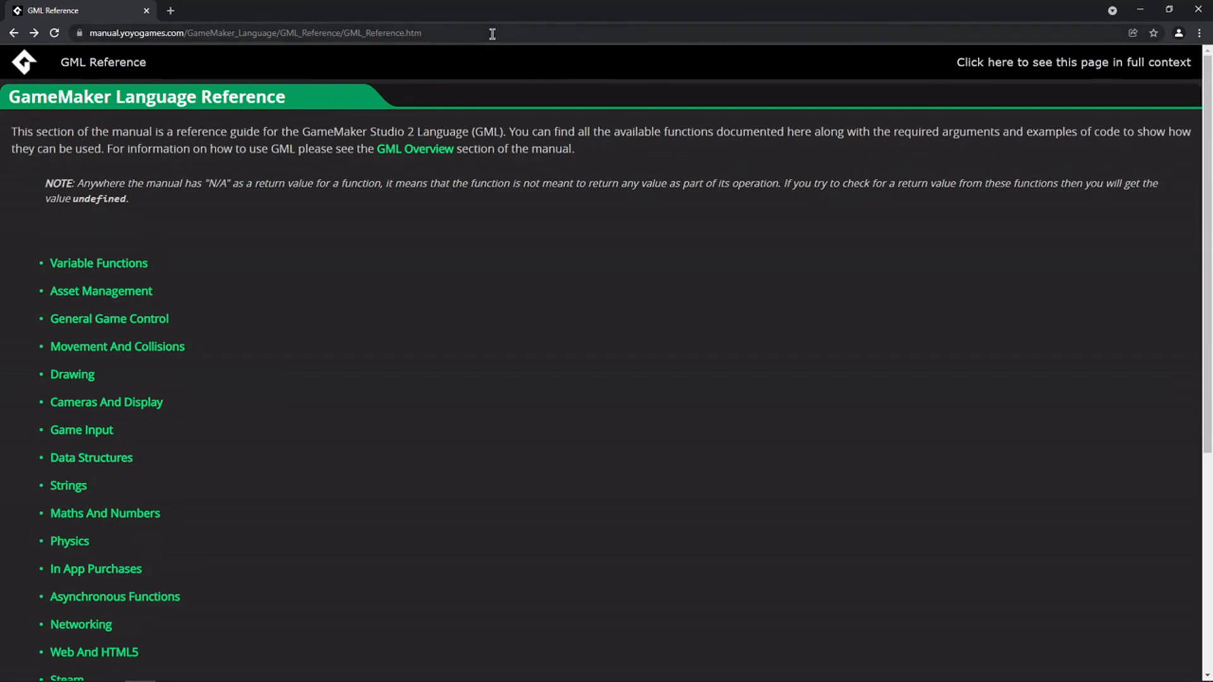
pyautogui.moveTo(539, 26)
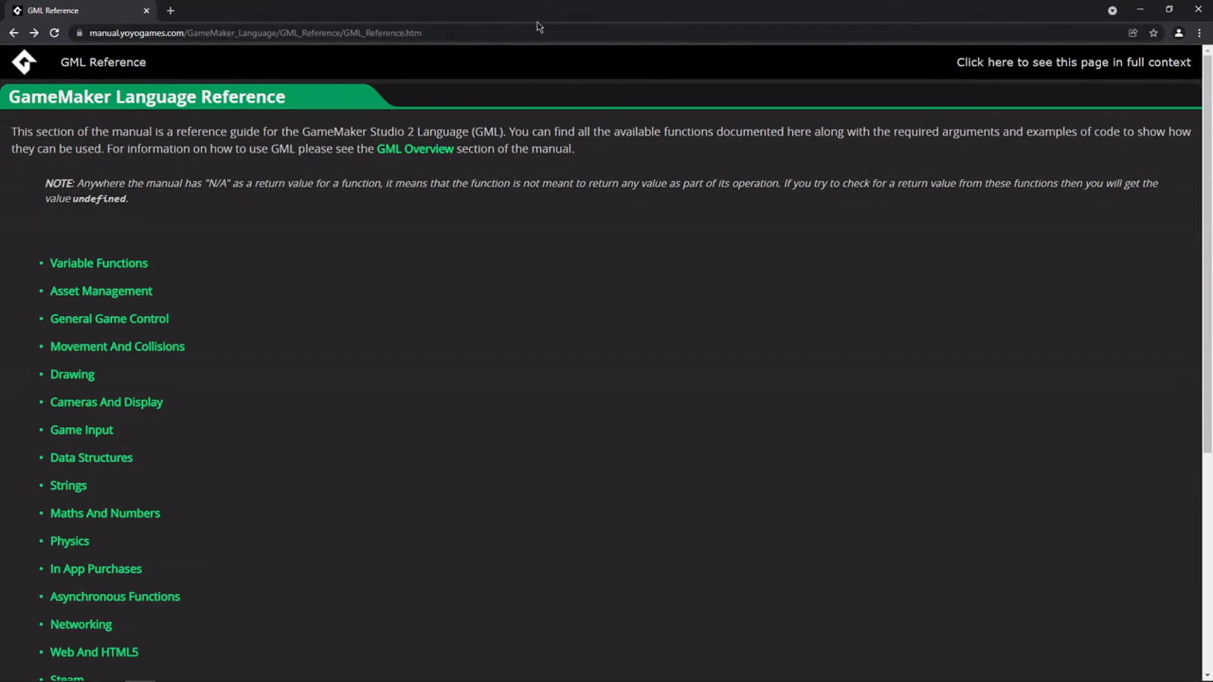
pyautogui.moveTo(457, 288)
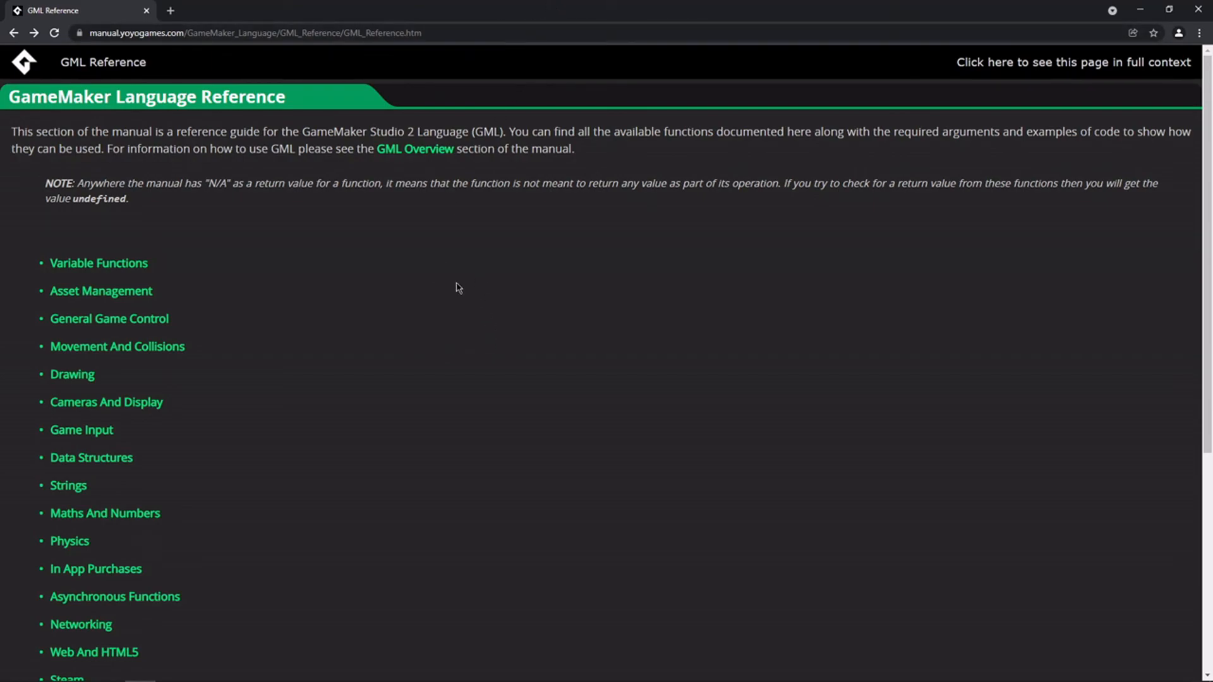
pyautogui.moveTo(366, 435)
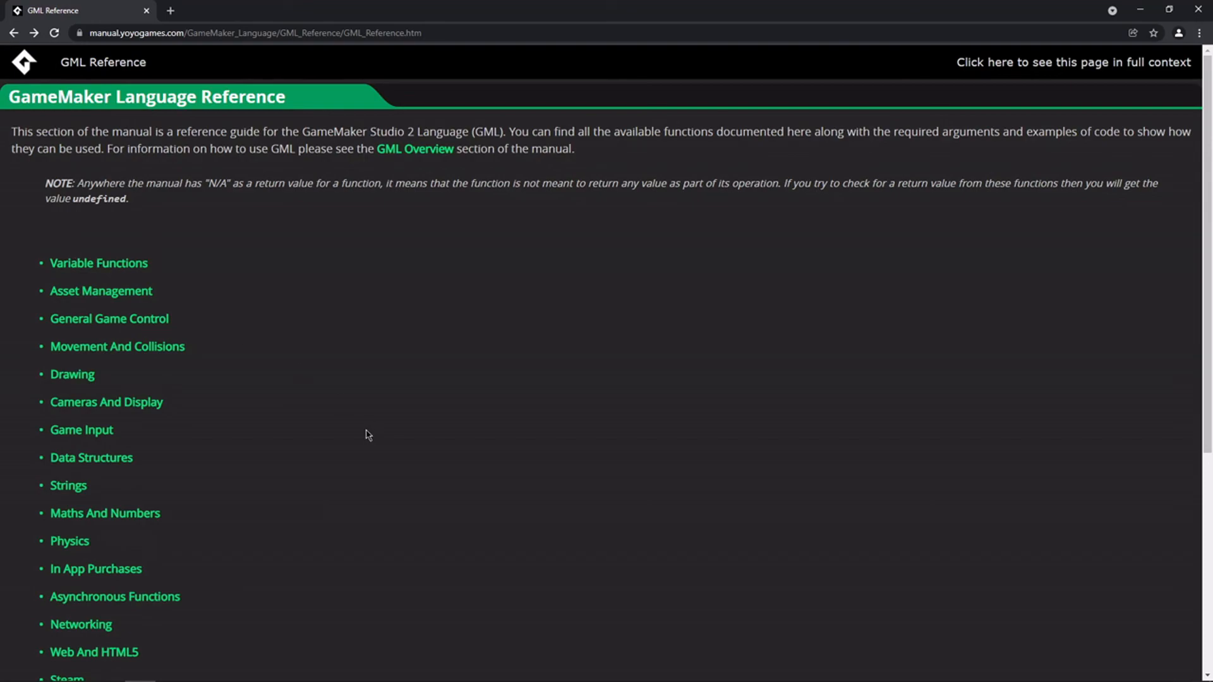
# - Scroll down the GML Reference page's list of function categories
pyautogui.scroll(-3)
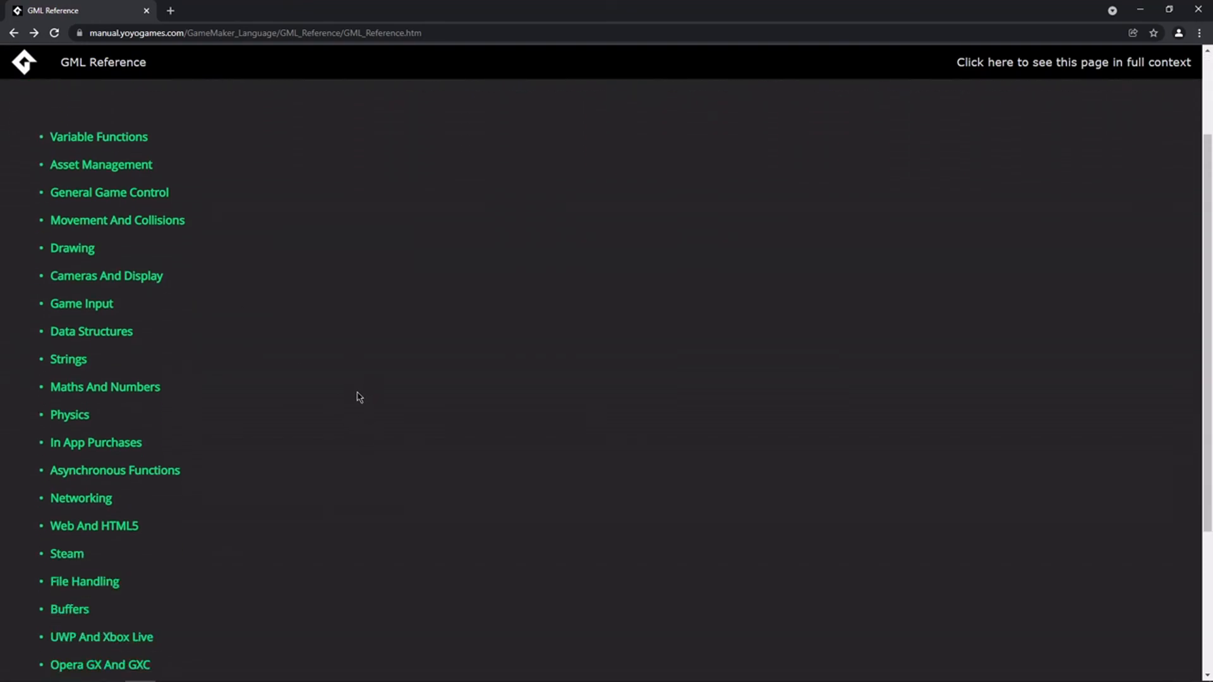
pyautogui.scroll(-3)
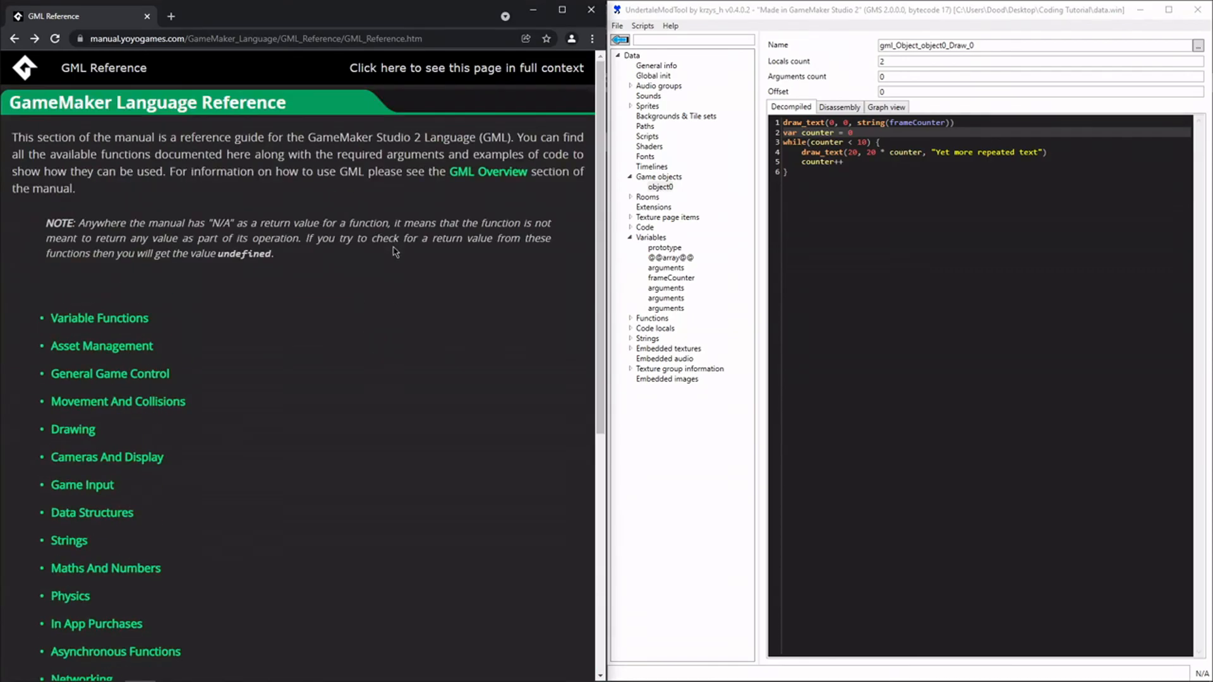
pyautogui.moveTo(354, 293)
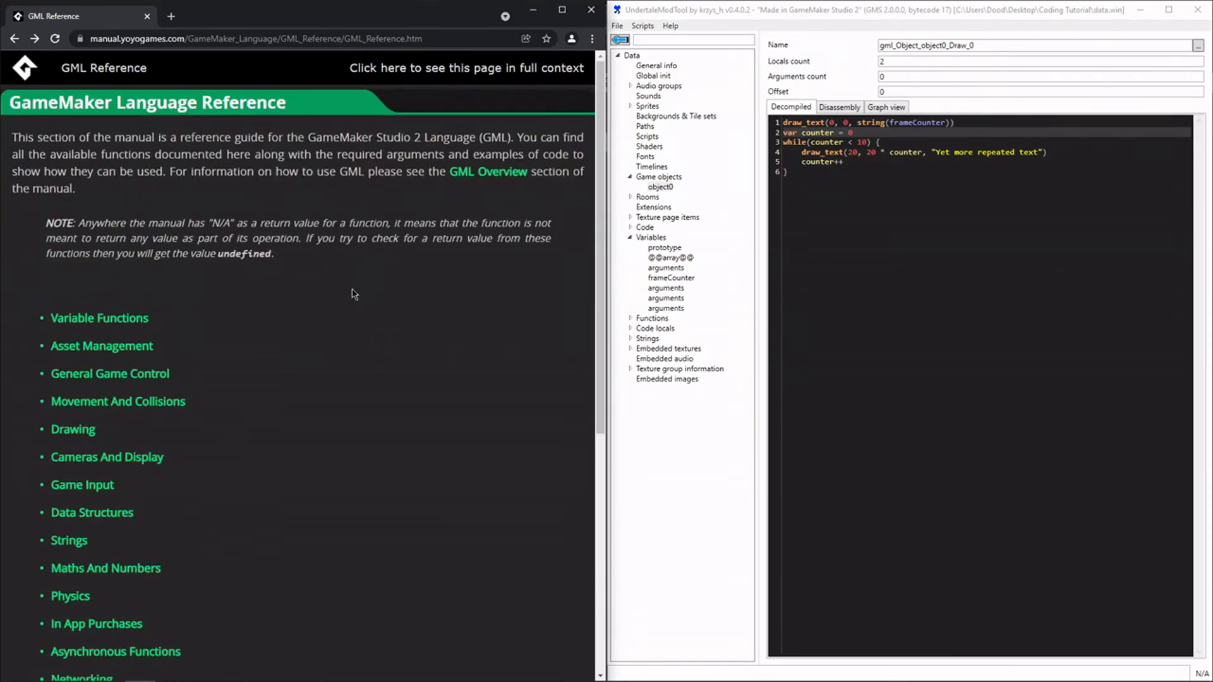
pyautogui.moveTo(318, 410)
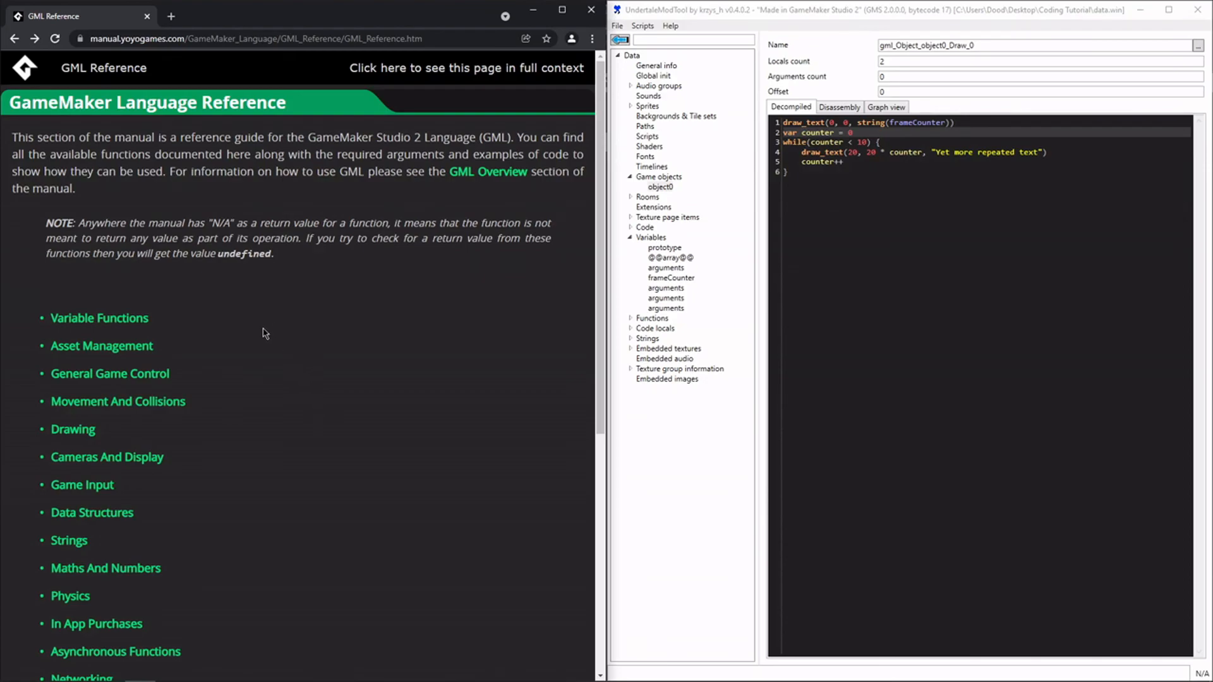
pyautogui.moveTo(240, 359)
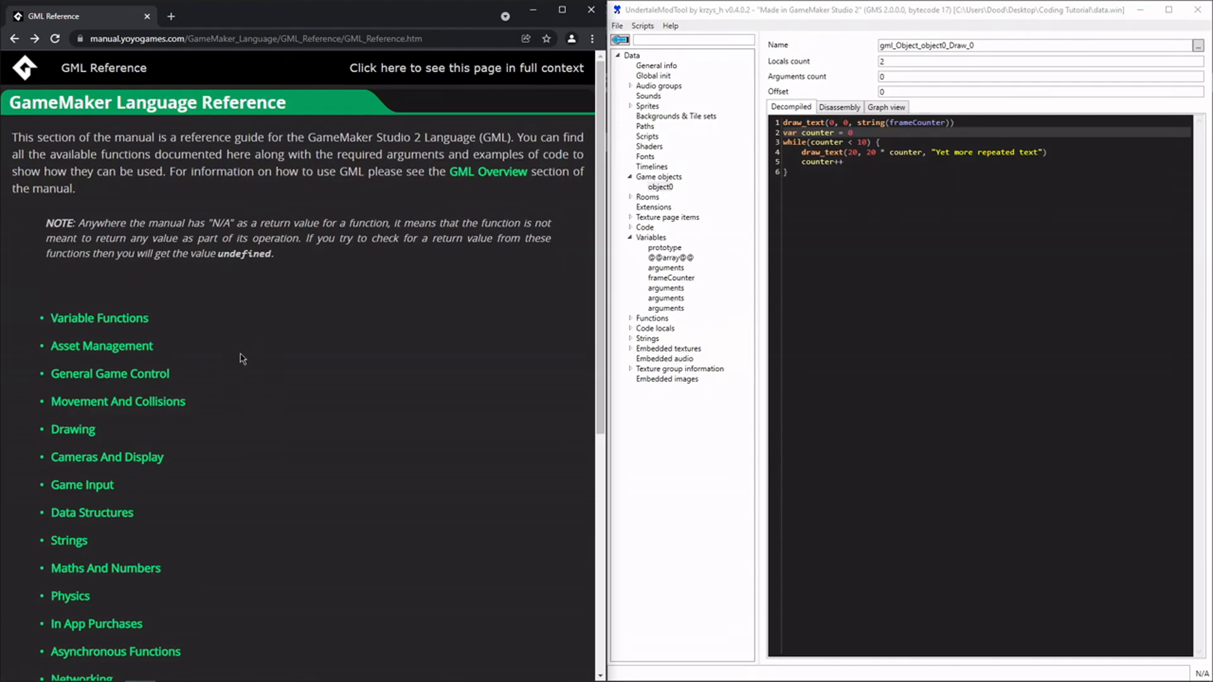
pyautogui.moveTo(242, 251)
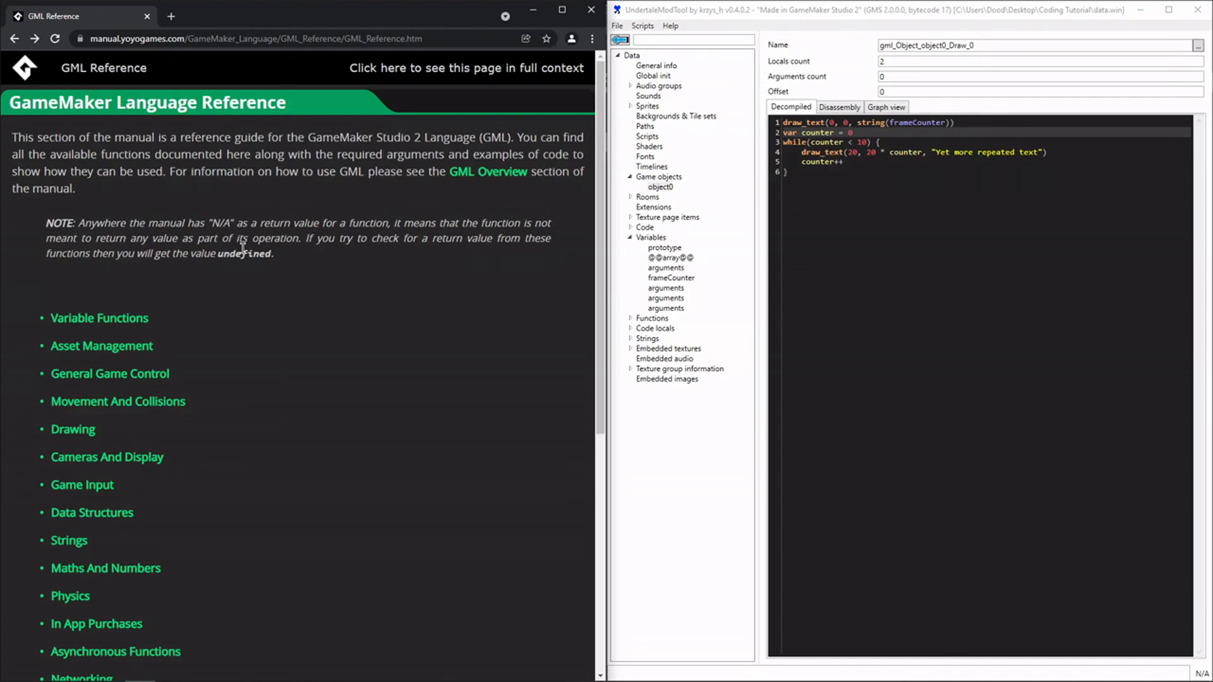
pyautogui.moveTo(1193, 322)
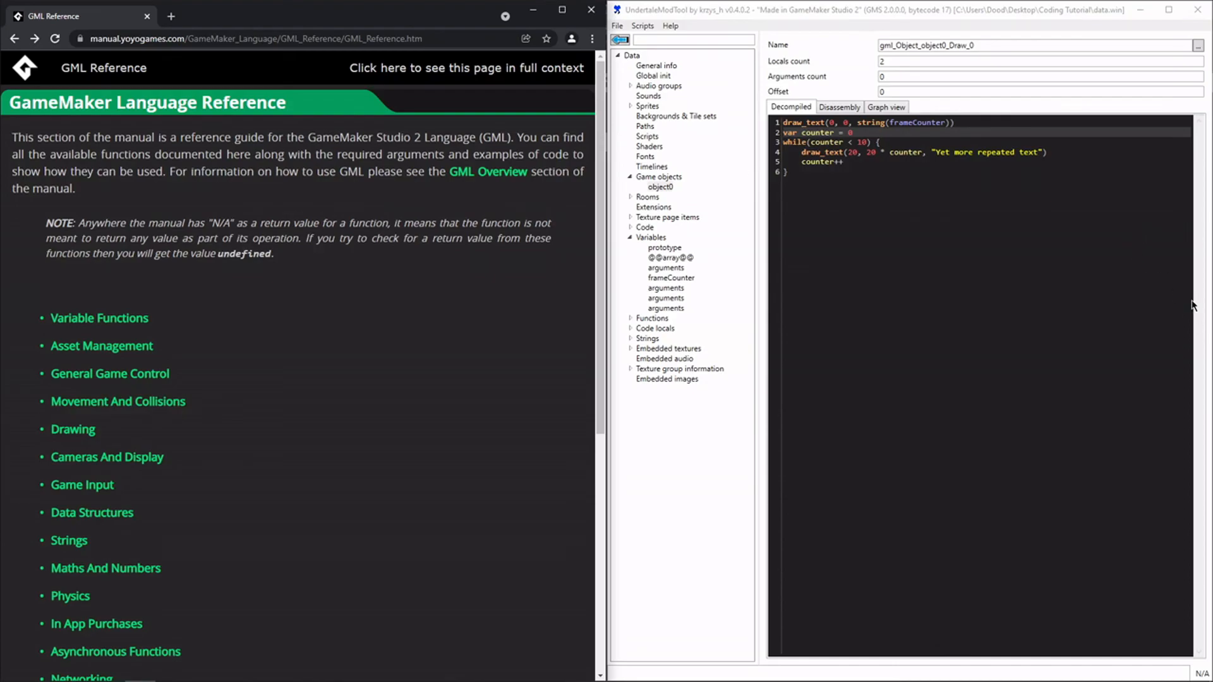